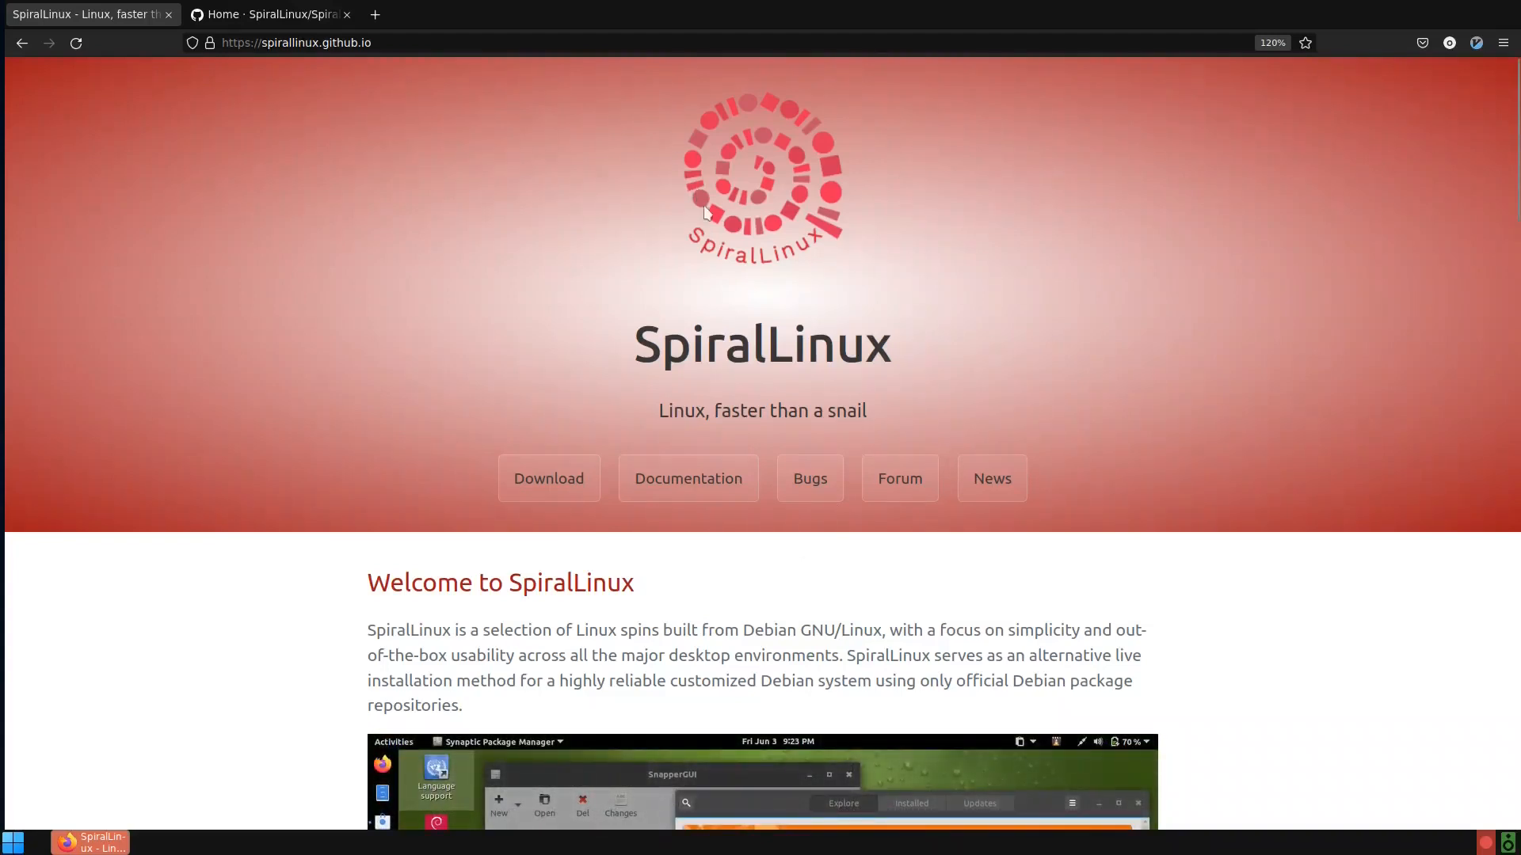
mouse_move(860, 245)
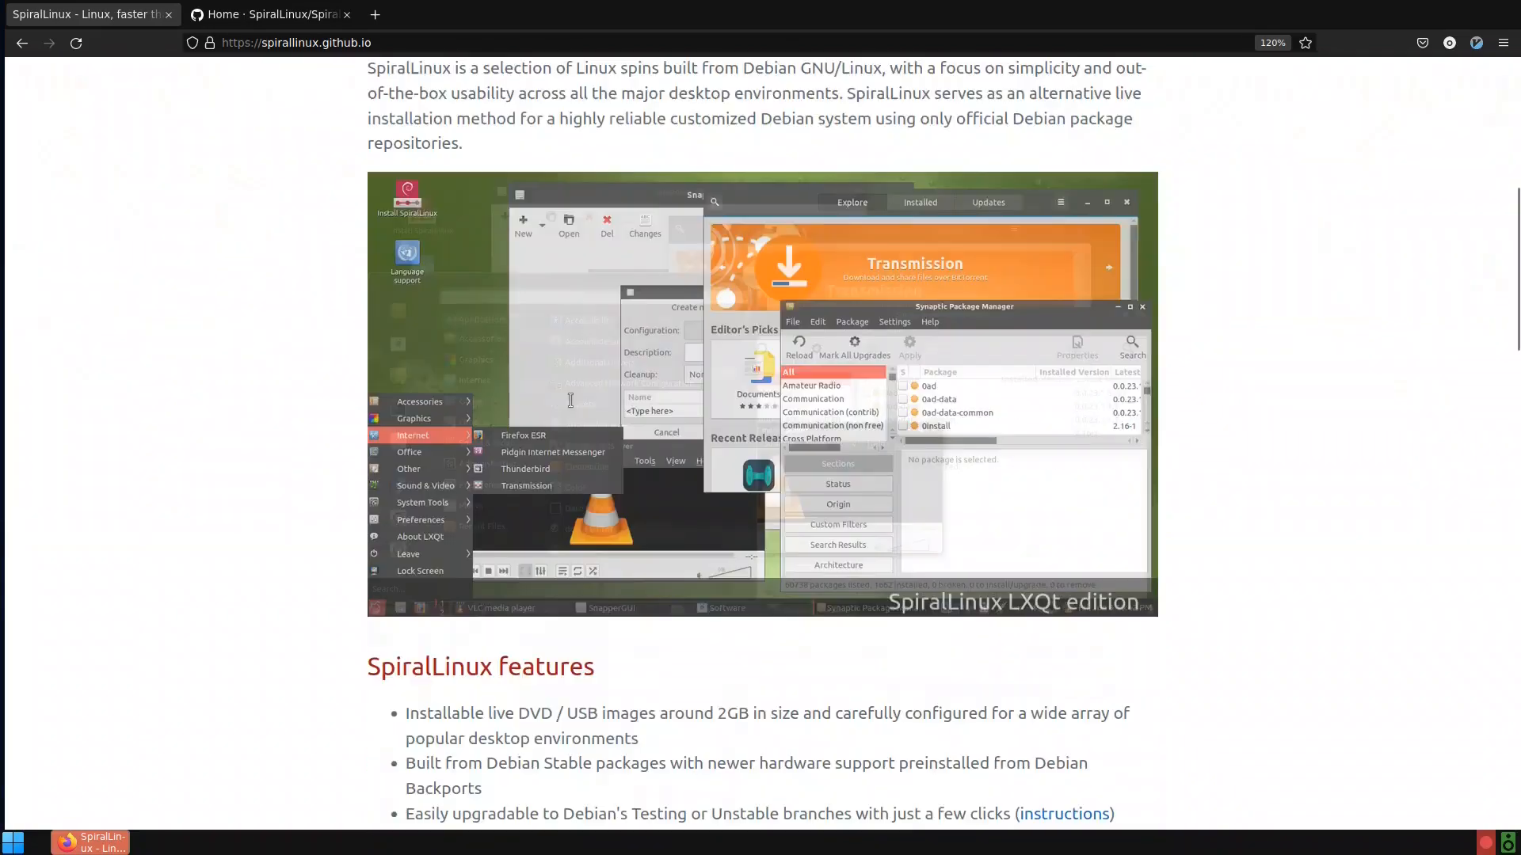
Scroll the SpiralLinux homepage past the edition screenshots to reach the features list
scroll("down", 3)
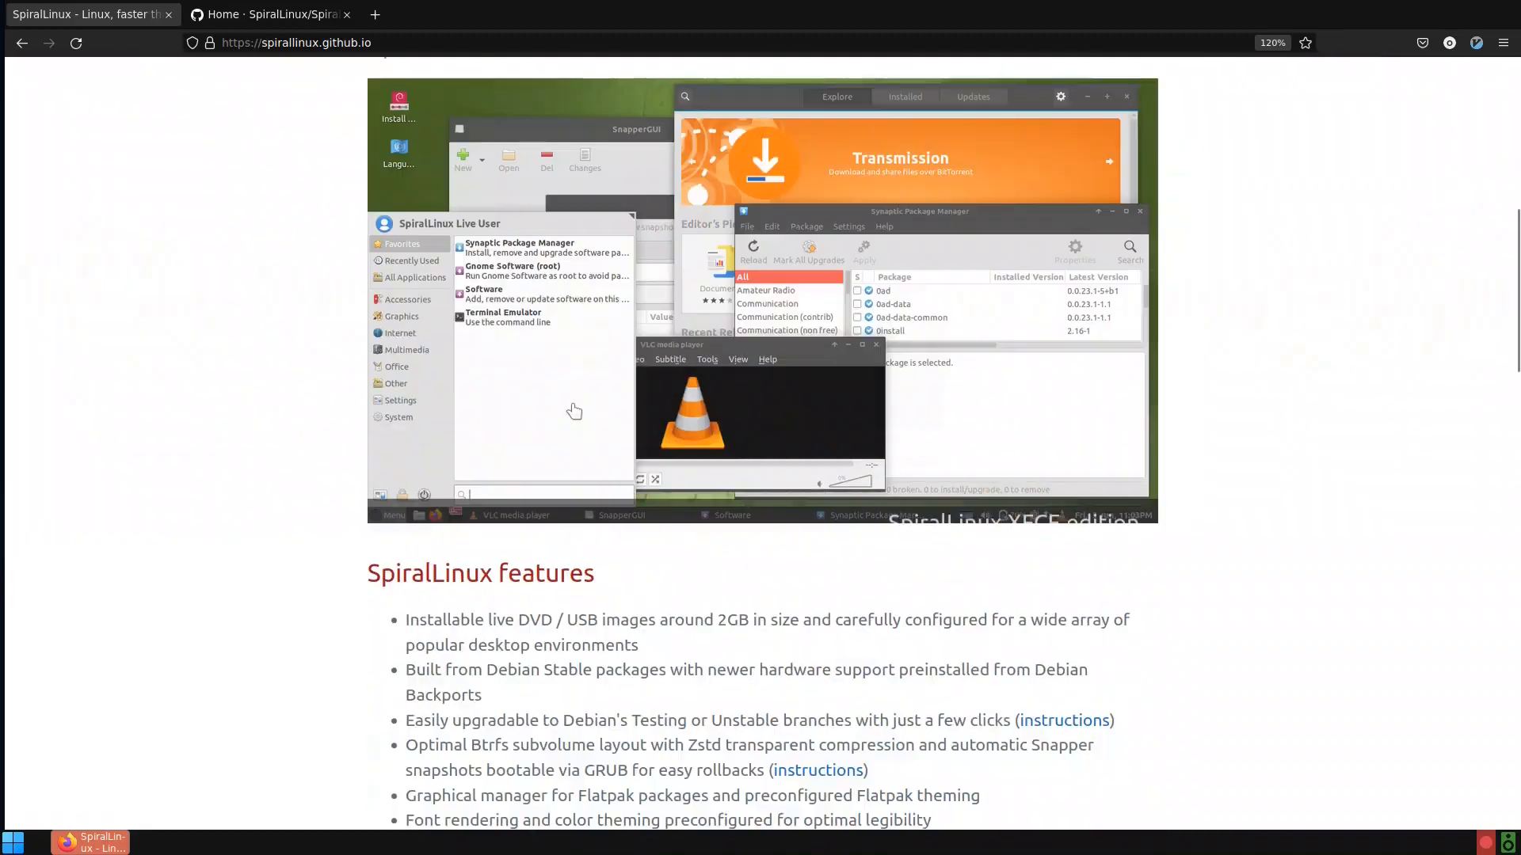
scroll("down", 3)
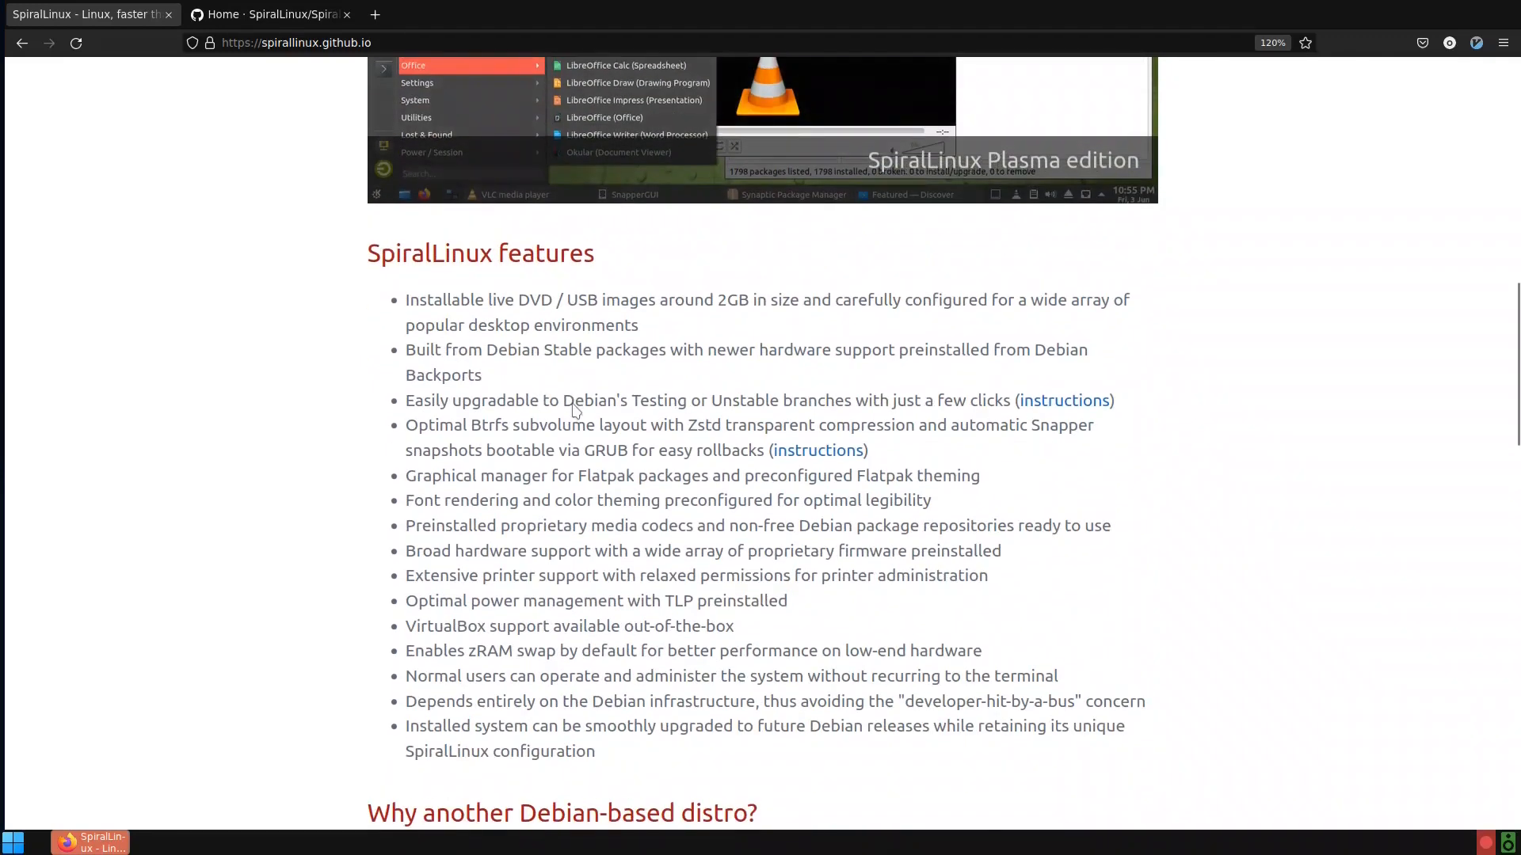
Read through the features list down to 'Why another Debian-based distro?'
scroll("down", 3)
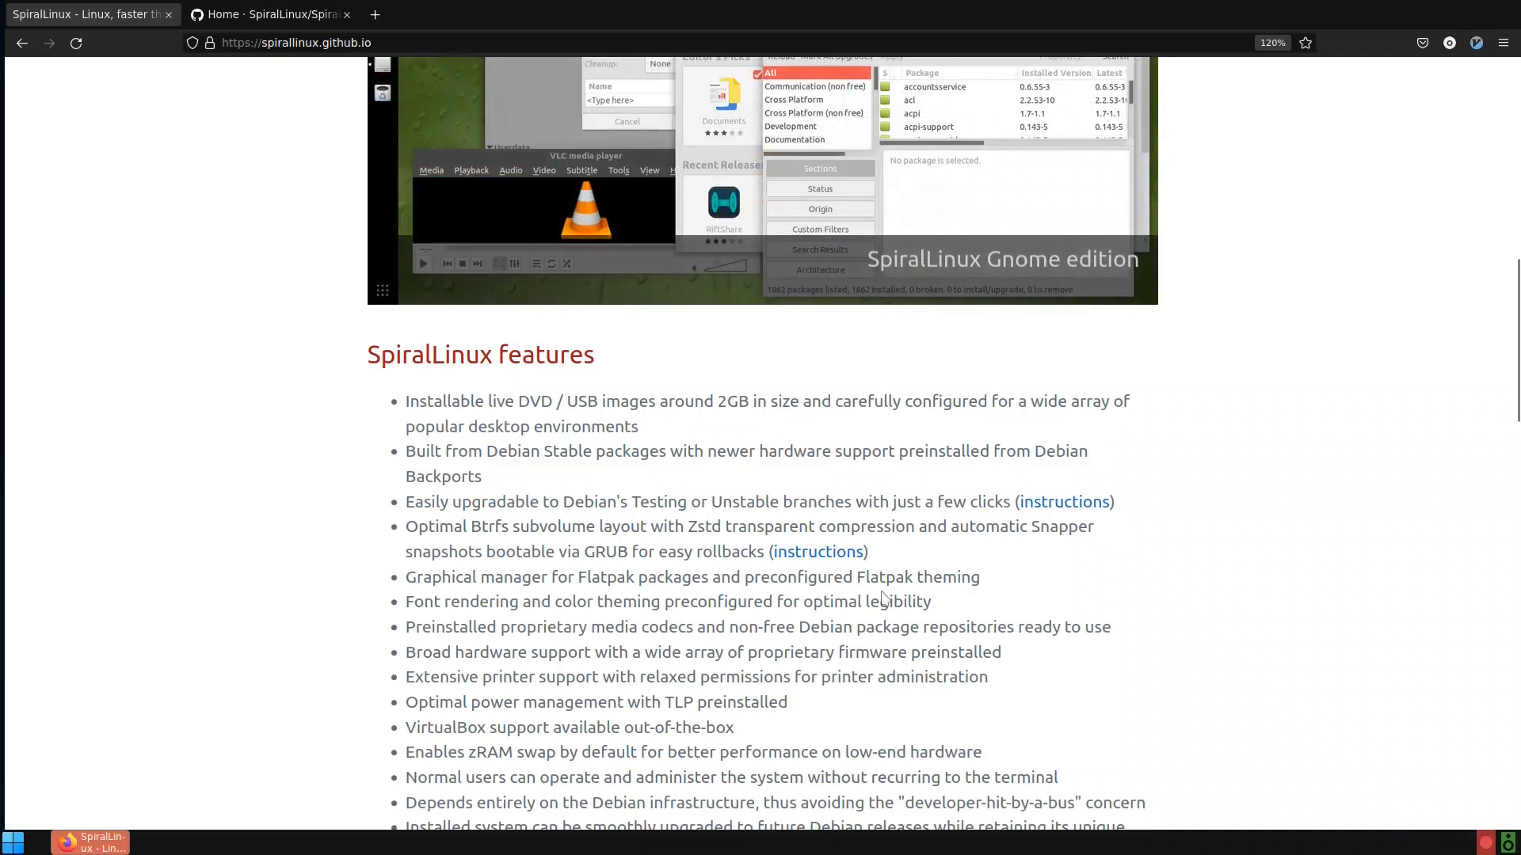
mouse_move(1052, 523)
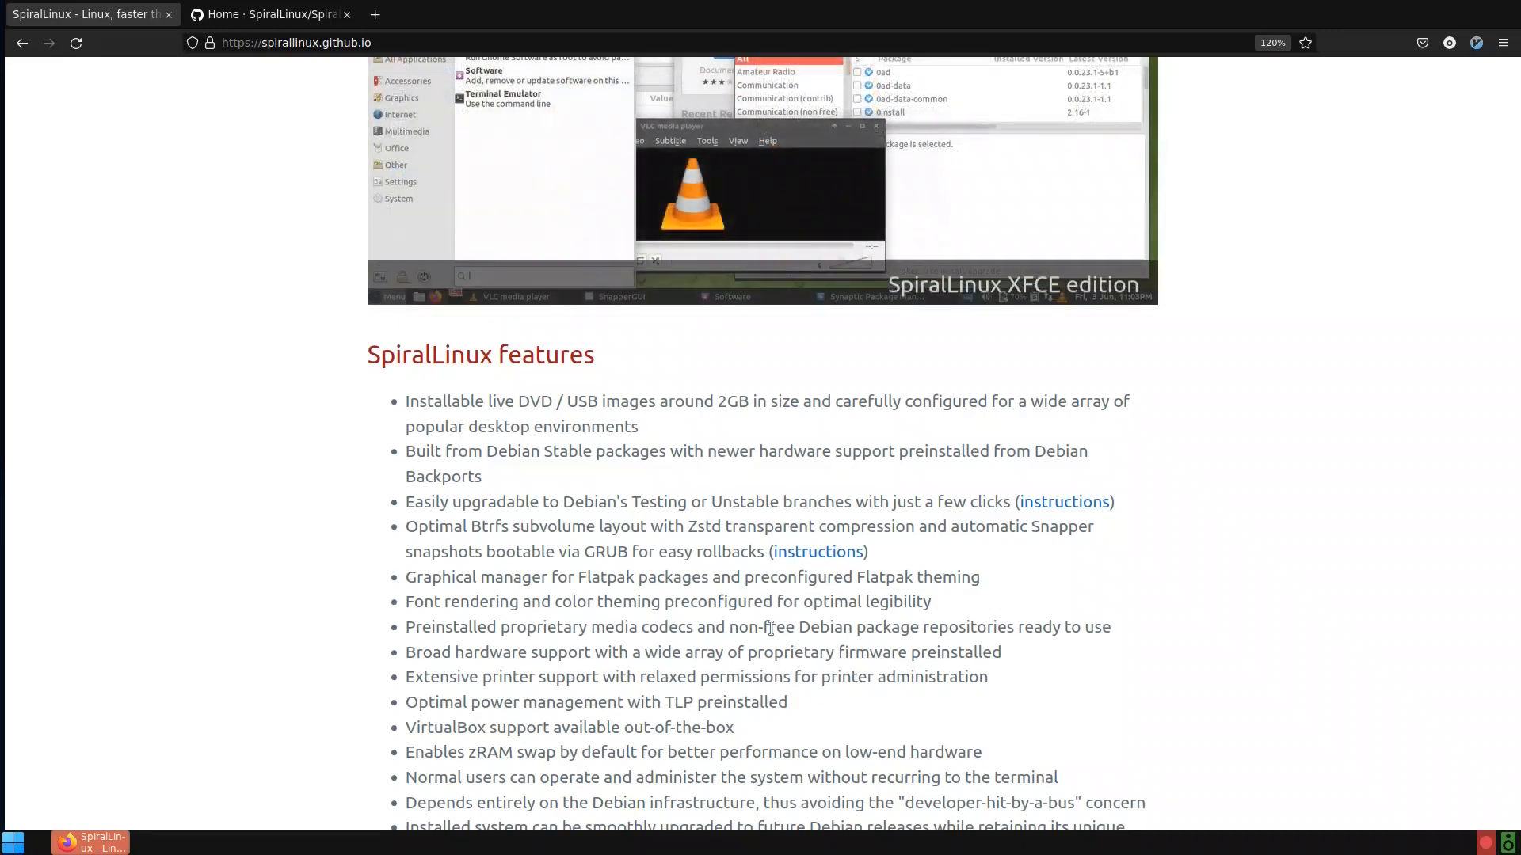
scroll("down", 3)
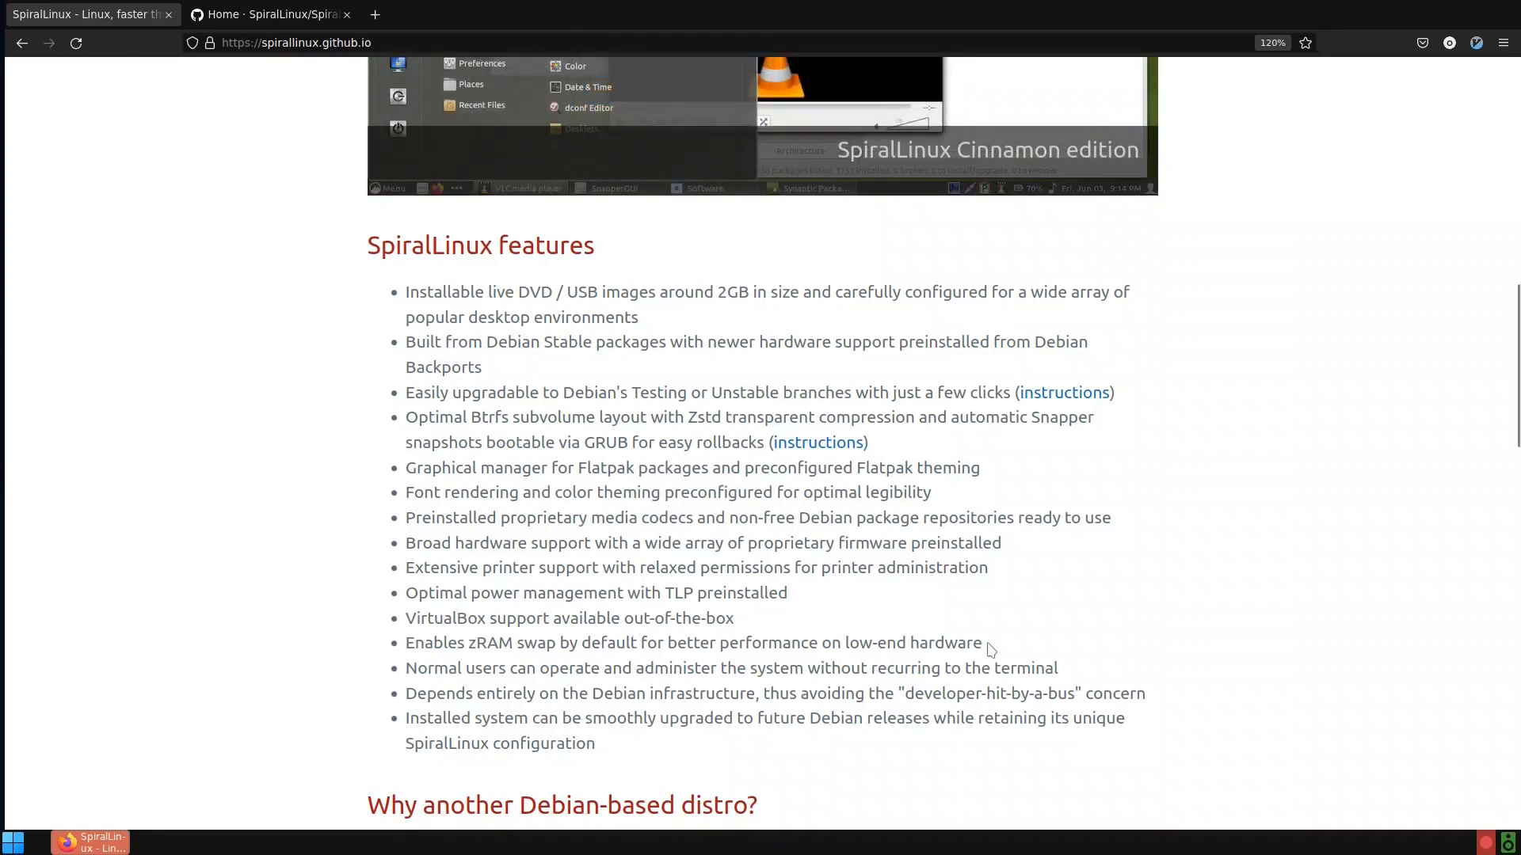
scroll("down", 3)
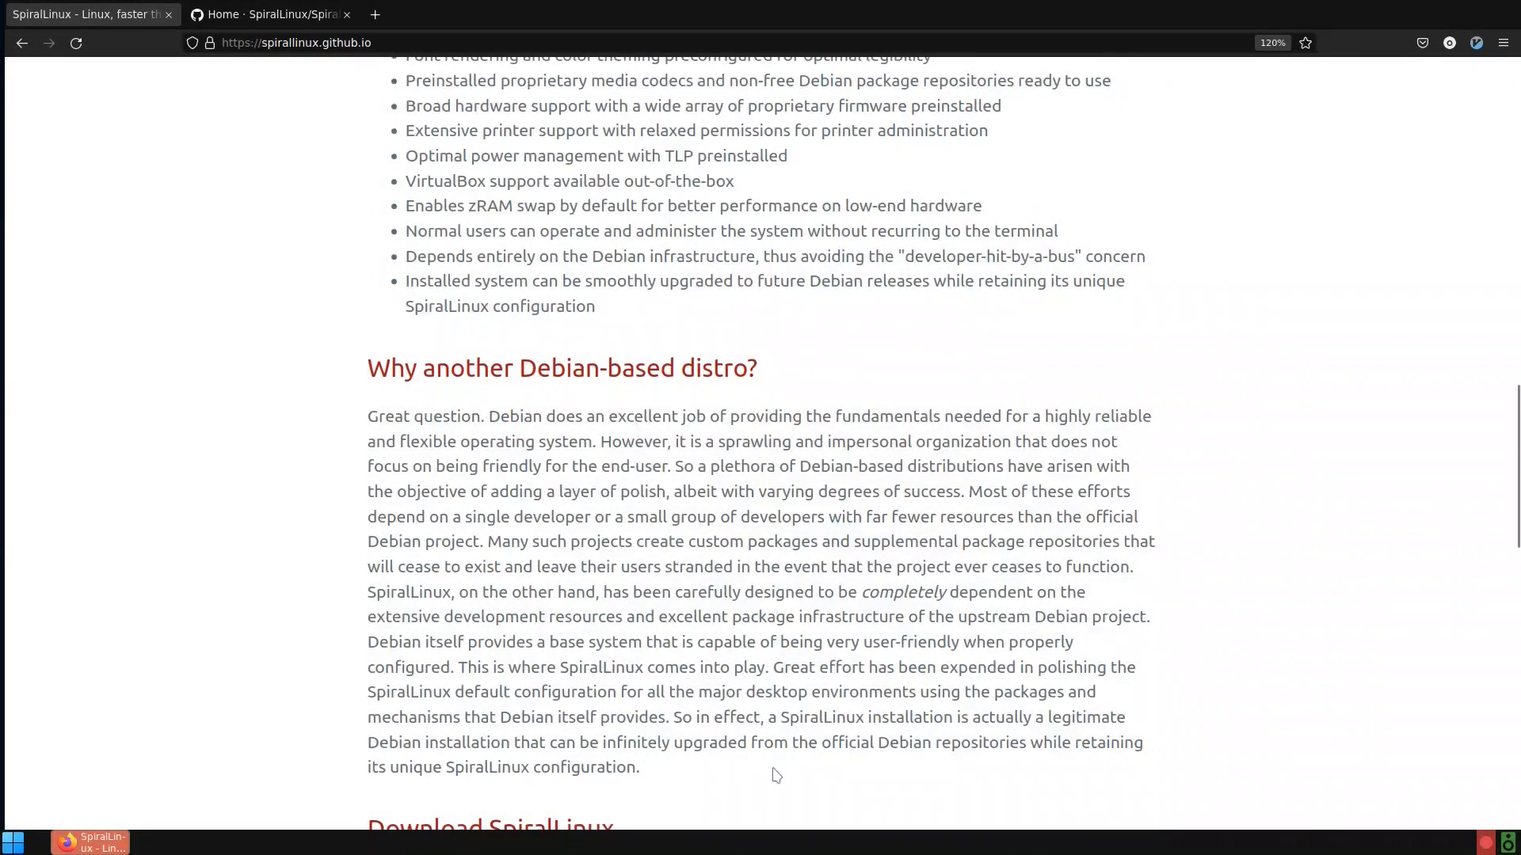
Scroll to the Download SpiralLinux section showing all eight edition downloads
scroll("down", 3)
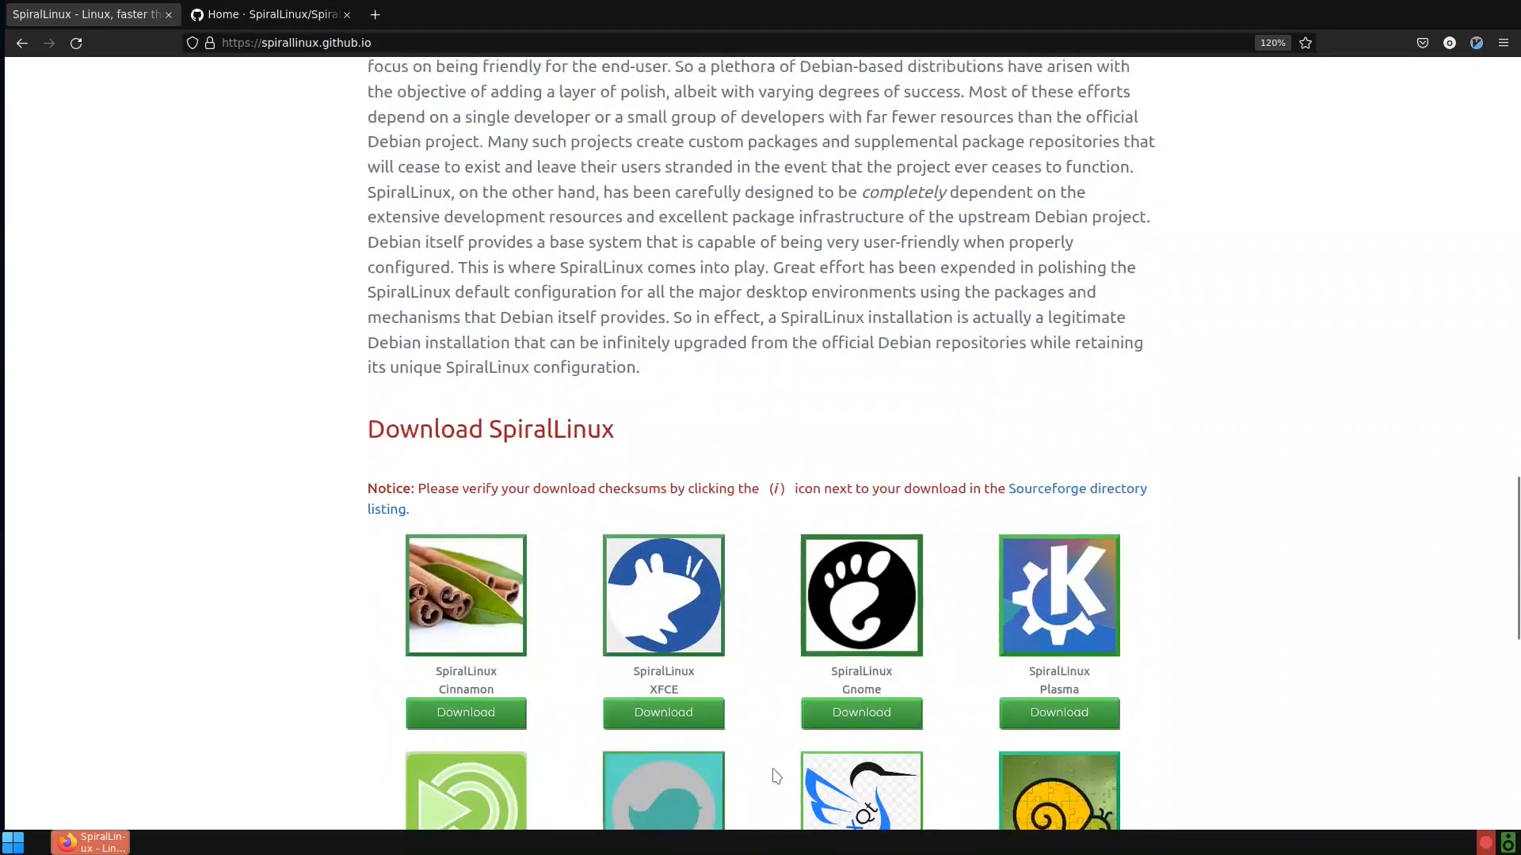
scroll("down", 3)
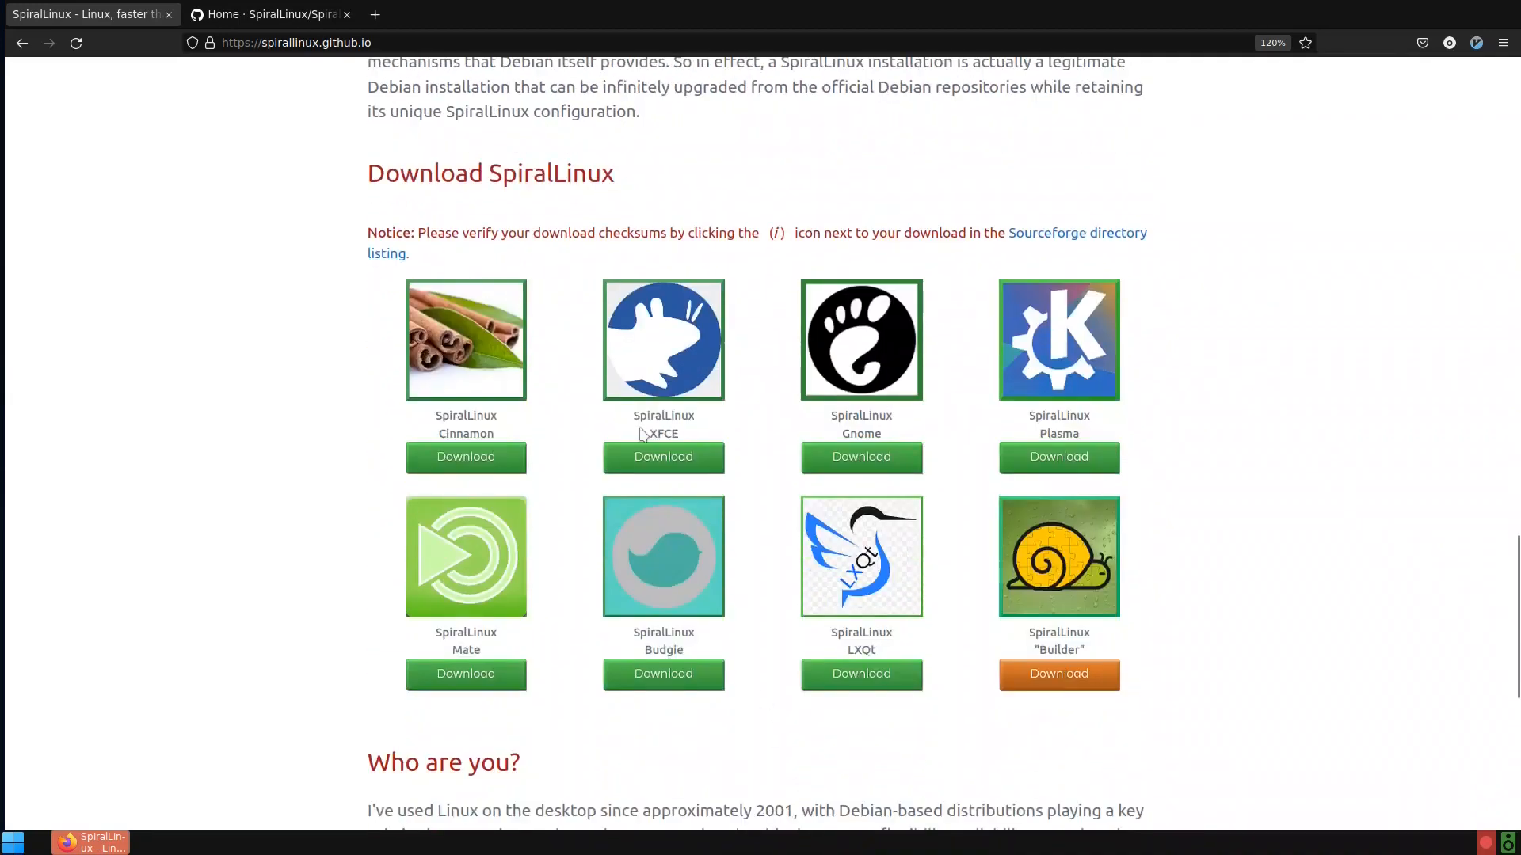
mouse_move(1244, 552)
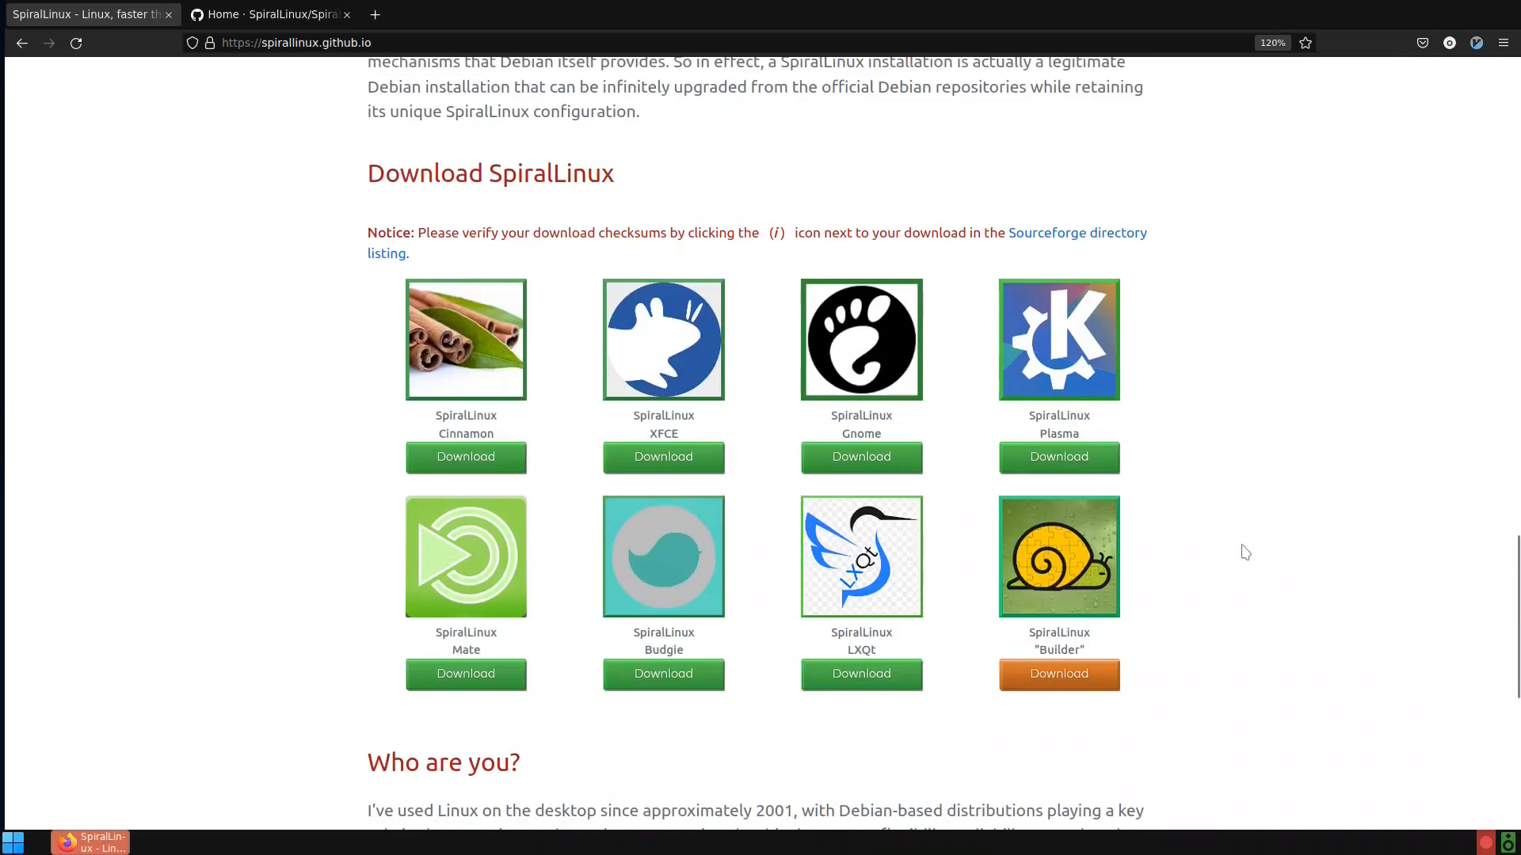
mouse_move(1144, 371)
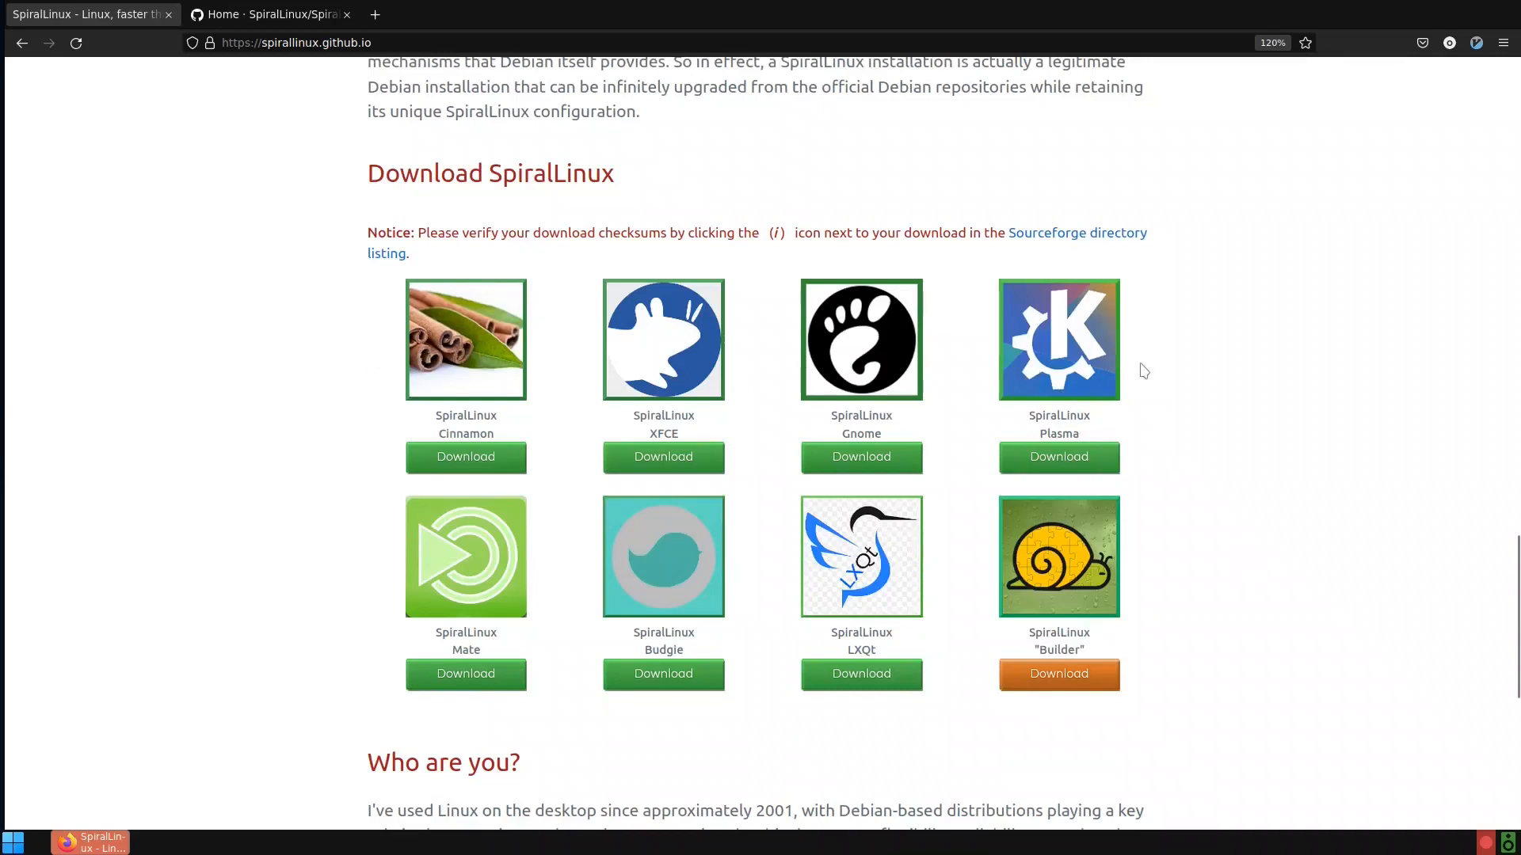
mouse_move(419, 590)
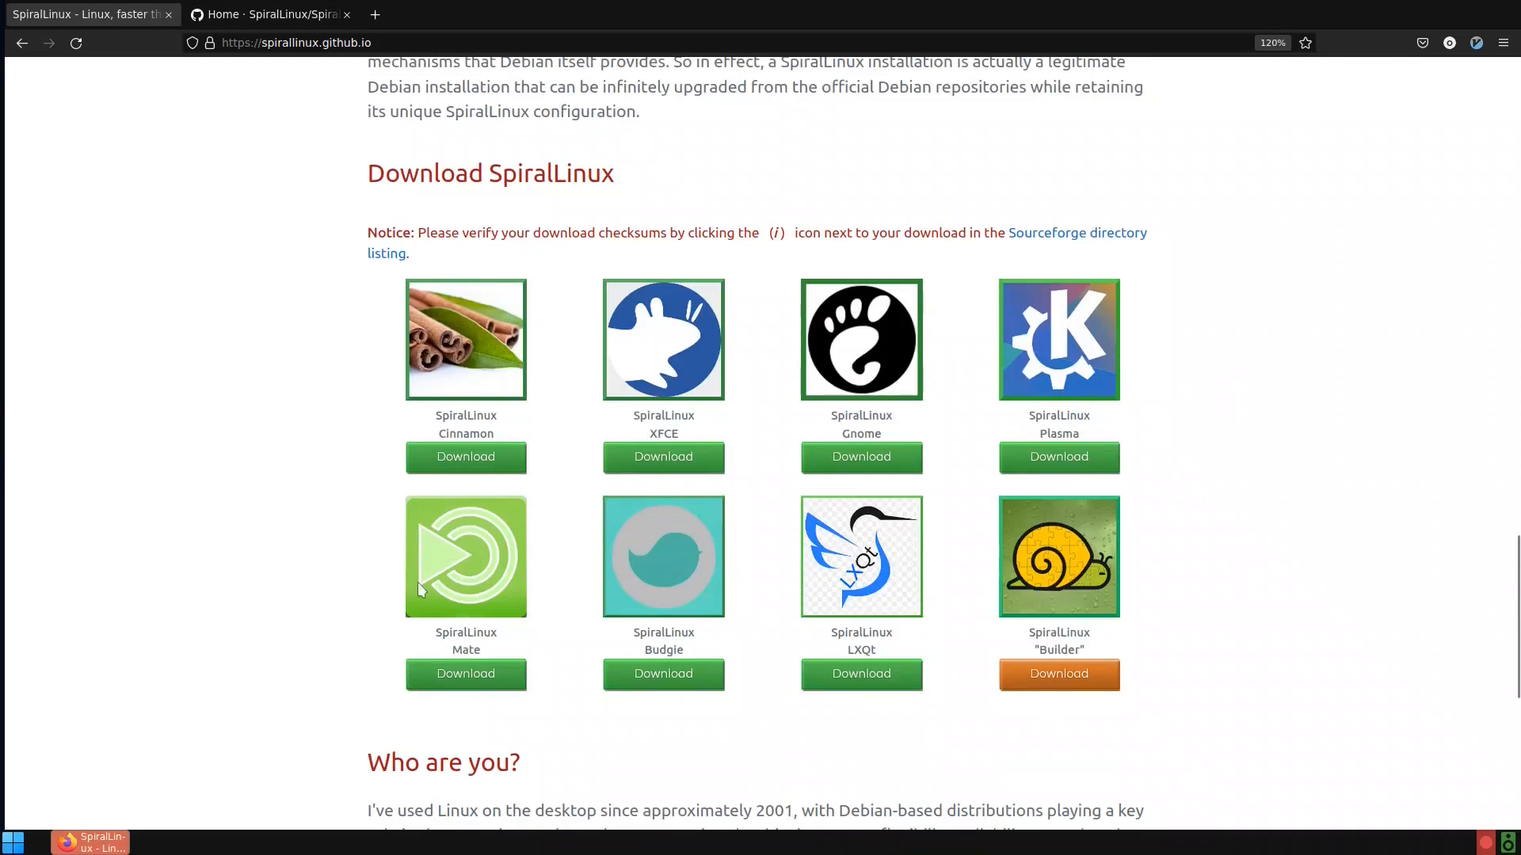
mouse_move(884, 602)
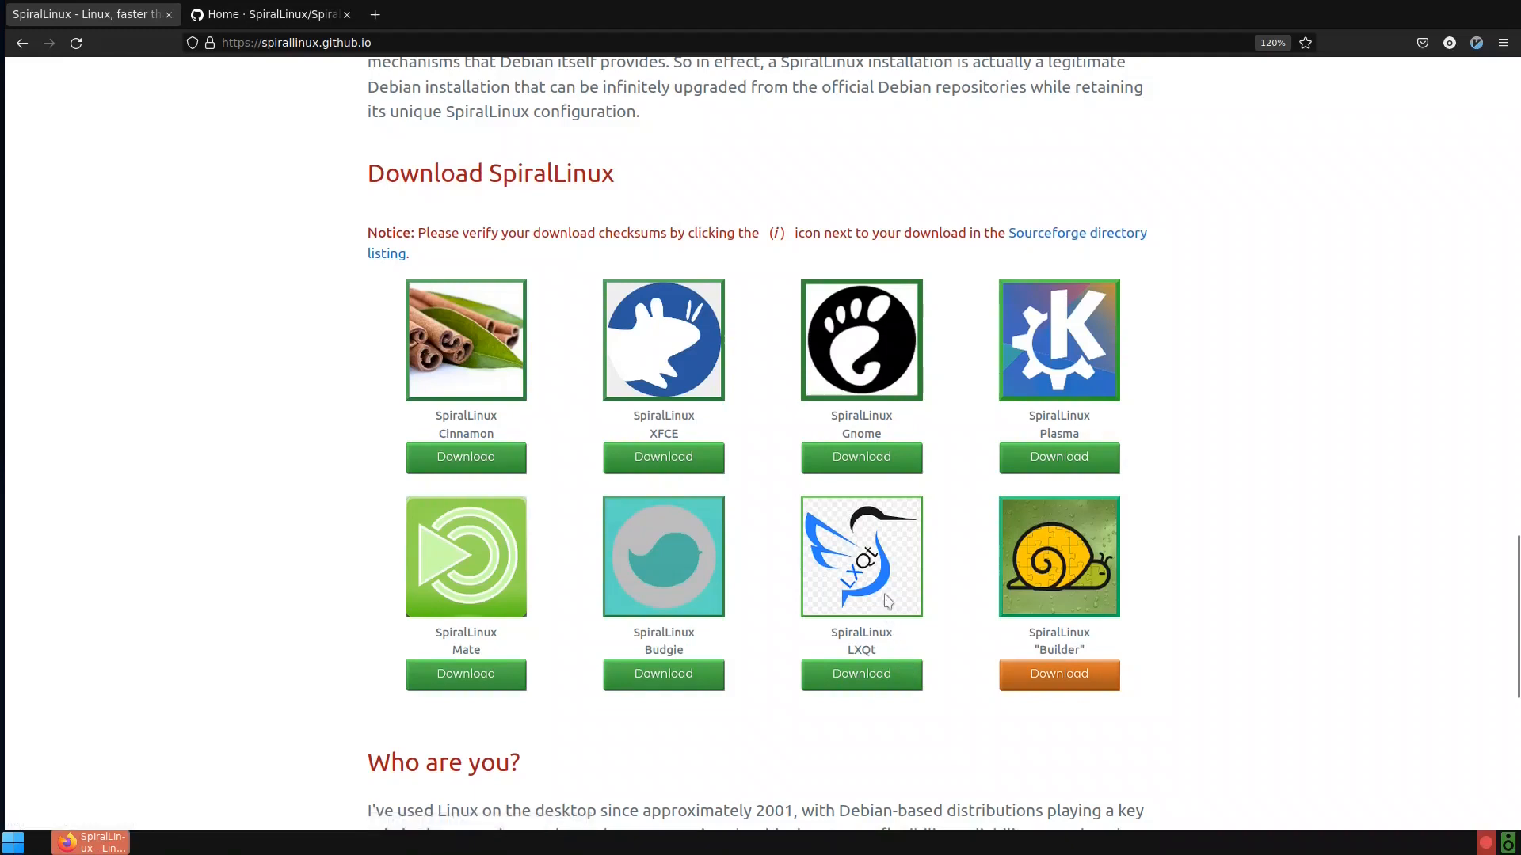
mouse_move(912, 640)
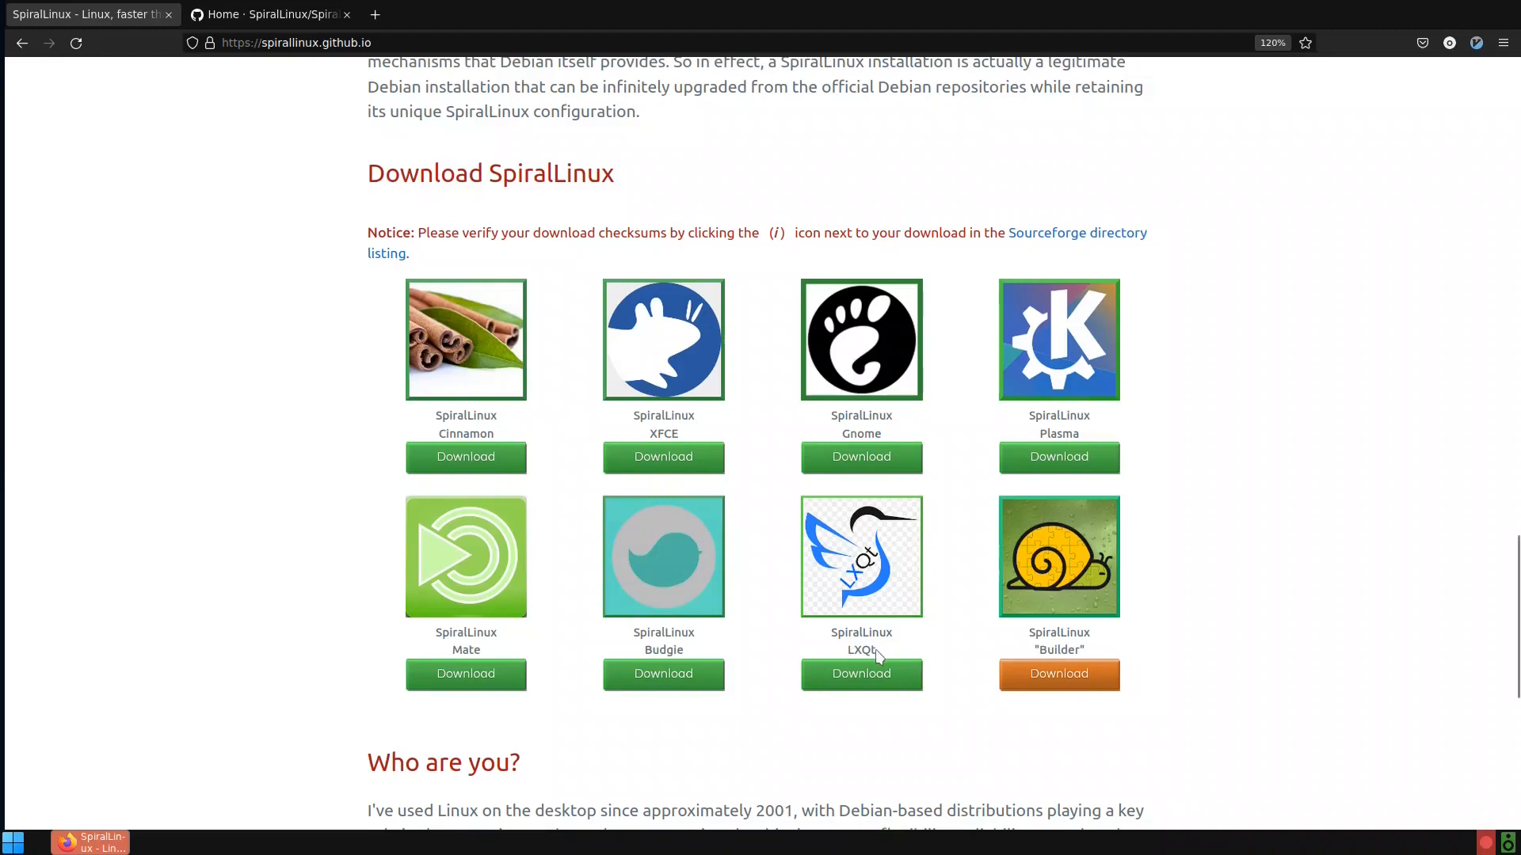
mouse_move(916, 652)
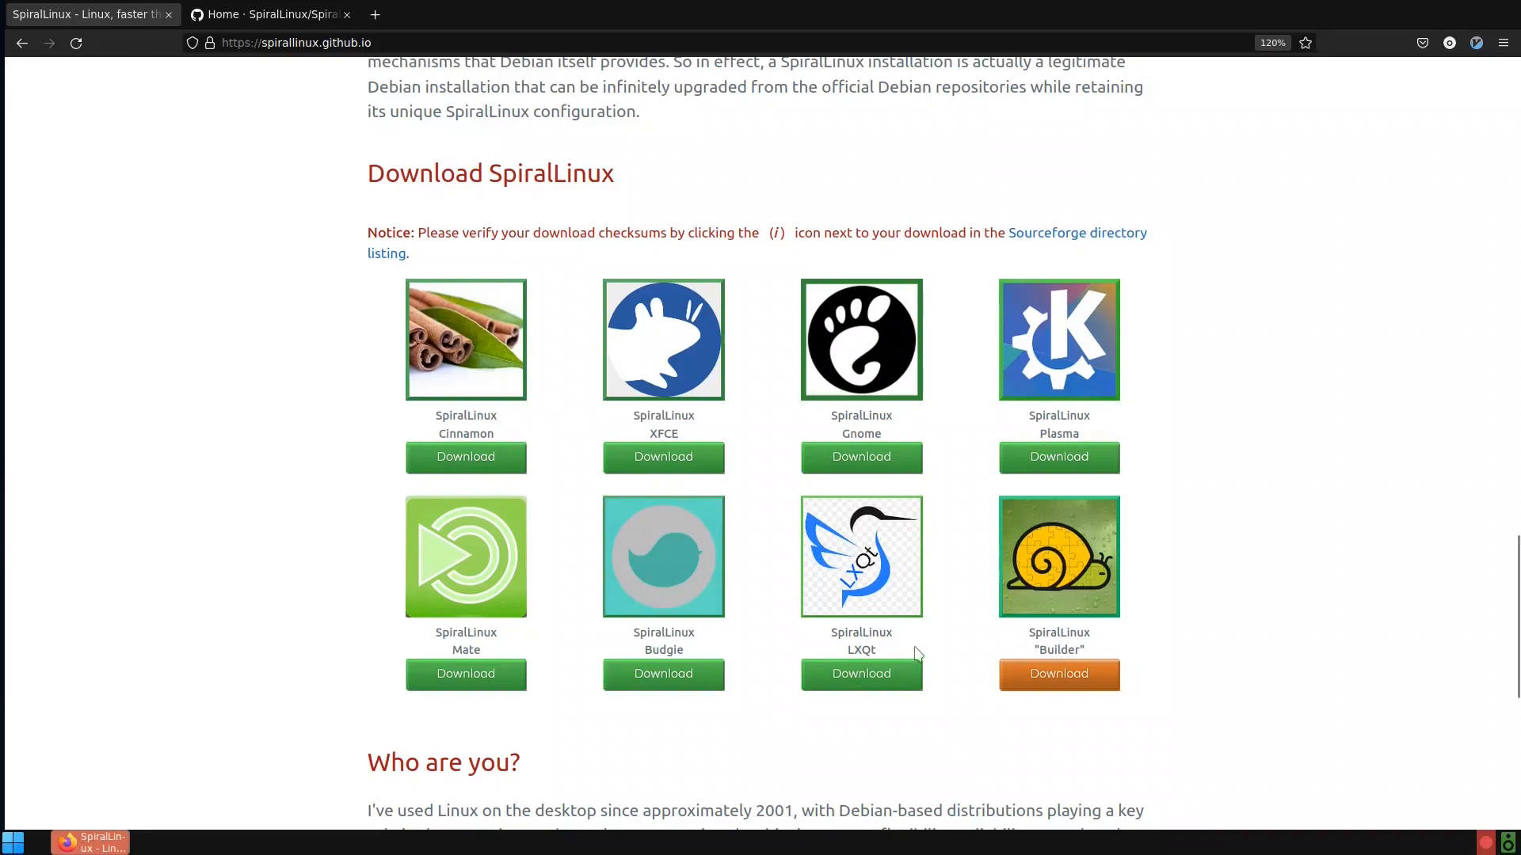
mouse_move(921, 556)
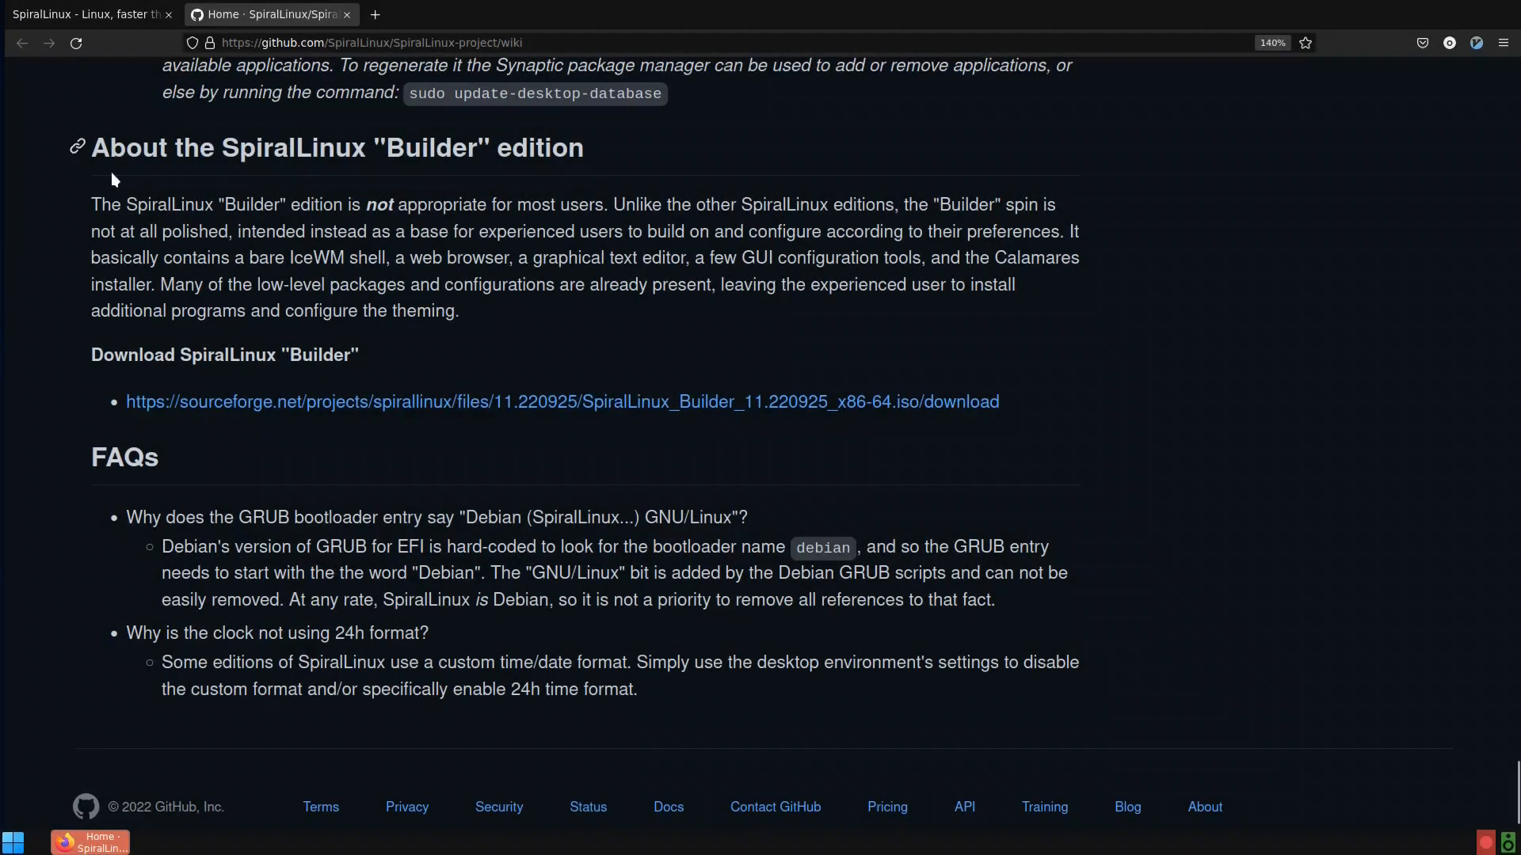
mouse_move(456, 189)
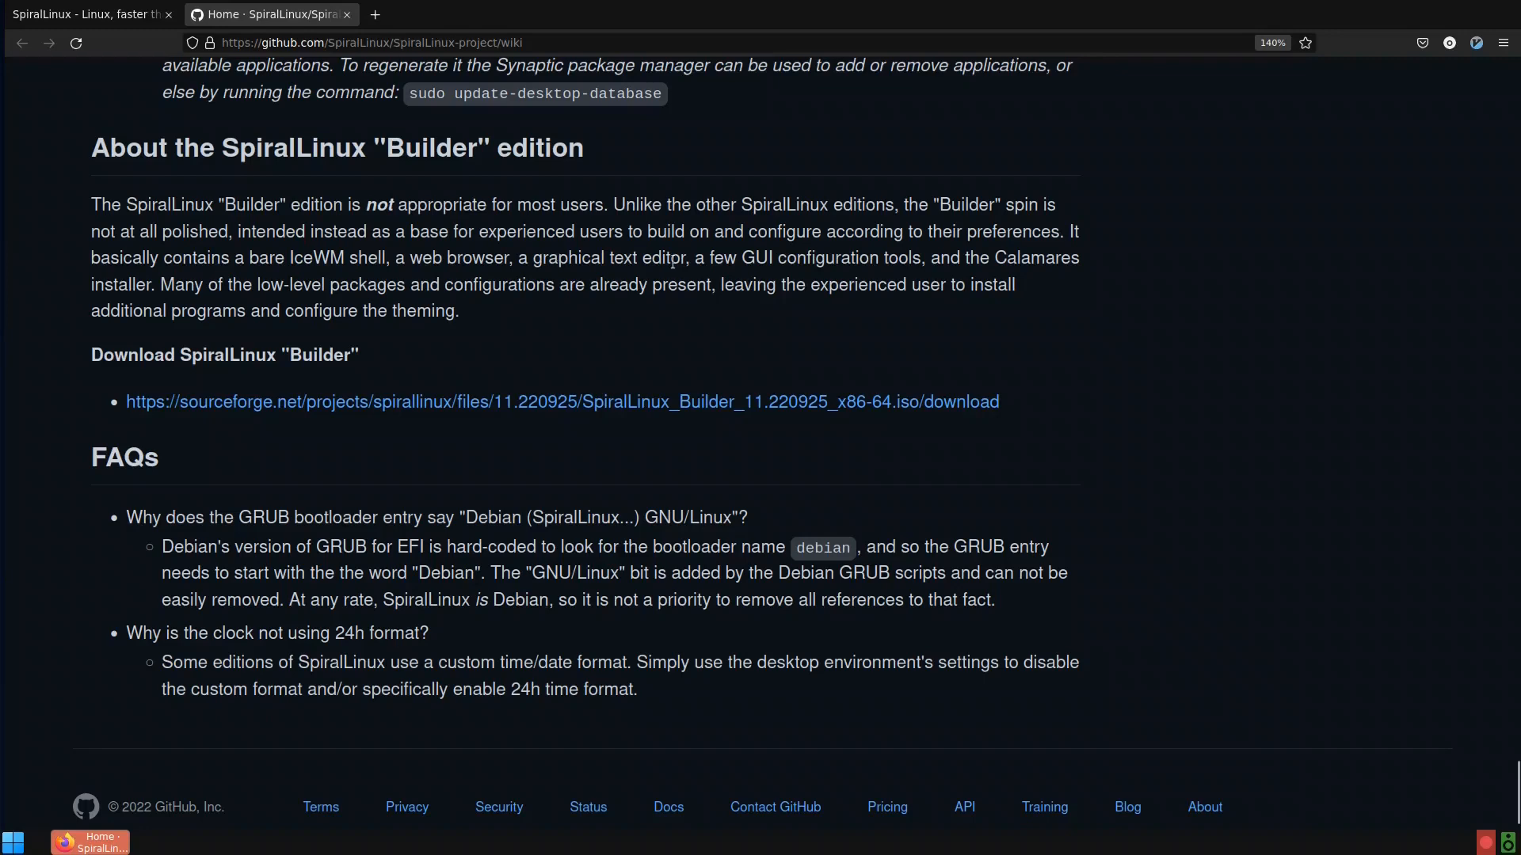
Highlight the GUI configuration tools mention and scroll the wiki to the Builder section
left_click_drag(696, 258, 774, 258)
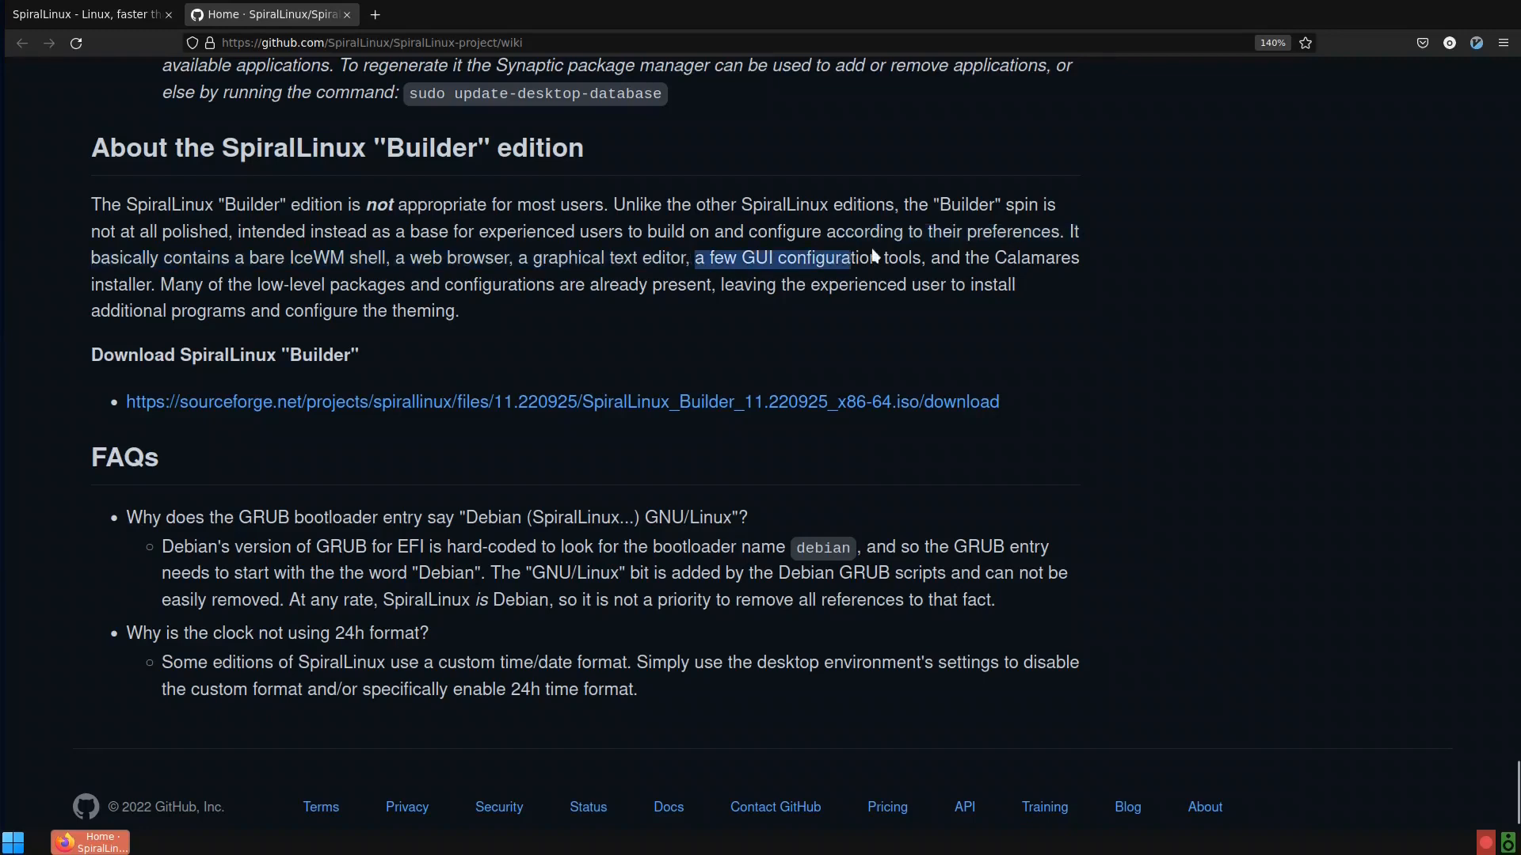
scroll("down", 3)
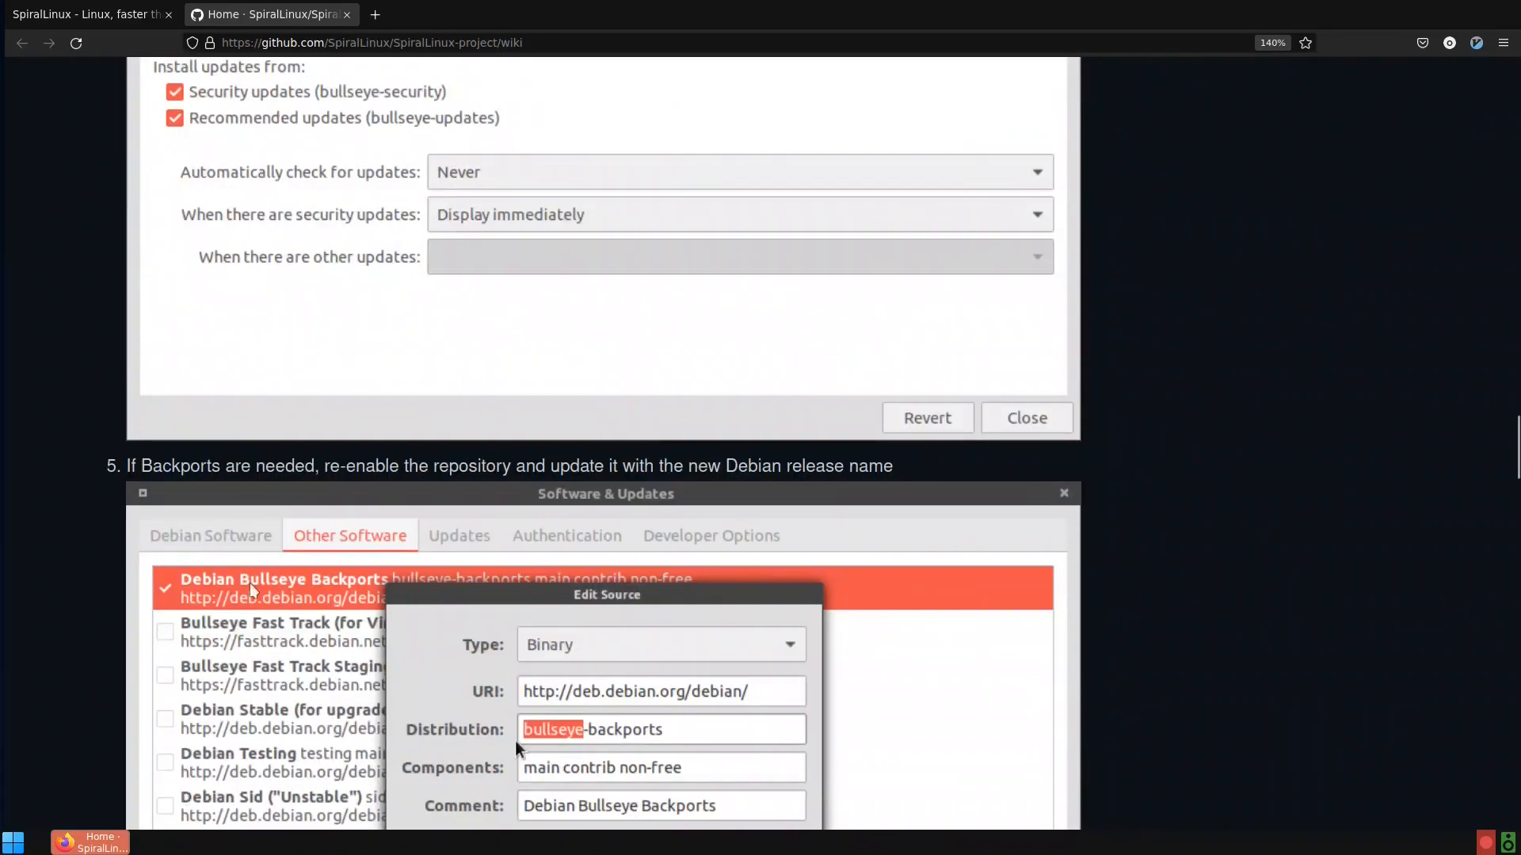
scroll("down", 3)
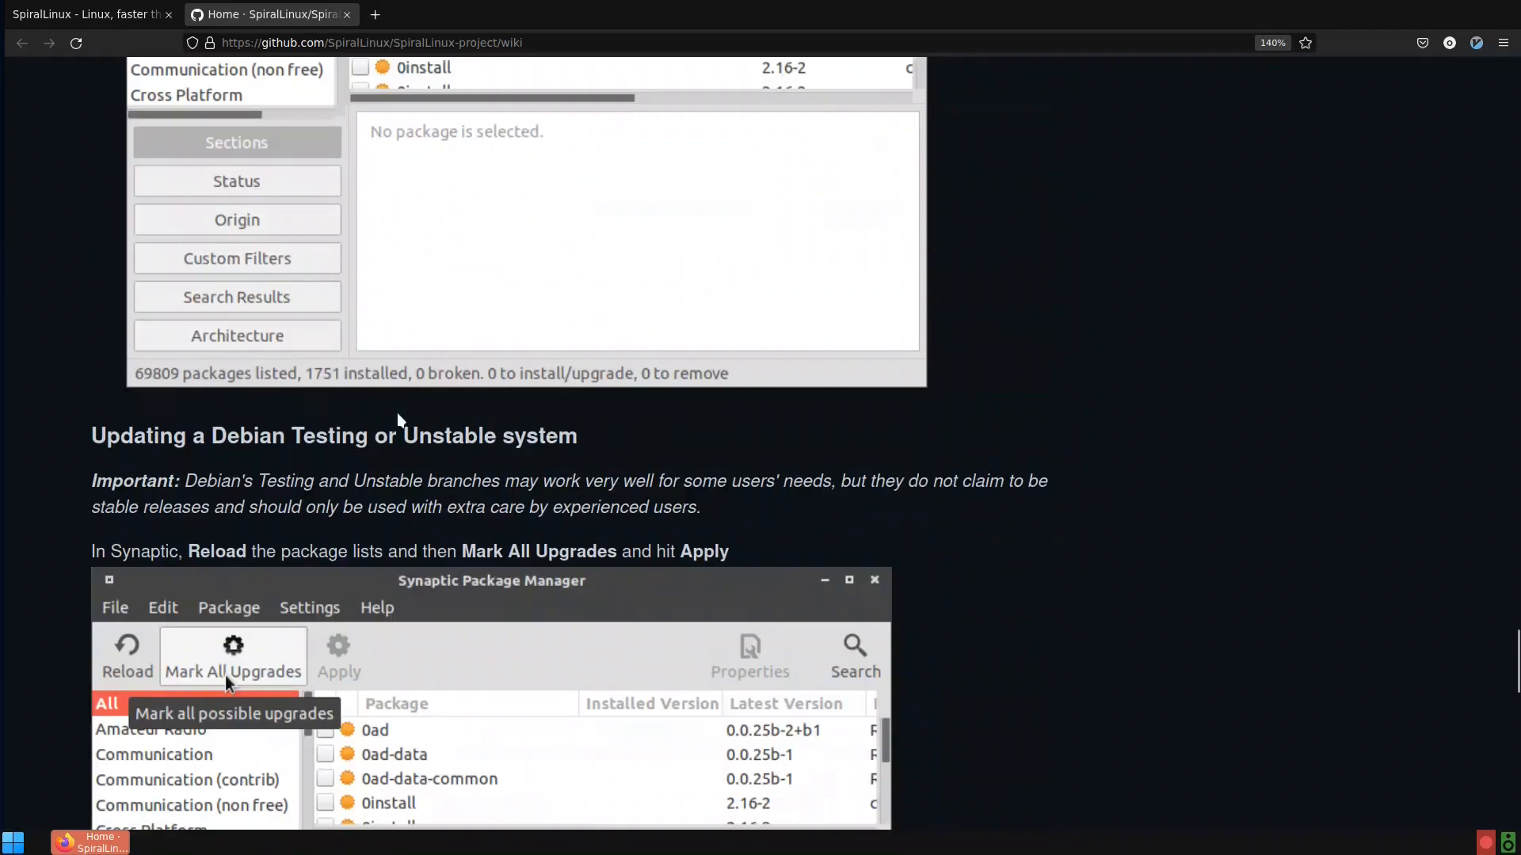
scroll("down", 3)
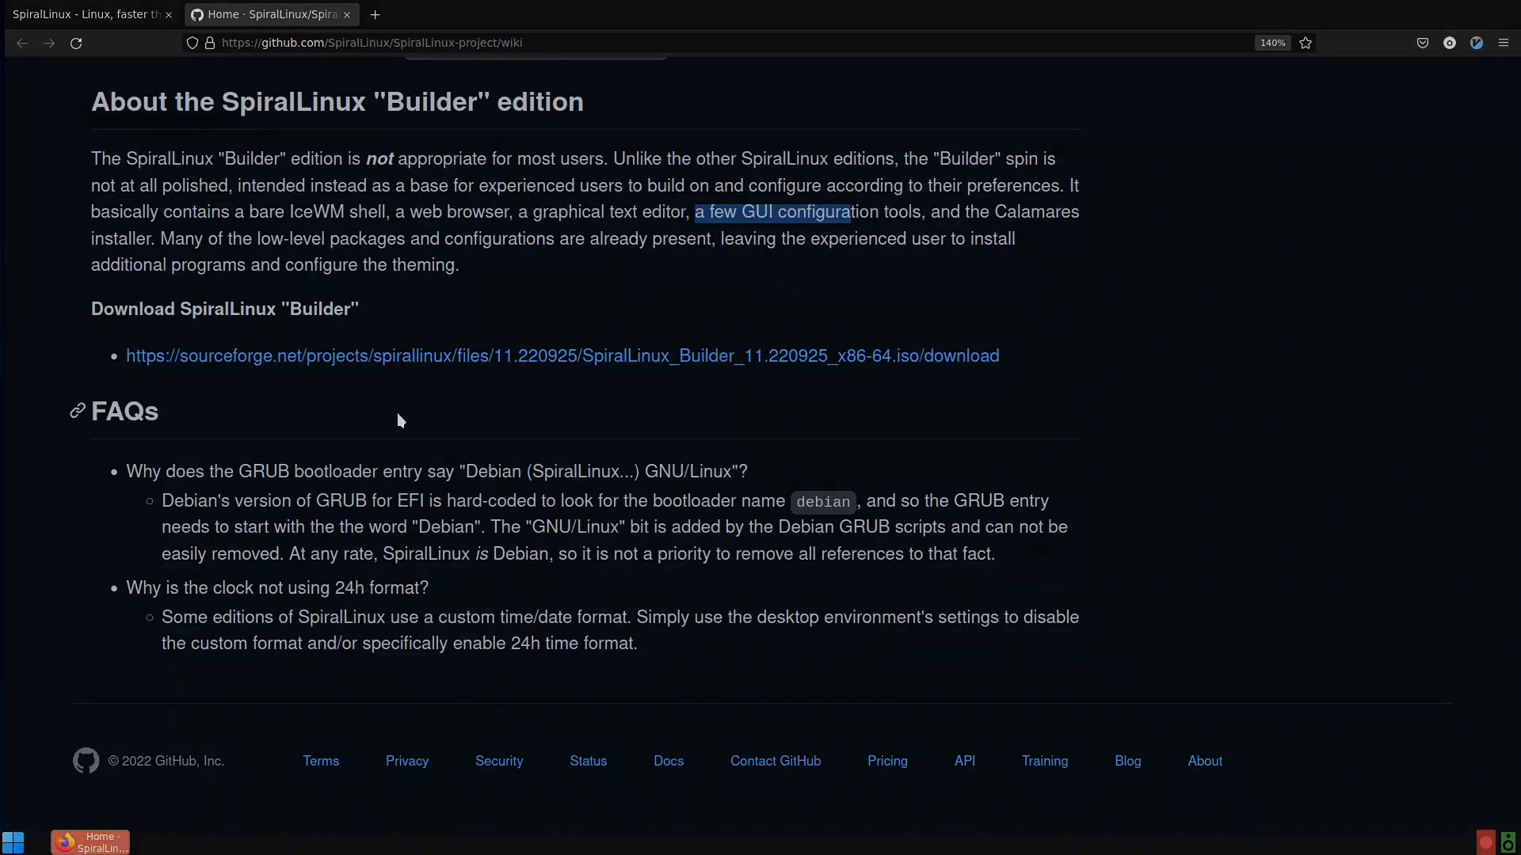
Select the spiral-builder1 VM in VirtualBox Manager and start it
left_click(170, 839)
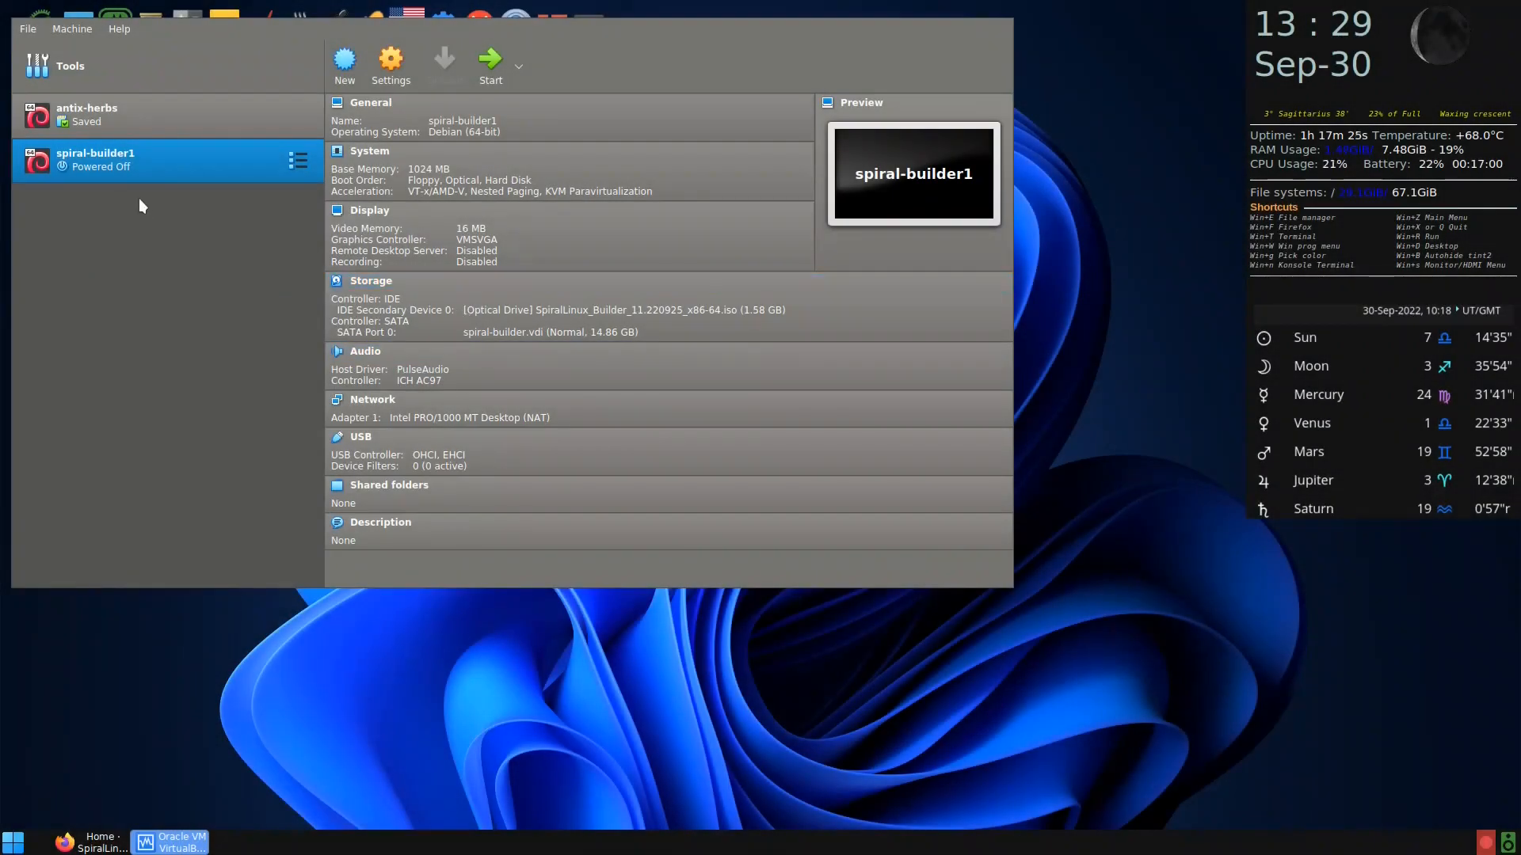
mouse_move(164, 184)
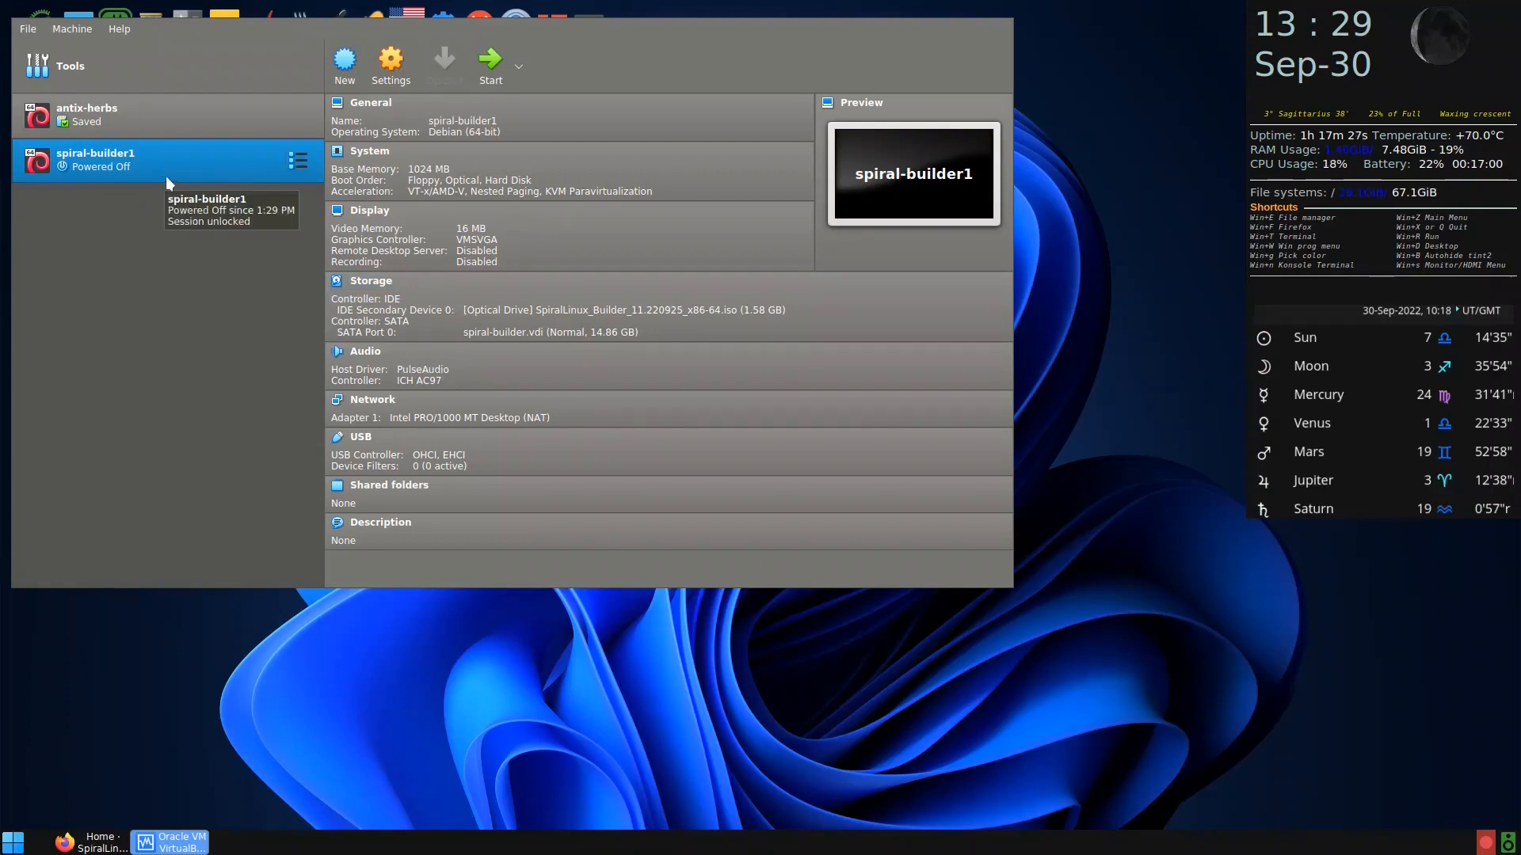
mouse_move(635, 349)
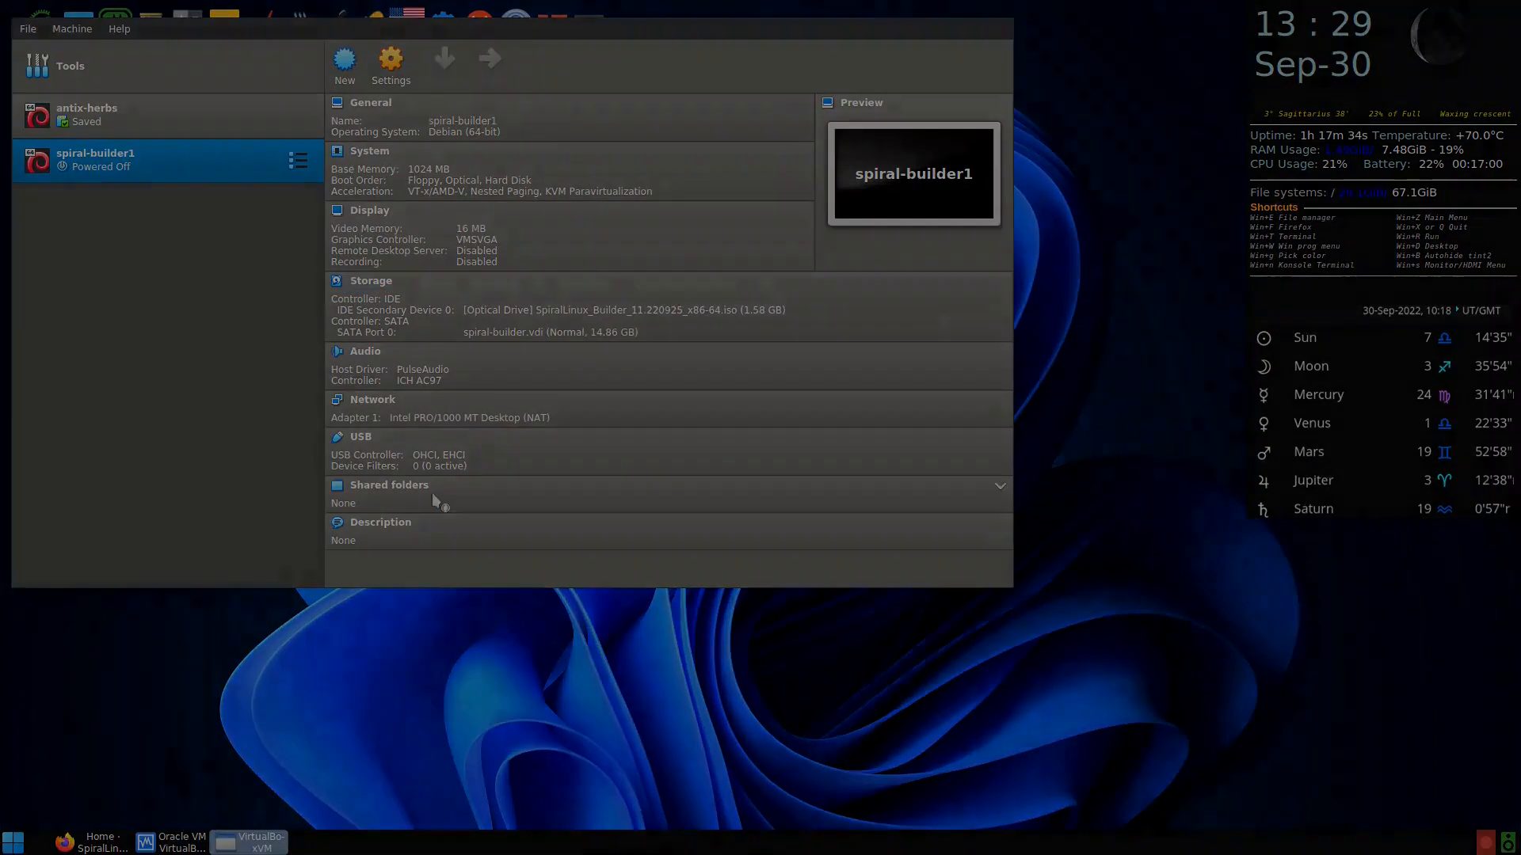
left_click(487, 60)
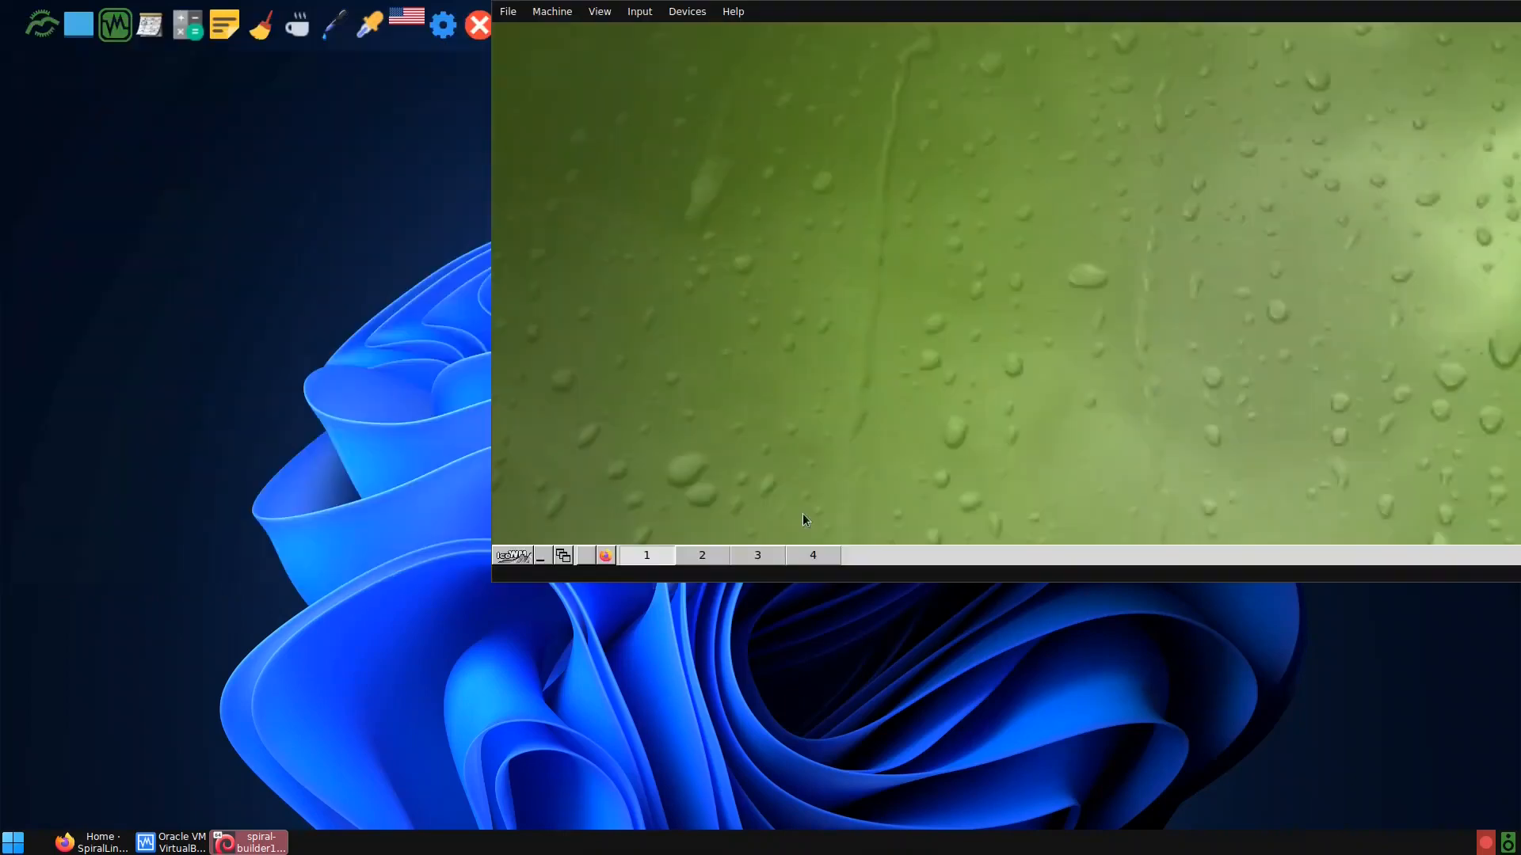
mouse_move(653, 26)
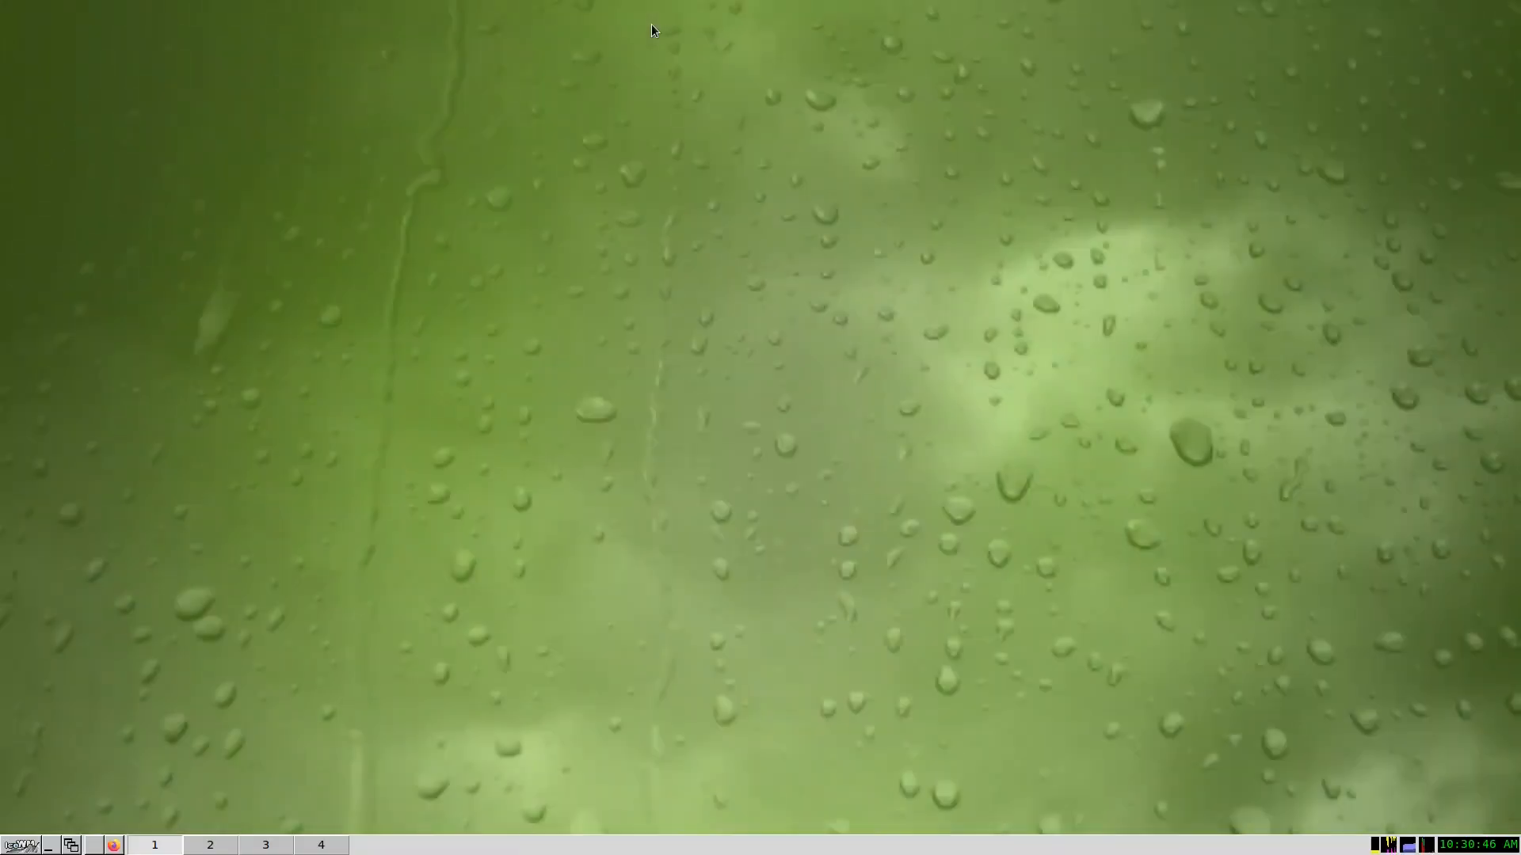
mouse_move(530, 363)
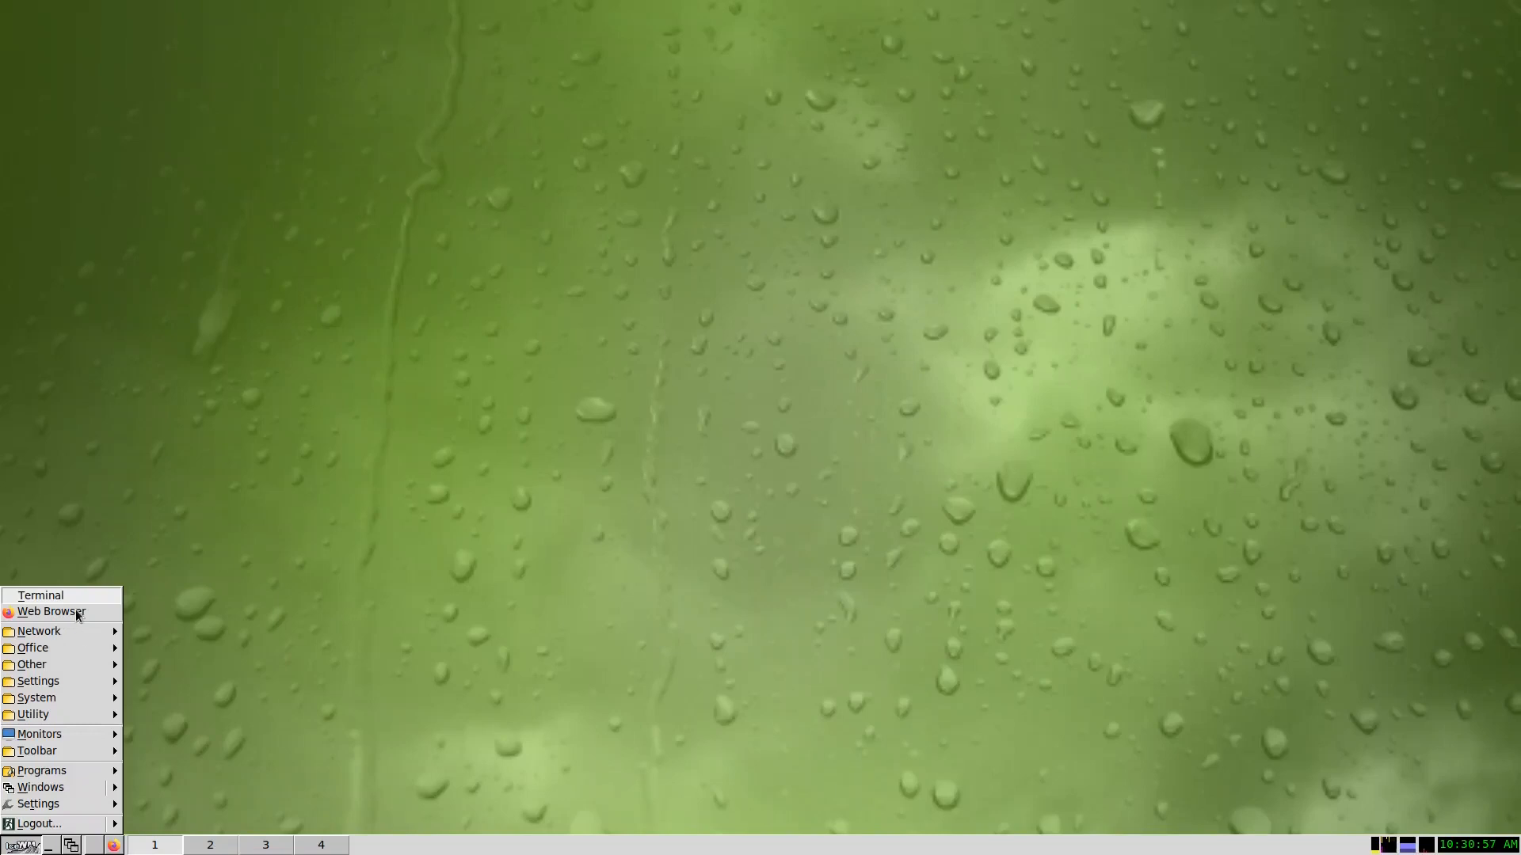
mouse_move(43, 626)
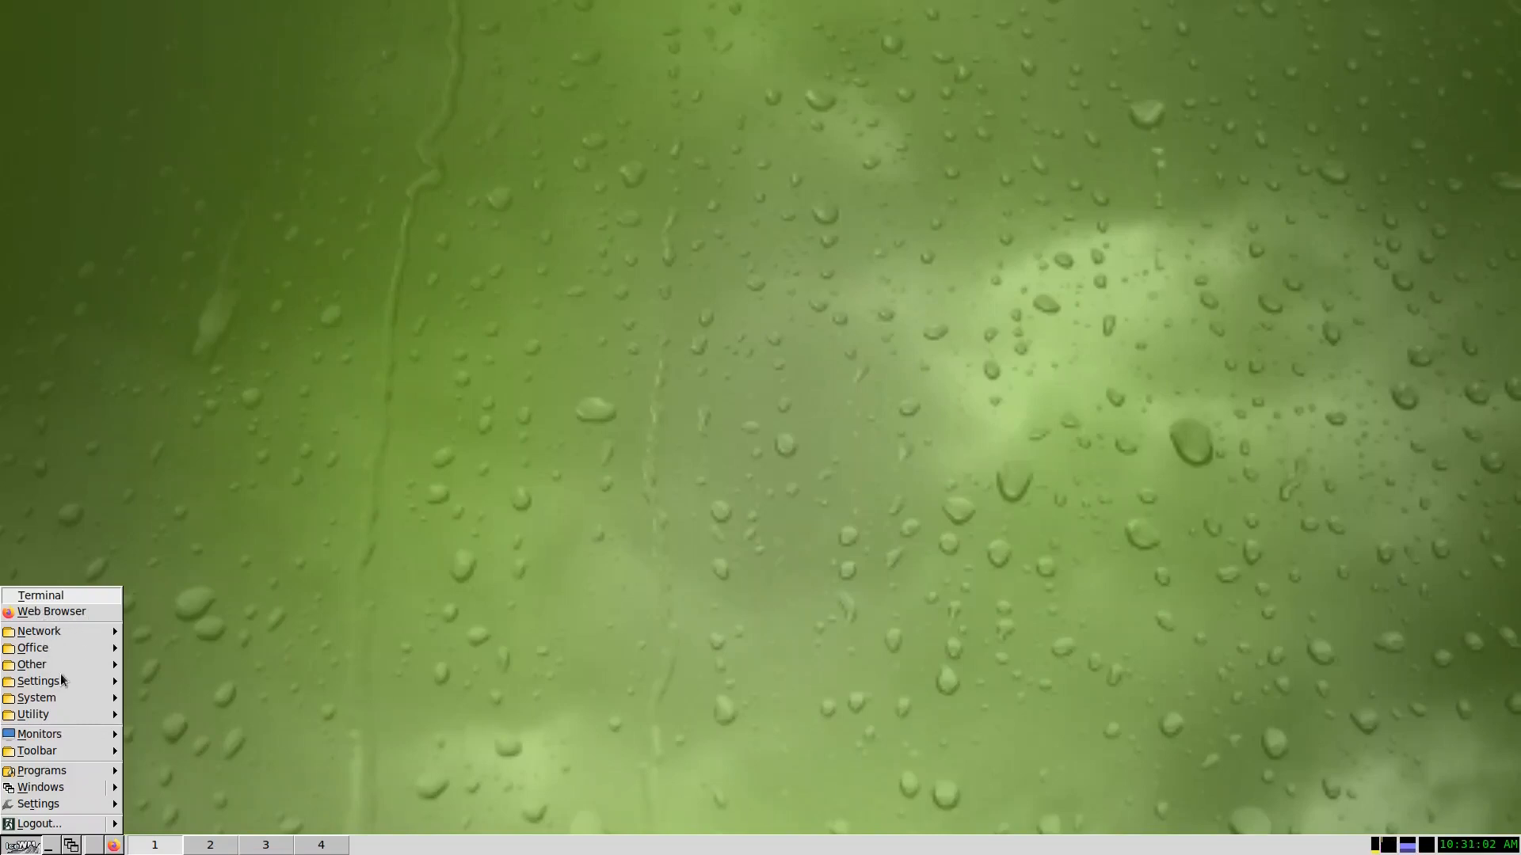
Open the IceWM menu's System submenu to show Install SpiralLinux
left_click(39, 682)
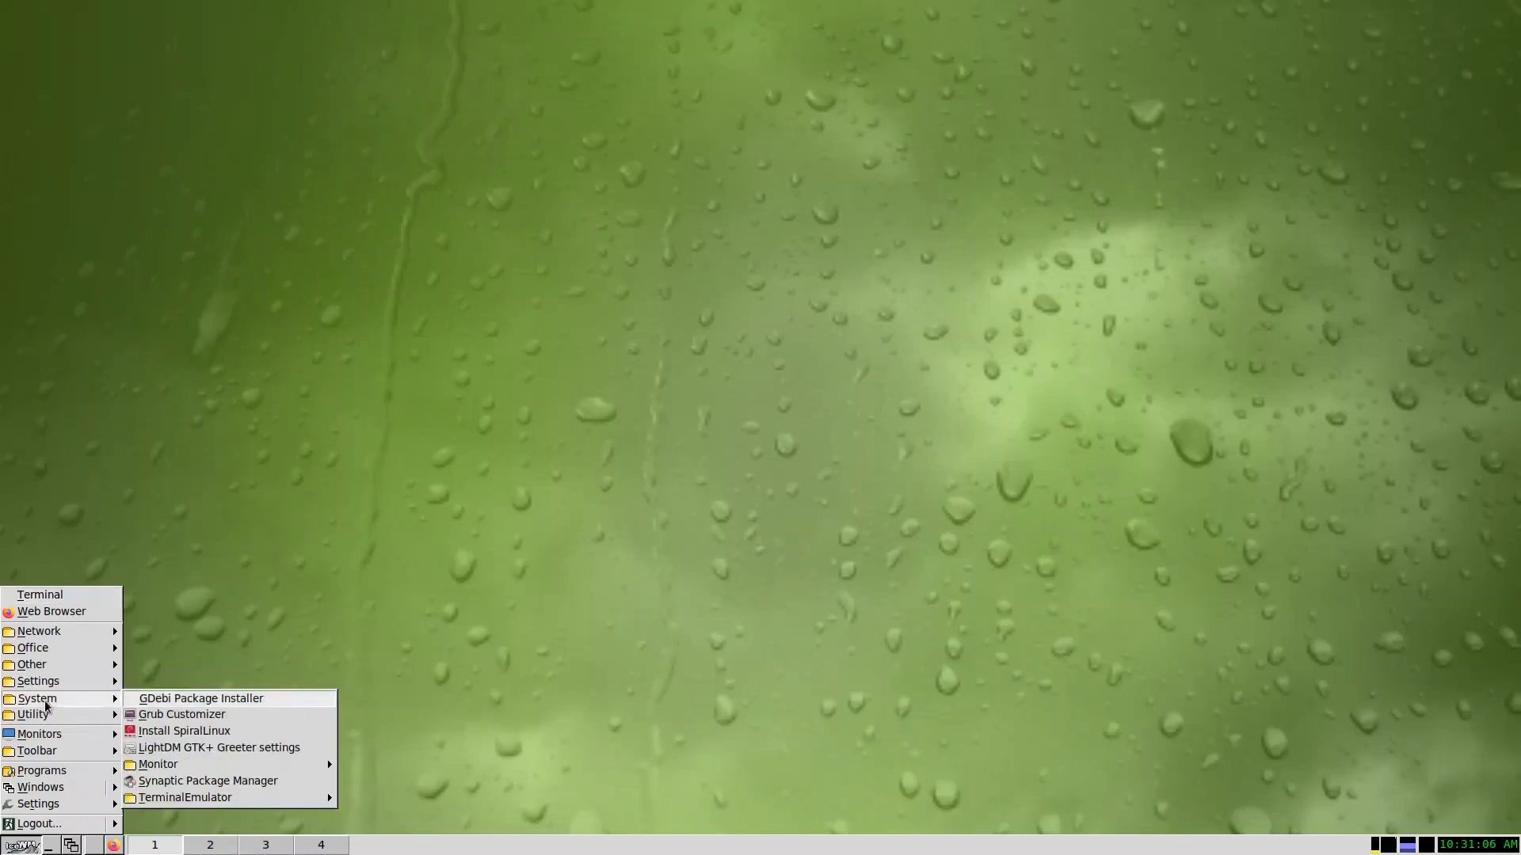
mouse_move(184, 731)
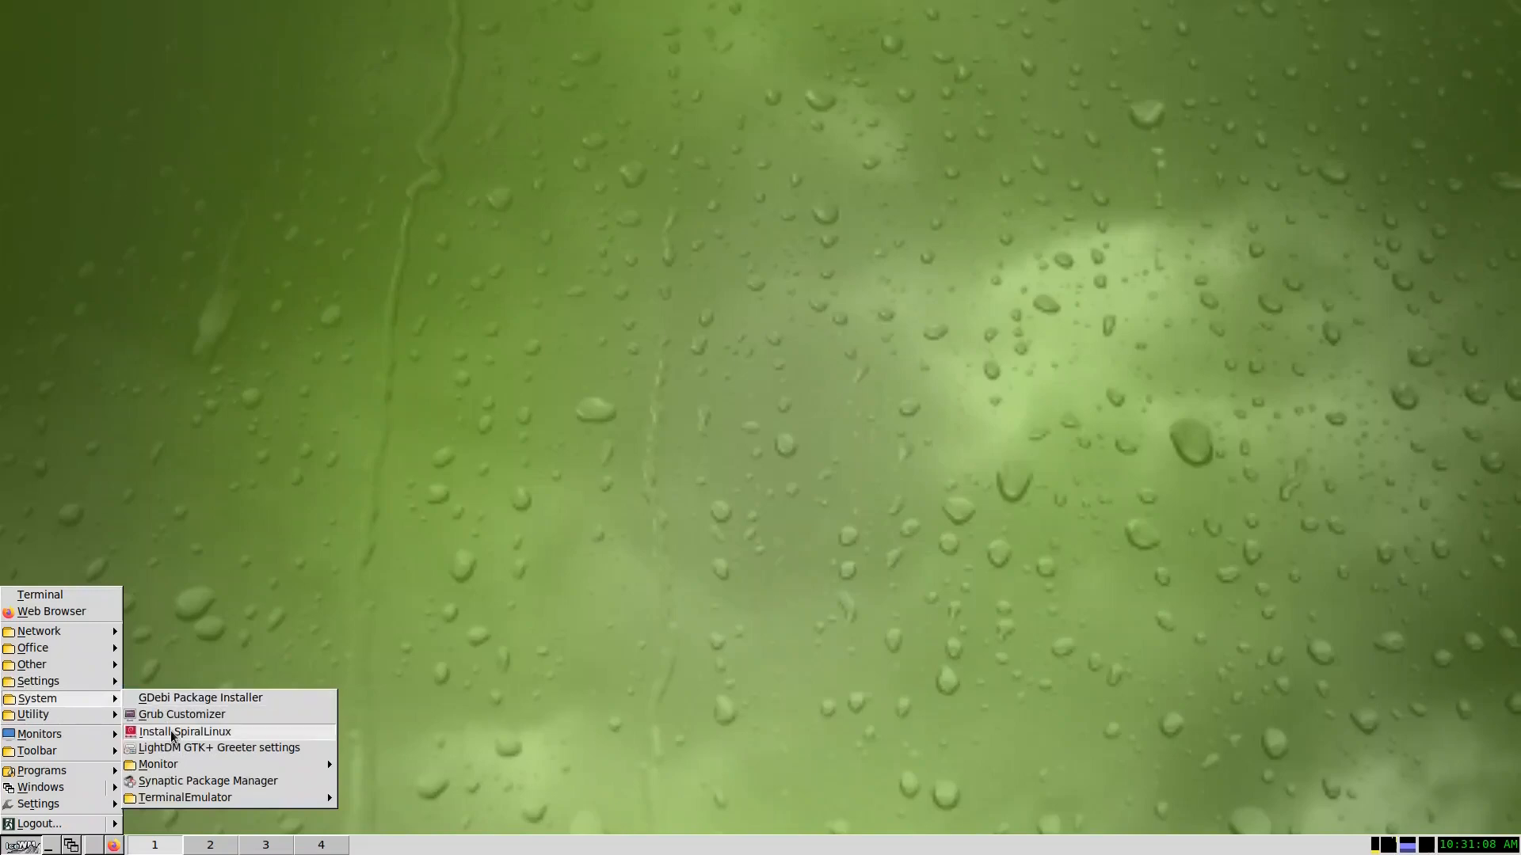
Launch Install SpiralLinux and advance past the Welcome and Keyboard steps
left_click(186, 731)
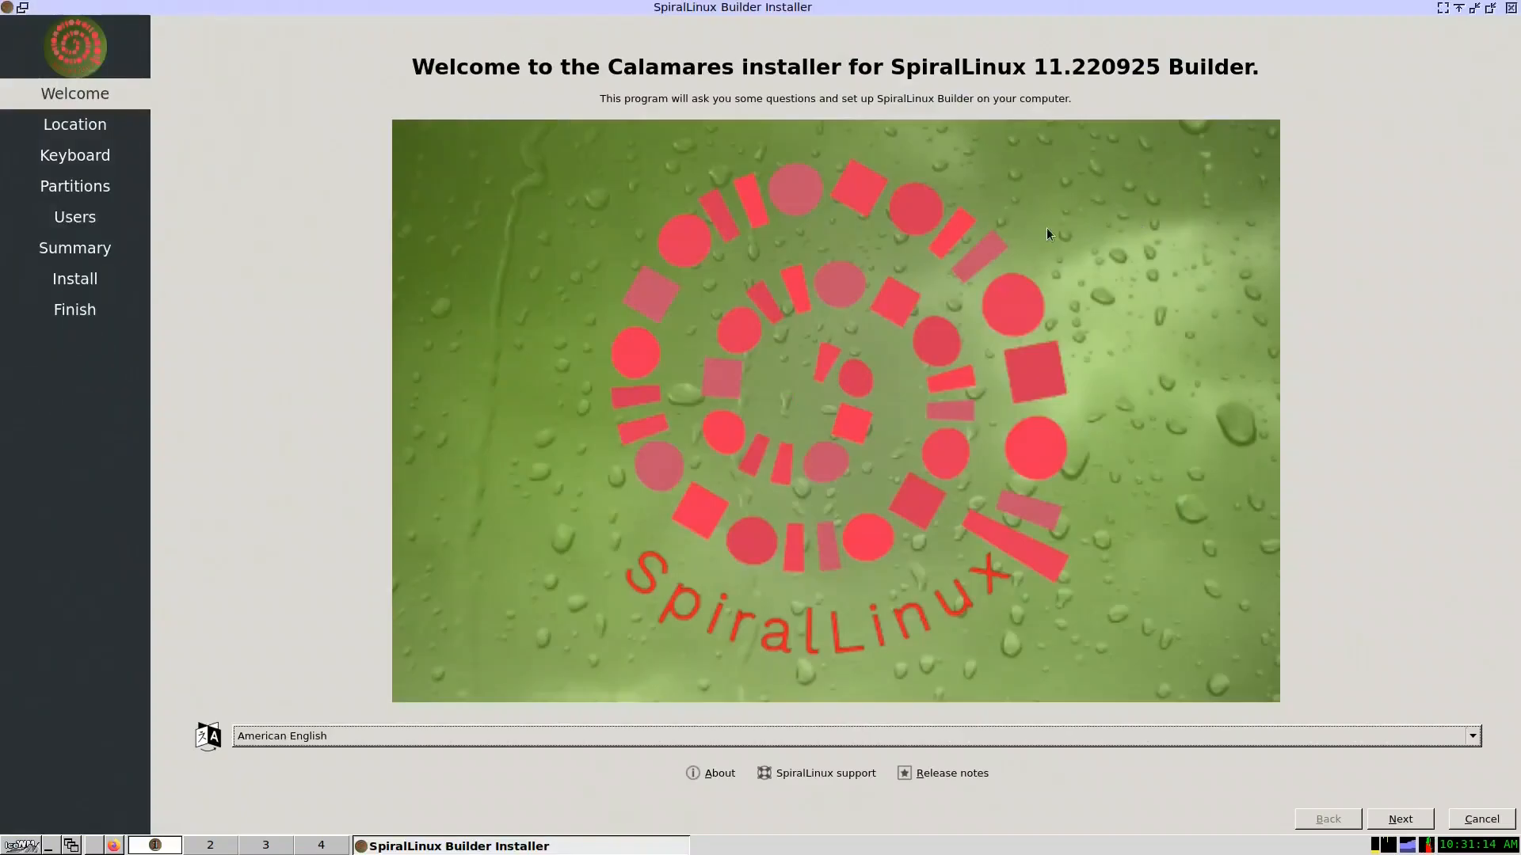
mouse_move(325, 492)
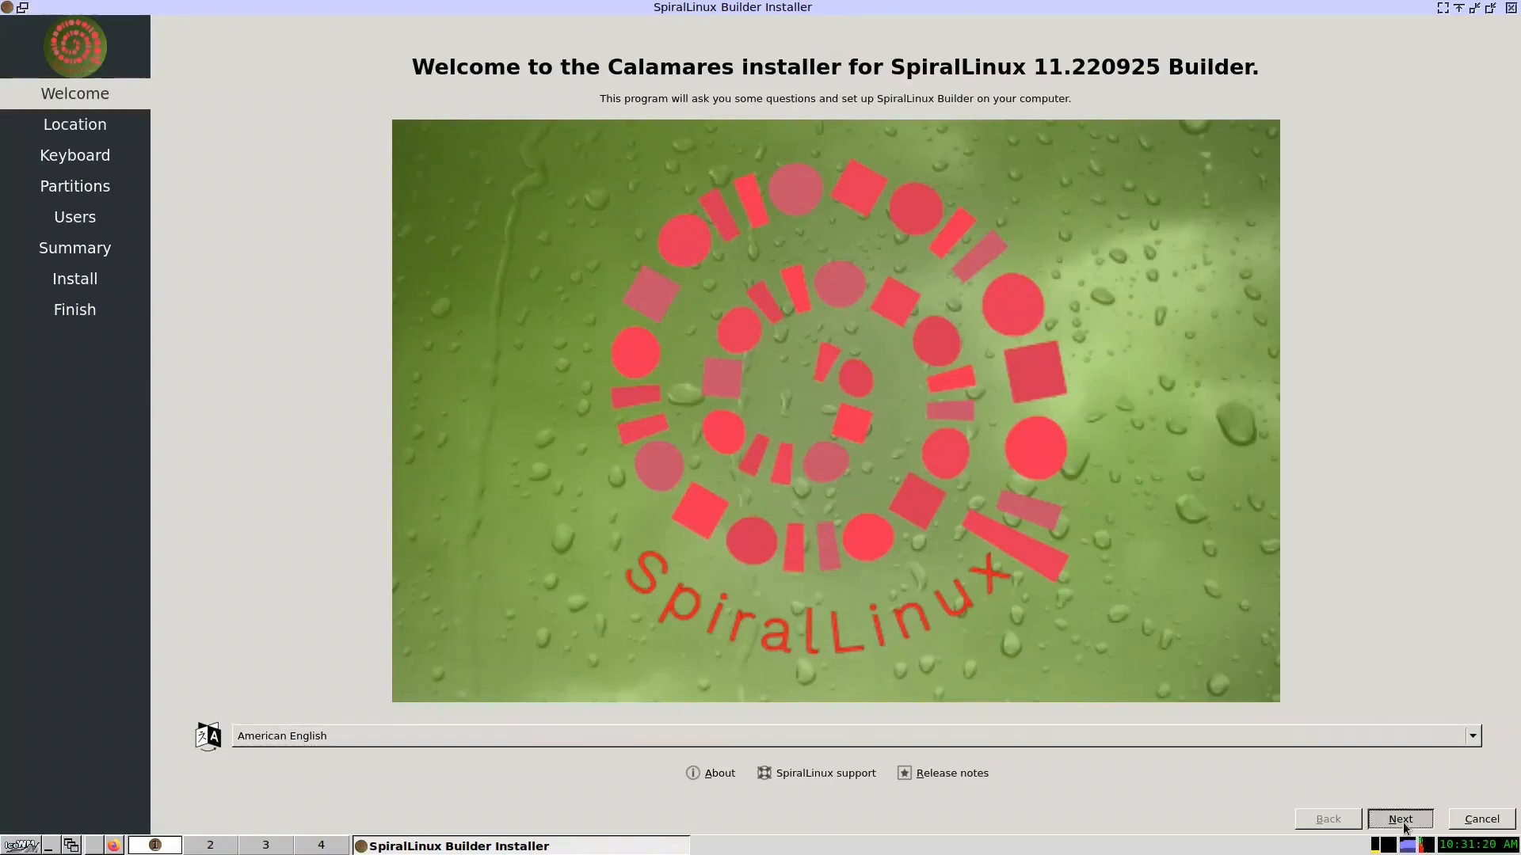
left_click(1399, 818)
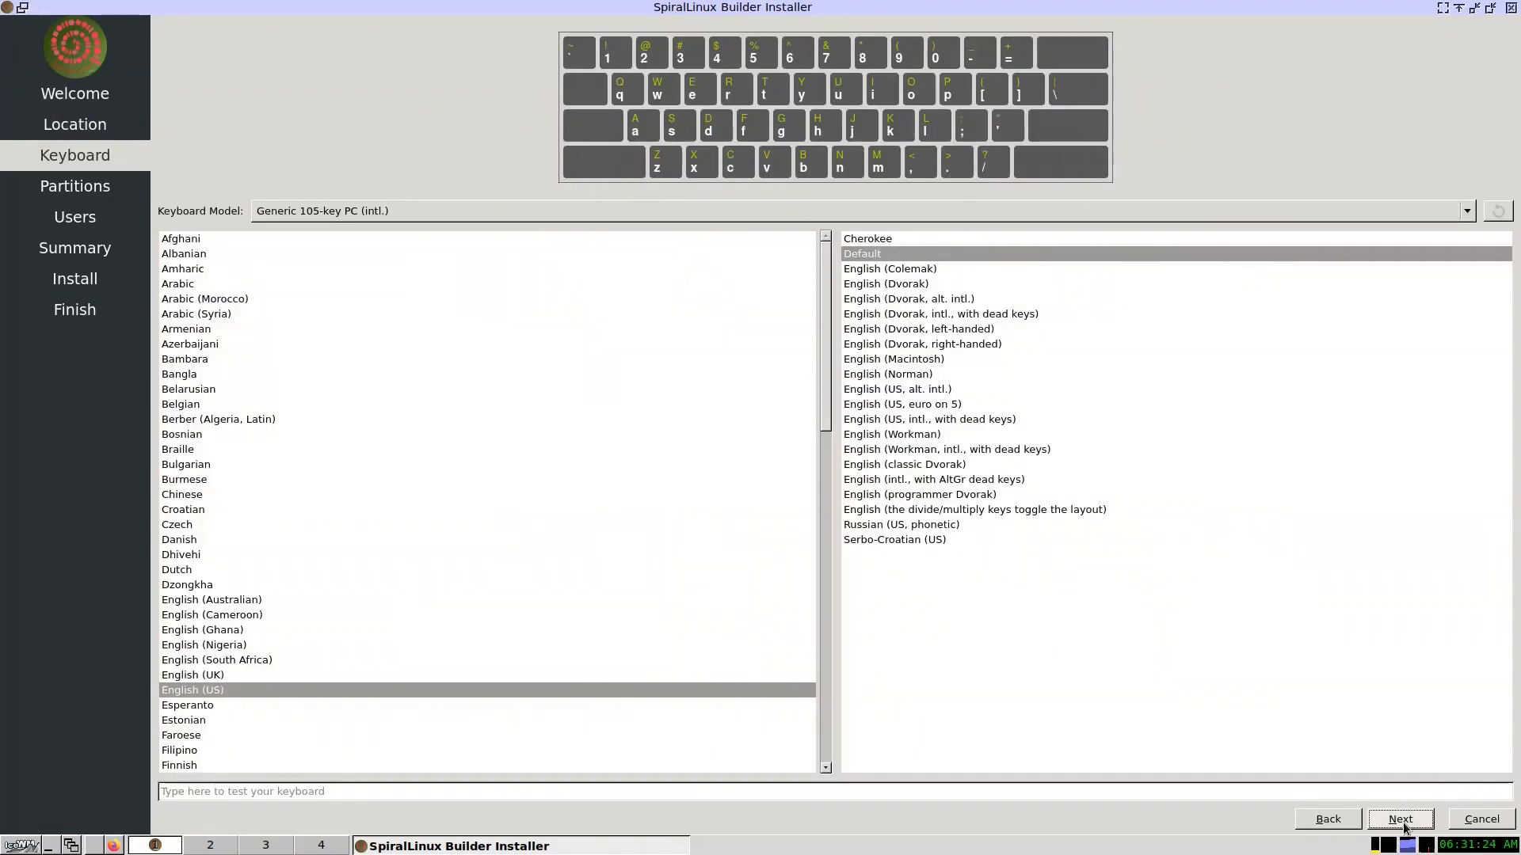
left_click(1400, 818)
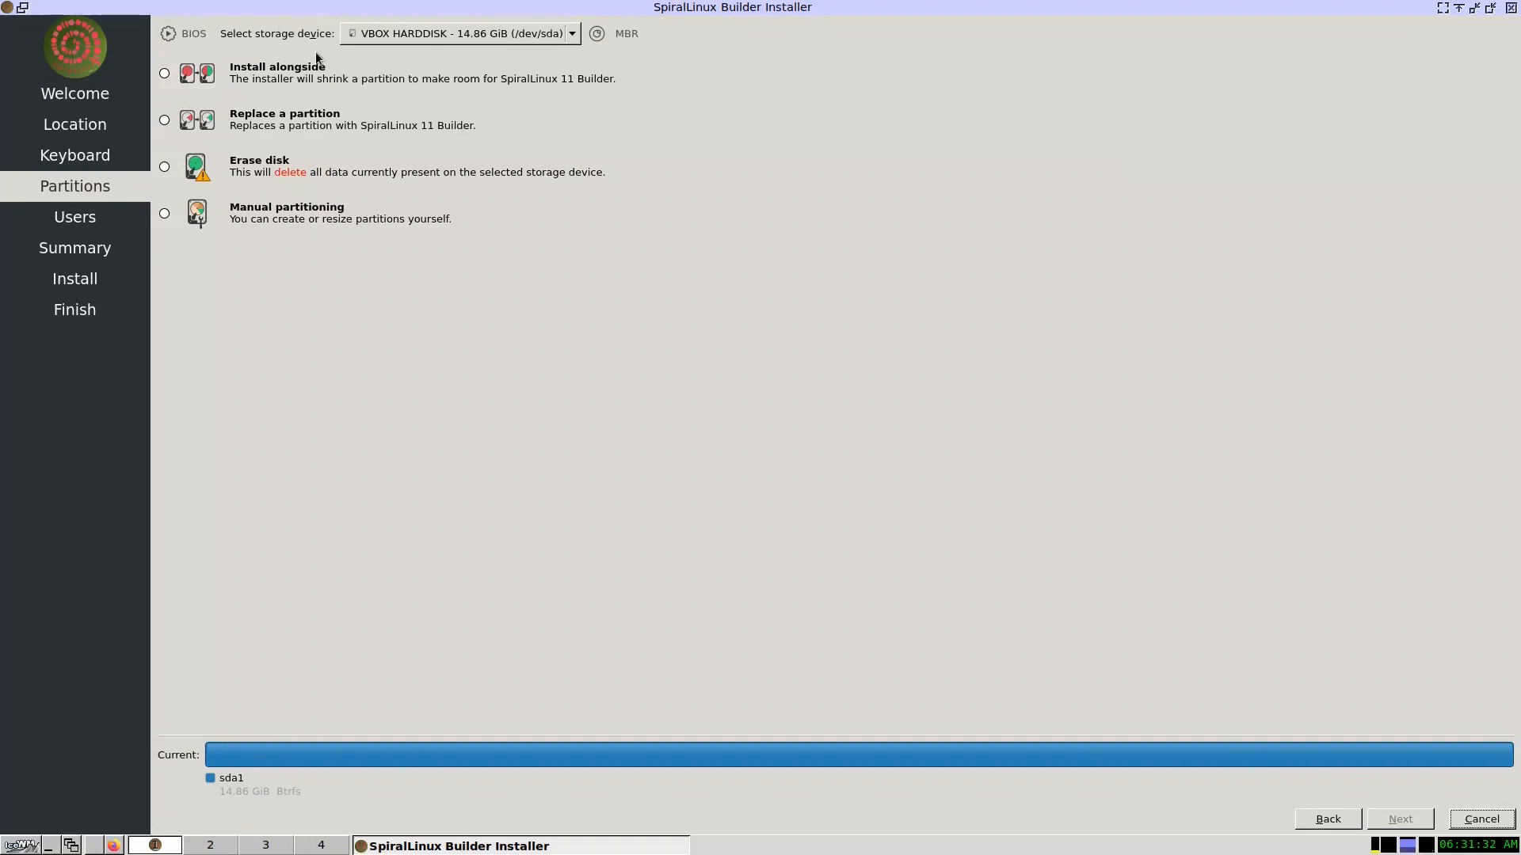
mouse_move(301, 88)
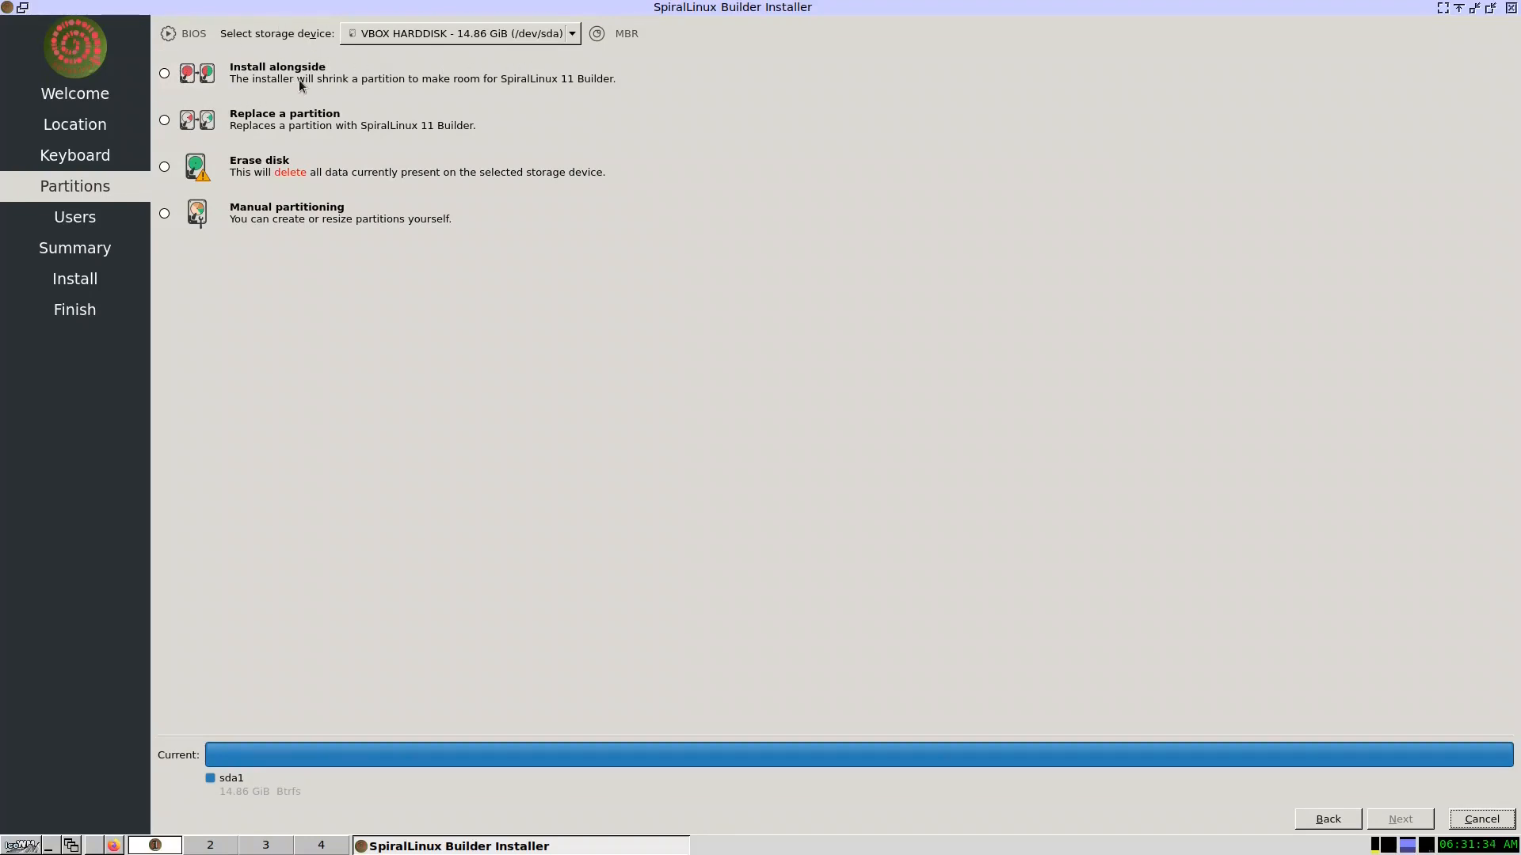
mouse_move(226, 167)
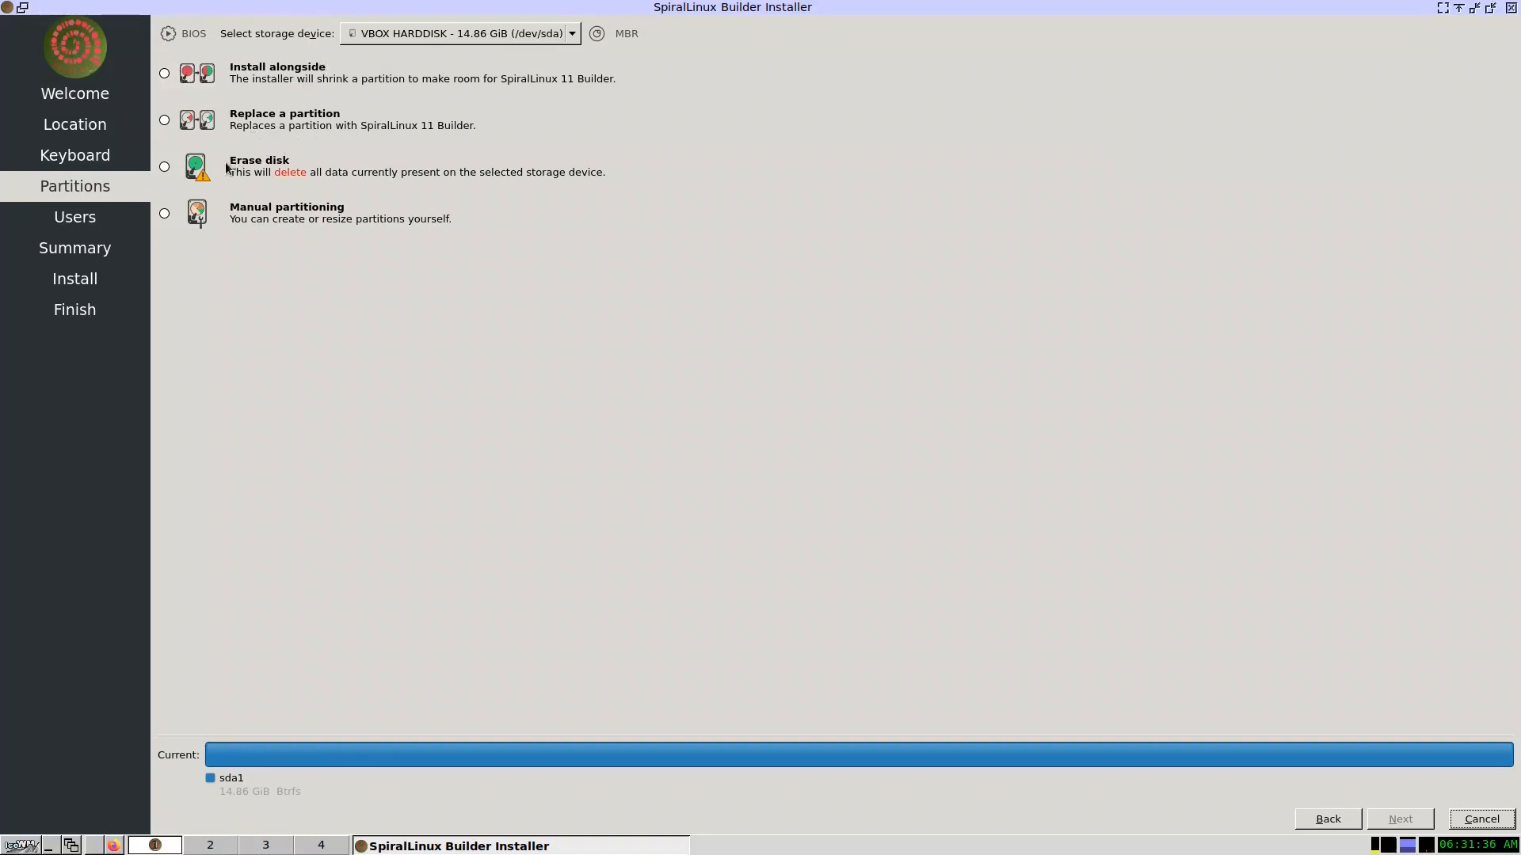
mouse_move(424, 230)
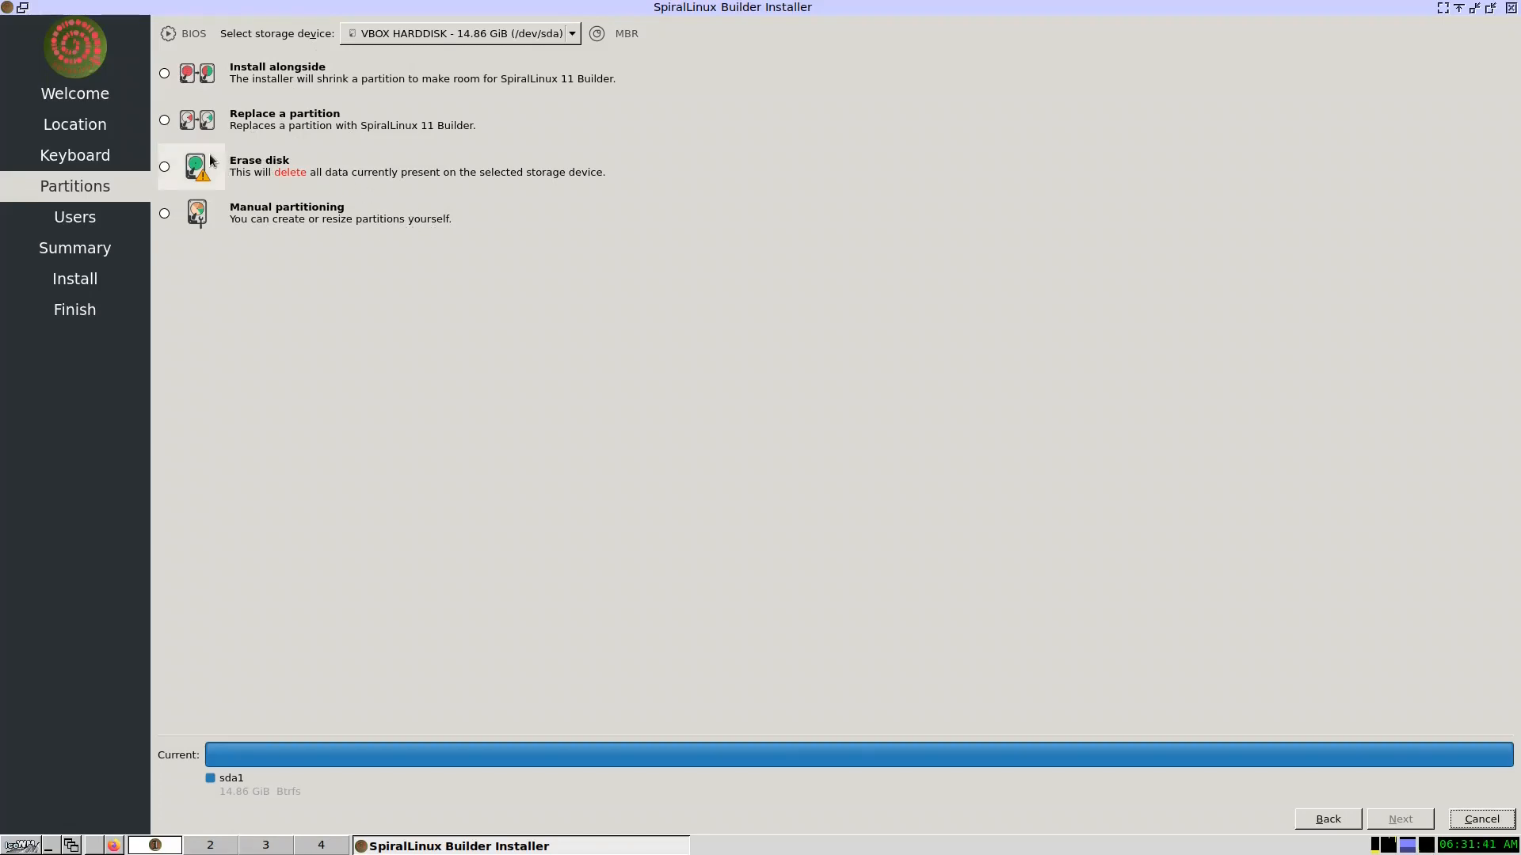
Choose Erase disk with No Swap and a btrfs filesystem
left_click(164, 166)
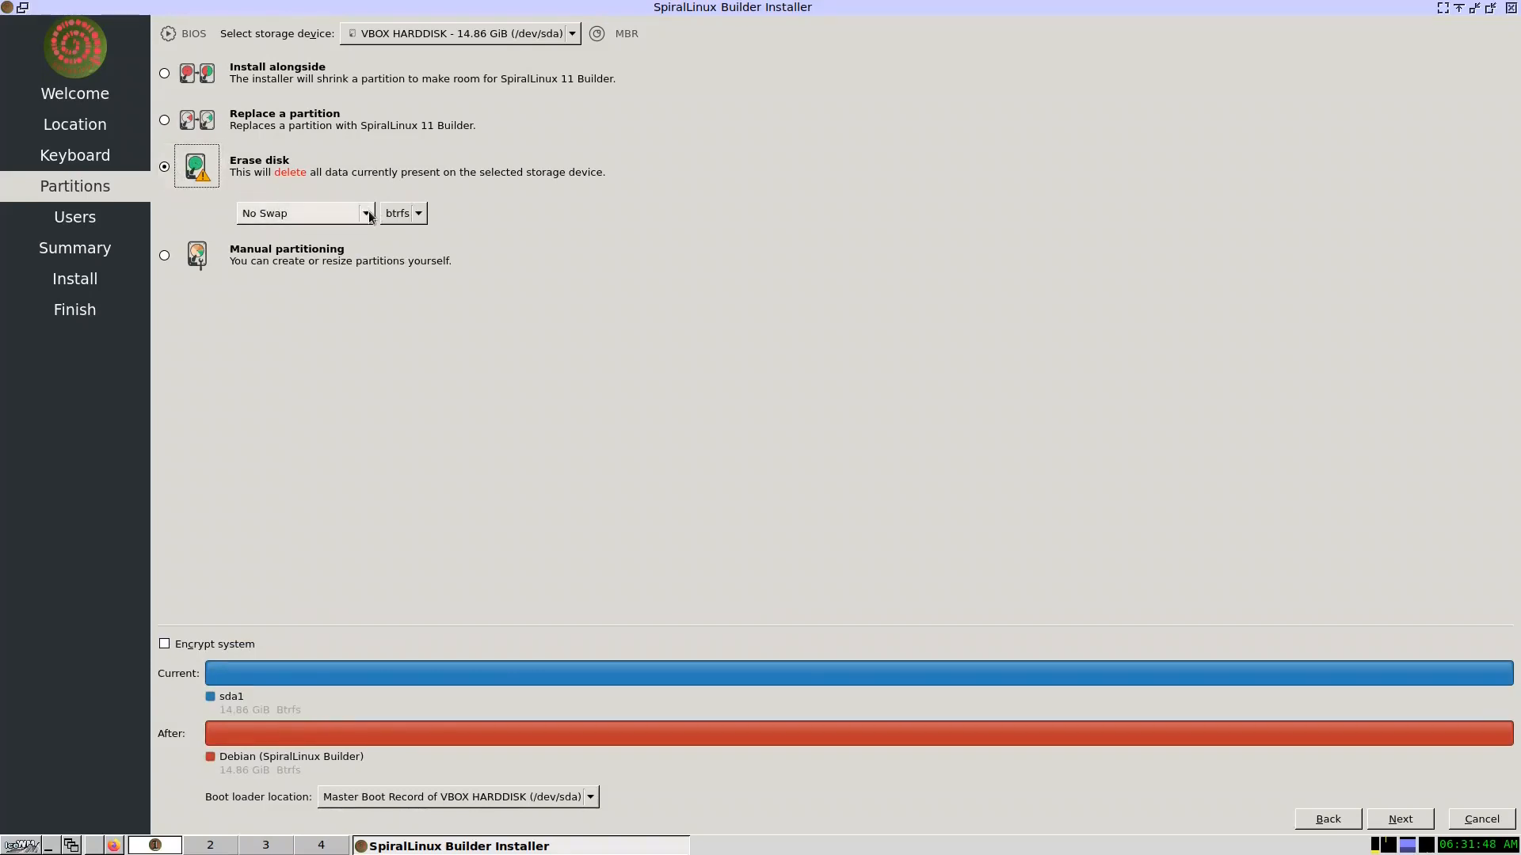
left_click(302, 212)
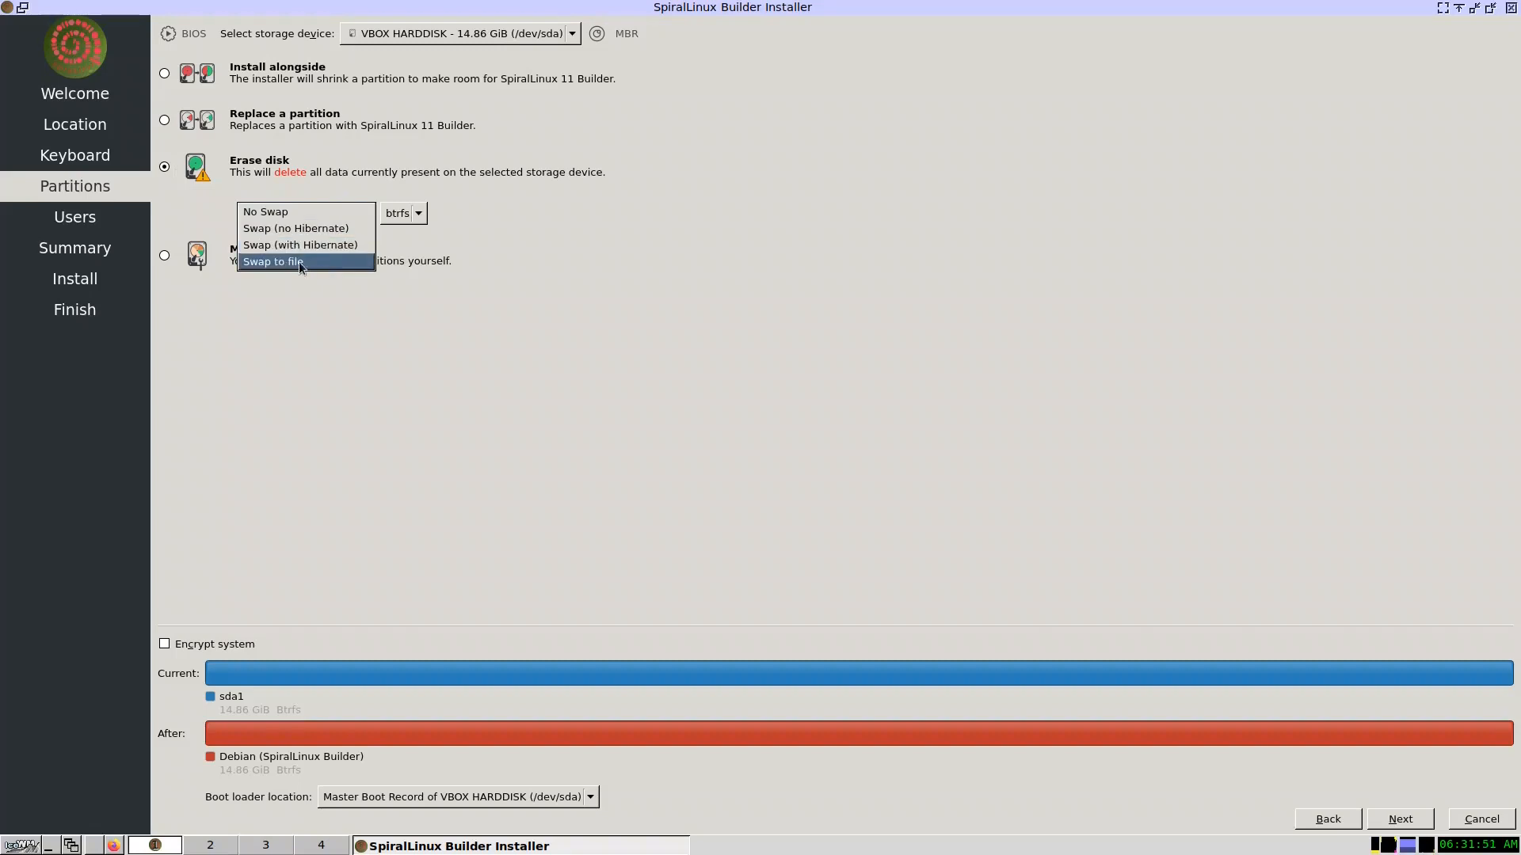
left_click(265, 212)
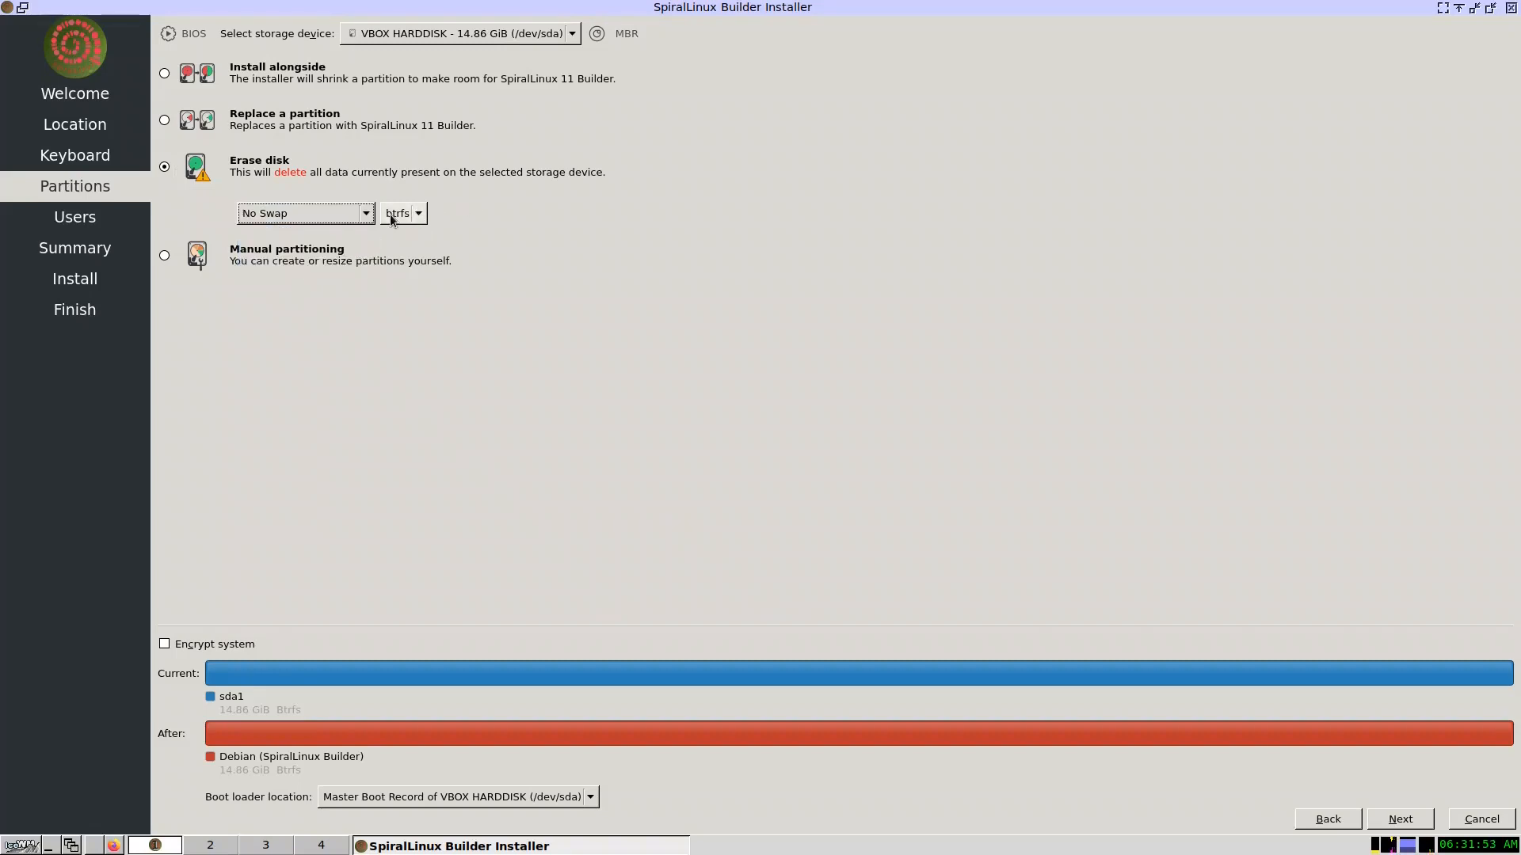
left_click(401, 213)
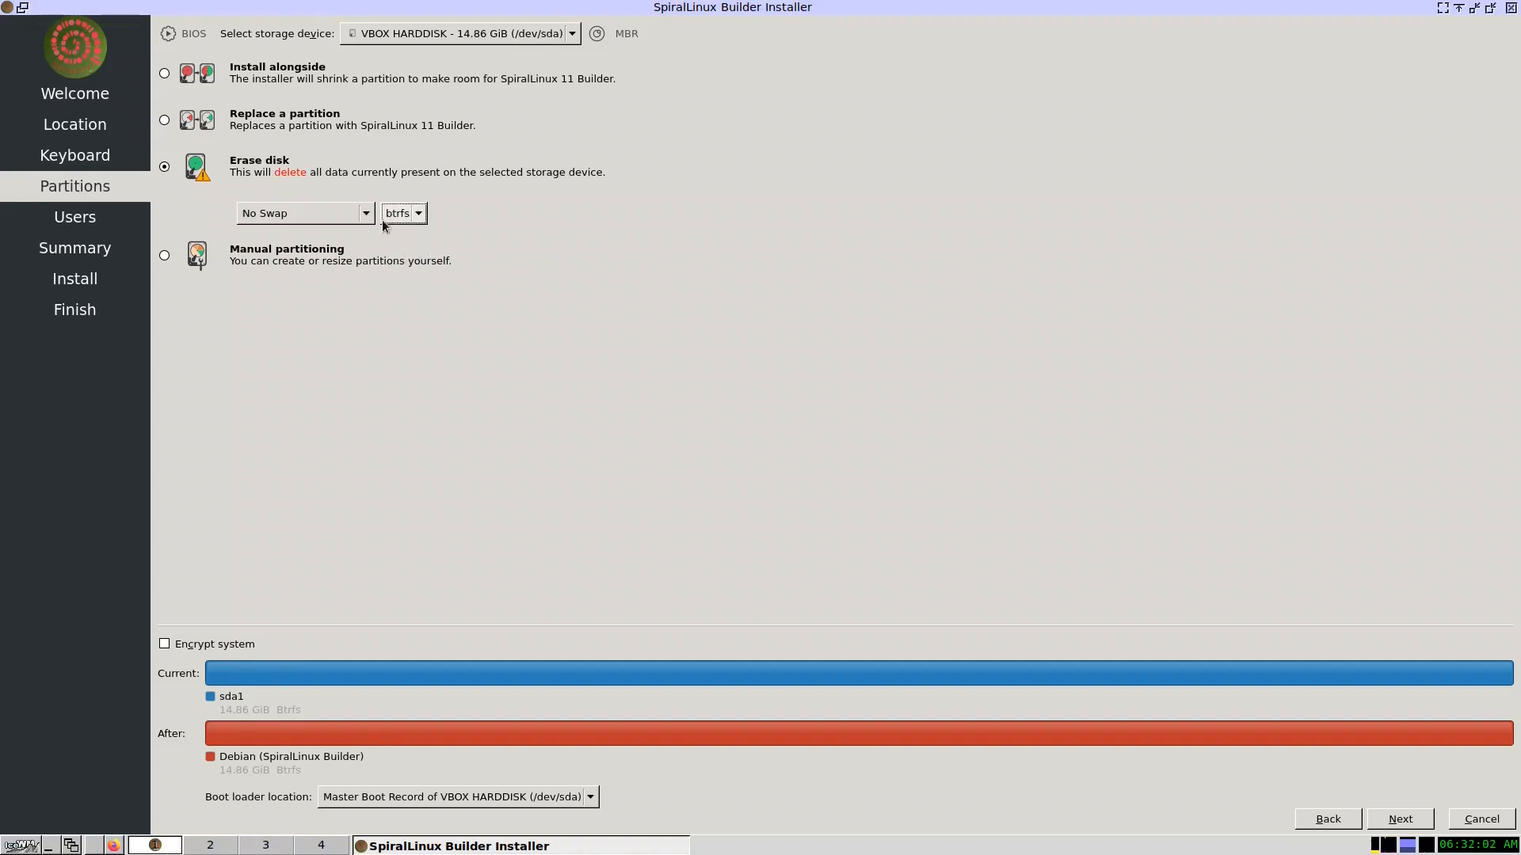
mouse_move(770, 411)
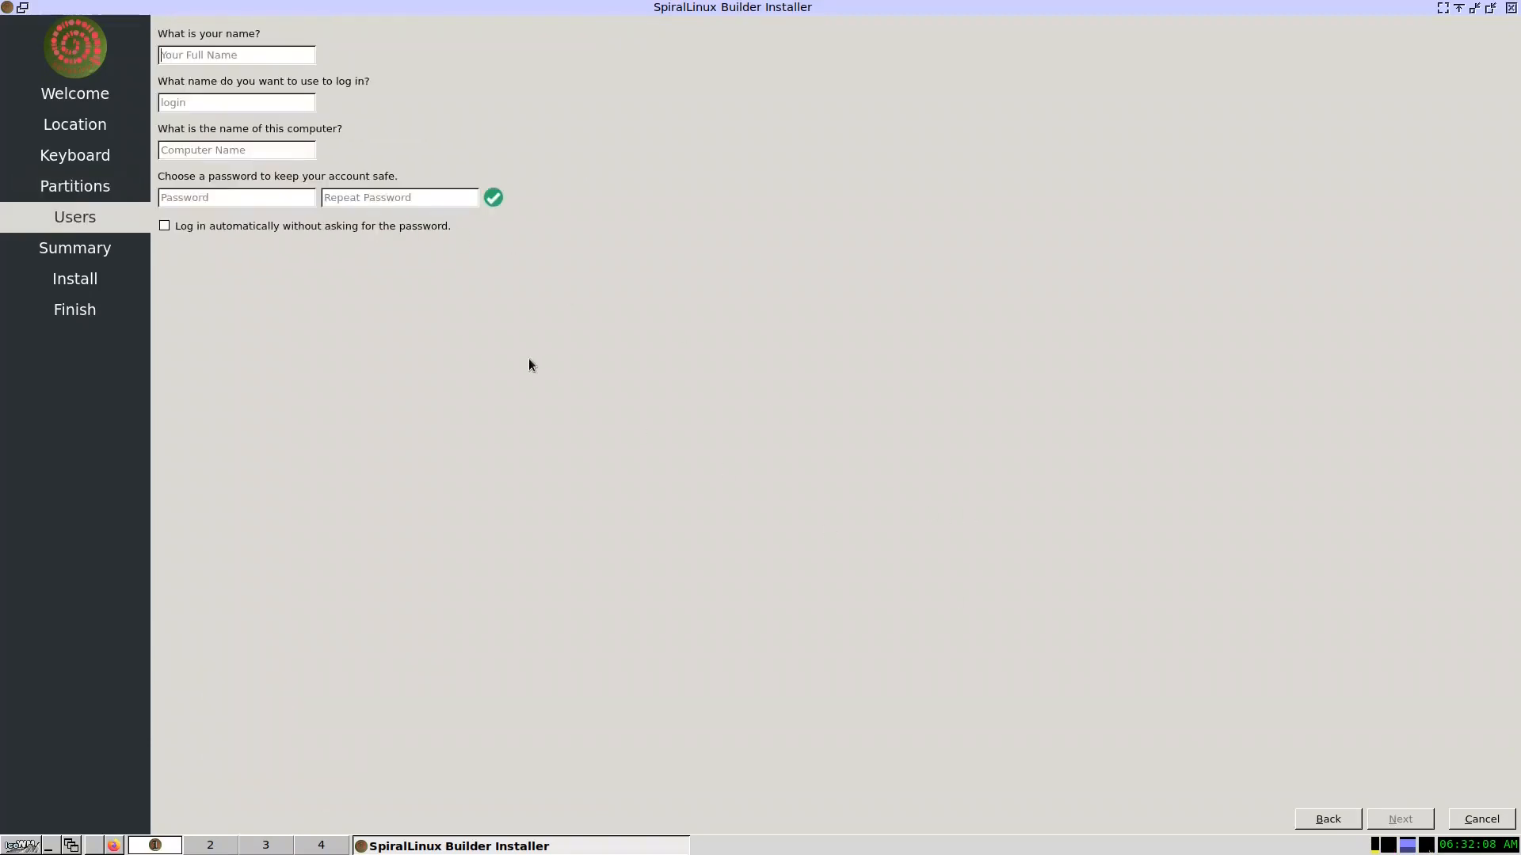
Fill the Users page with 'spiral', 'build' and a password, then continue
type("spiral")
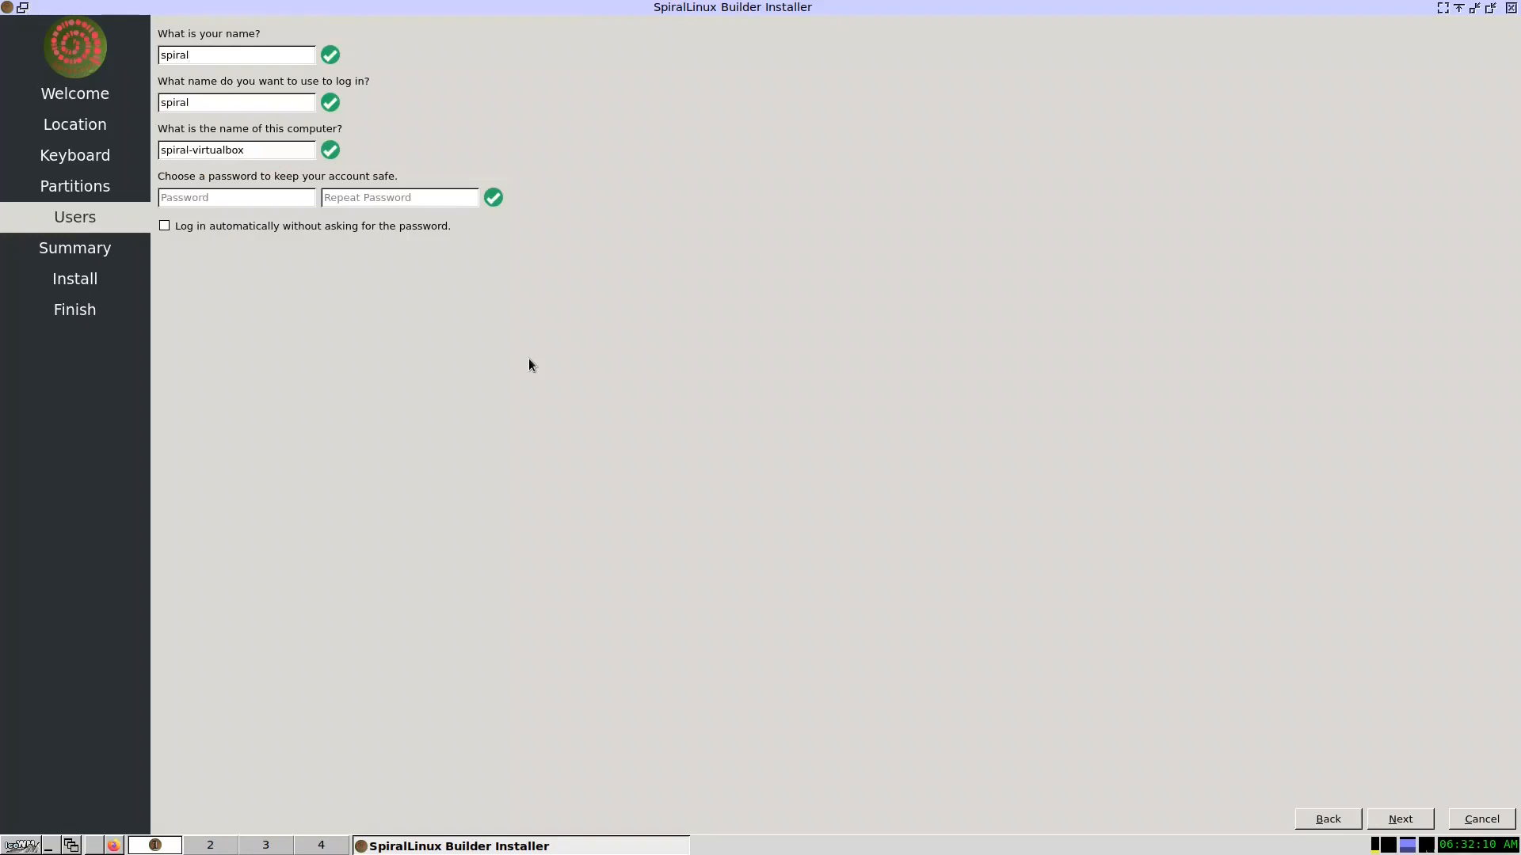
type("builder")
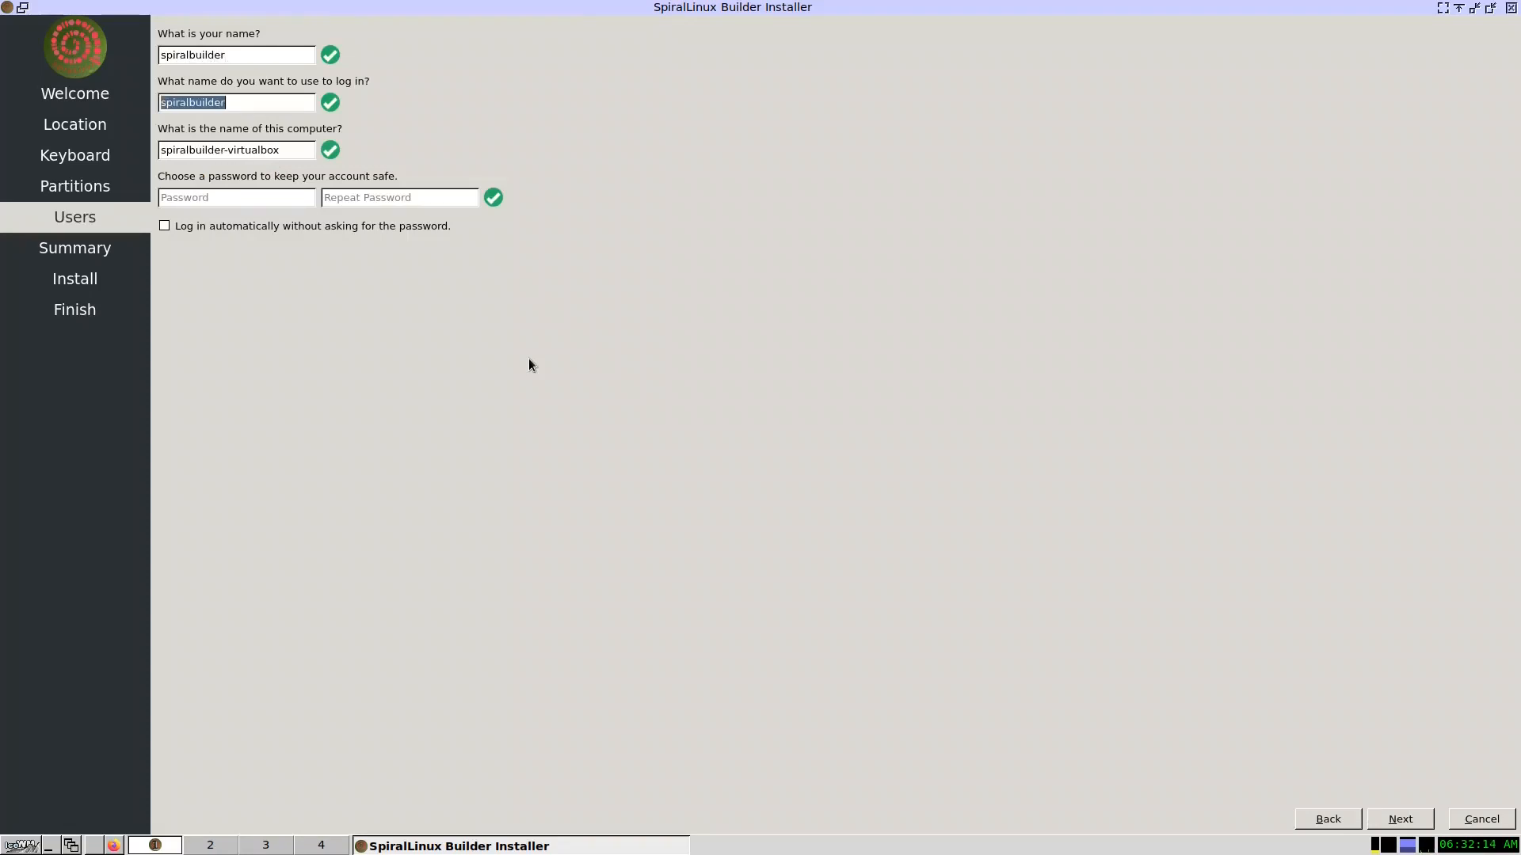
type("•")
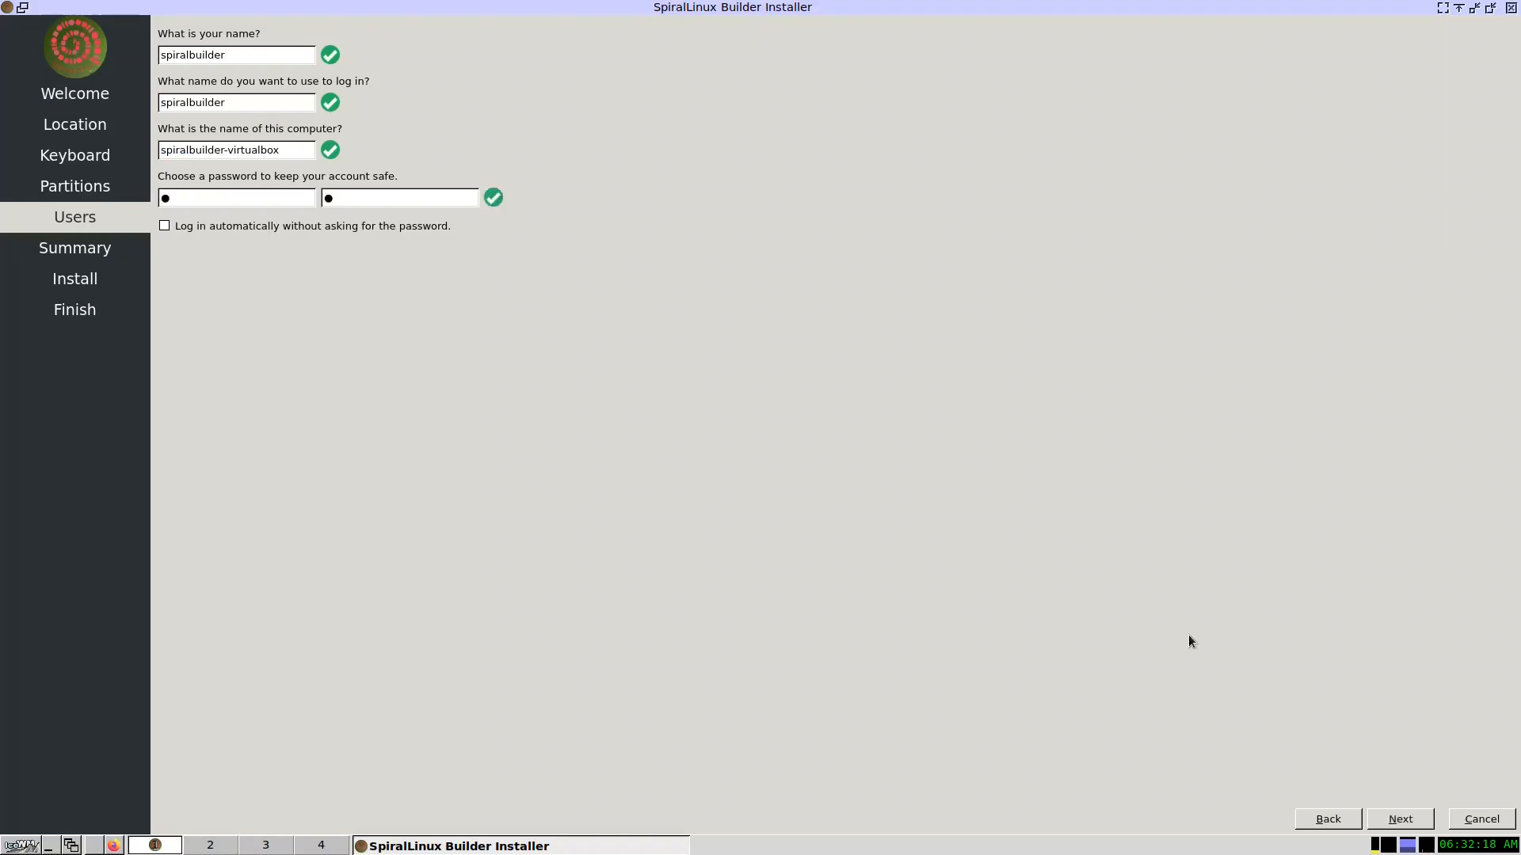
left_click(1399, 819)
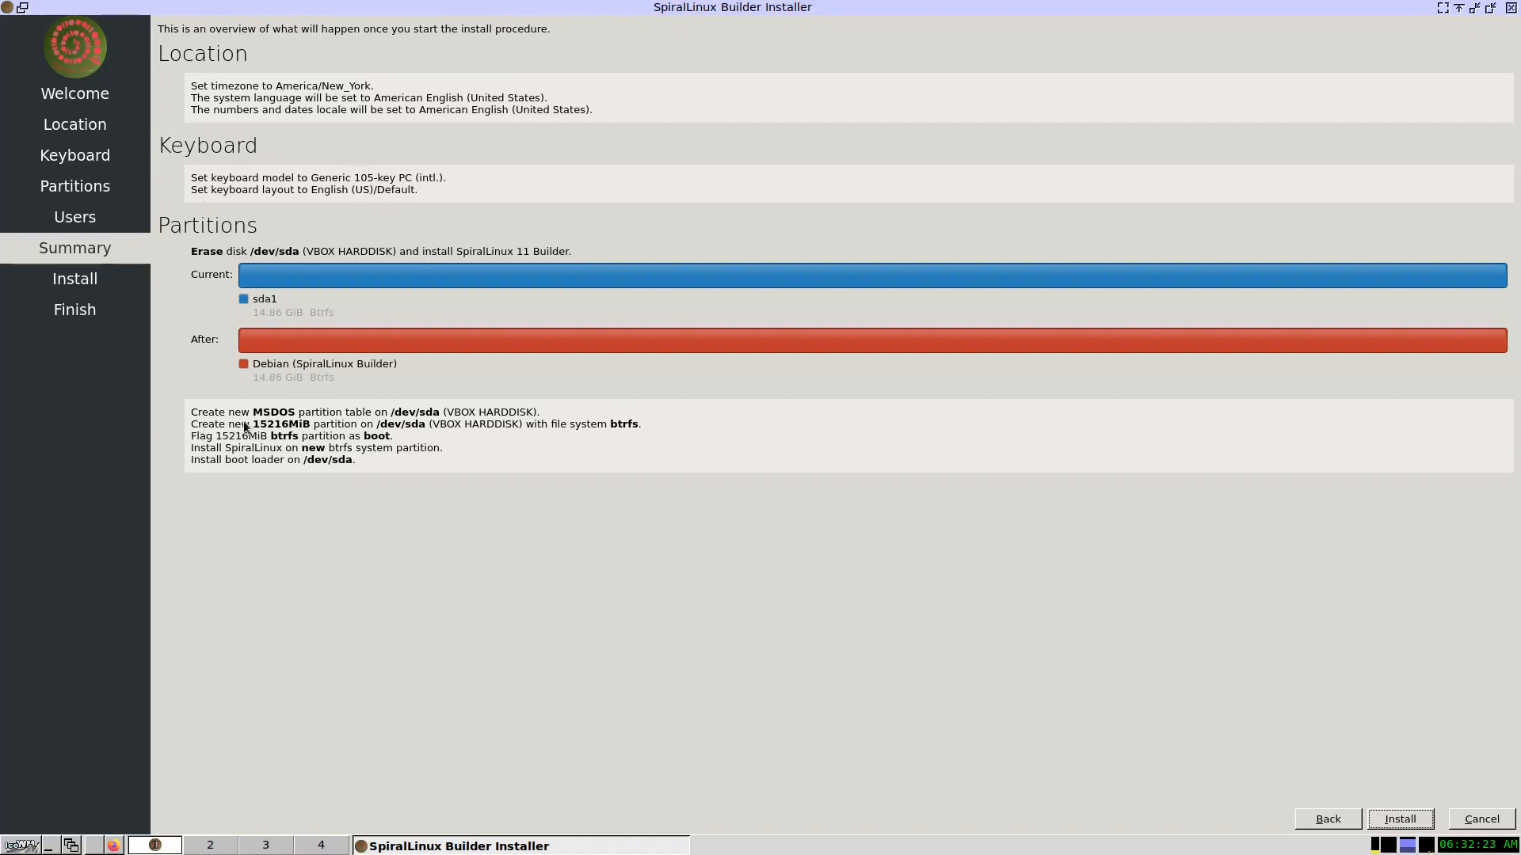
mouse_move(312, 431)
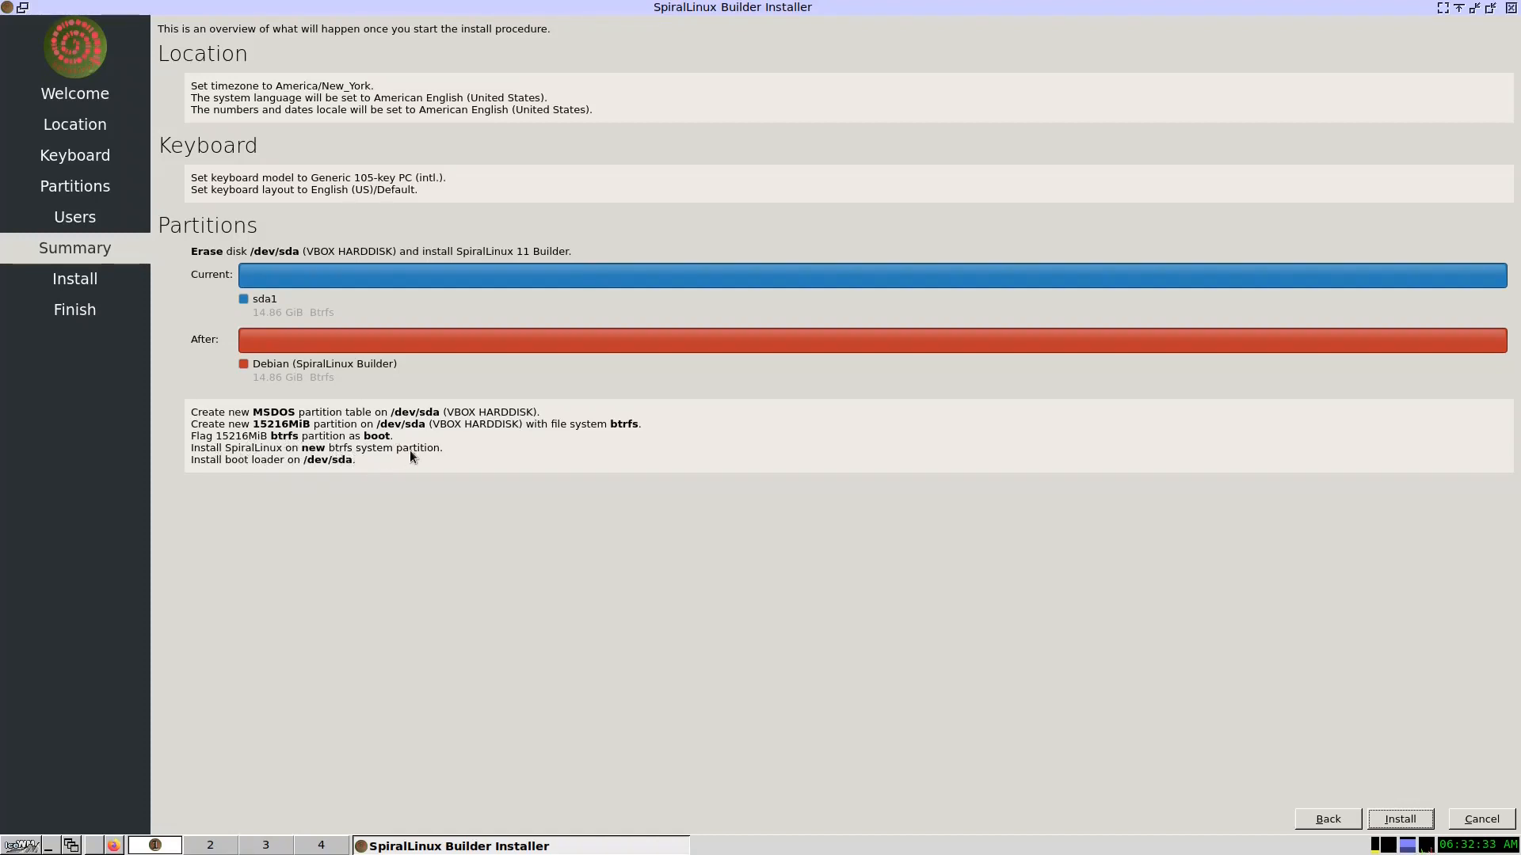
mouse_move(301, 465)
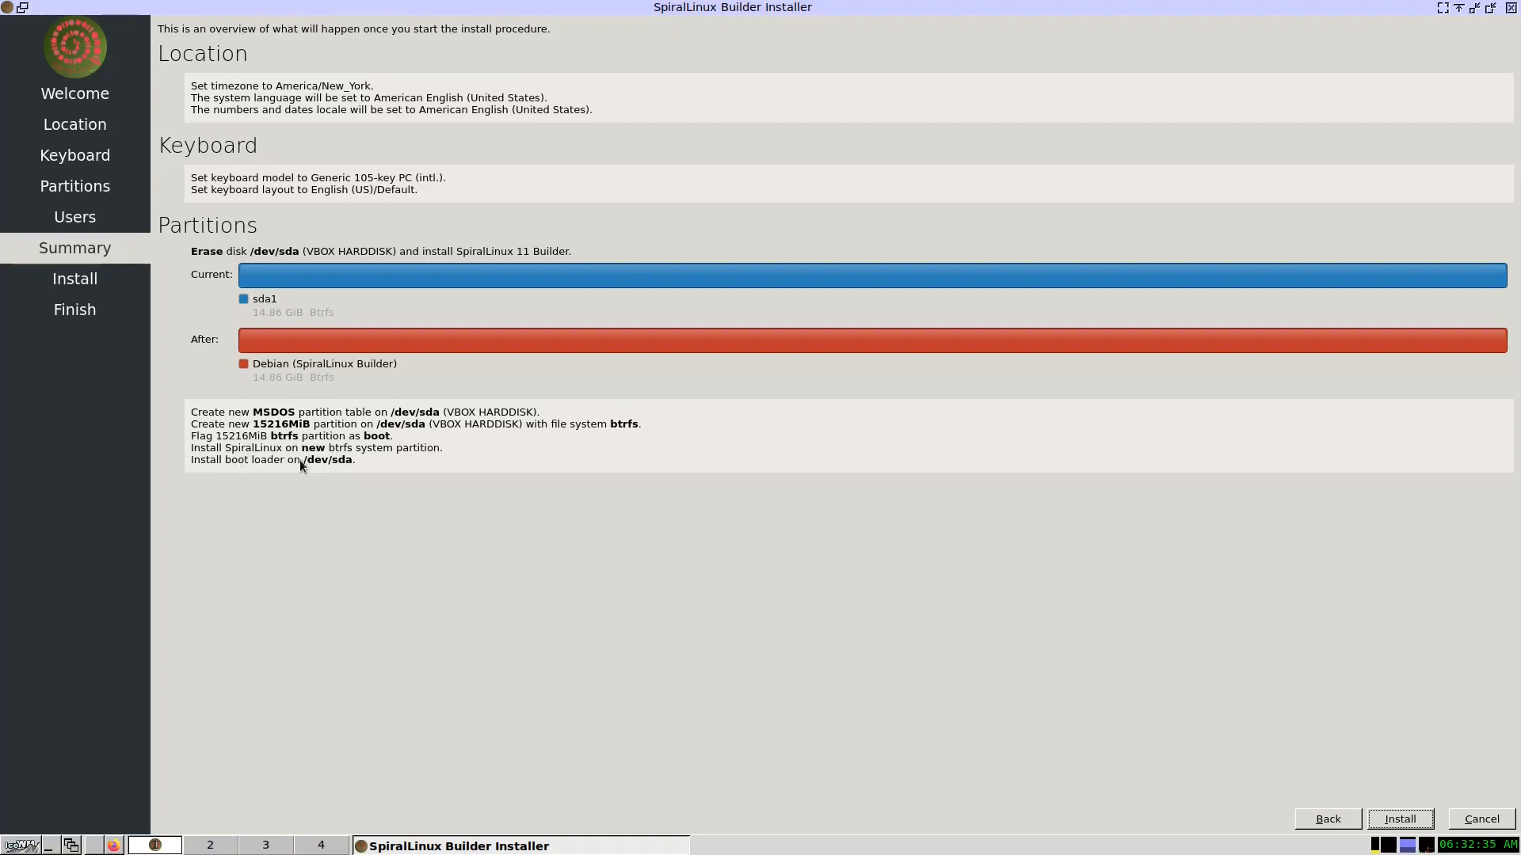
mouse_move(346, 466)
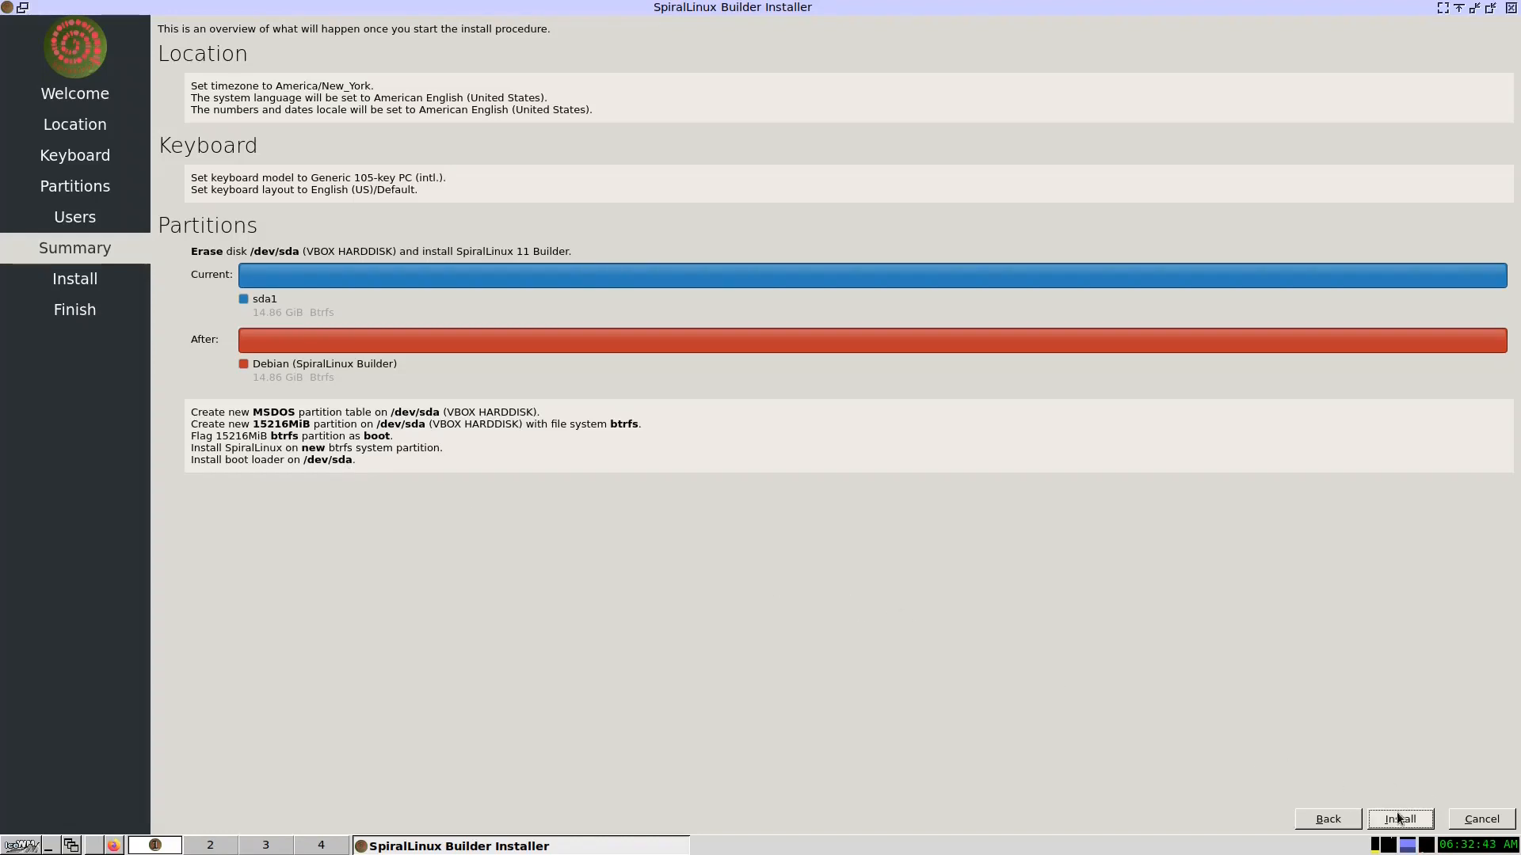
Confirm the erase-/dev/sda btrfs summary, install SpiralLinux and reboot to GRUB
left_click(1398, 818)
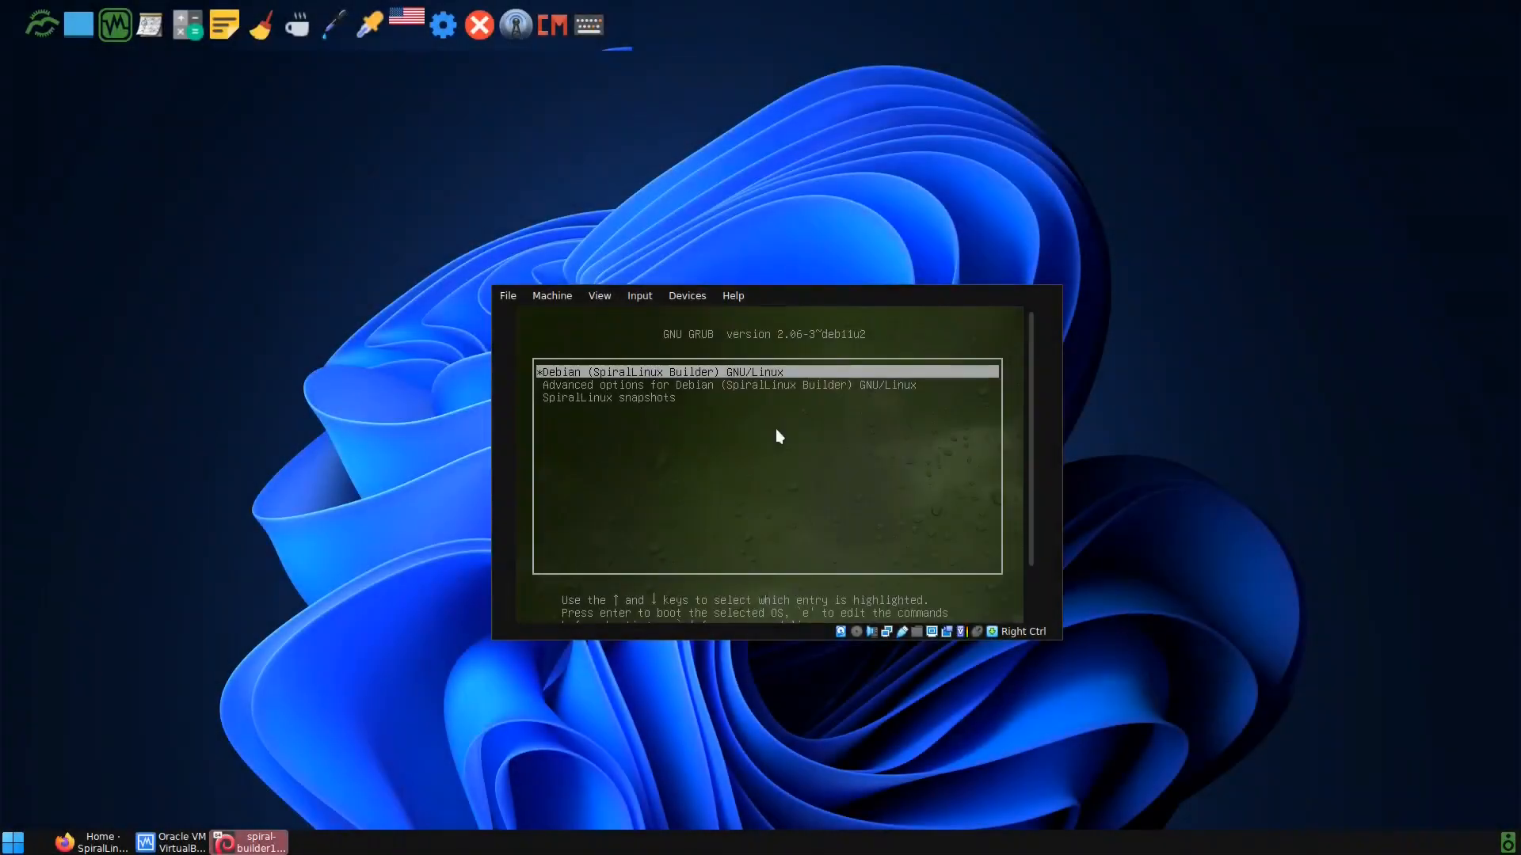
Move down to the SpiralLinux snapshots GRUB entry and open it
key("Down")
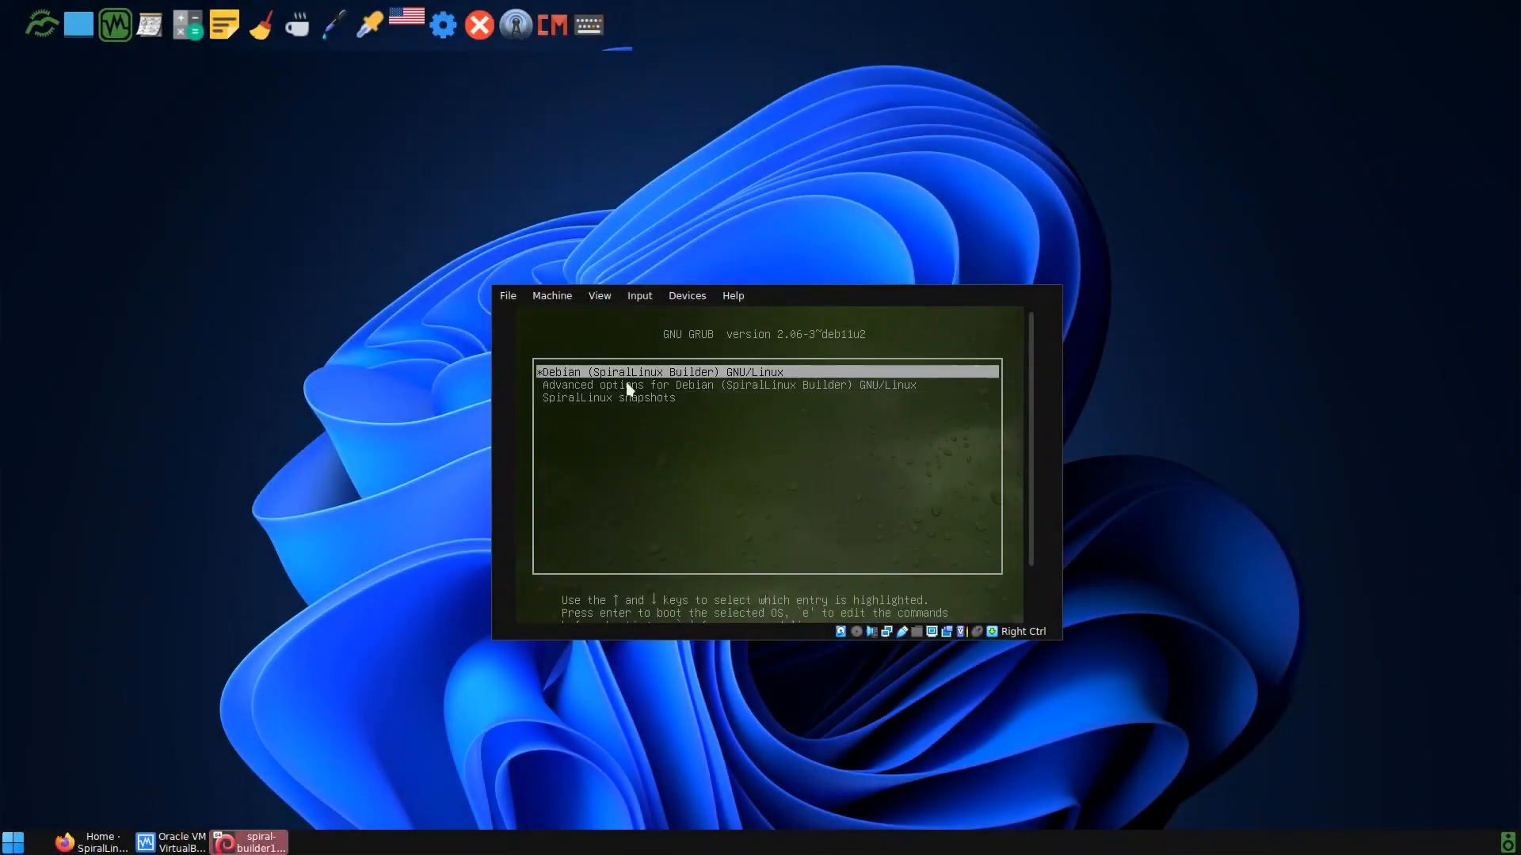
mouse_move(609, 390)
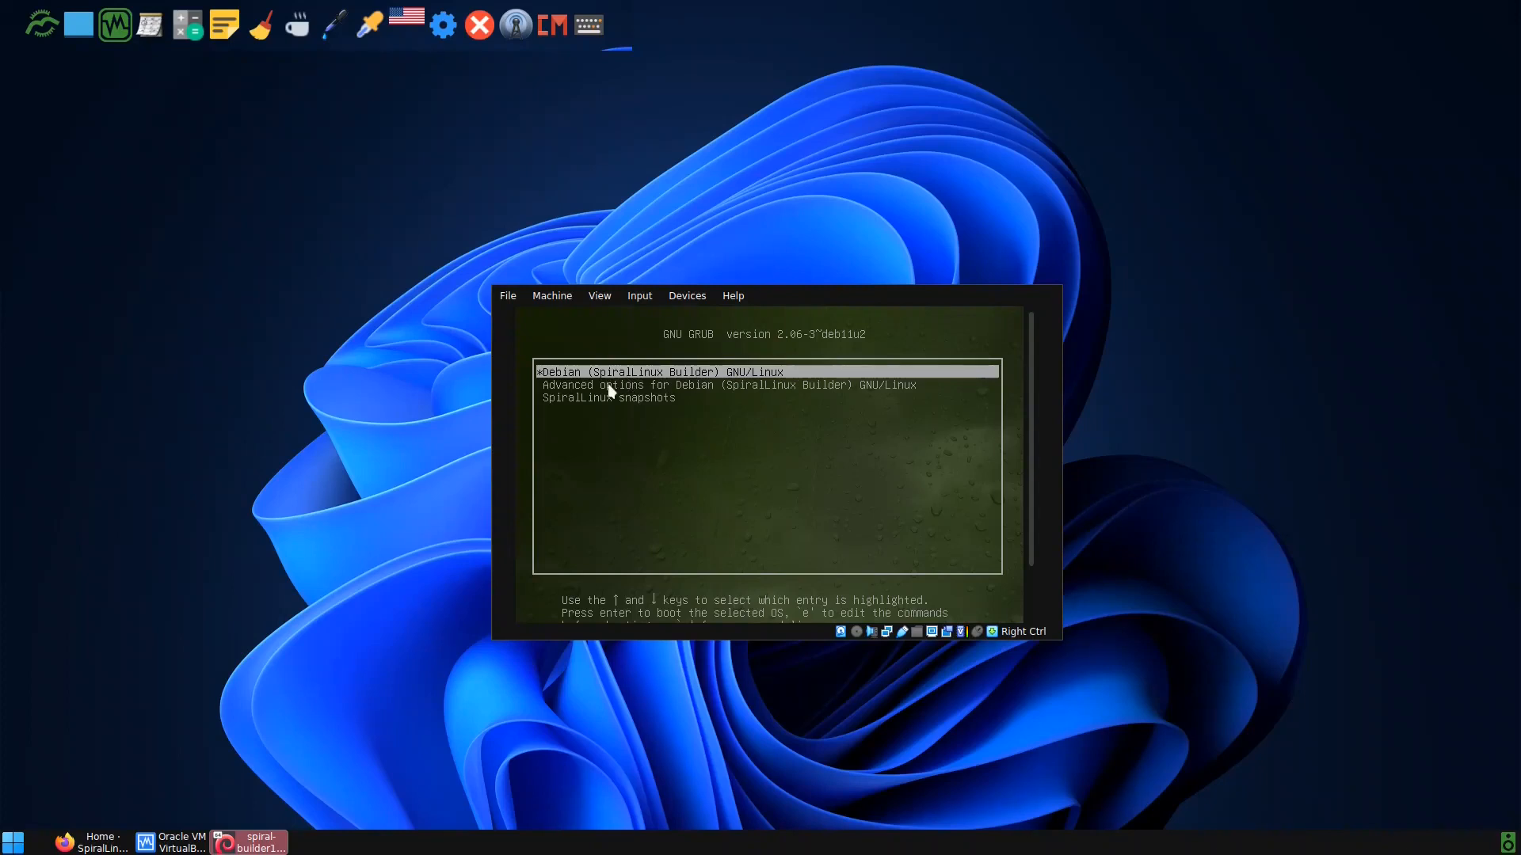
mouse_move(699, 403)
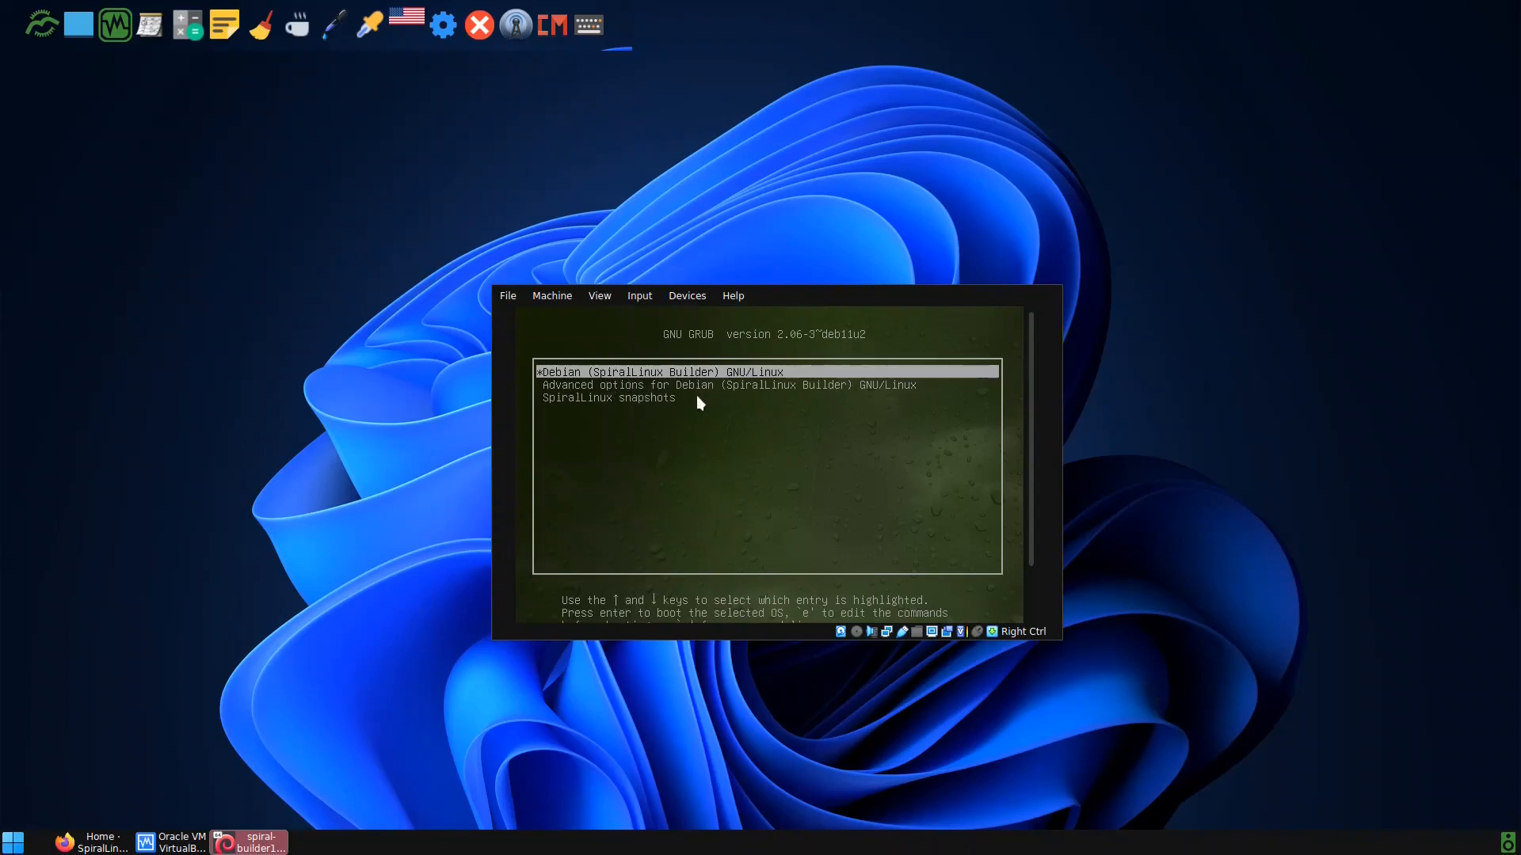
mouse_move(610, 405)
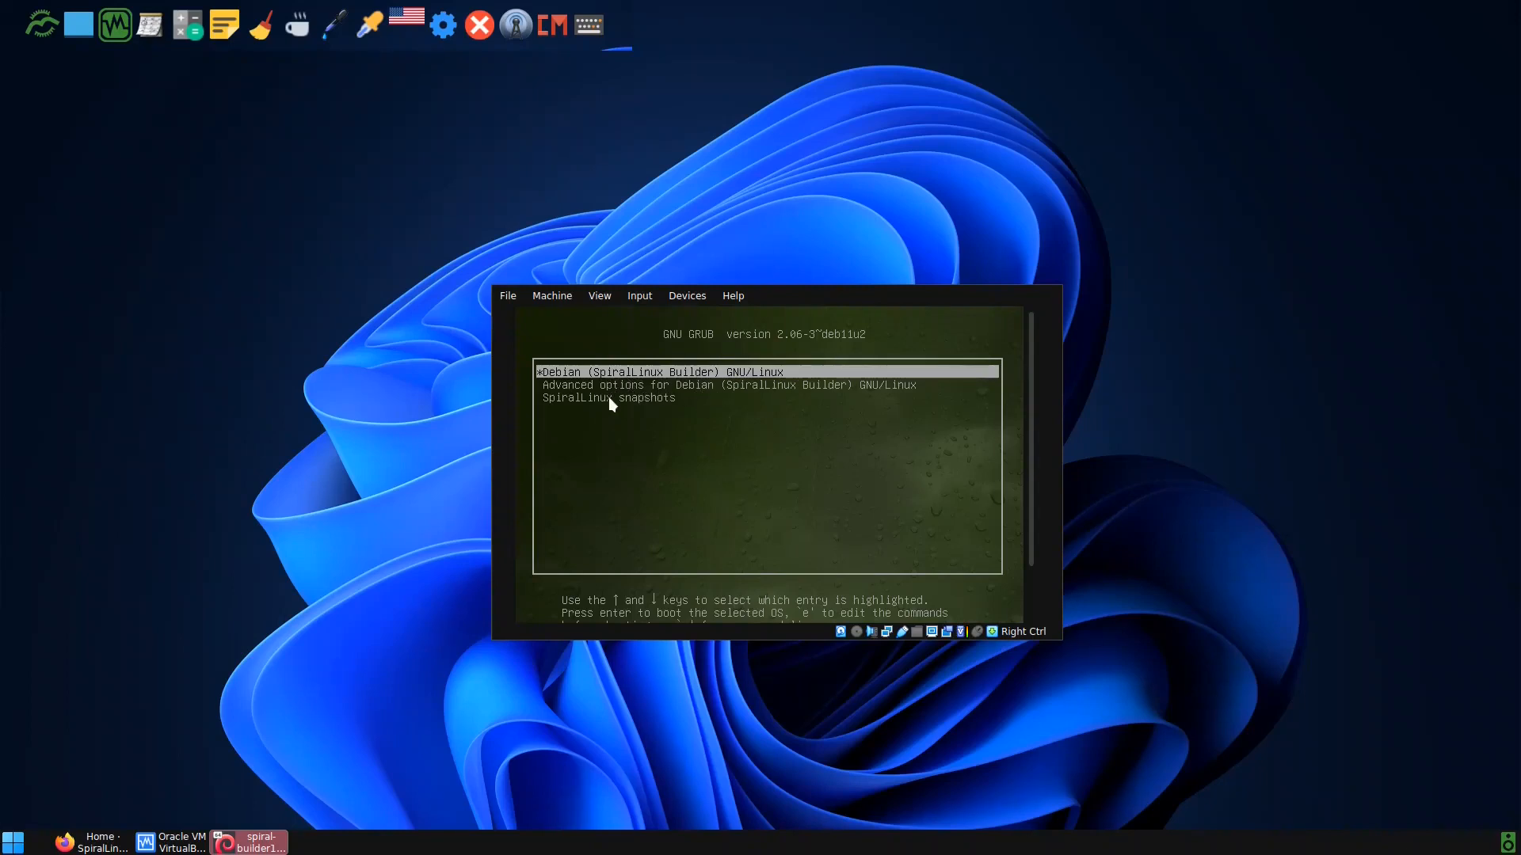
key("Down")
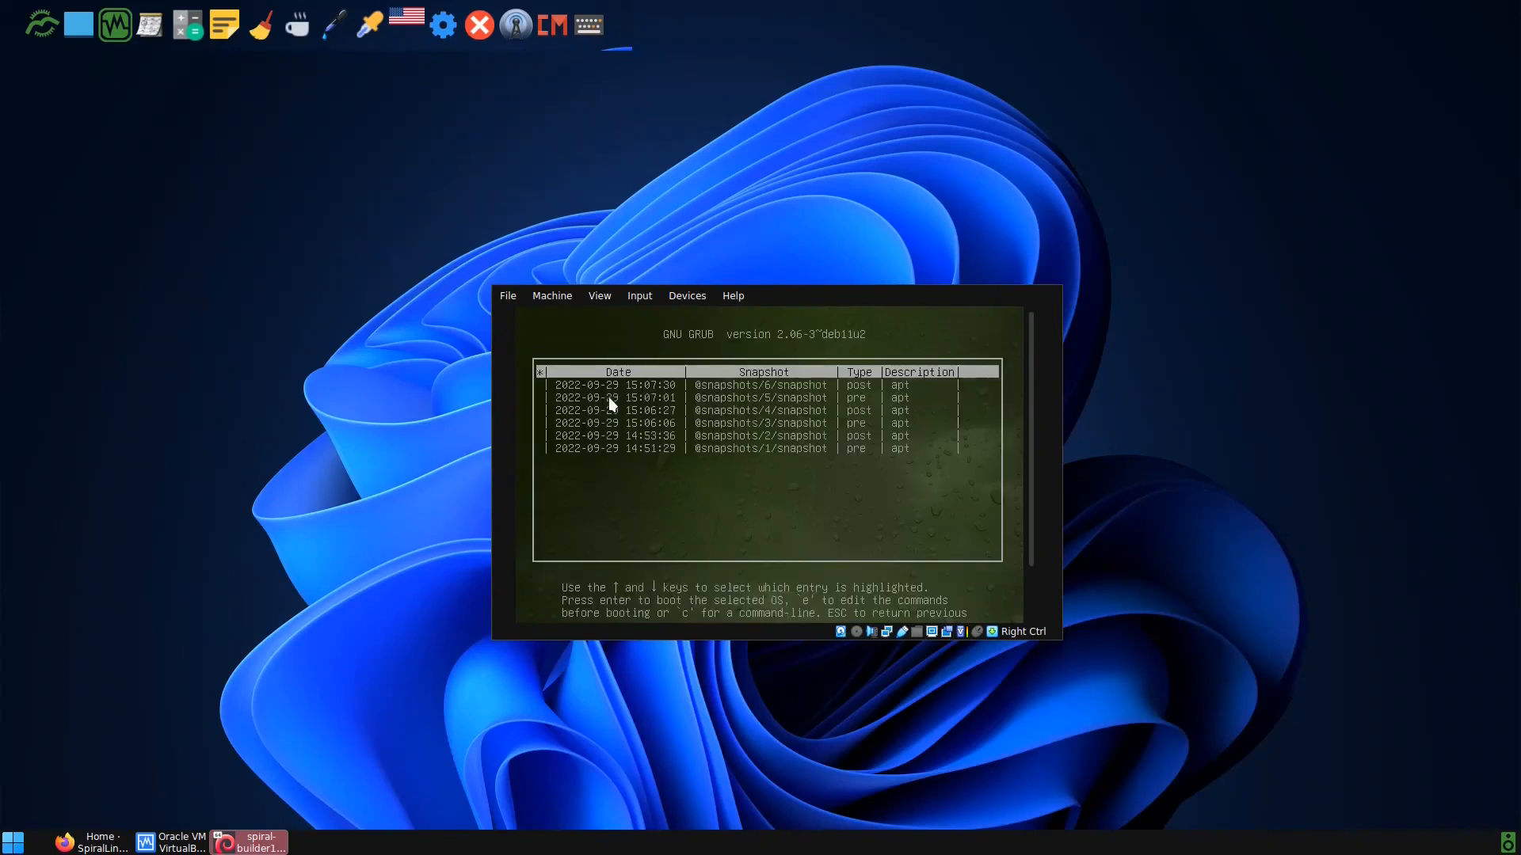
Highlight the oldest snapshot entry in GRUB, then boot on to the login screen
key("Down")
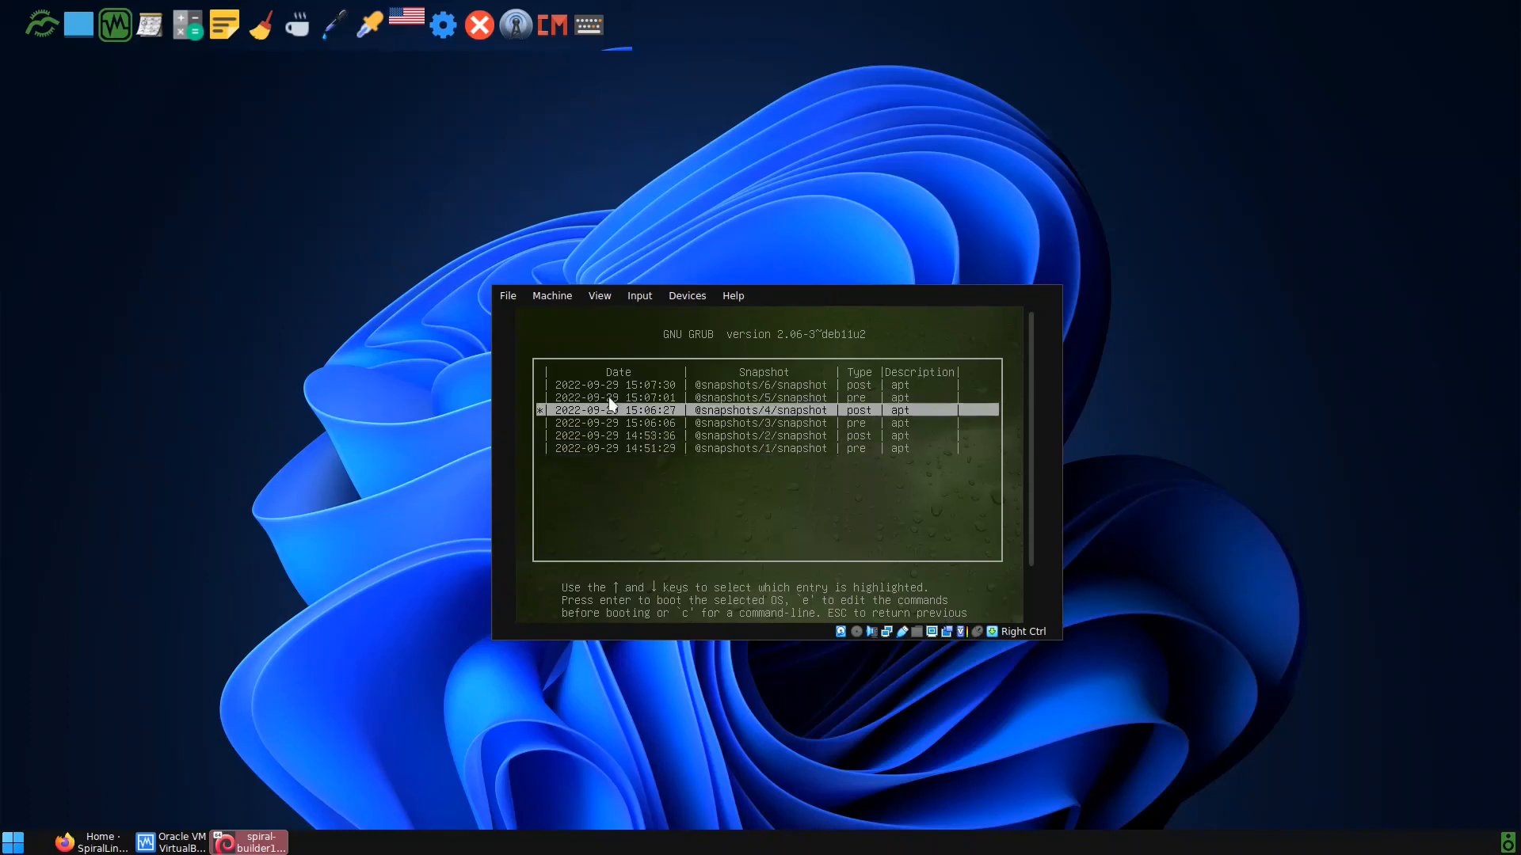
key("Down")
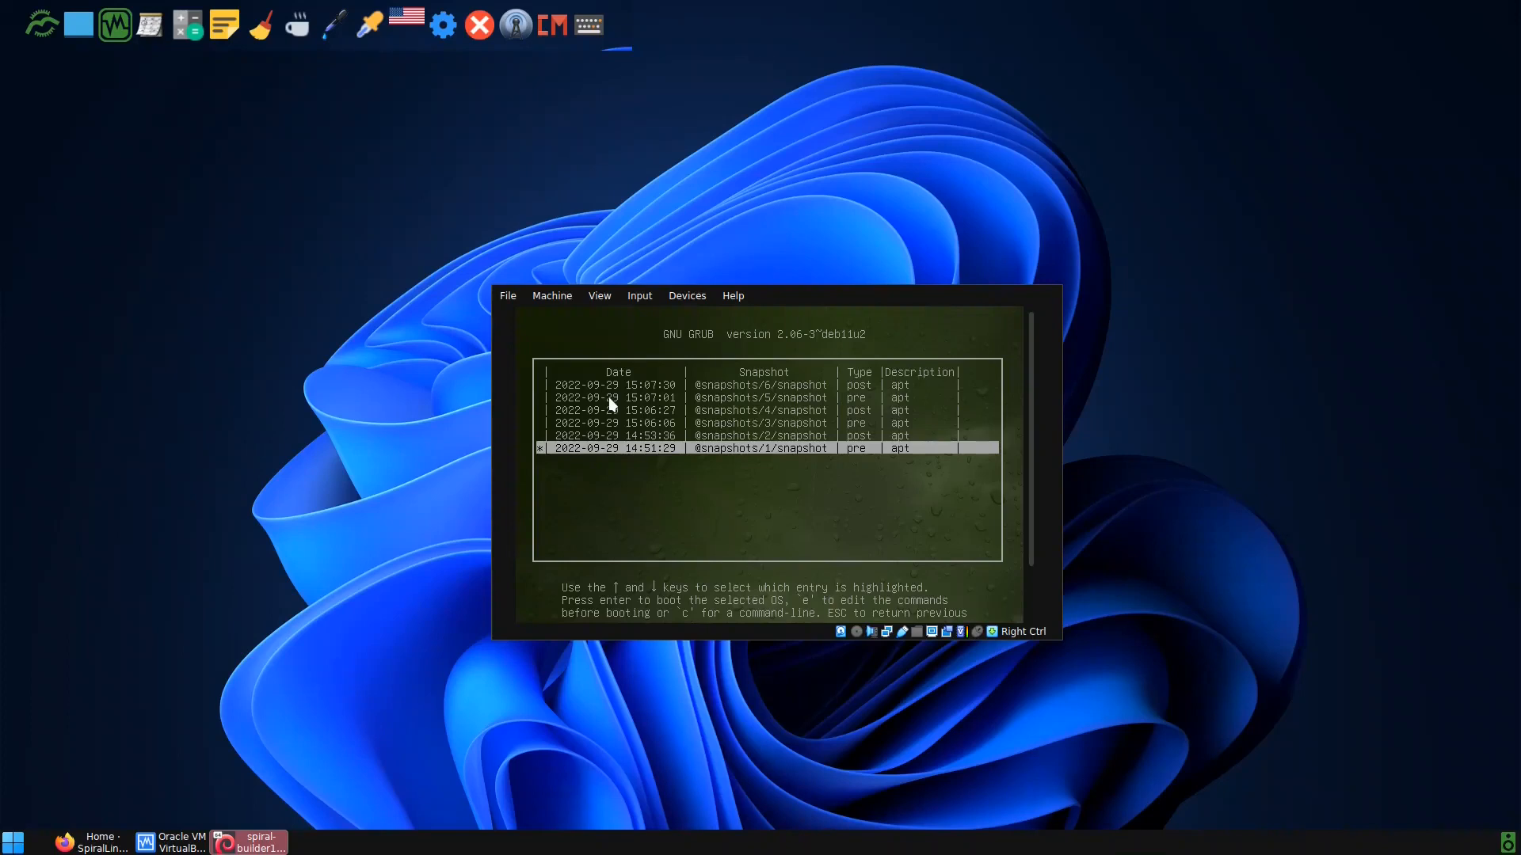
key("up")
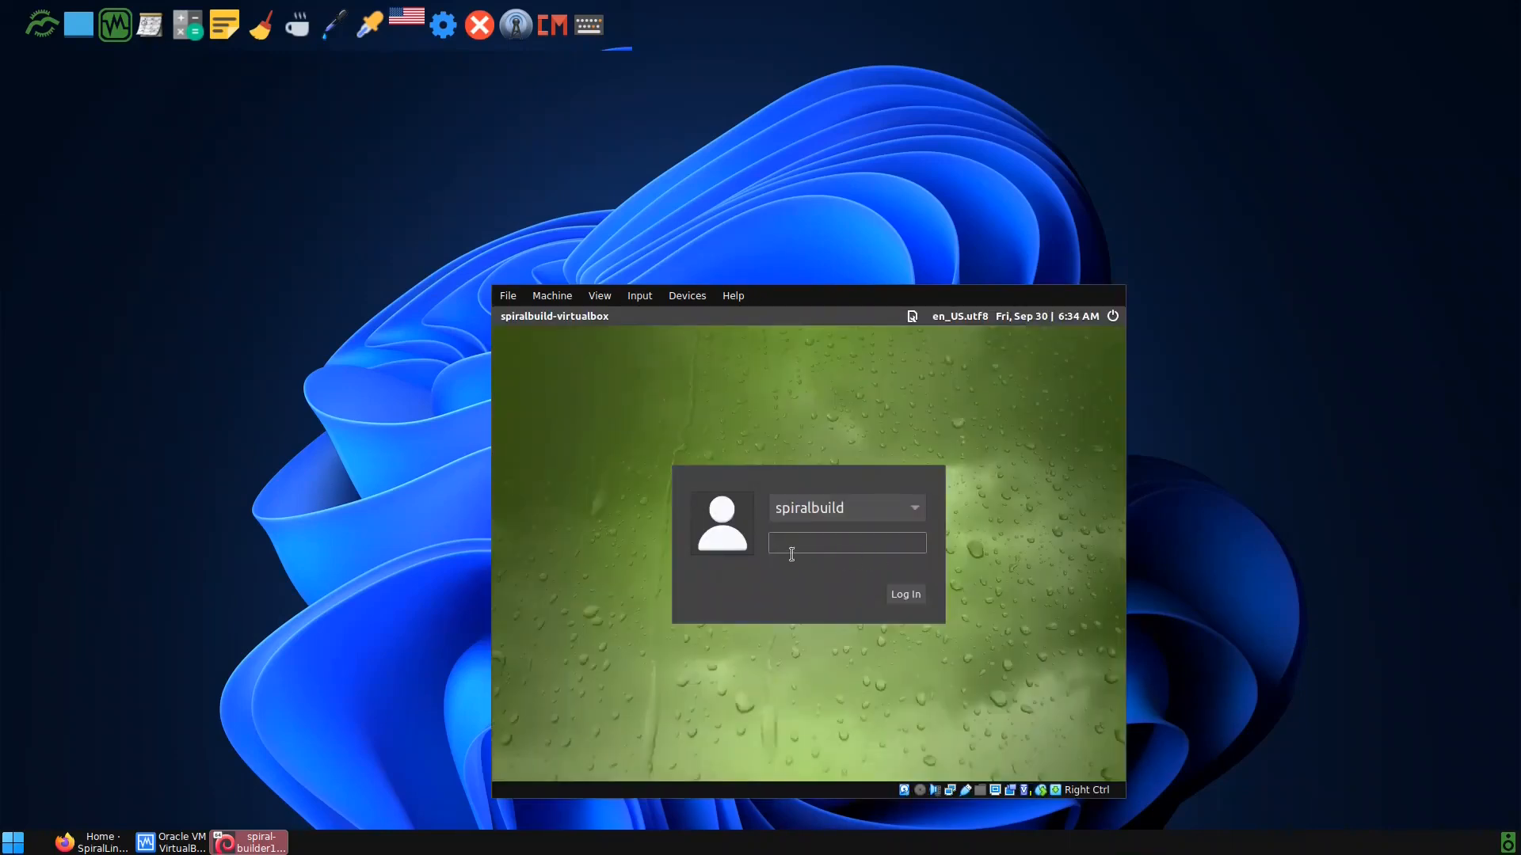
Enter the password in the LightDM greeter and log in to SpiralLinux
left_click(845, 542)
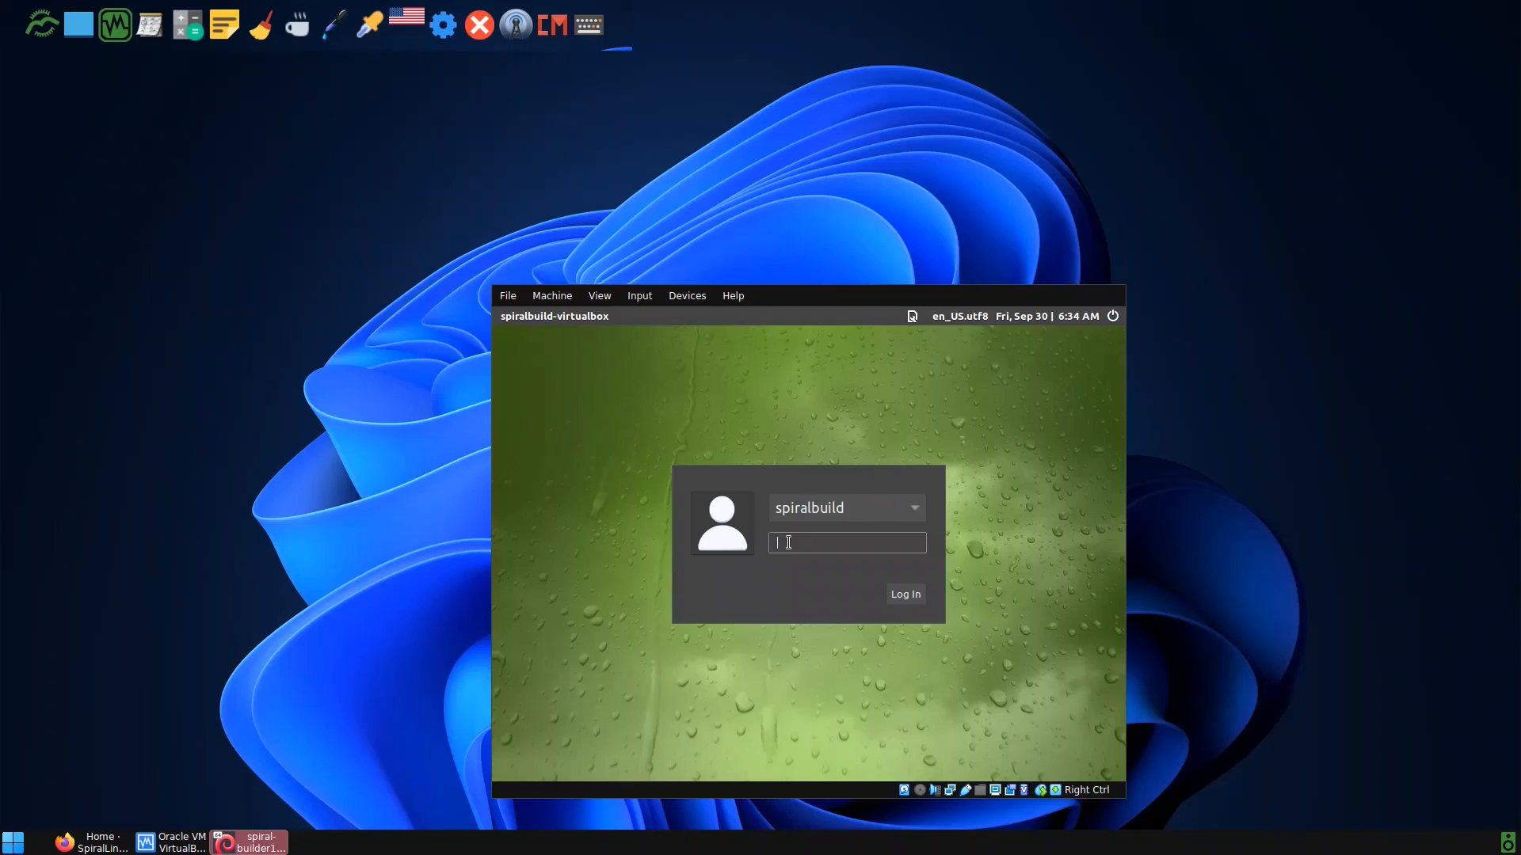
type("•")
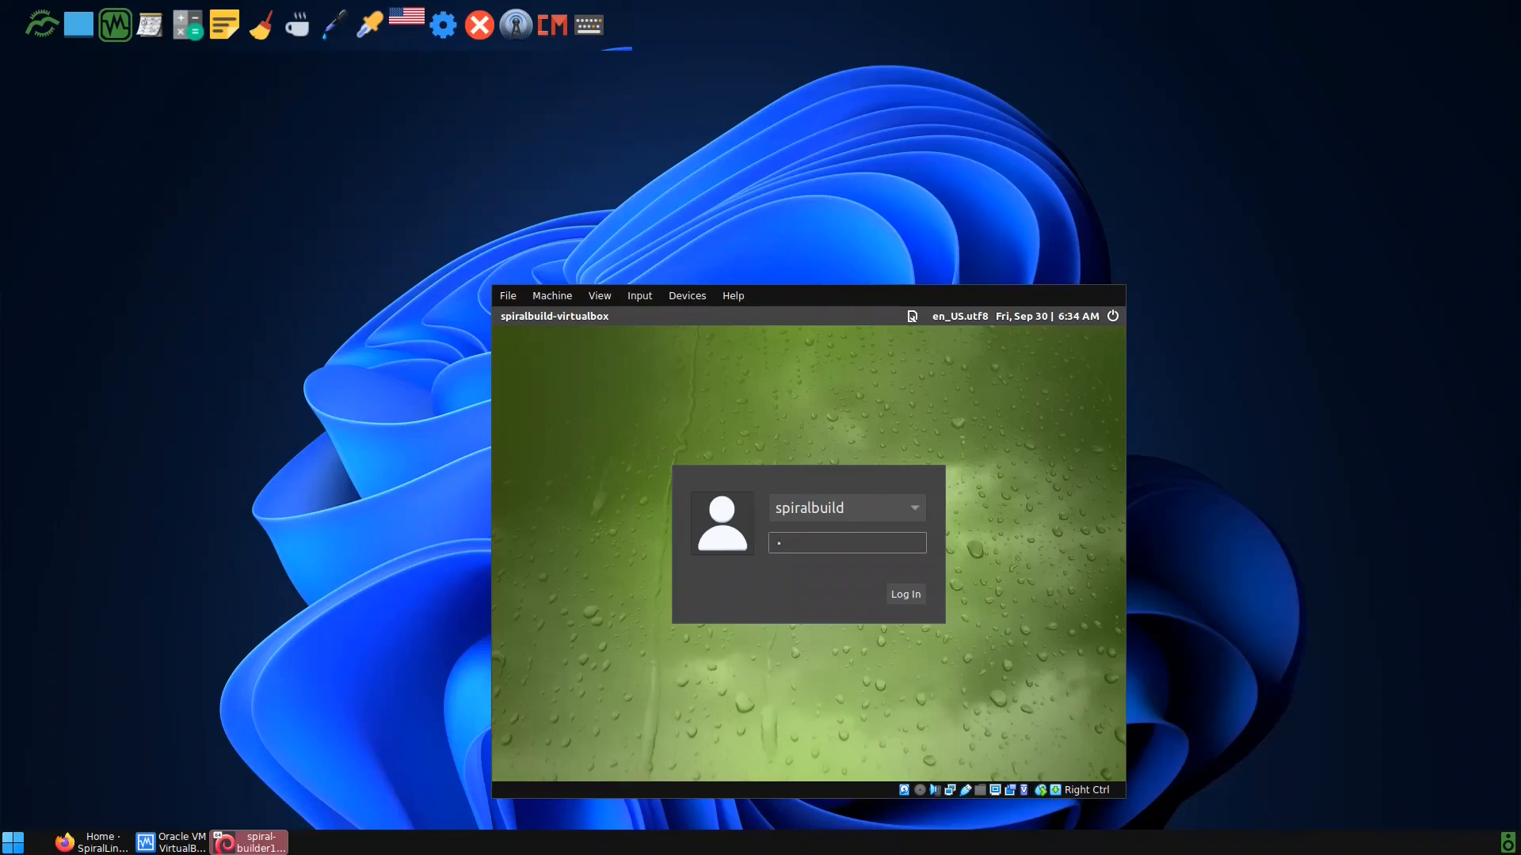
left_click(903, 593)
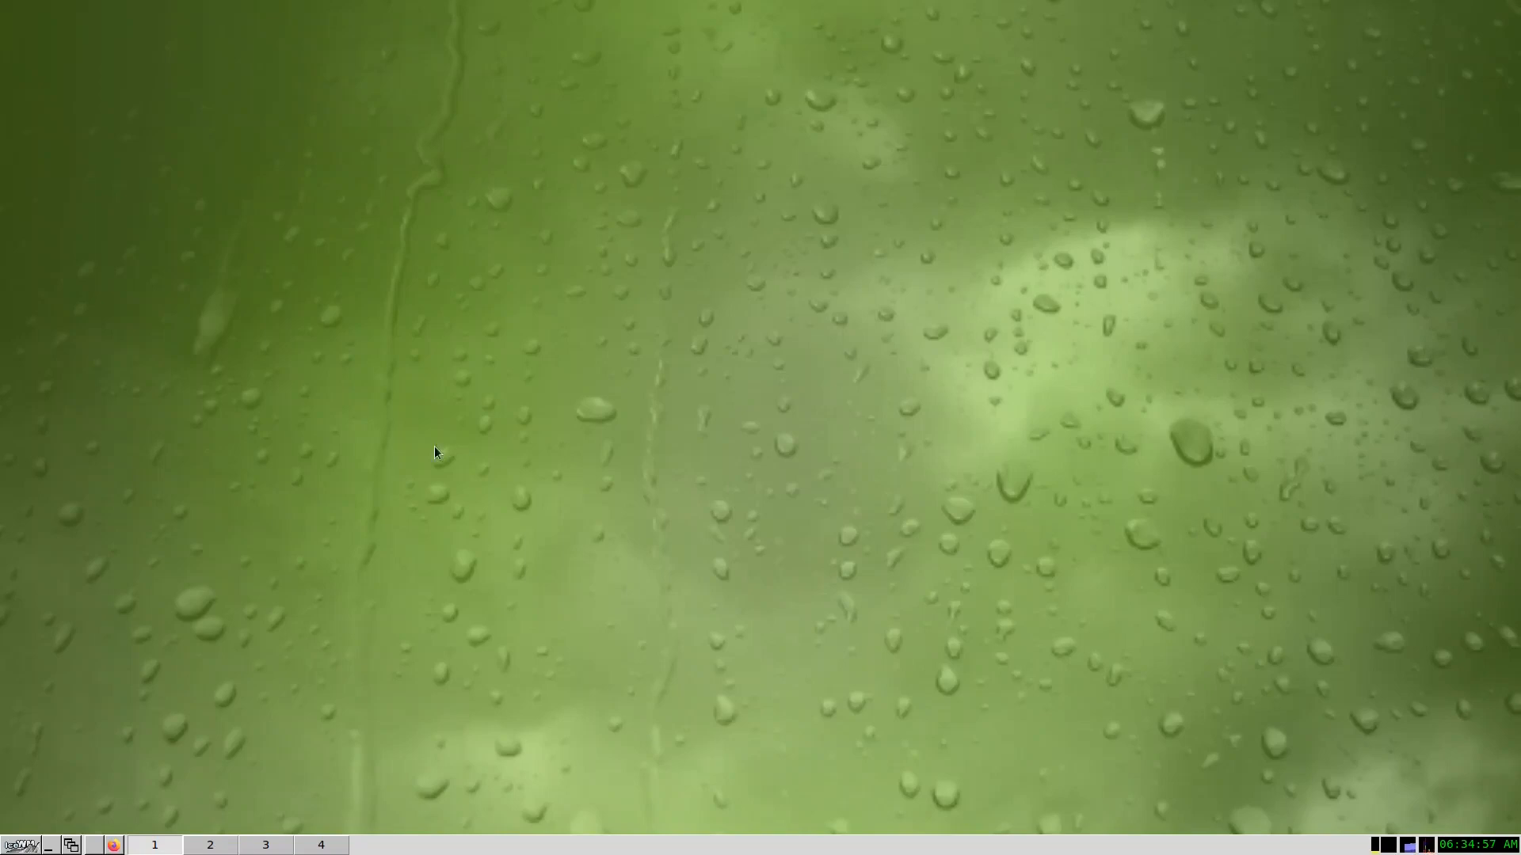
Open and close a terminal, then launch Web Browser from the start menu
left_click(17, 845)
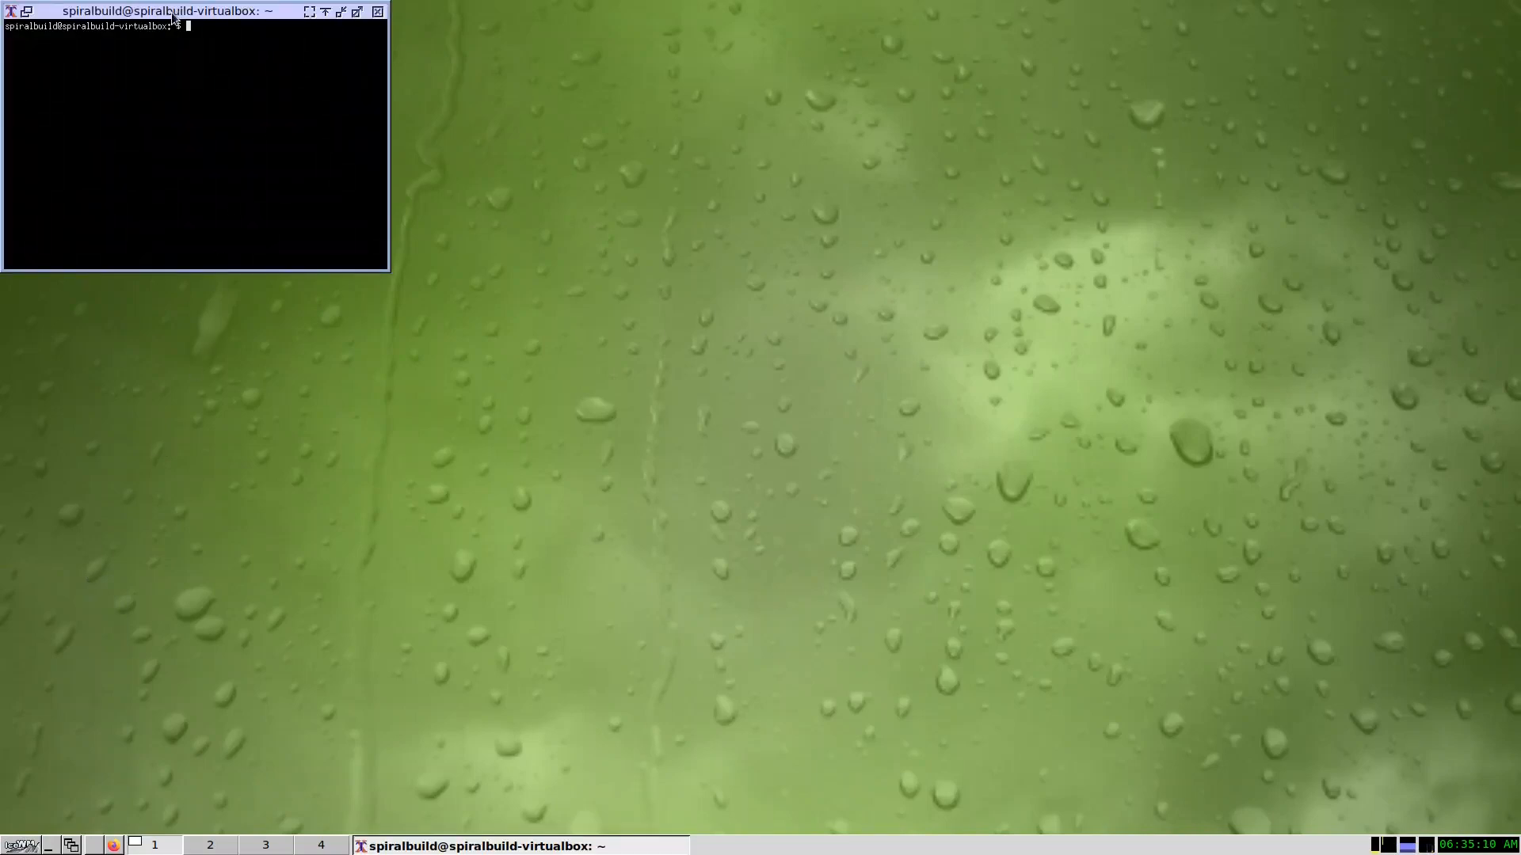
left_click_drag(165, 10, 421, 444)
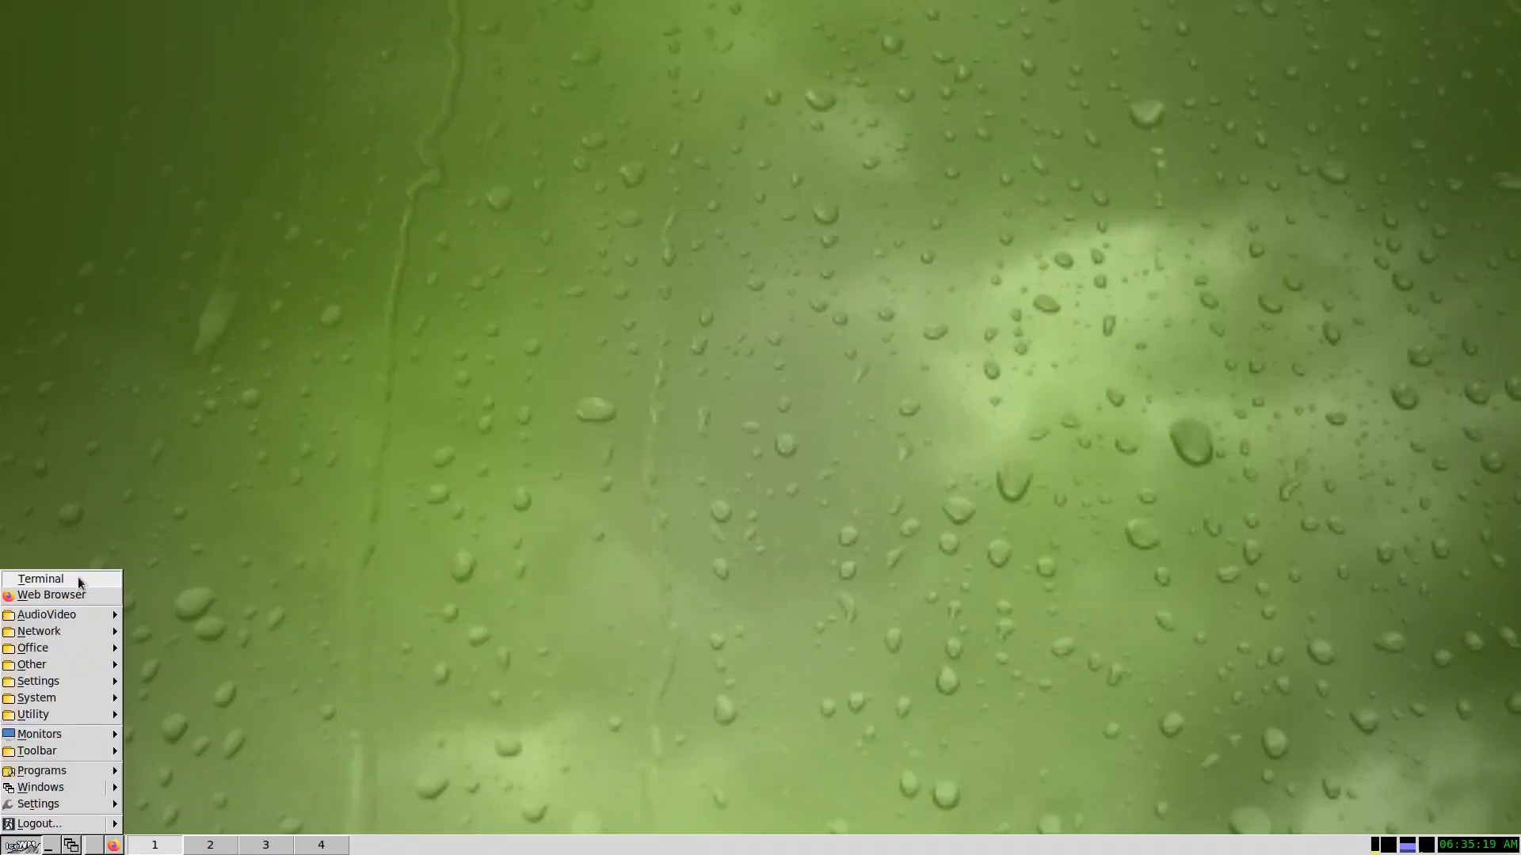
left_click(51, 594)
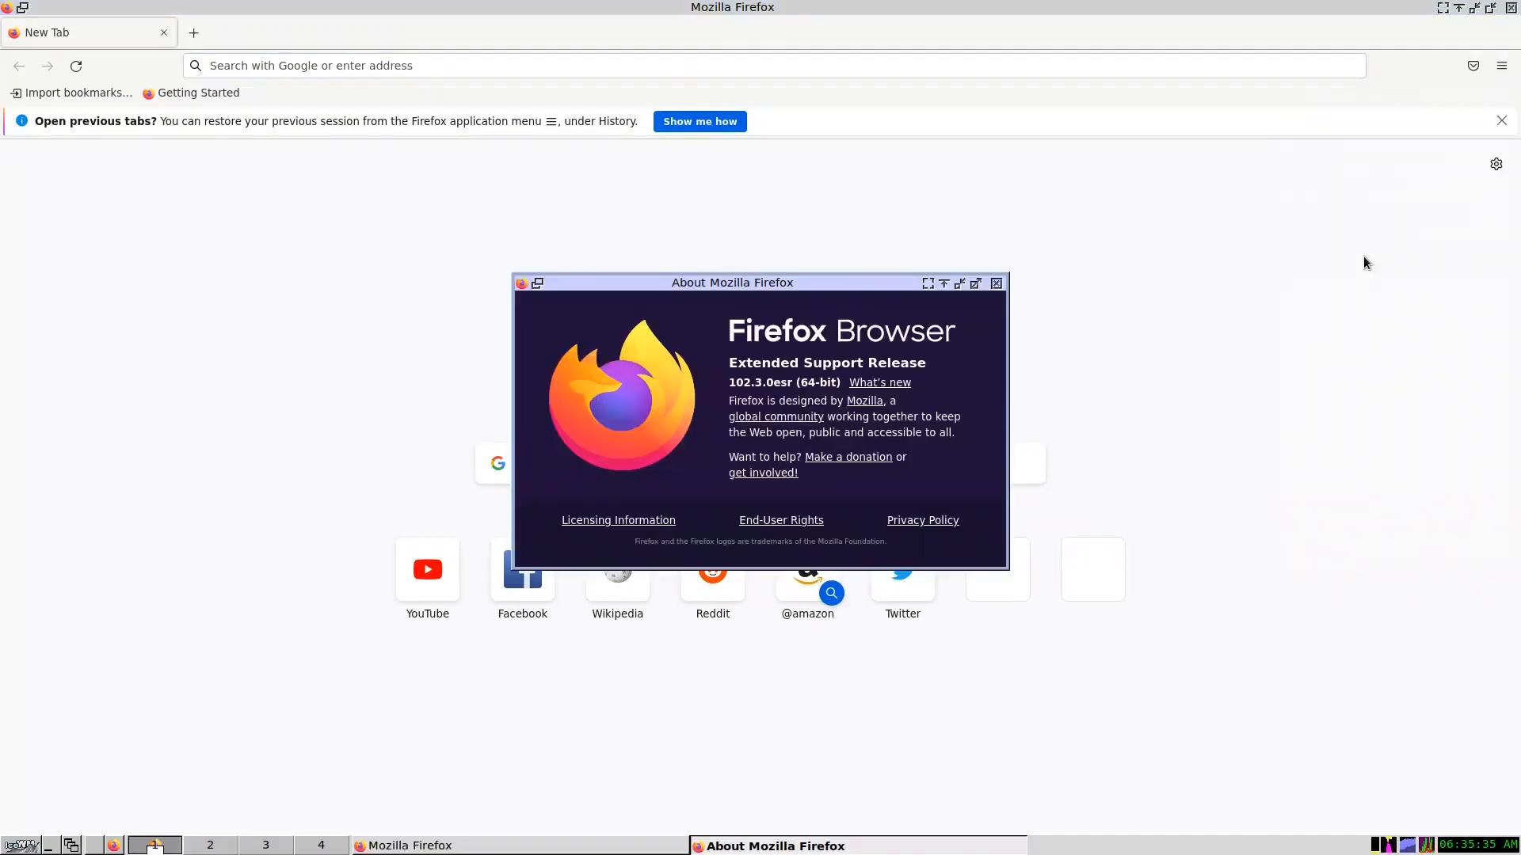
mouse_move(920, 370)
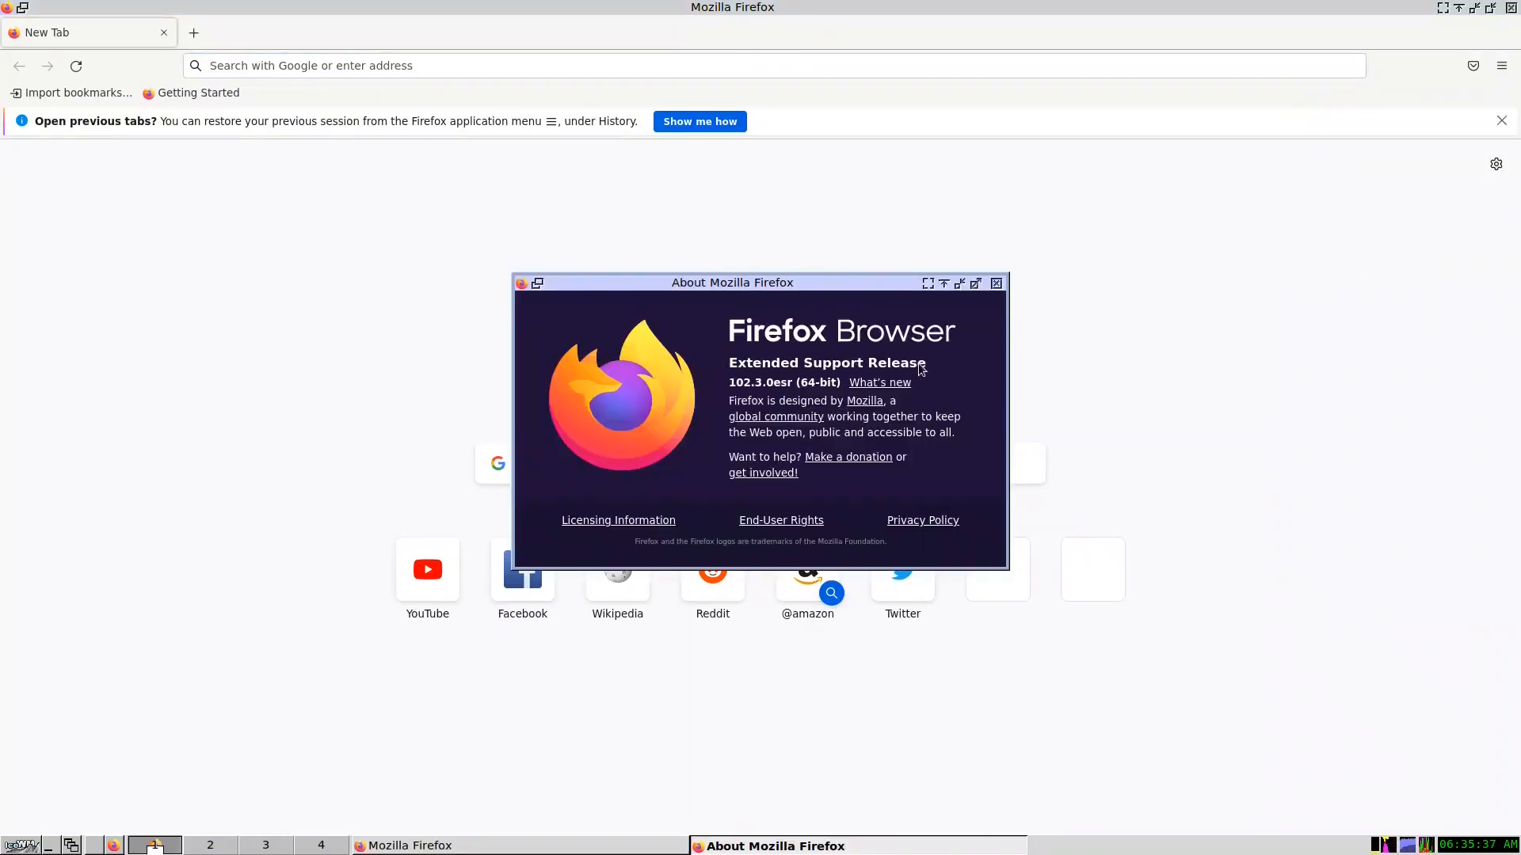
mouse_move(777, 382)
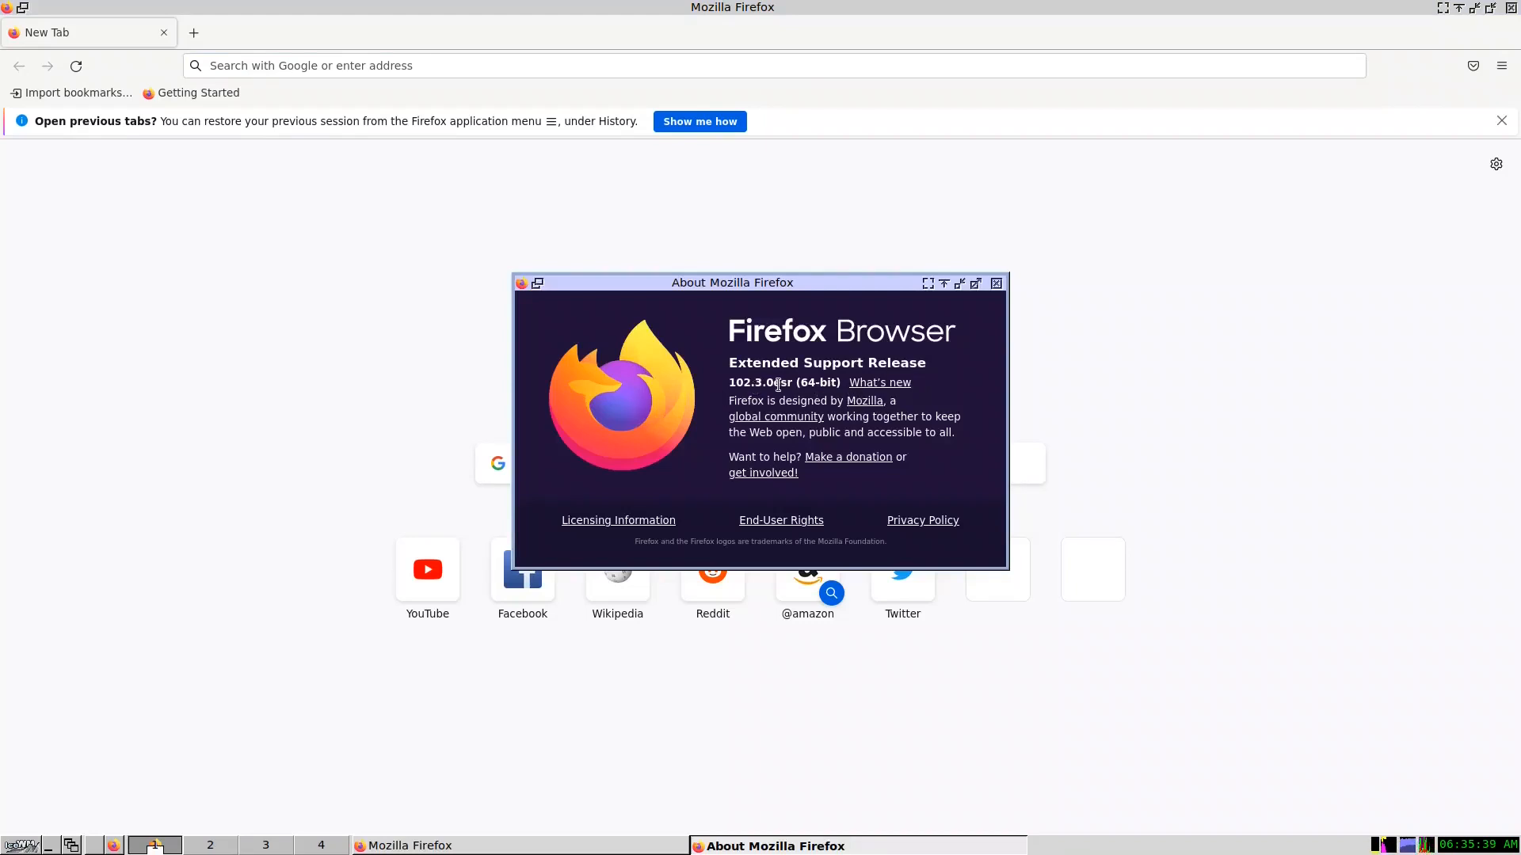
mouse_move(737, 329)
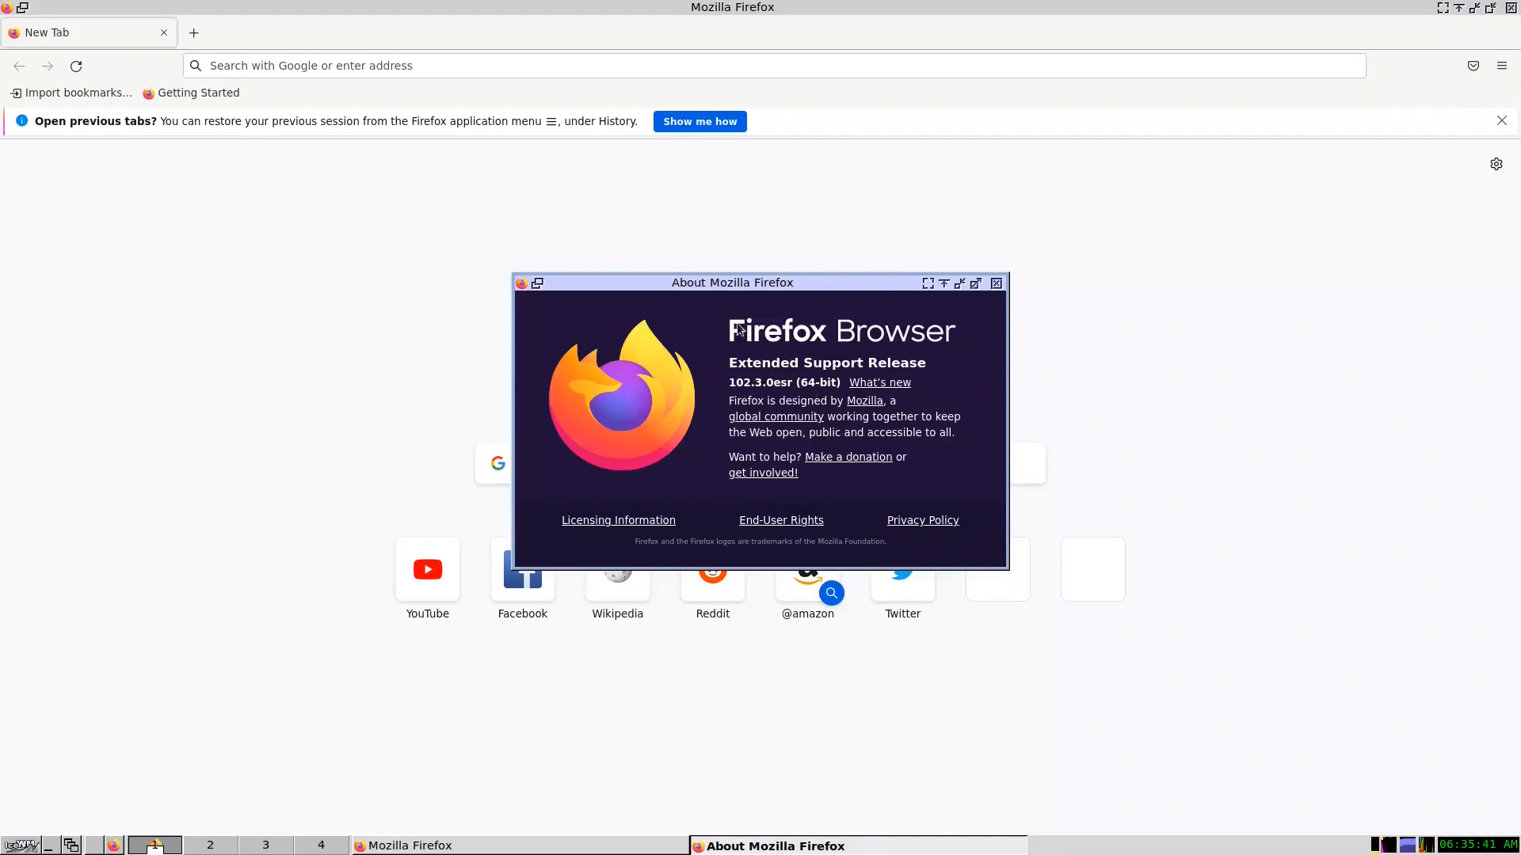
mouse_move(785, 320)
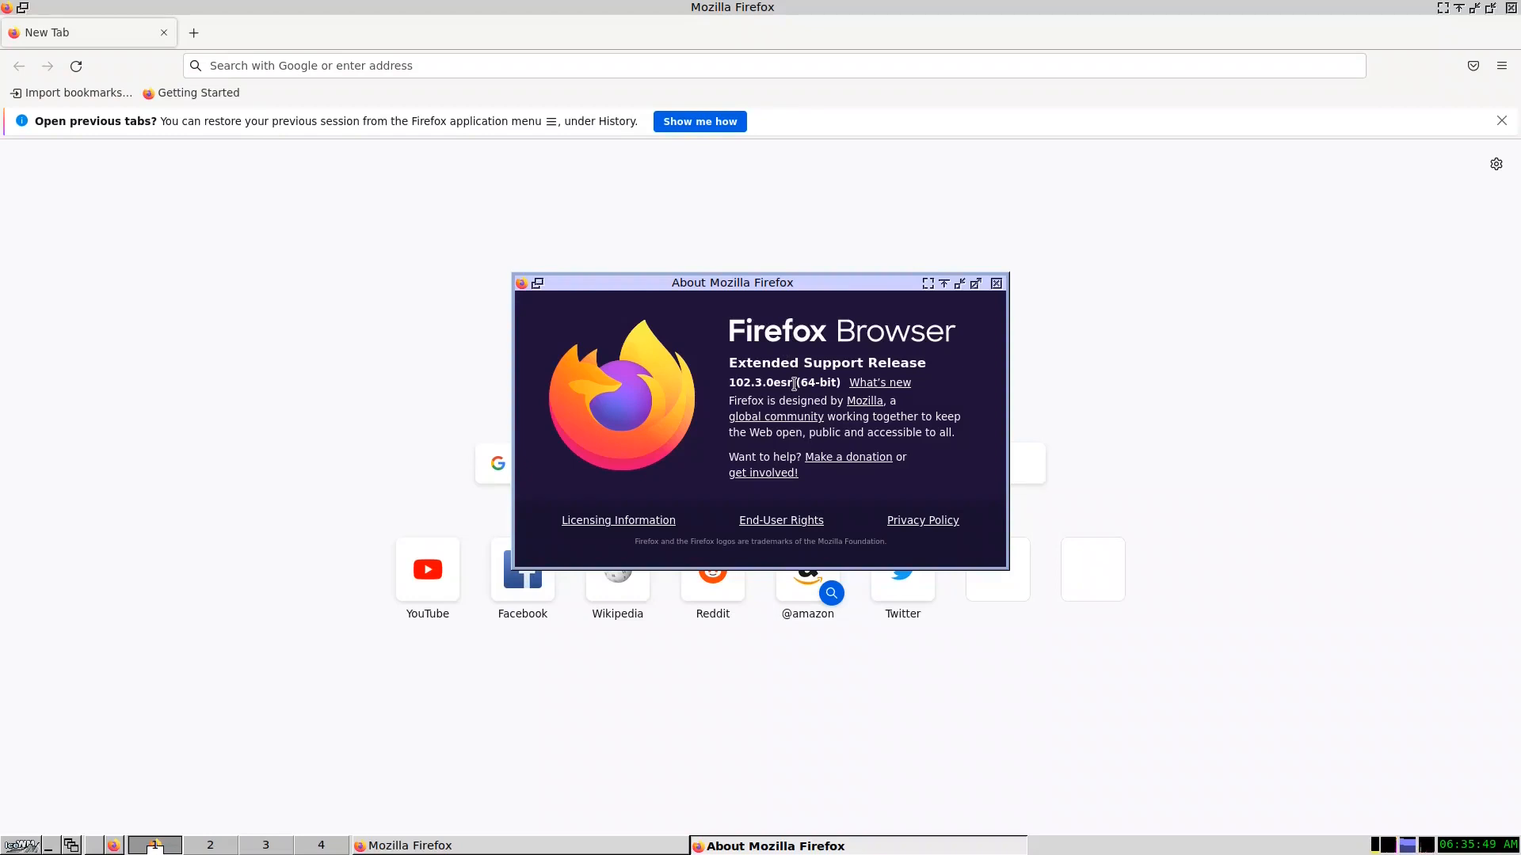
mouse_move(722, 368)
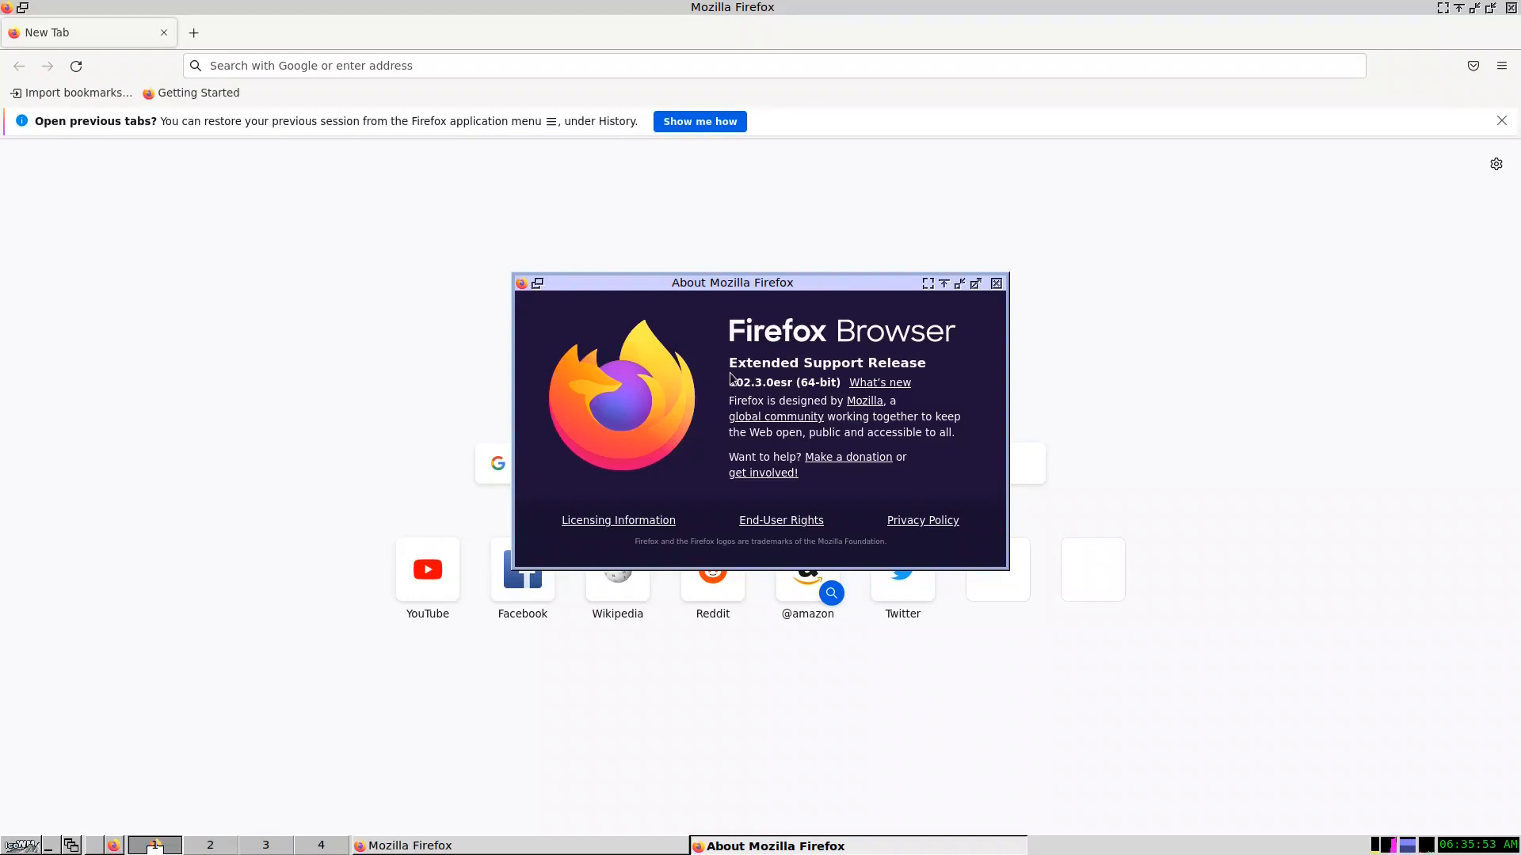
mouse_move(773, 379)
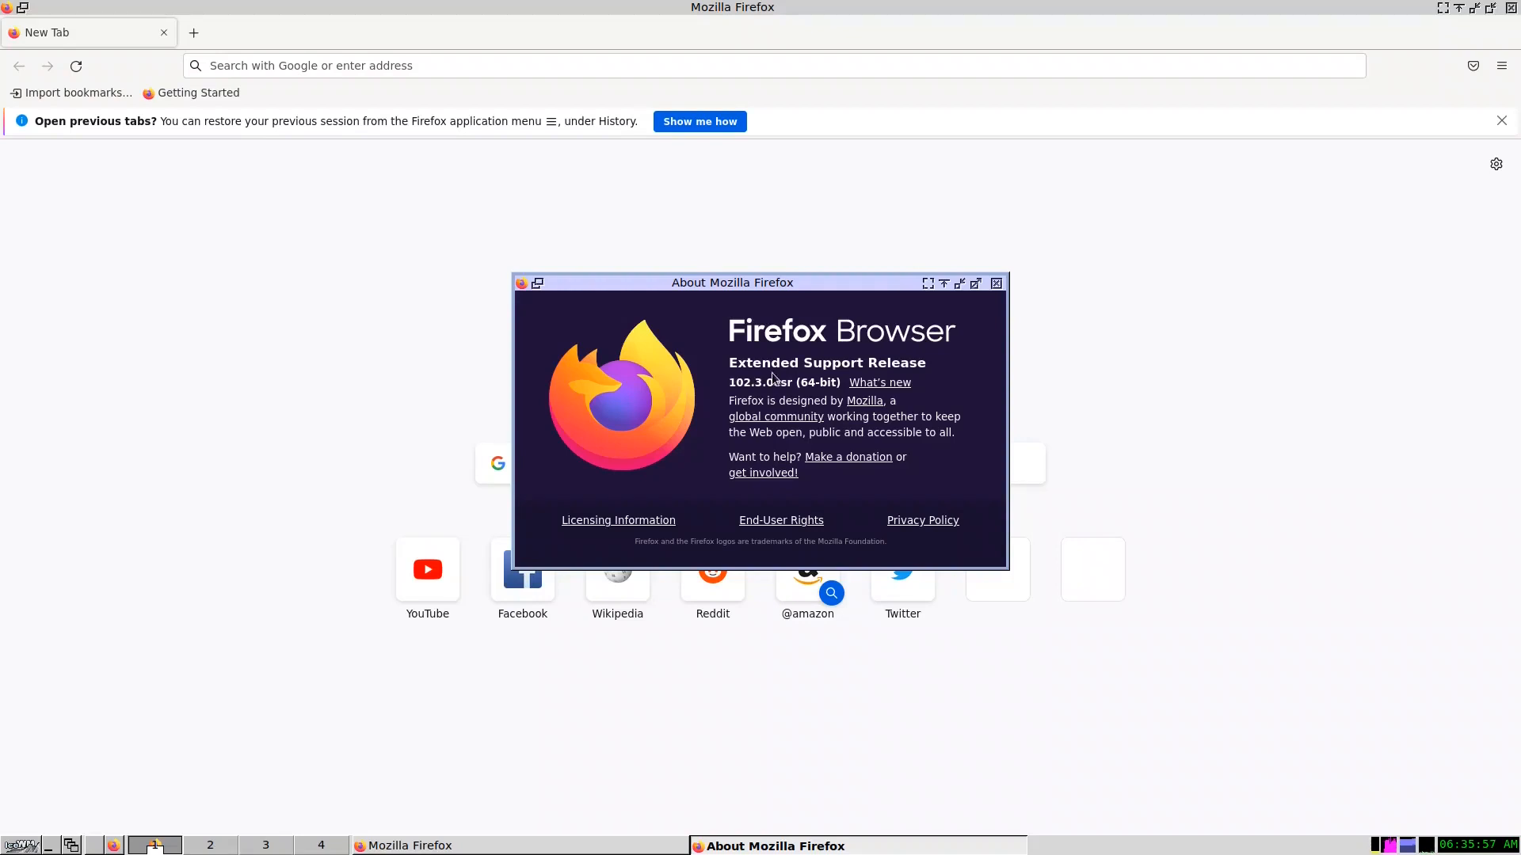
mouse_move(951, 298)
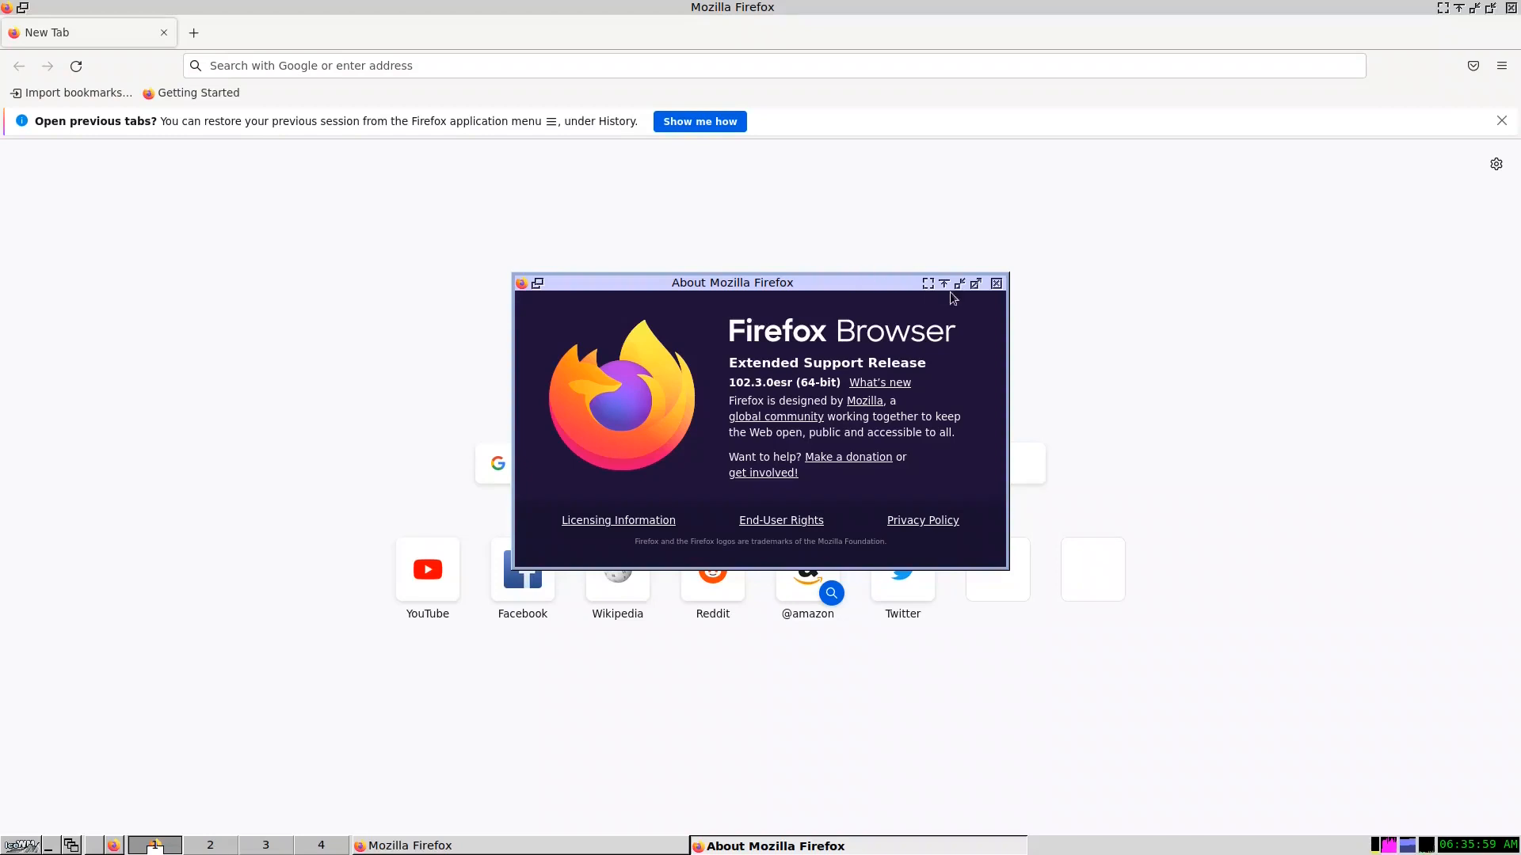
mouse_move(996, 284)
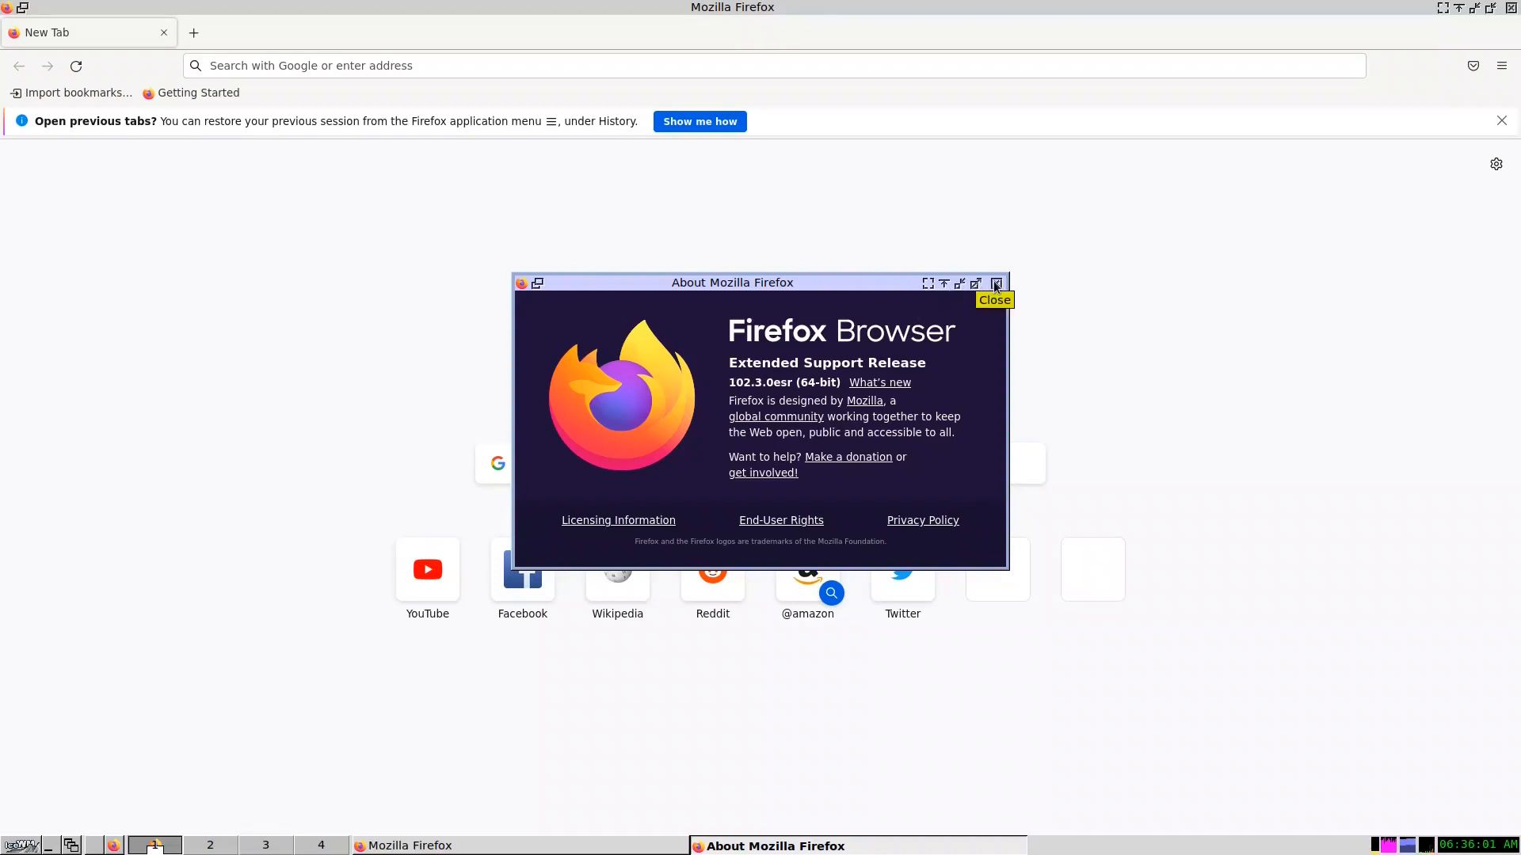
Close the About Mozilla Firefox dialog showing version 102.3.0esr
left_click(995, 282)
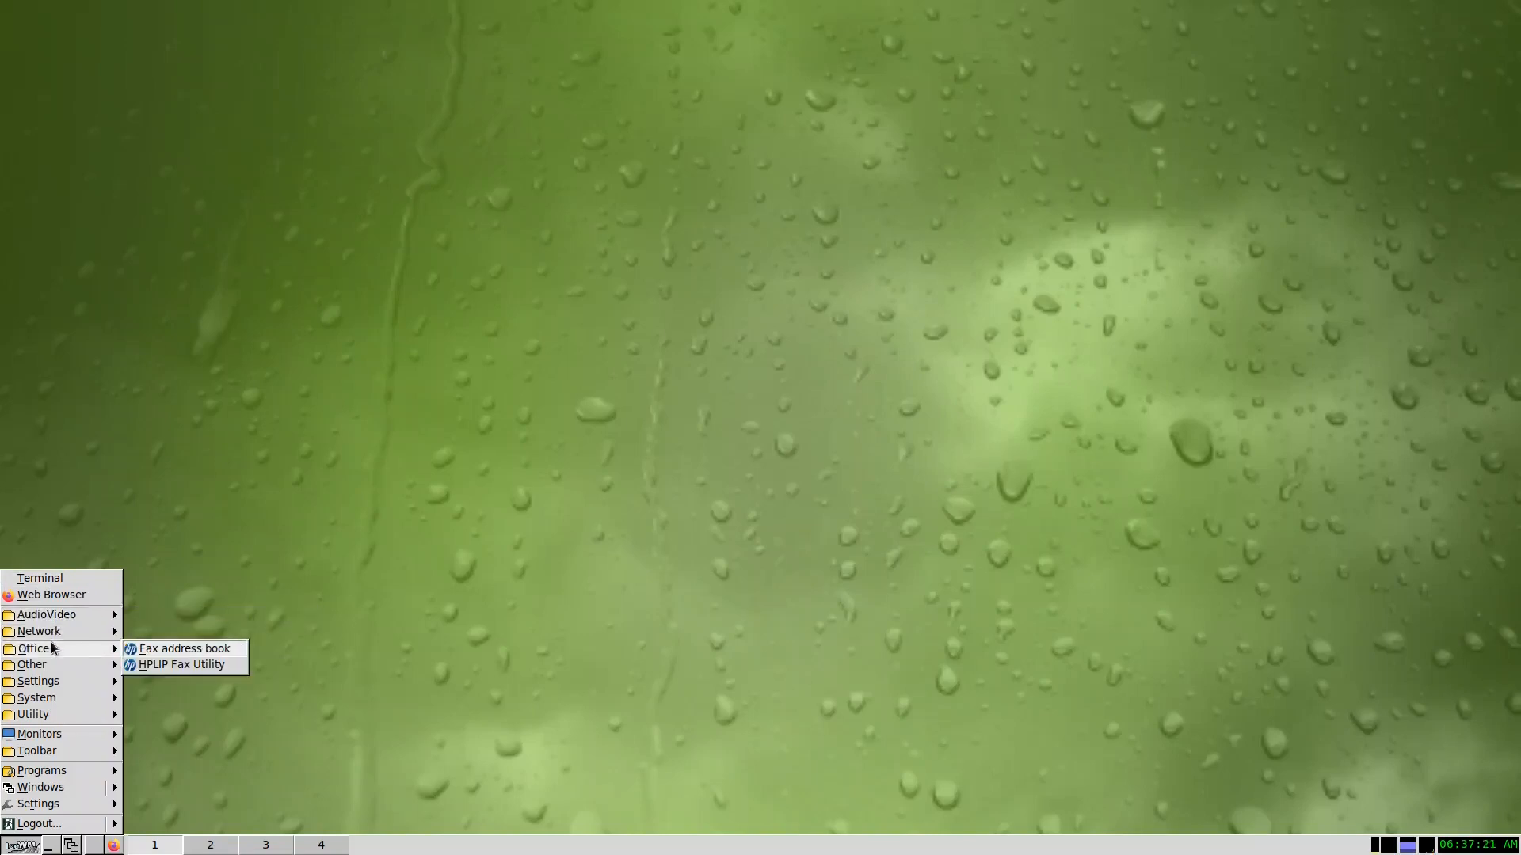
mouse_move(77, 666)
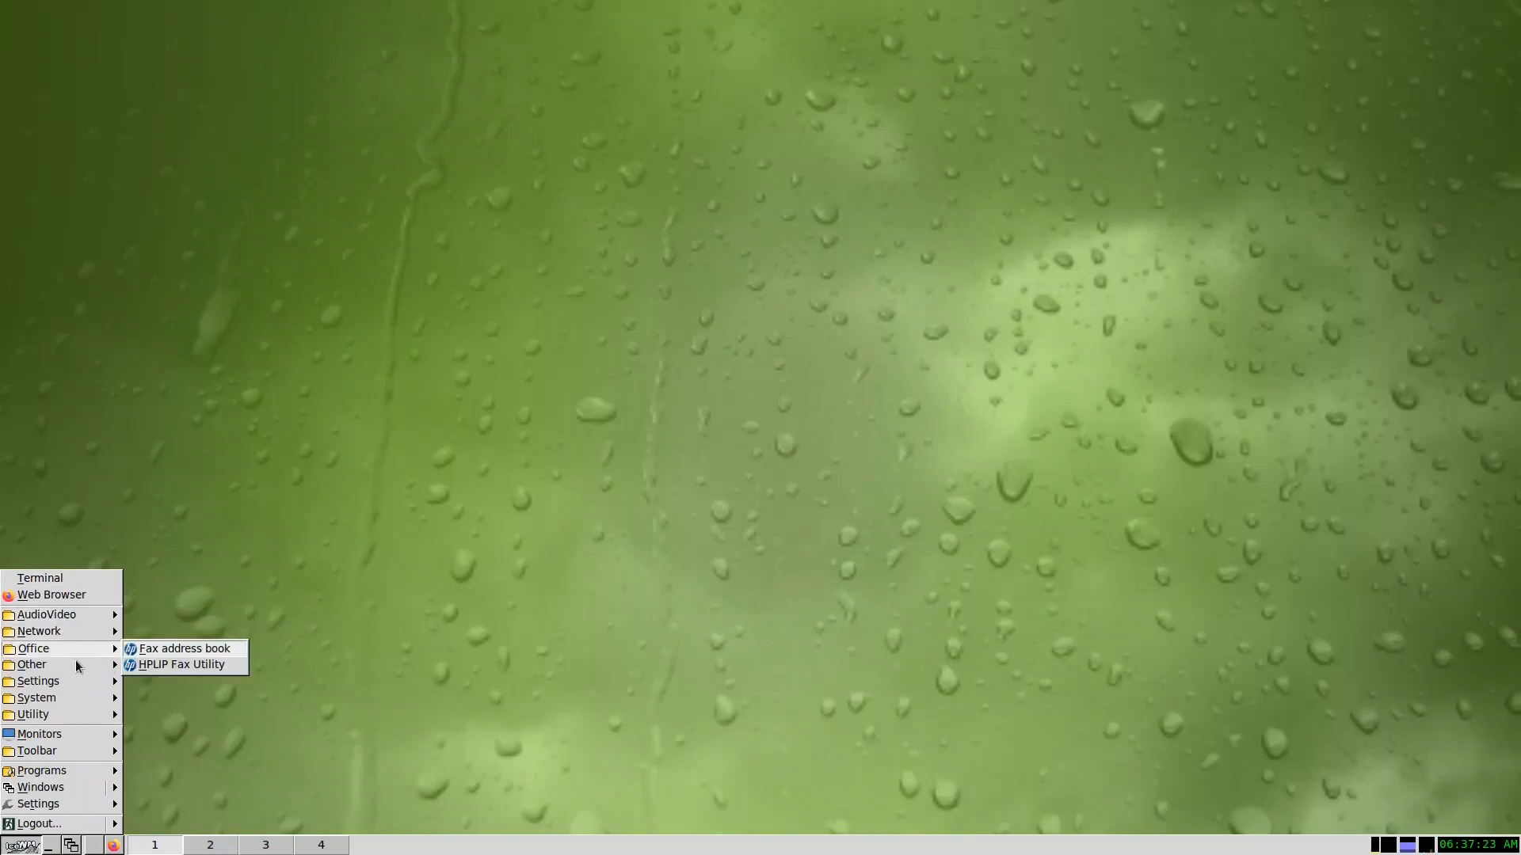
mouse_move(31, 664)
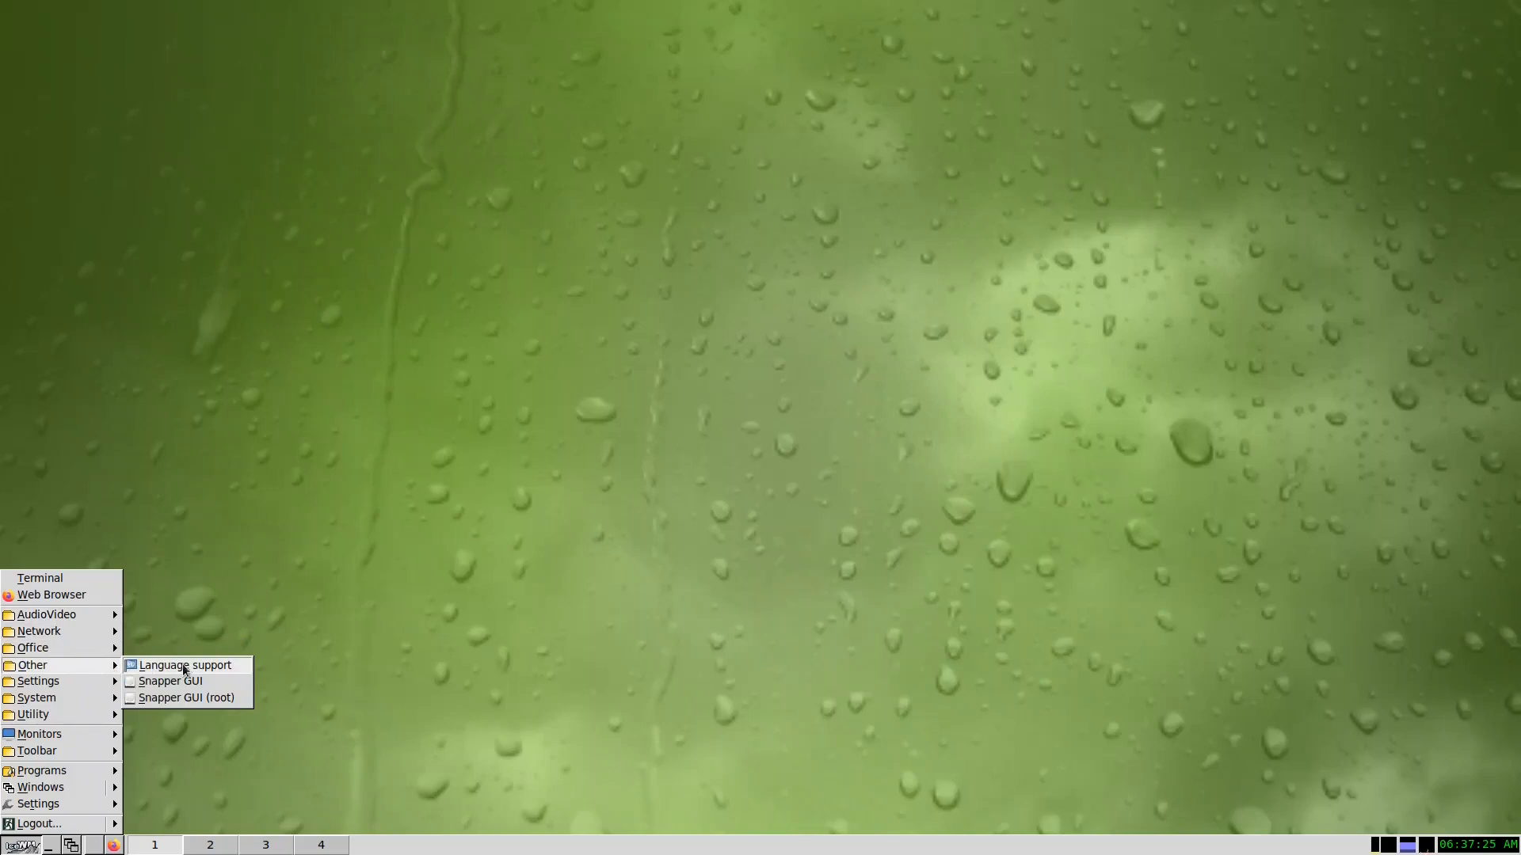
mouse_move(169, 681)
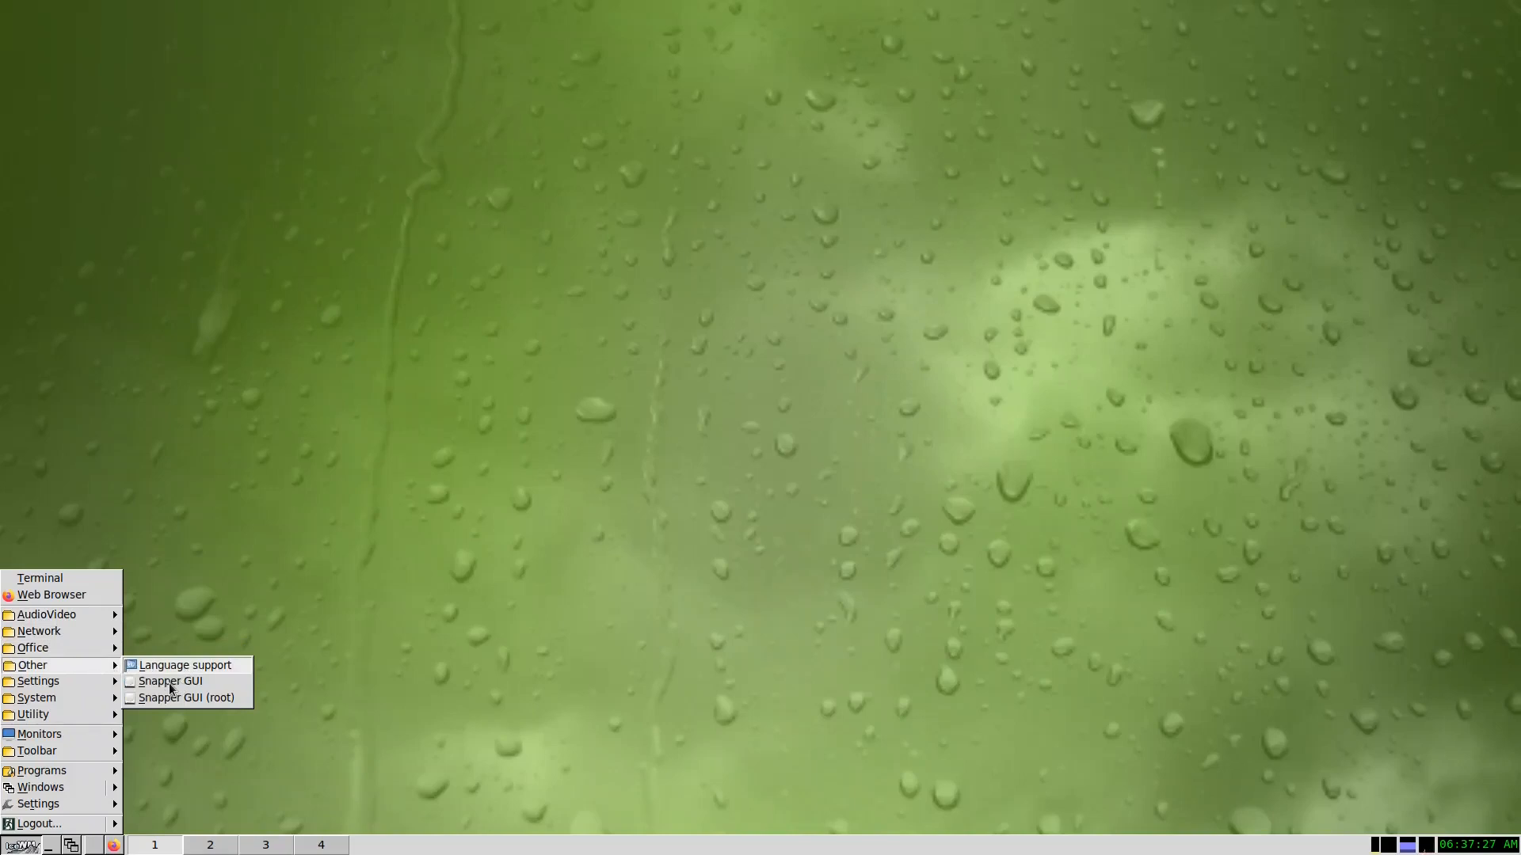
Launch Snapper GUI from the IceWM application menu
left_click(248, 634)
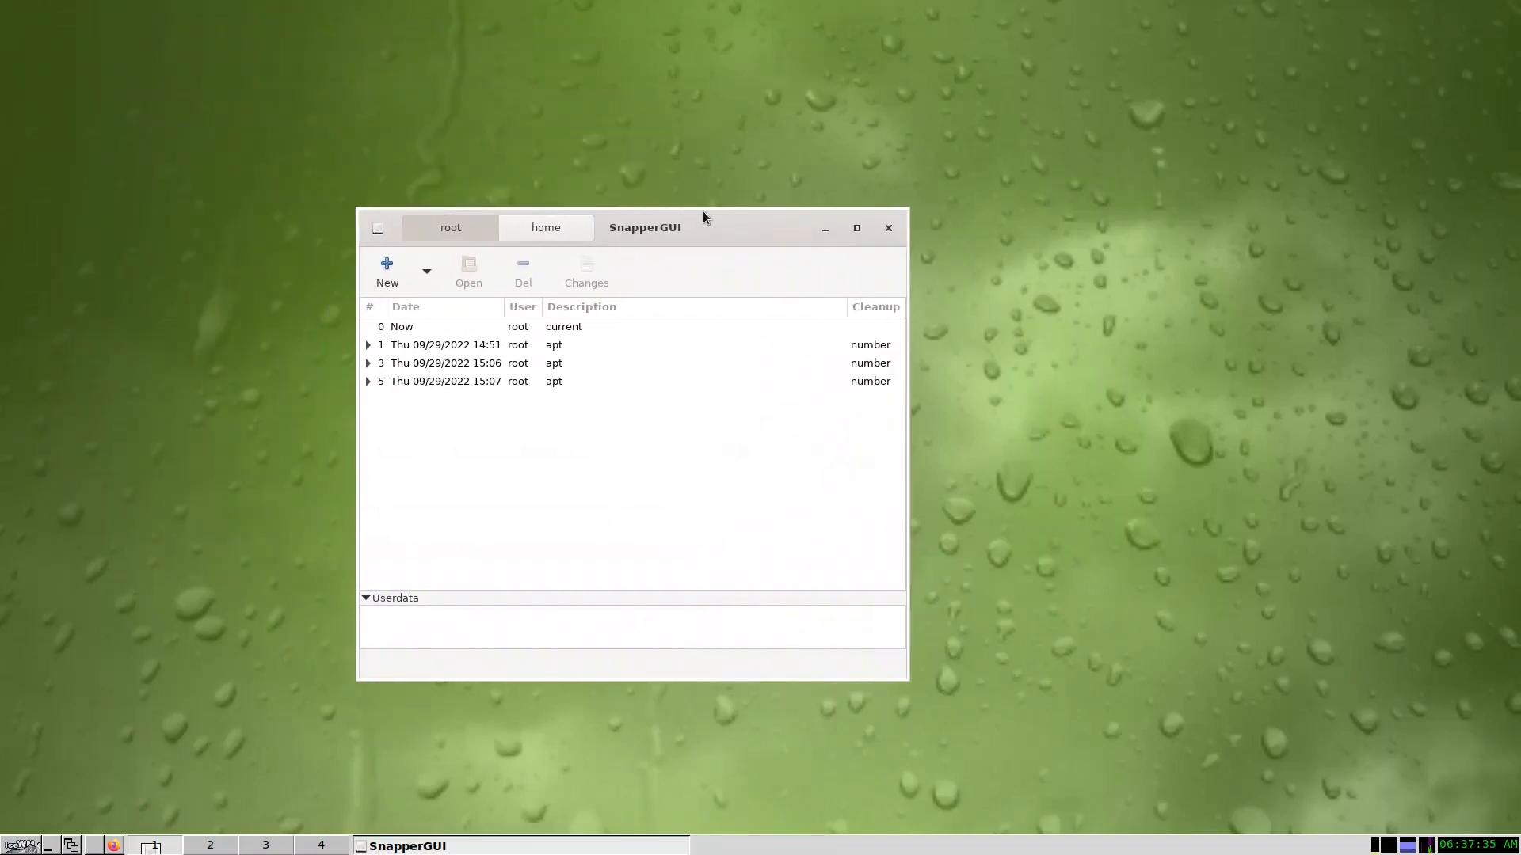
mouse_move(475, 379)
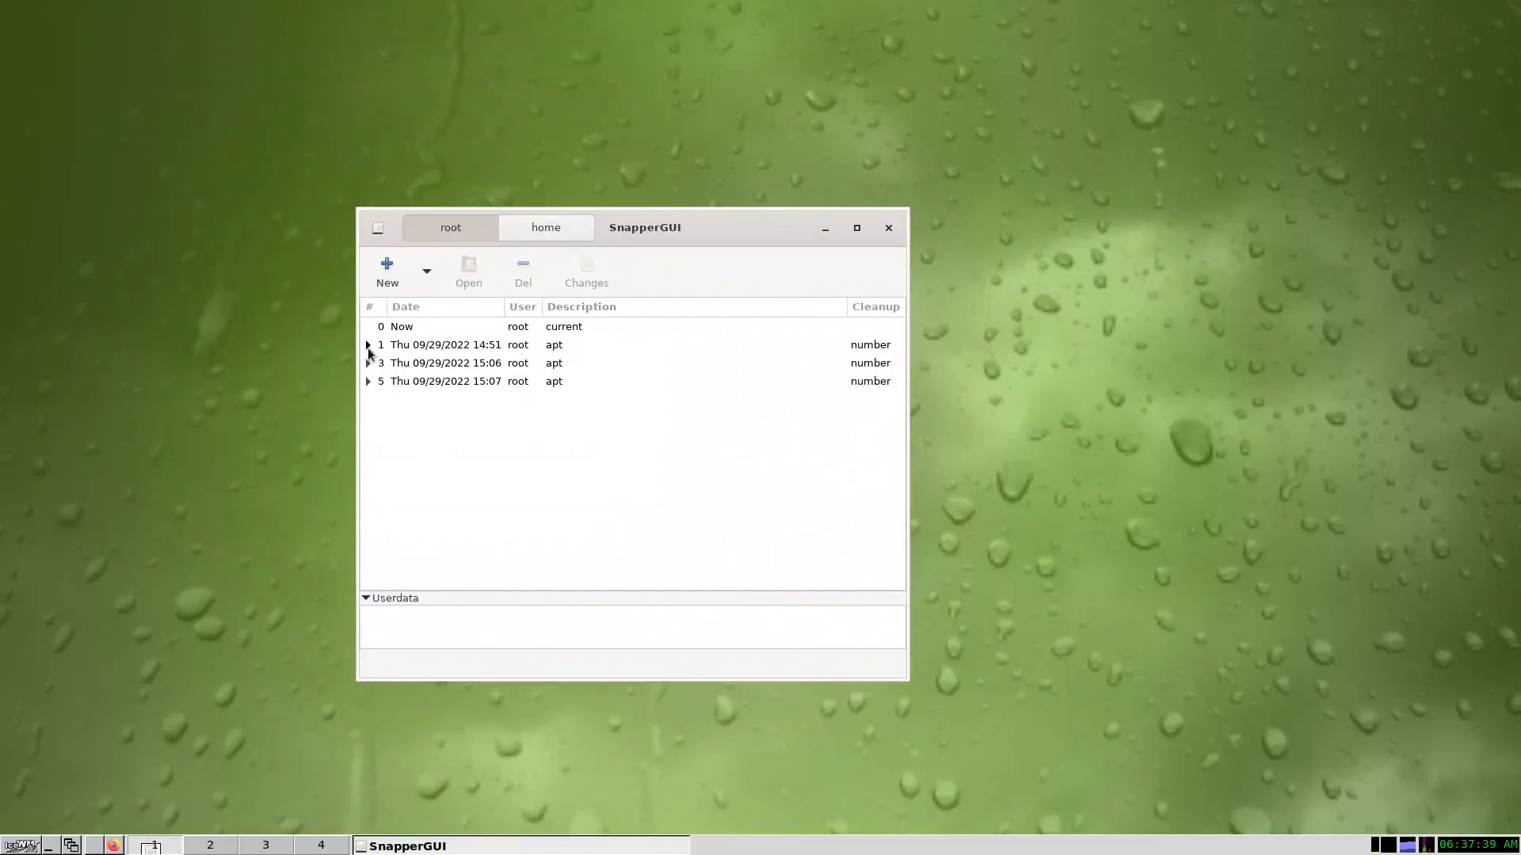
Expand root snapshots 1, 3 and 5 to show pairs 2, 4, 6, then close SnapperGUI
left_click(368, 345)
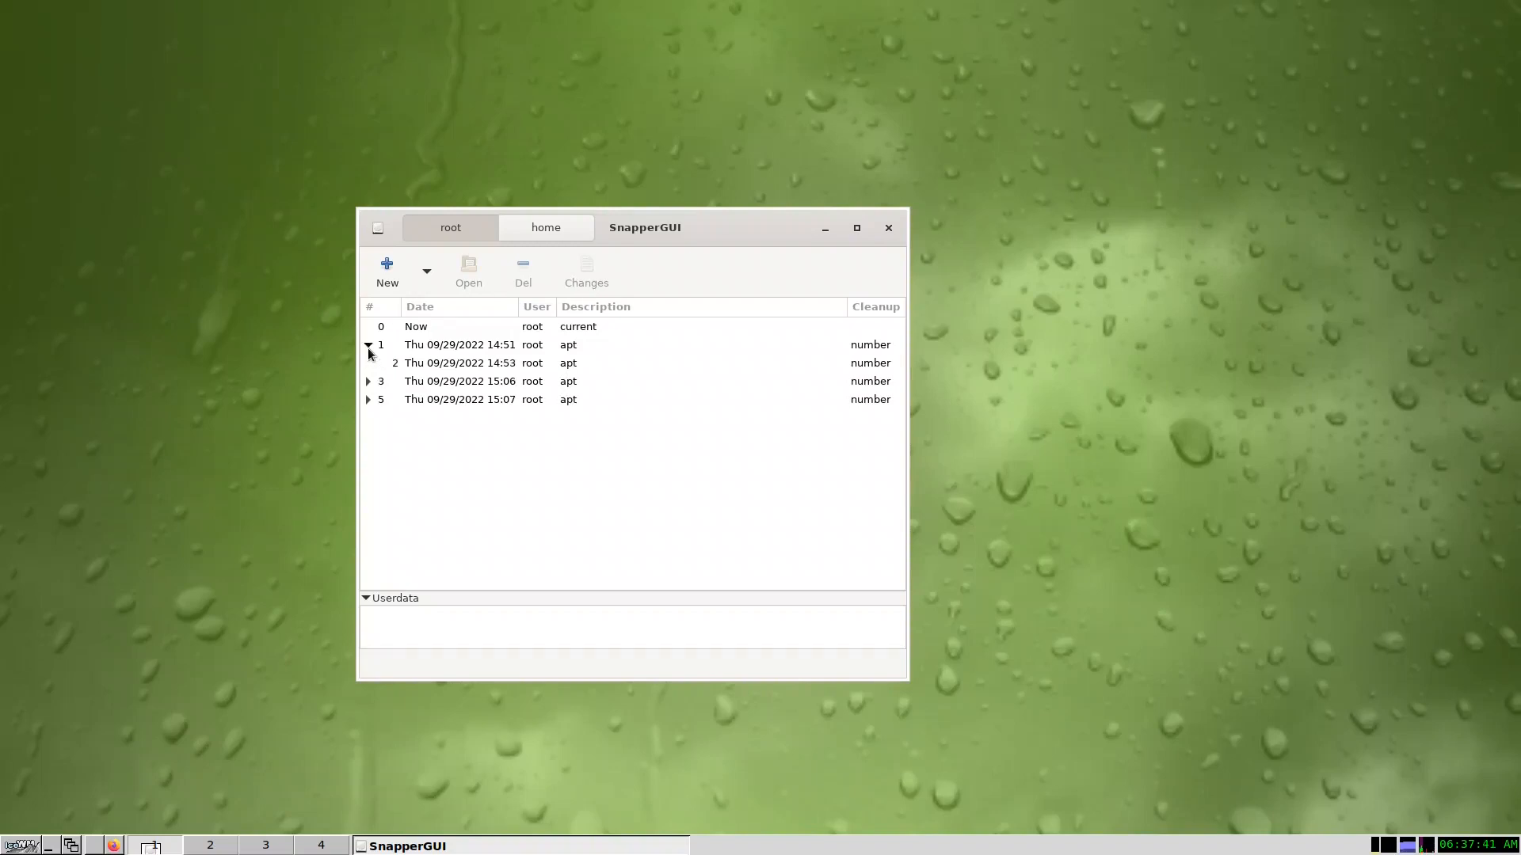
left_click(459, 381)
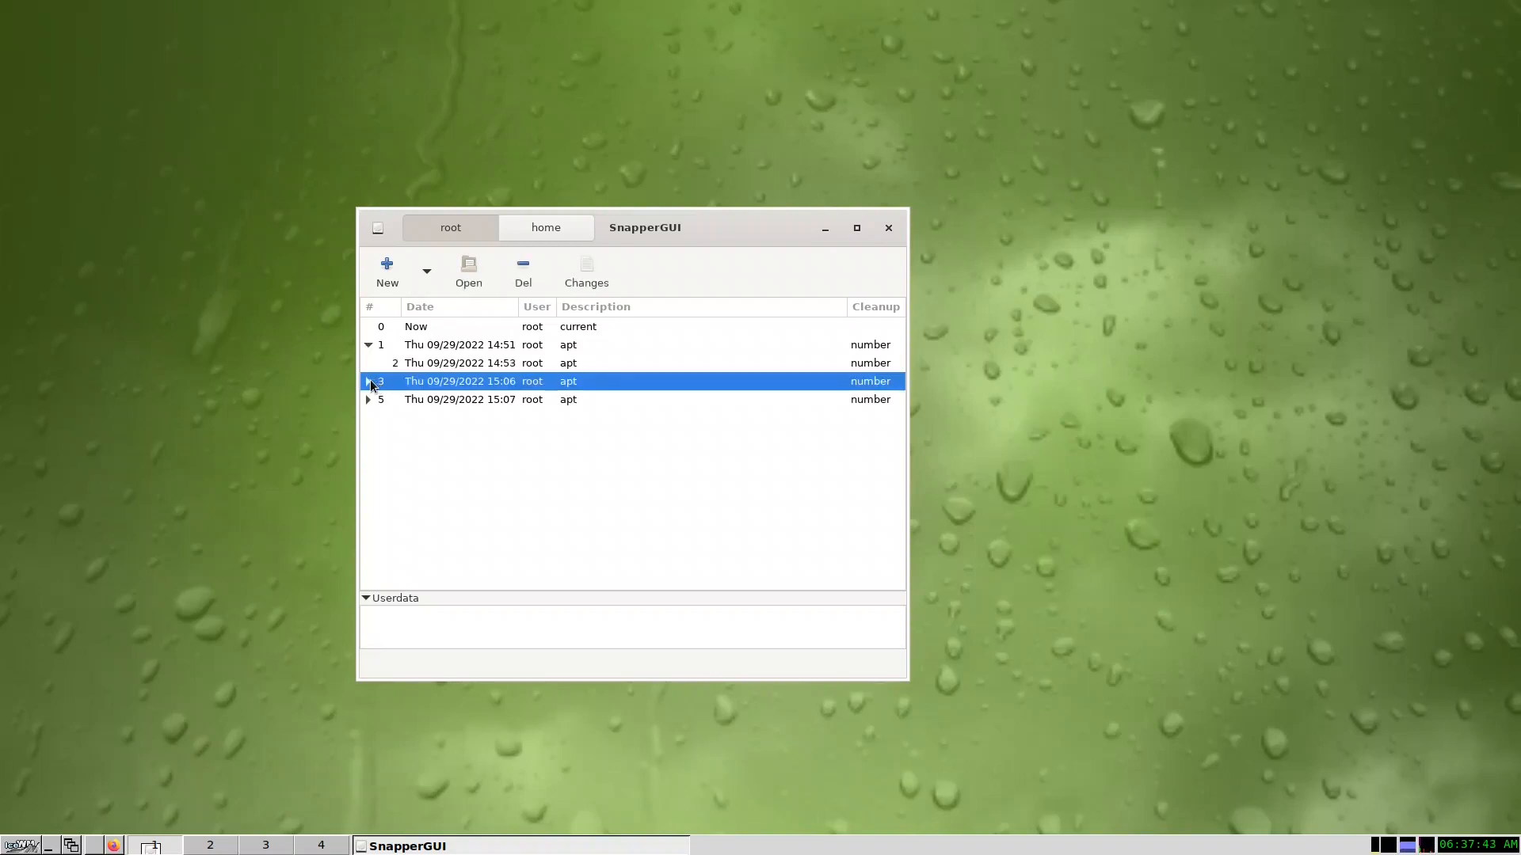
left_click(368, 381)
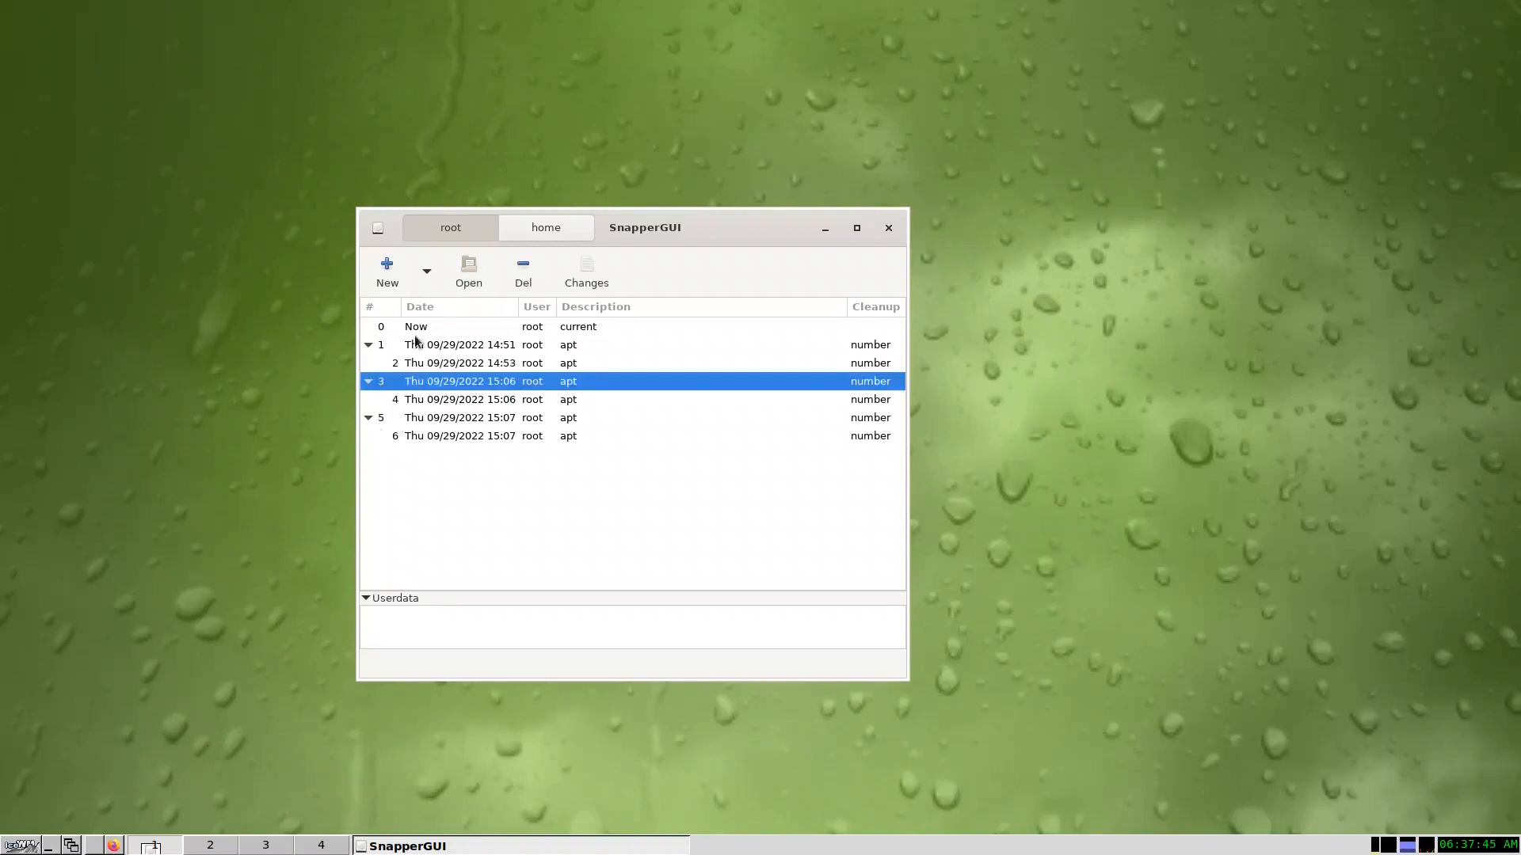
mouse_move(431, 445)
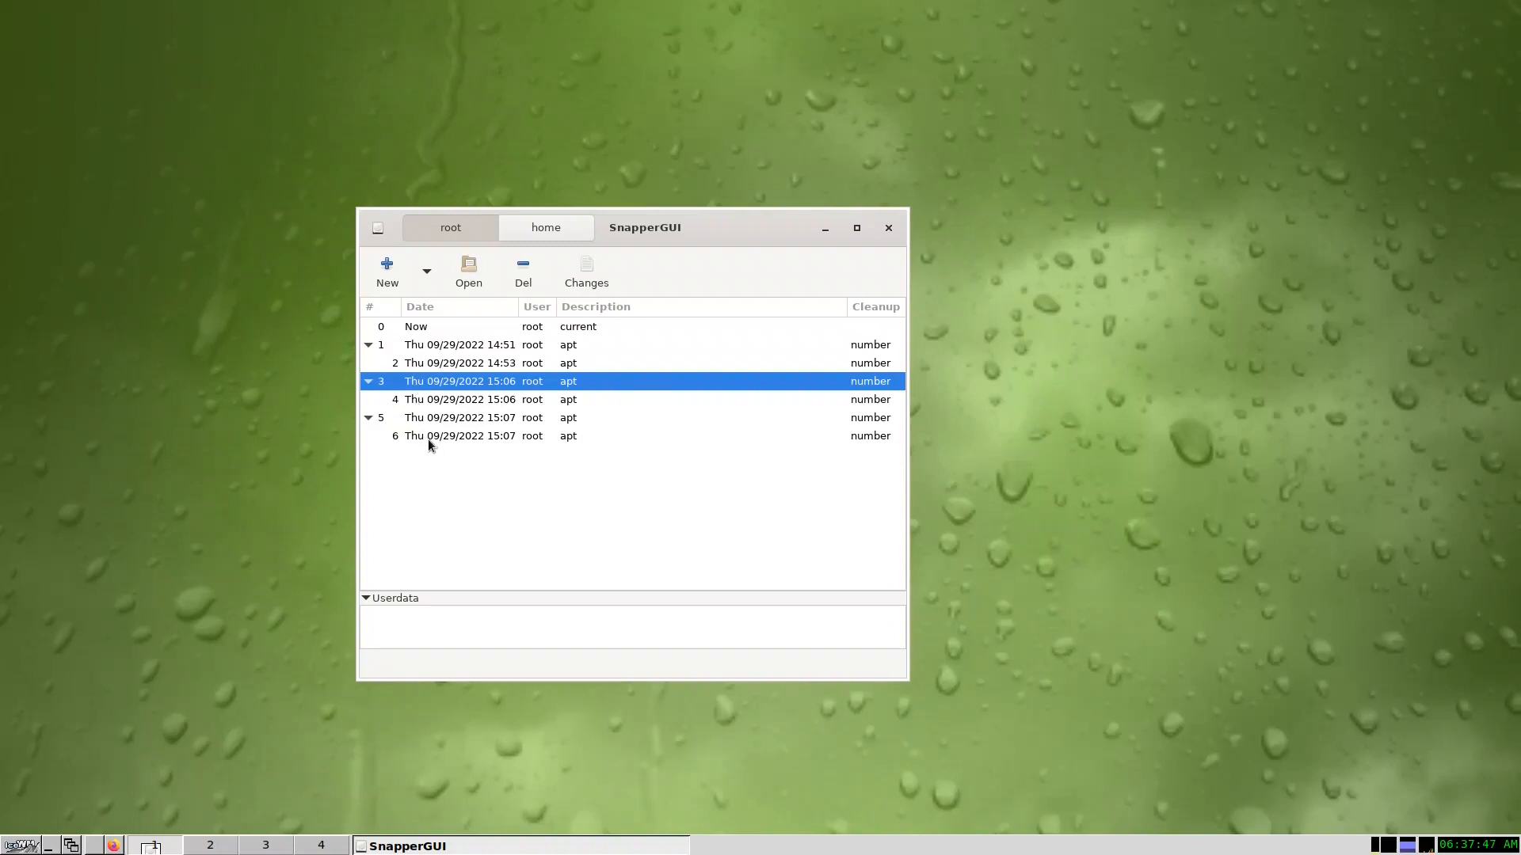
mouse_move(717, 362)
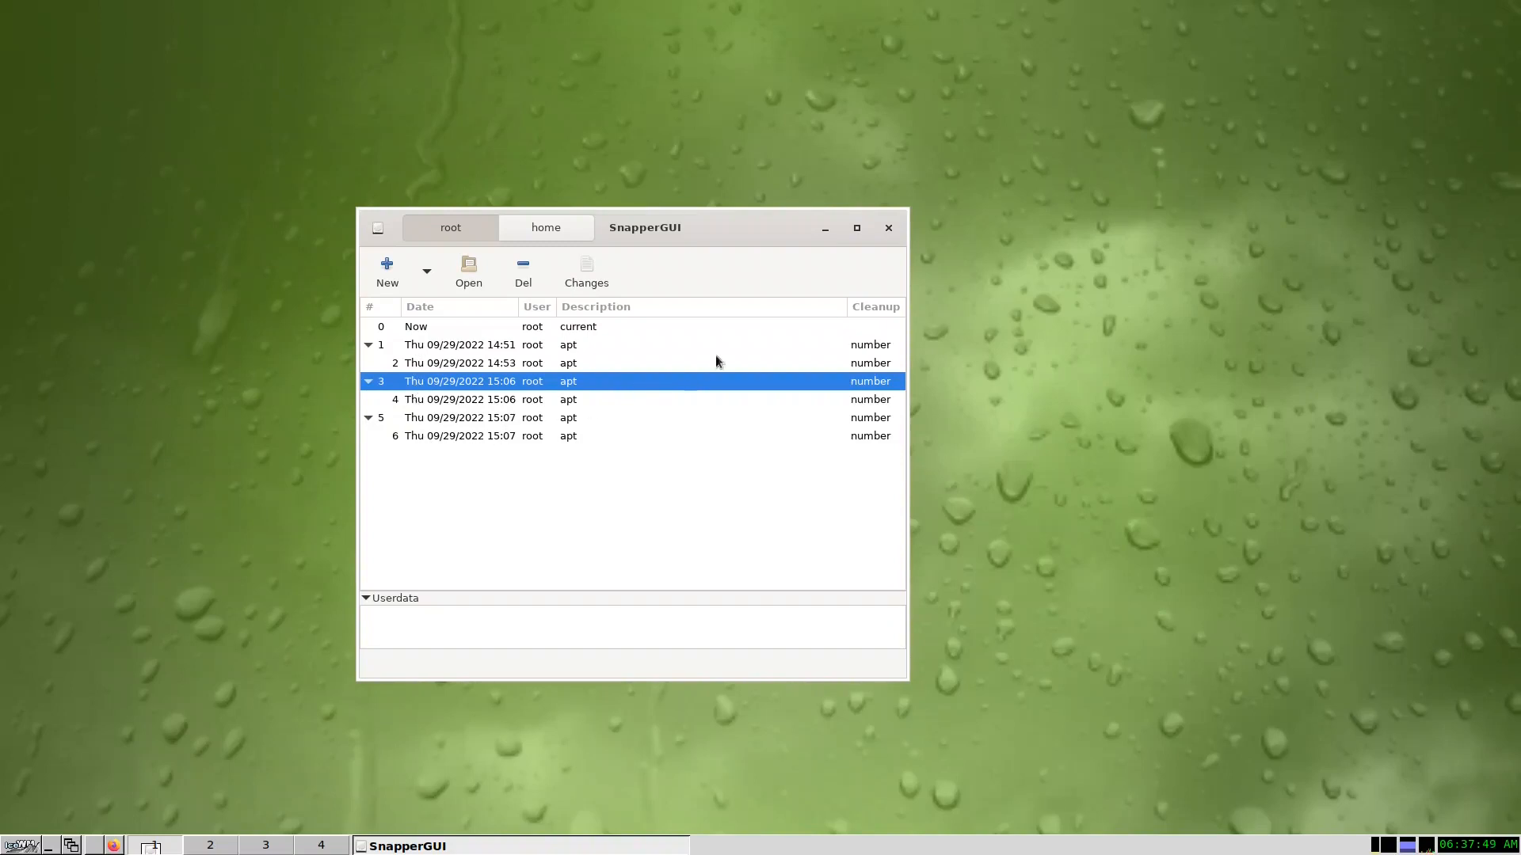
left_click(887, 227)
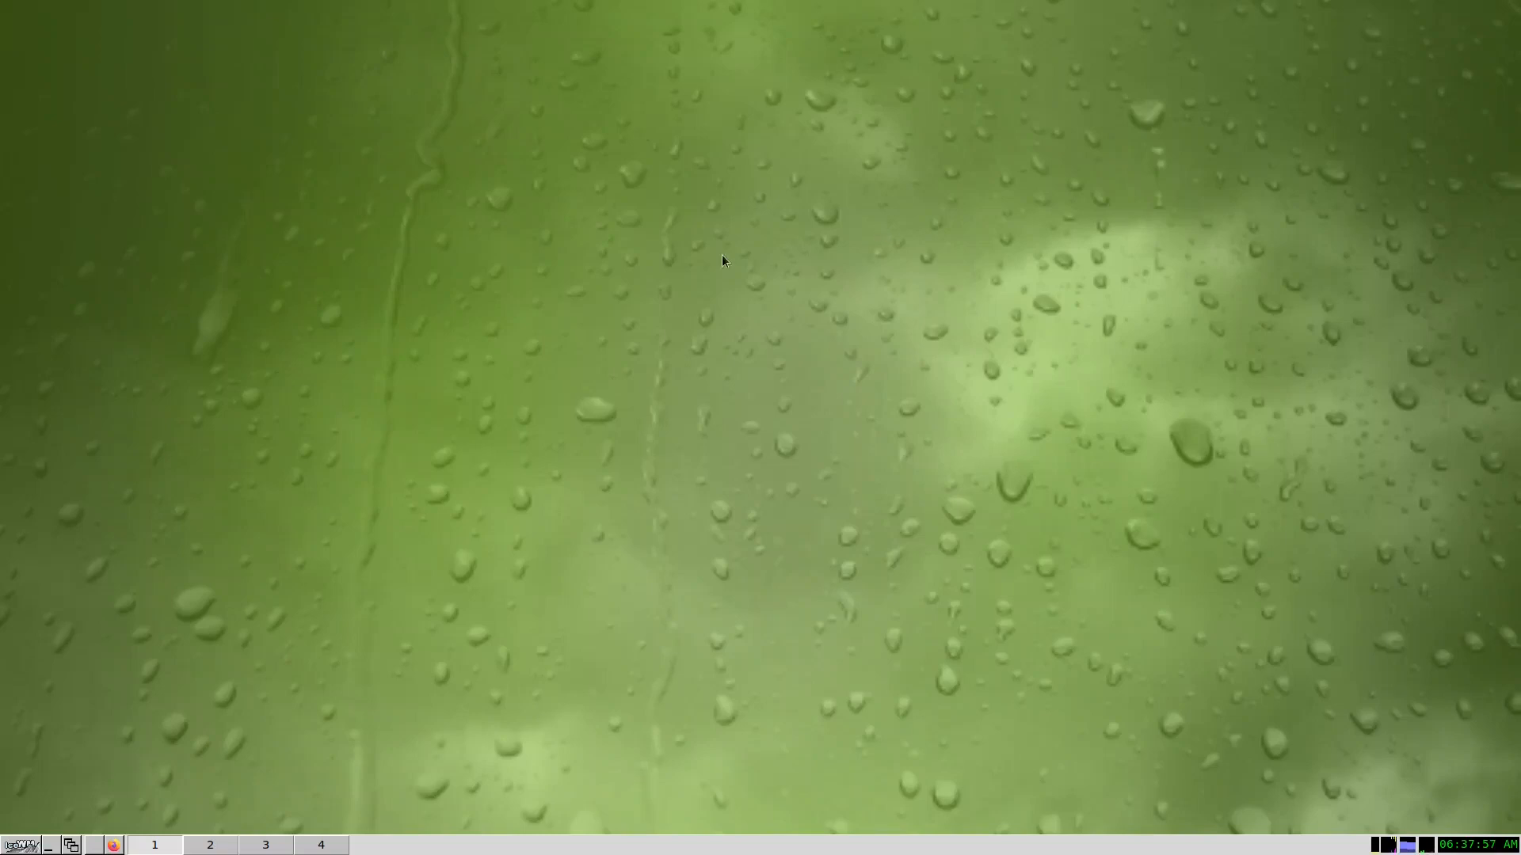
mouse_move(66, 752)
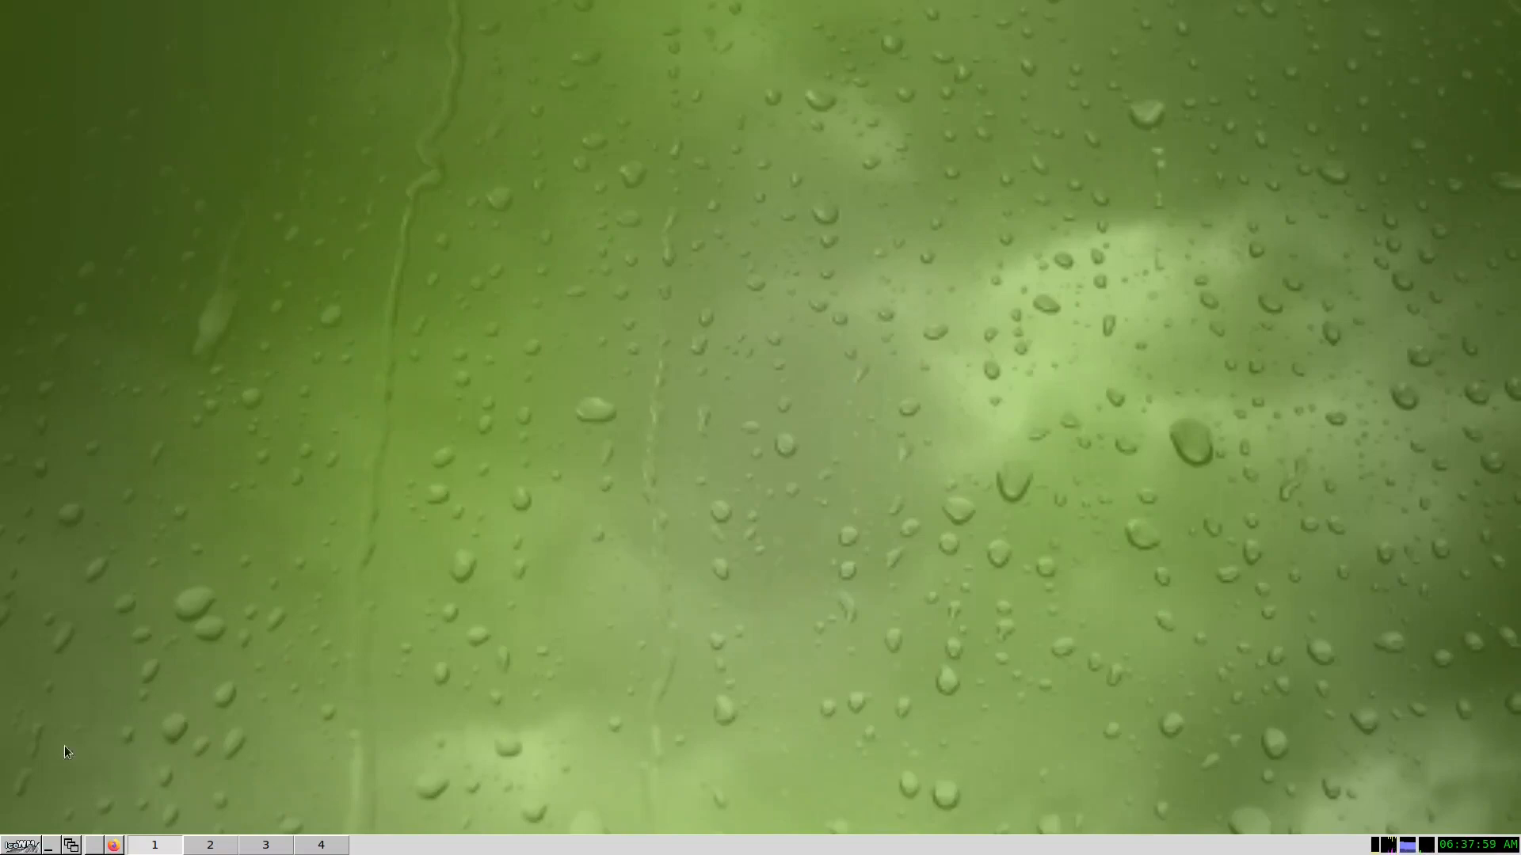
Open the IceWM start menu and show its Settings submenu
left_click(17, 845)
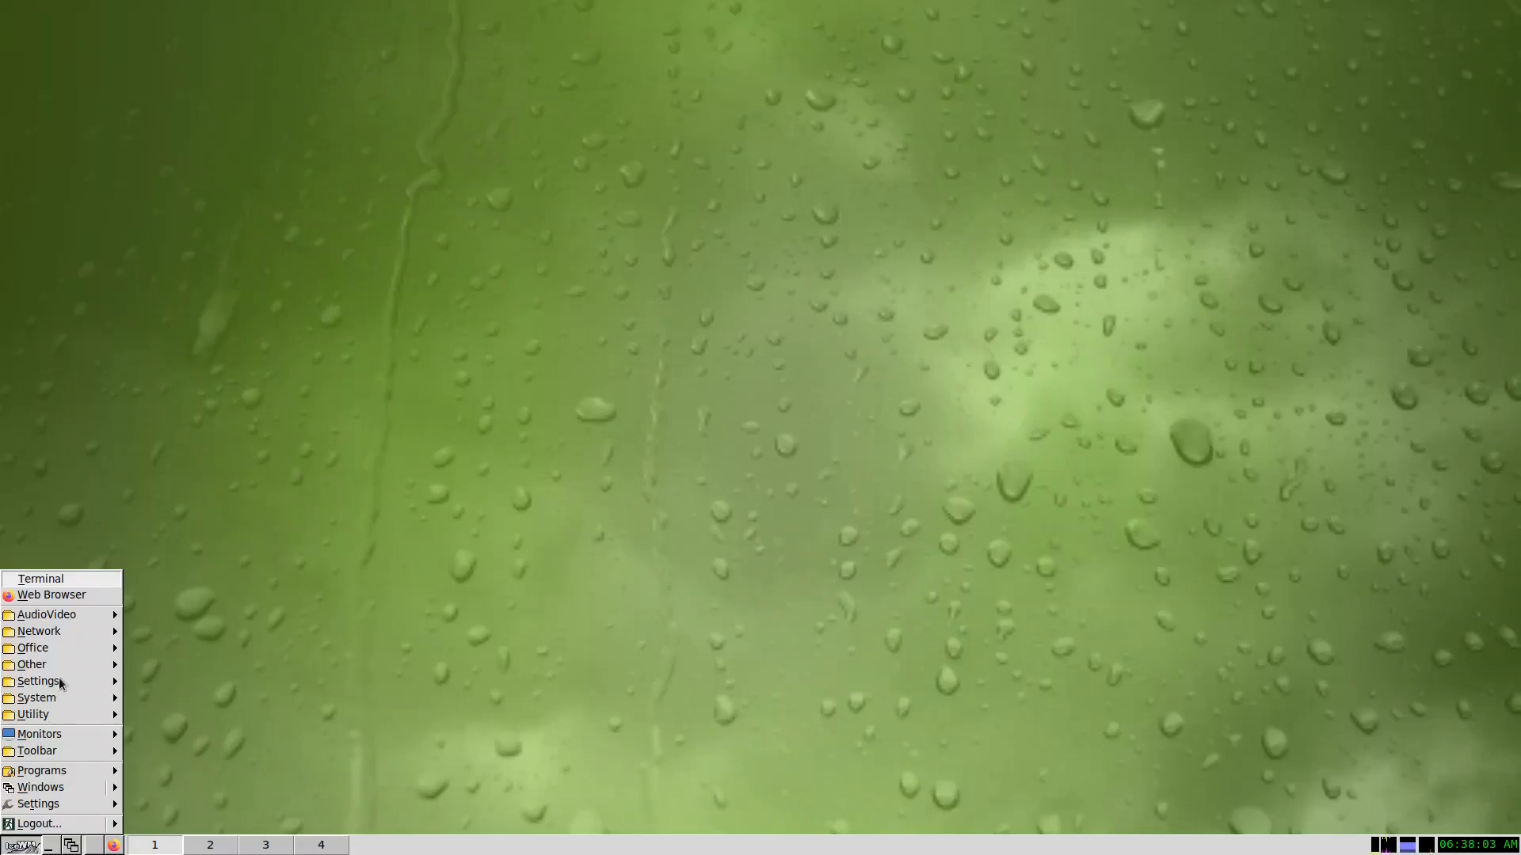
left_click(37, 681)
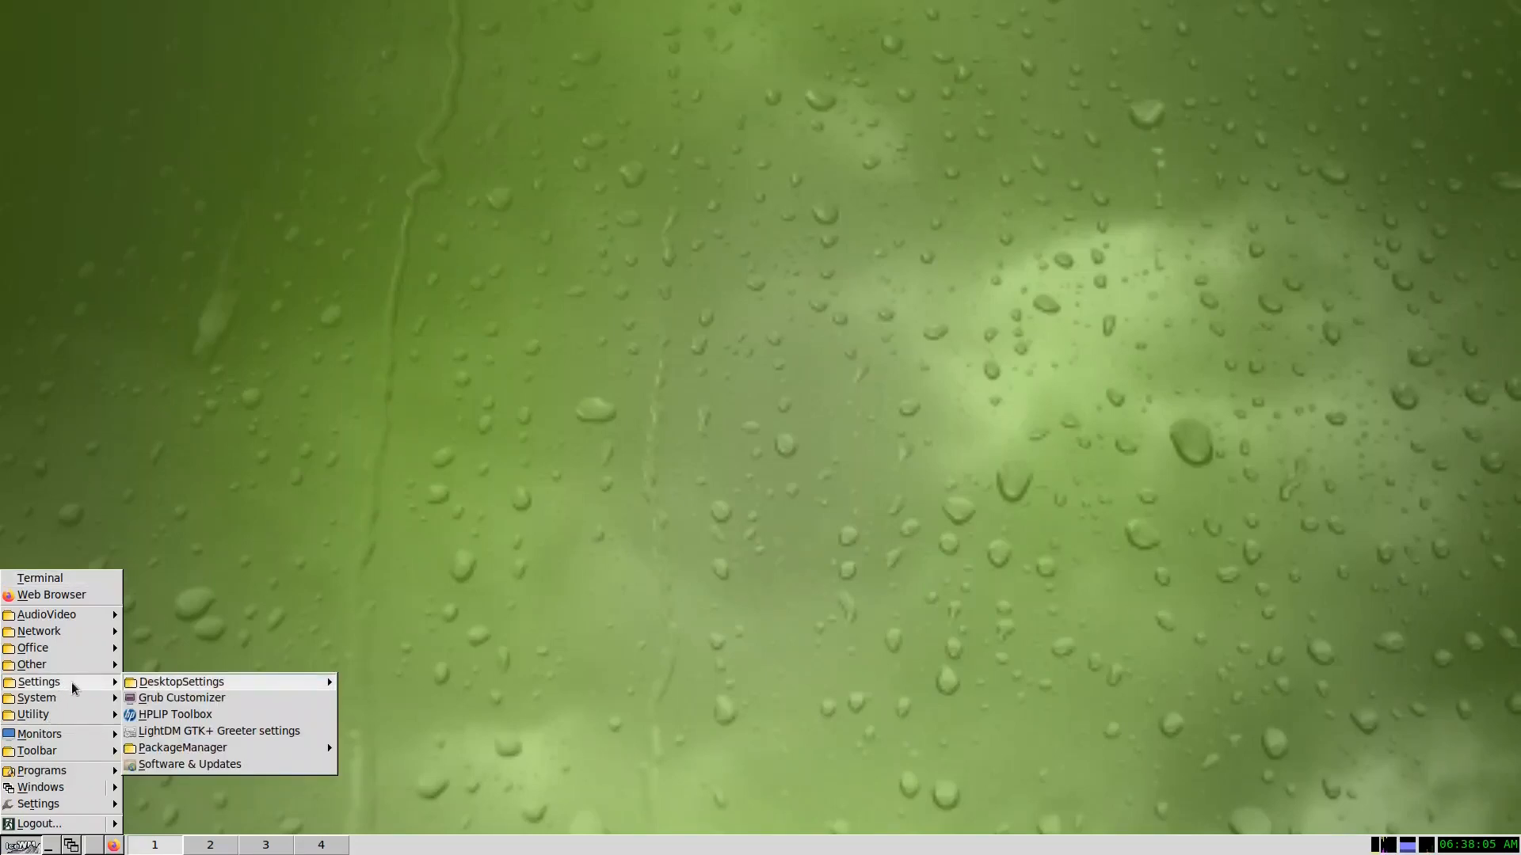
mouse_move(213, 704)
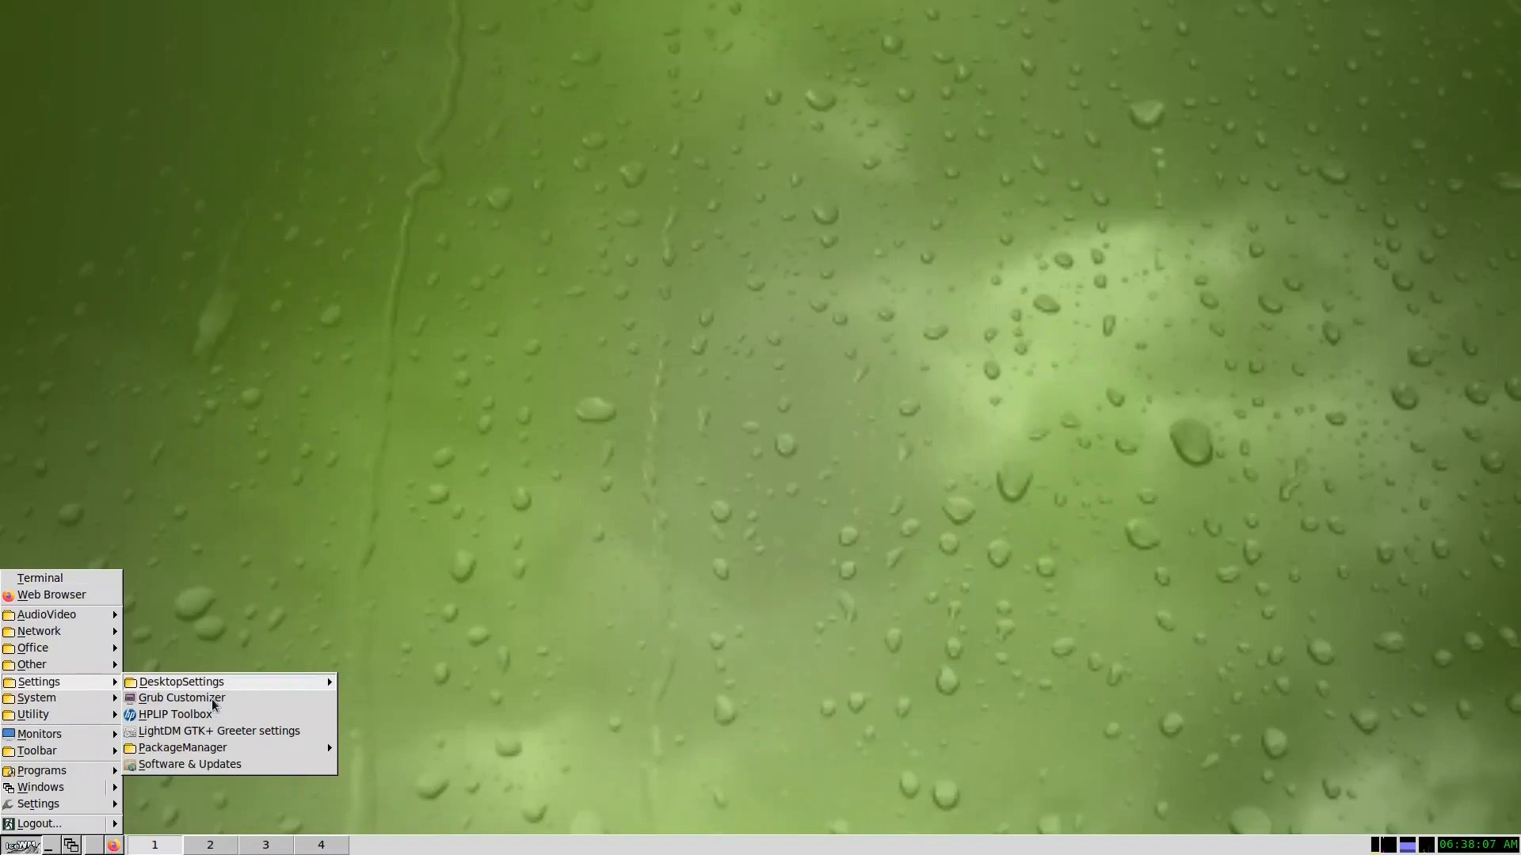
mouse_move(202, 736)
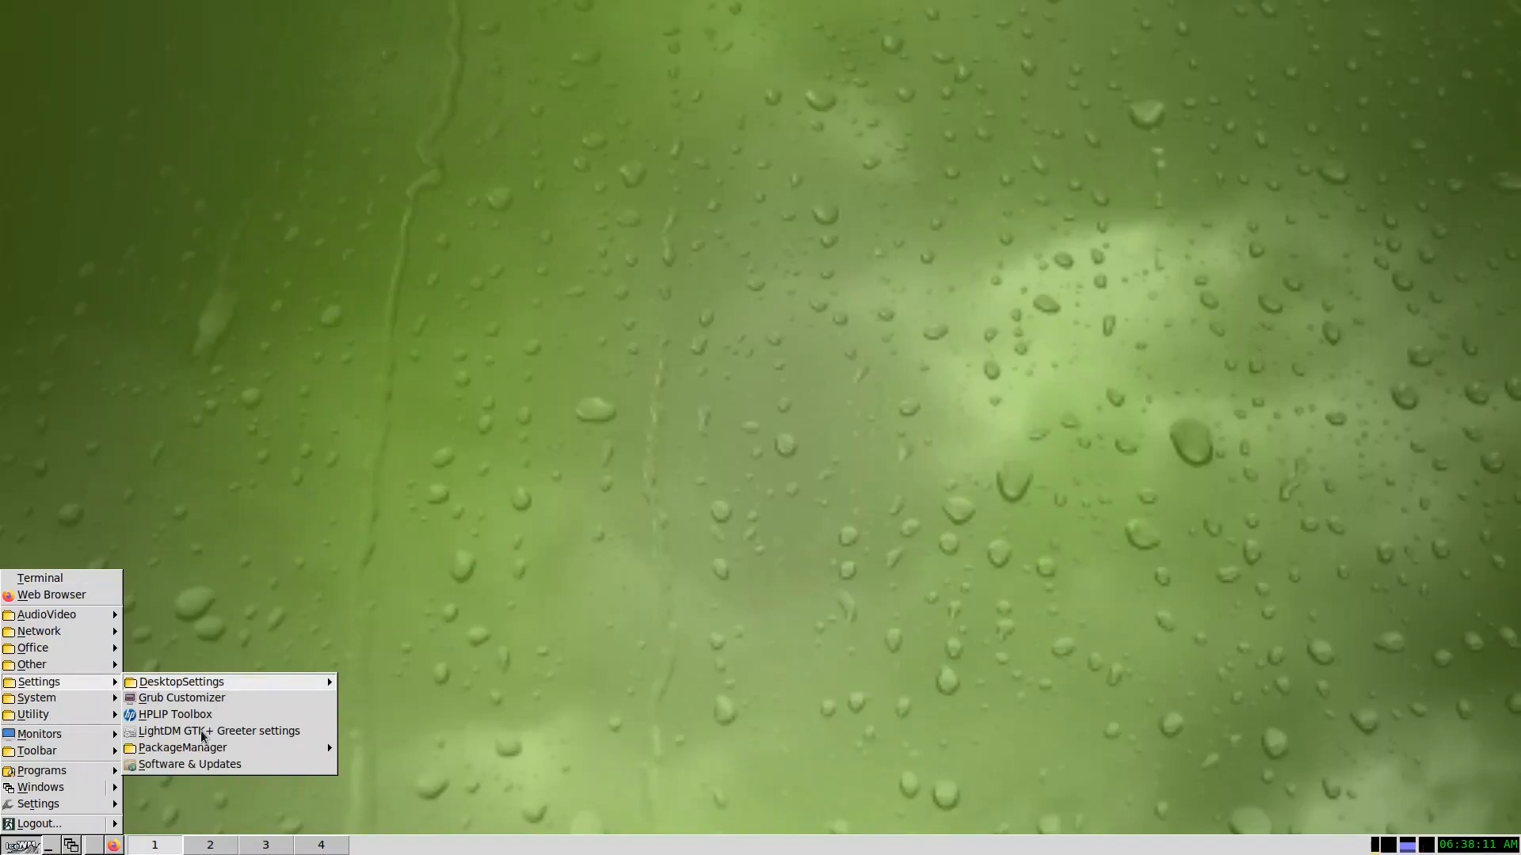
mouse_move(174, 715)
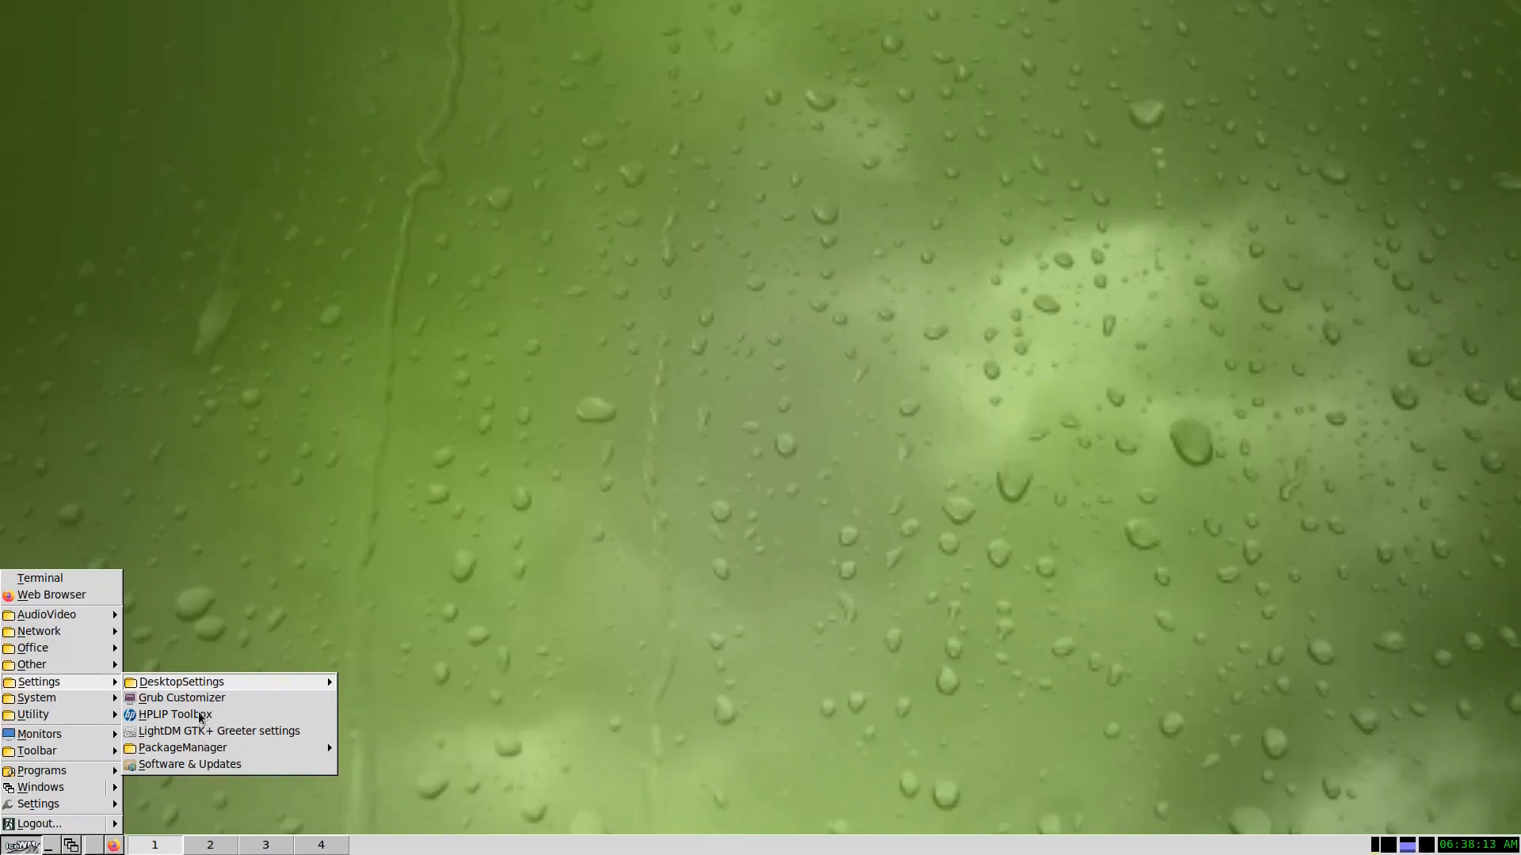
mouse_move(182, 748)
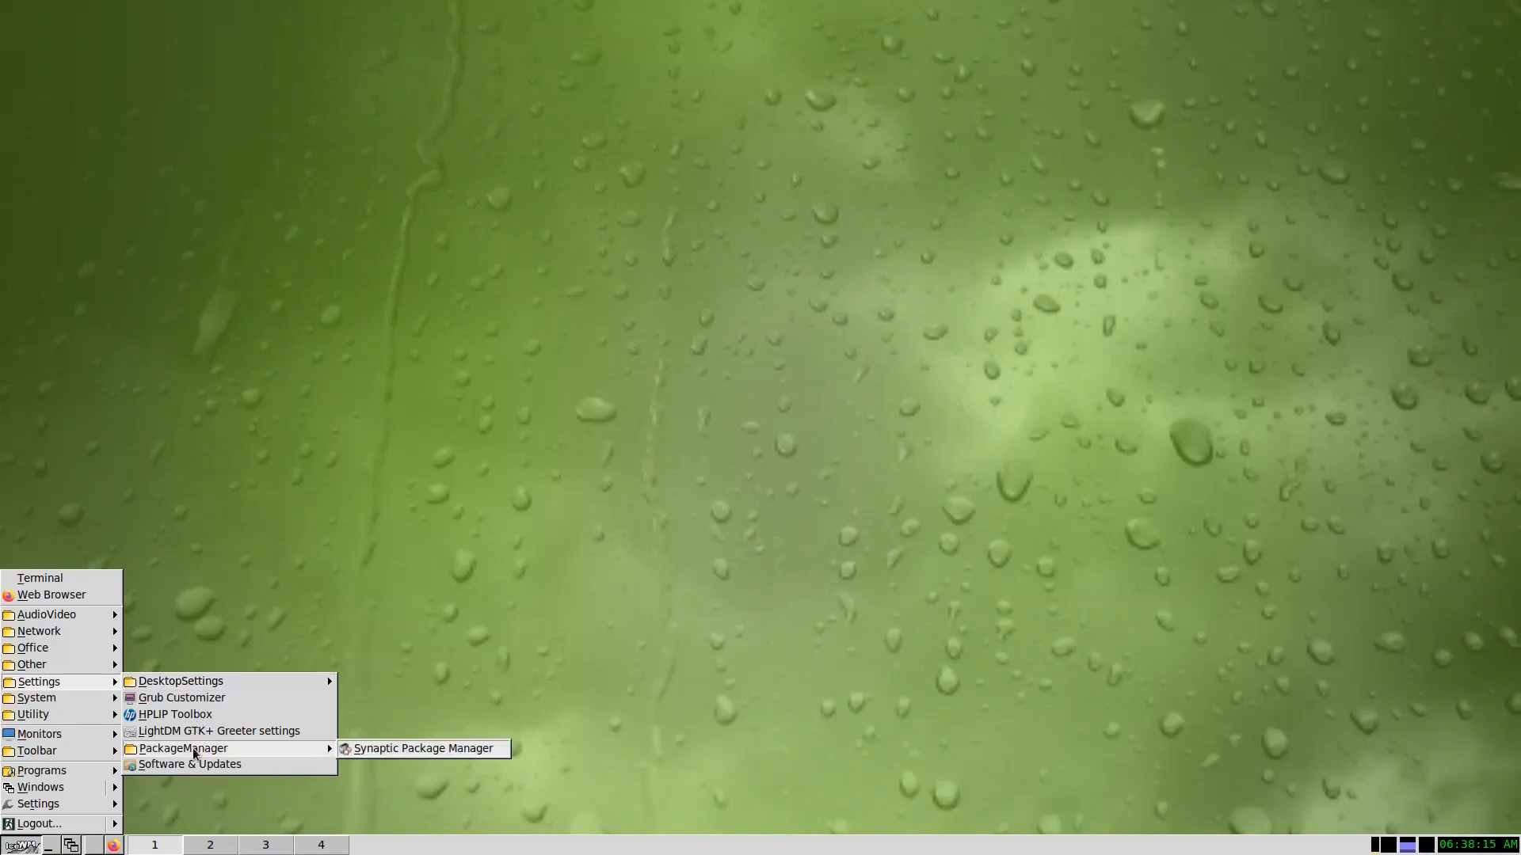
mouse_move(379, 747)
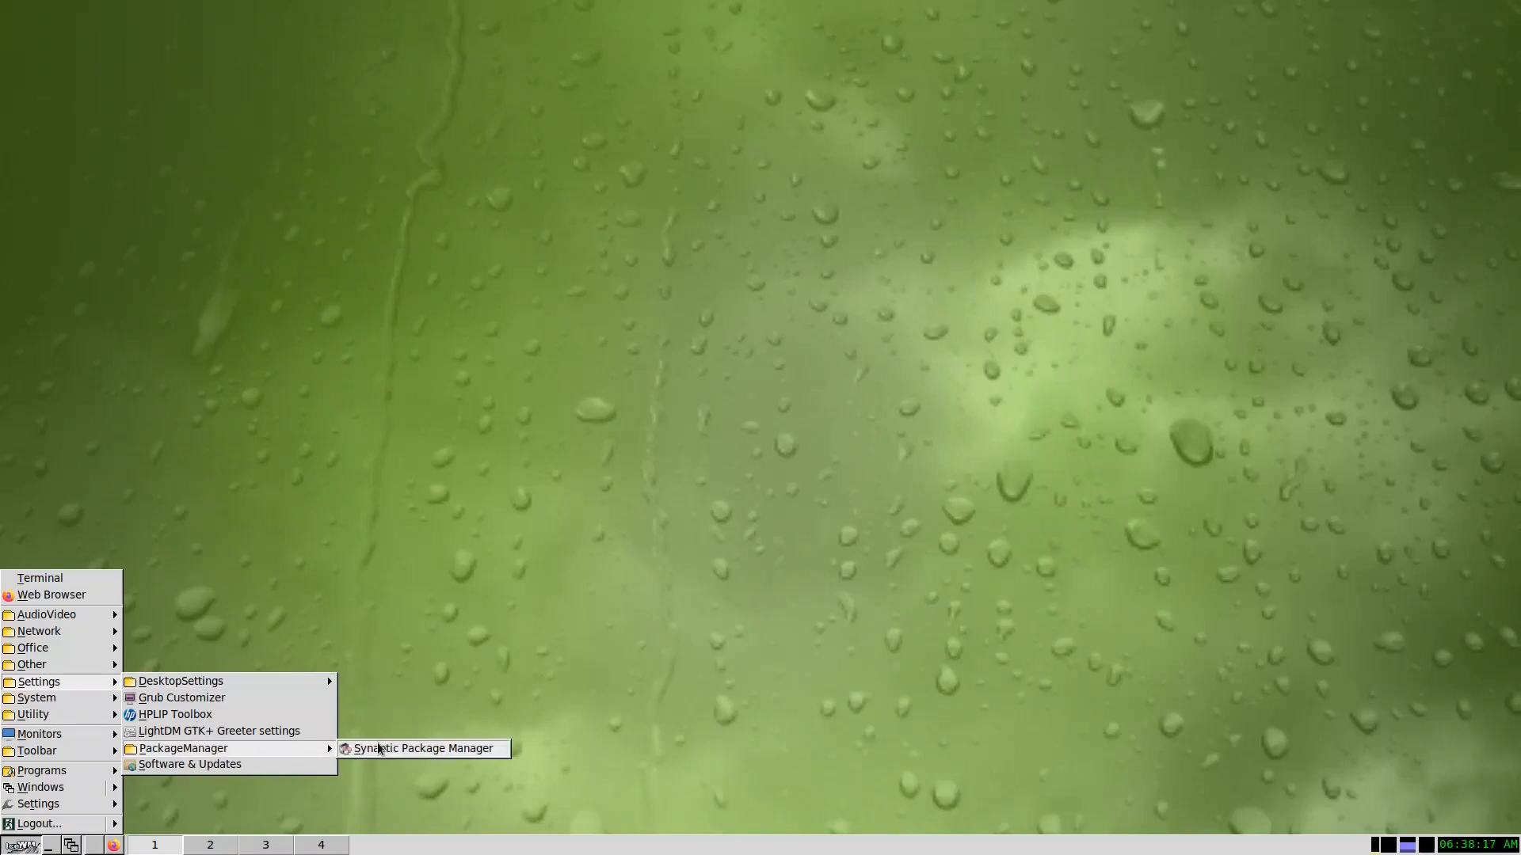
mouse_move(189, 764)
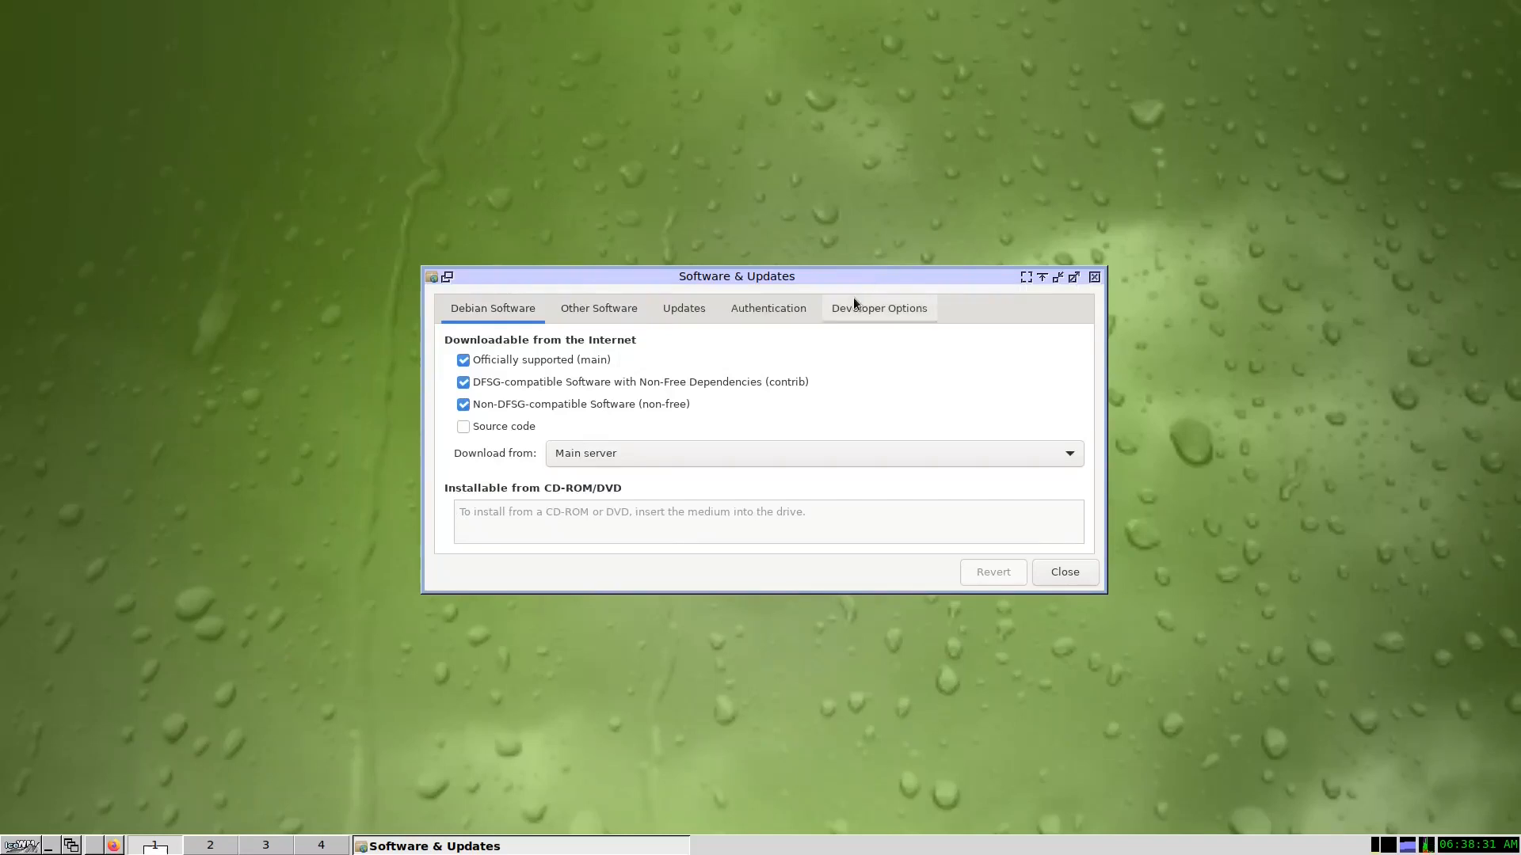
mouse_move(557, 419)
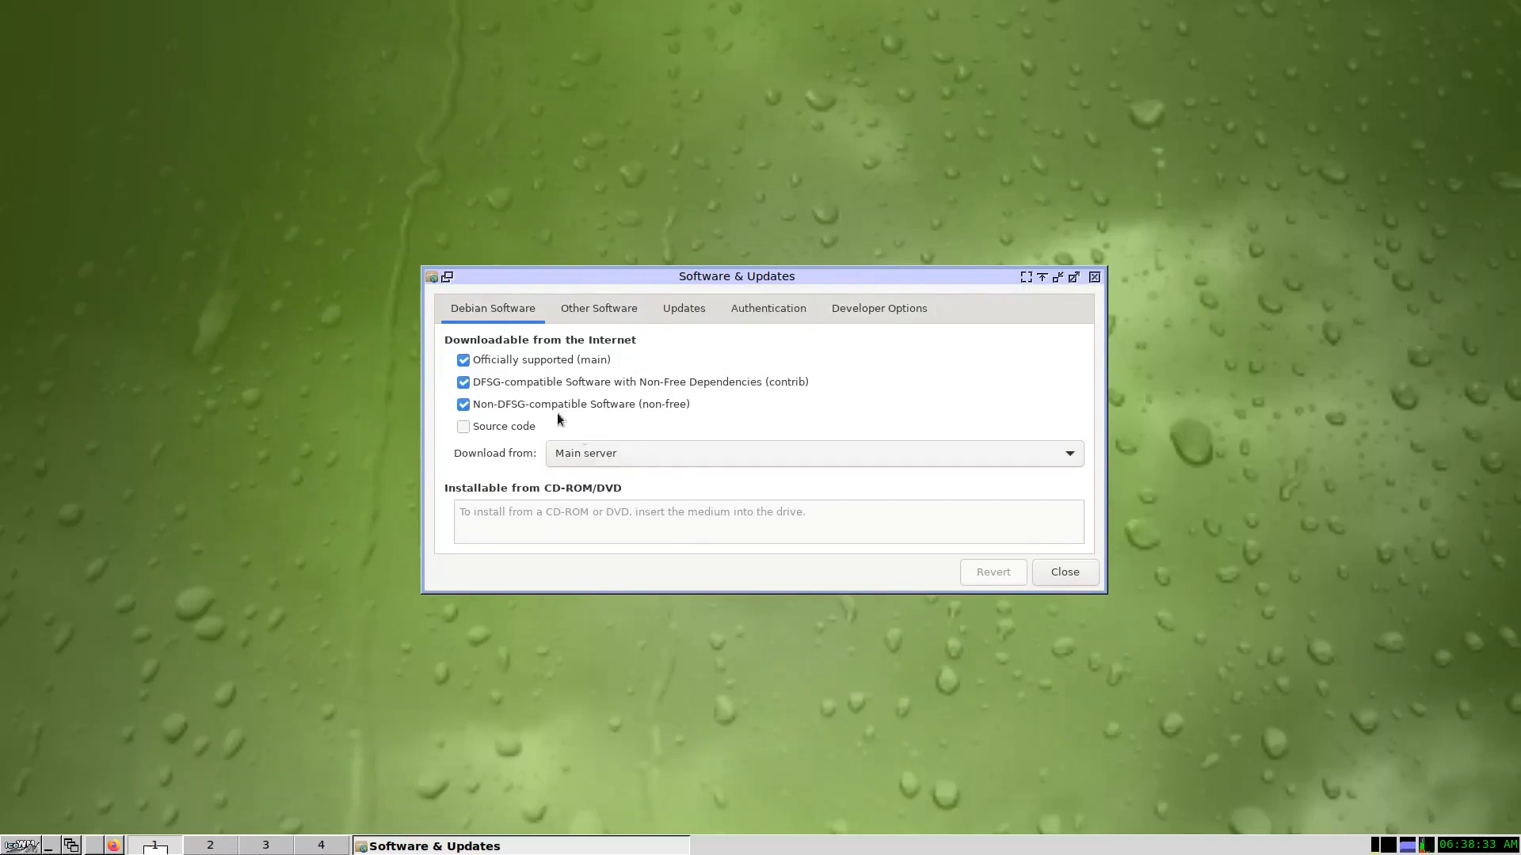
mouse_move(631, 354)
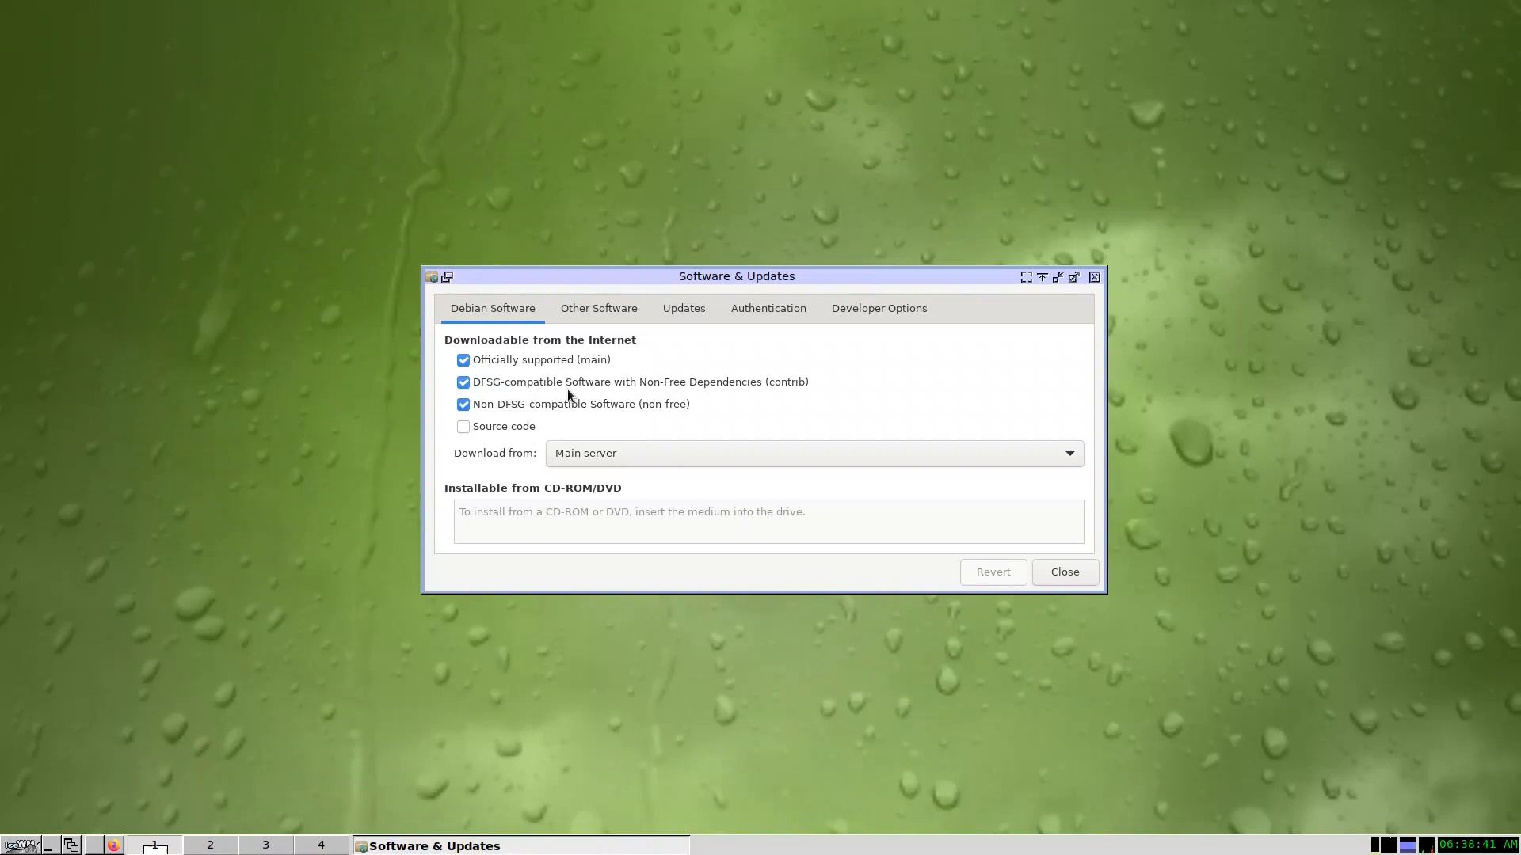
mouse_move(722, 390)
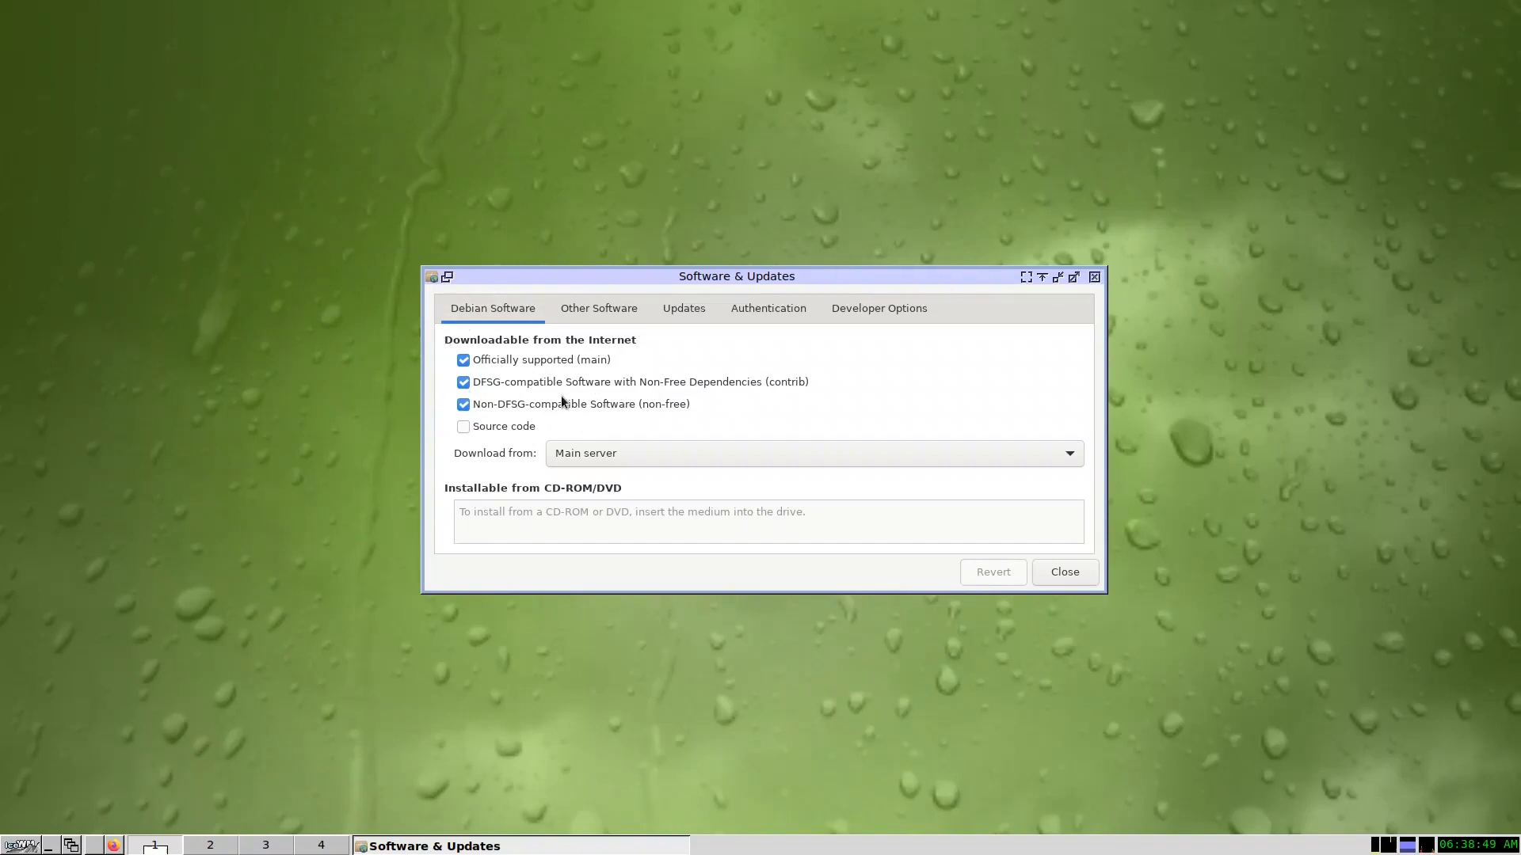
left_click(599, 307)
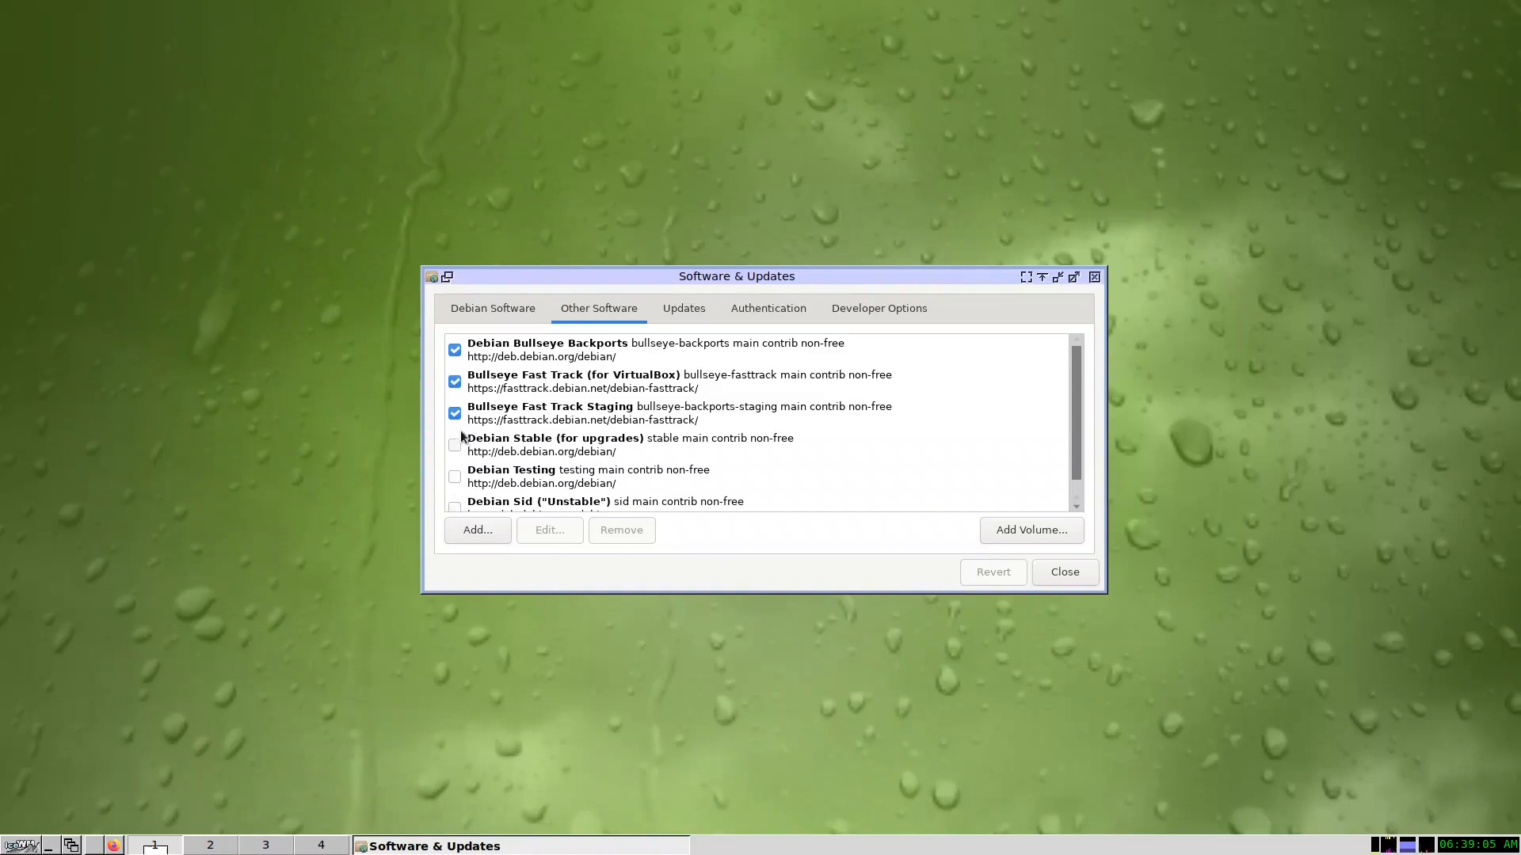
mouse_move(456, 510)
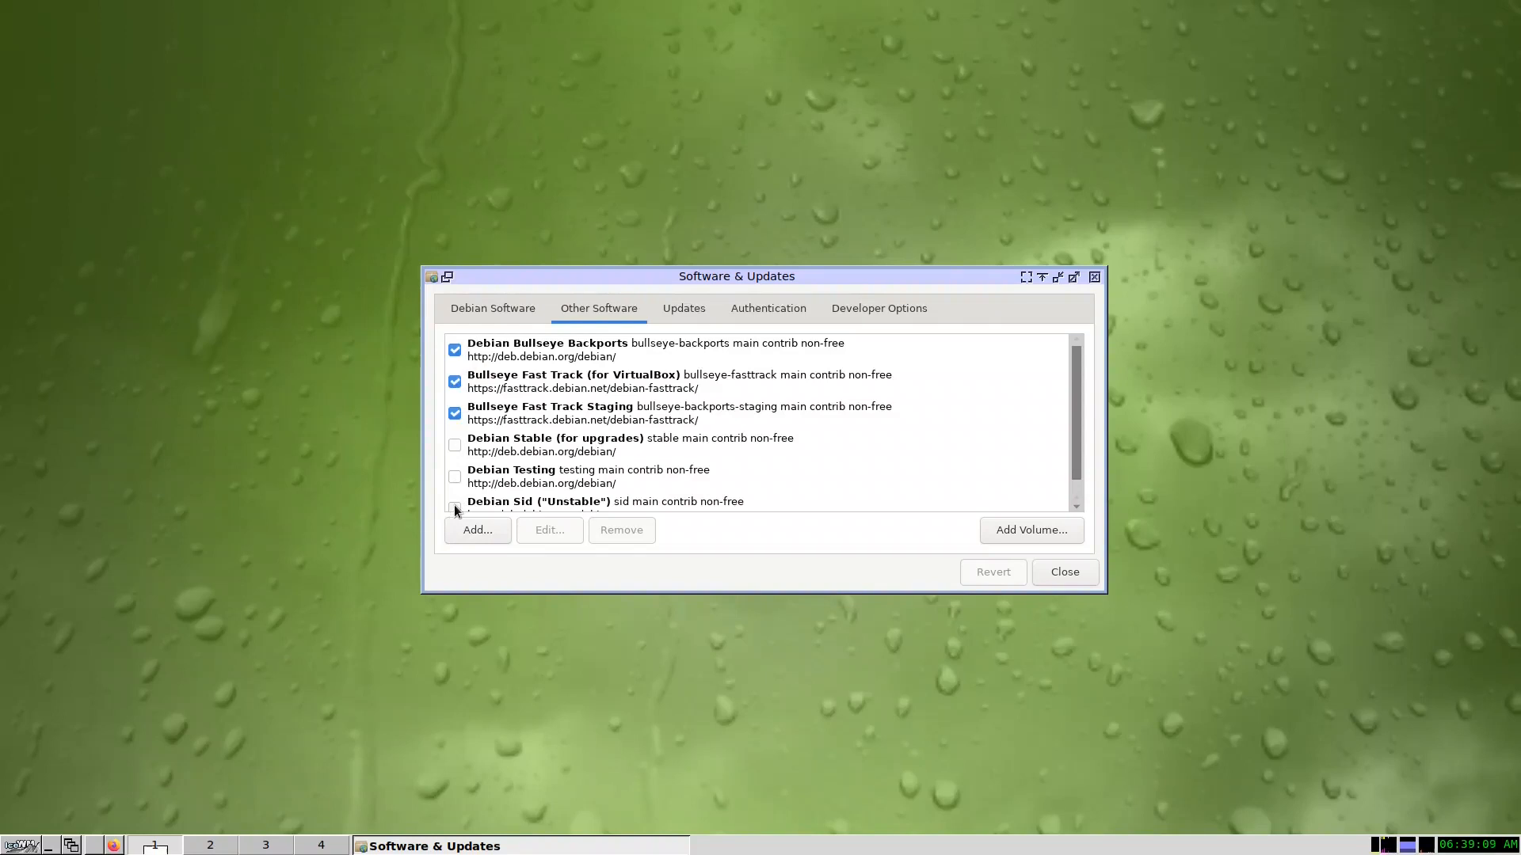
left_click(682, 308)
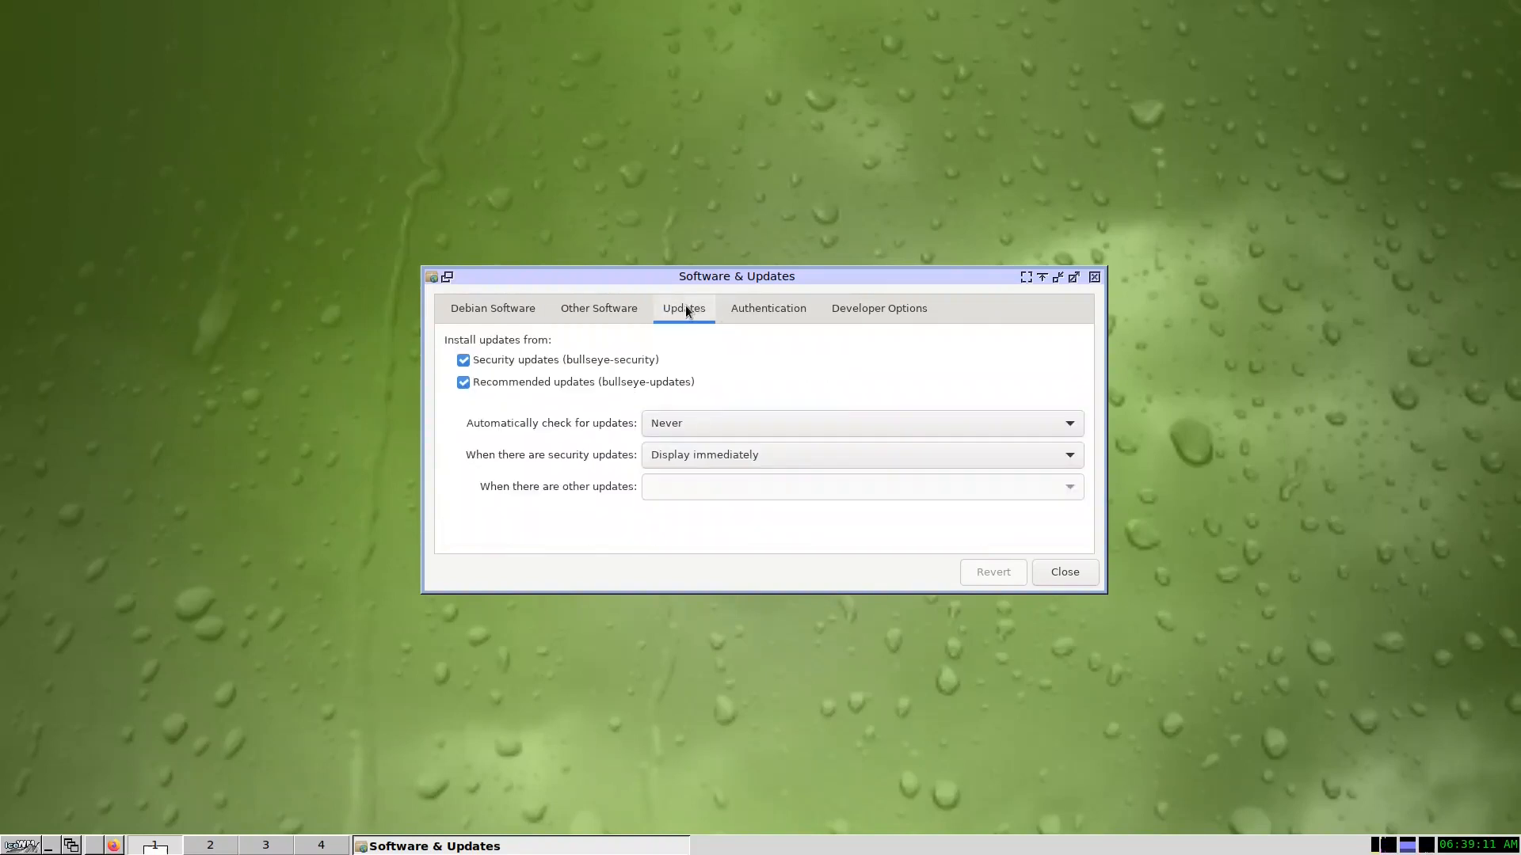
left_click(767, 308)
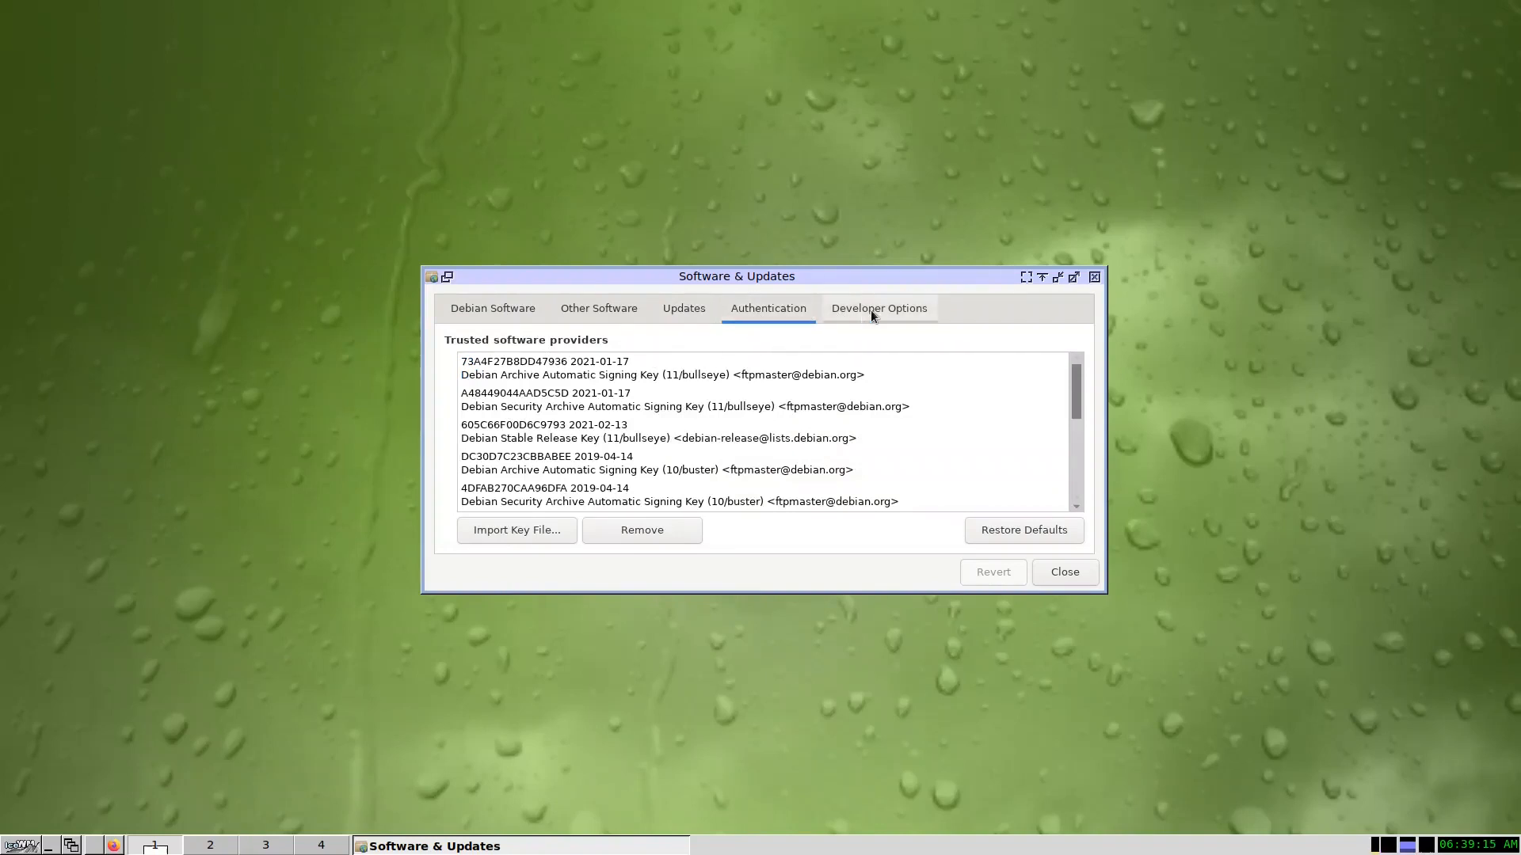
left_click(877, 308)
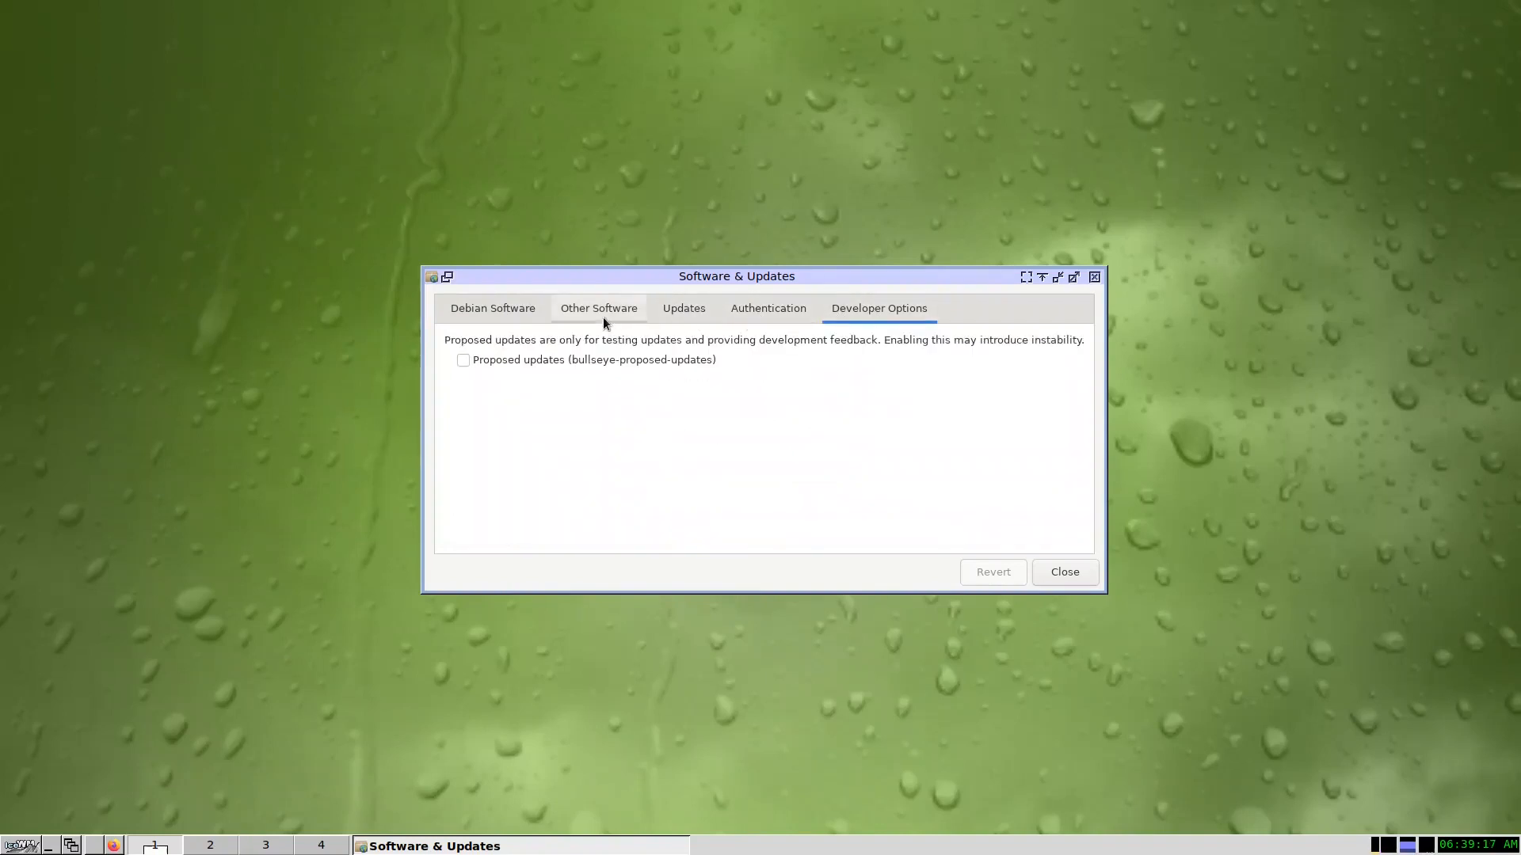
left_click(598, 307)
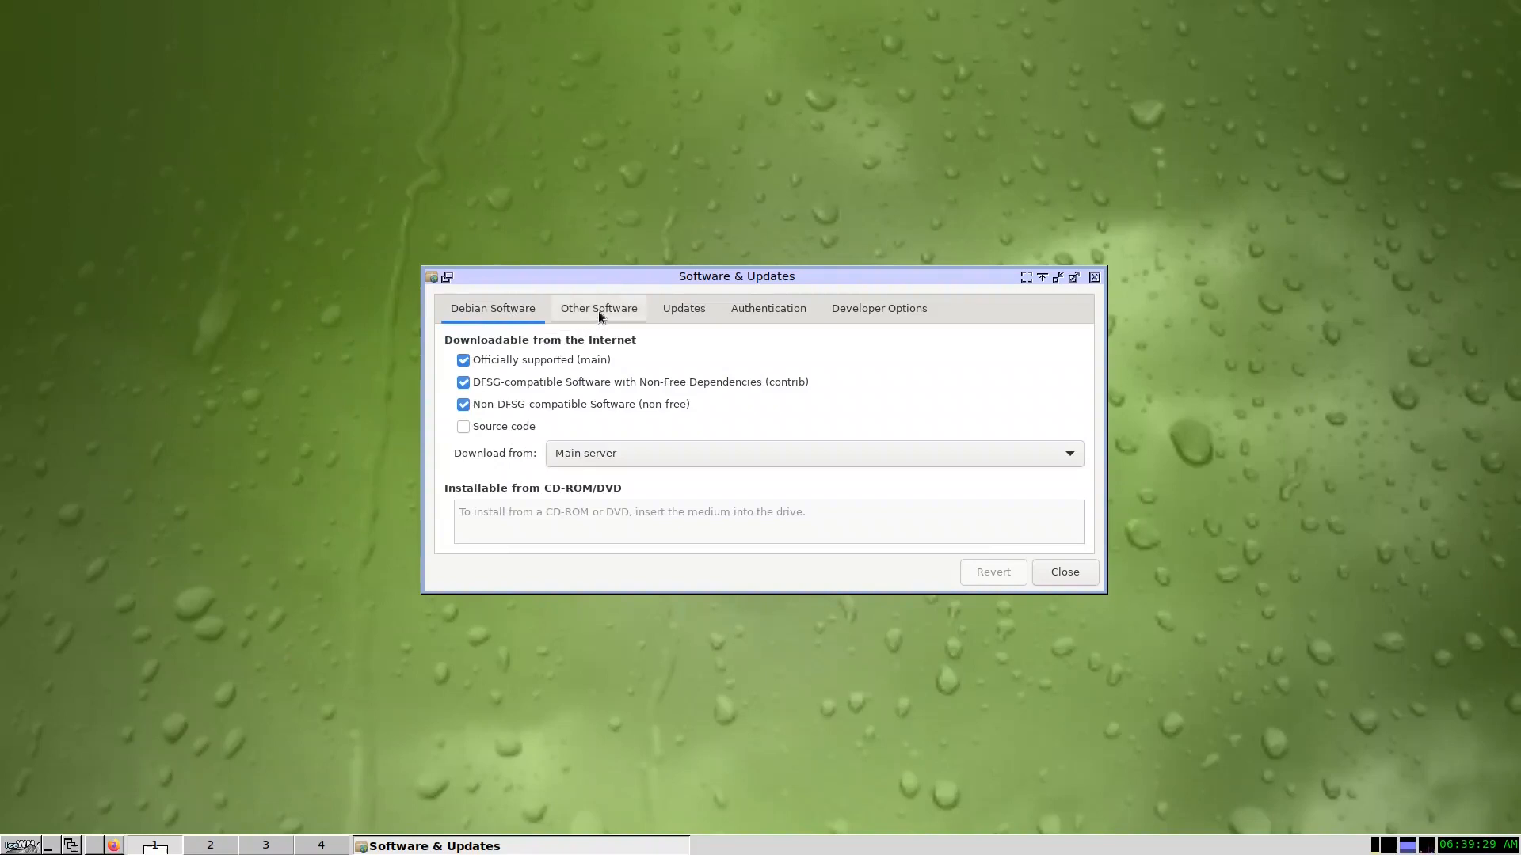
Revisit the Other Software sources, then return to the Debian Software page
left_click(598, 307)
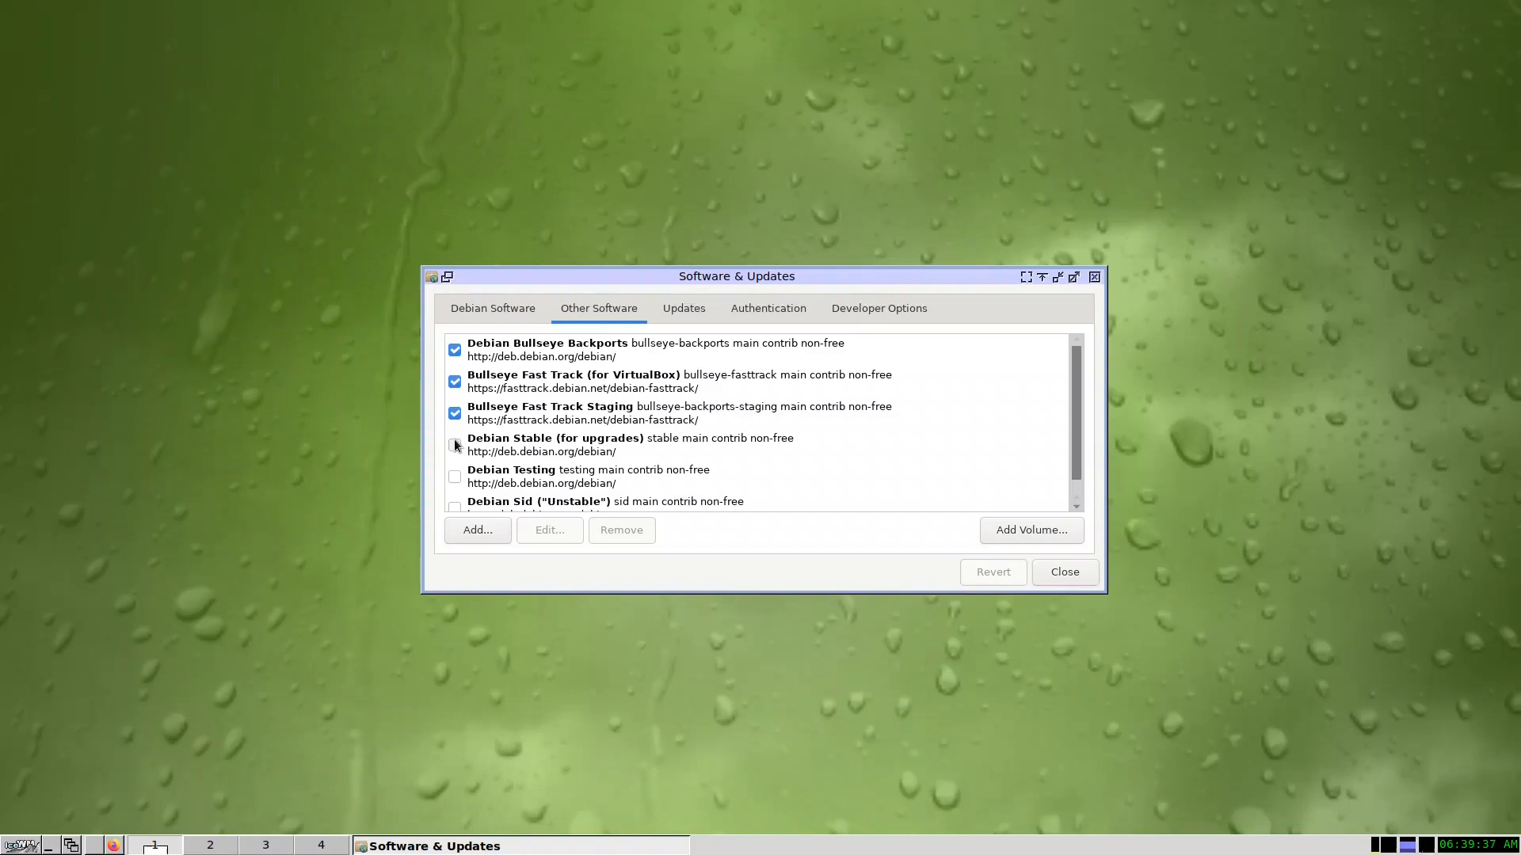
left_click(491, 307)
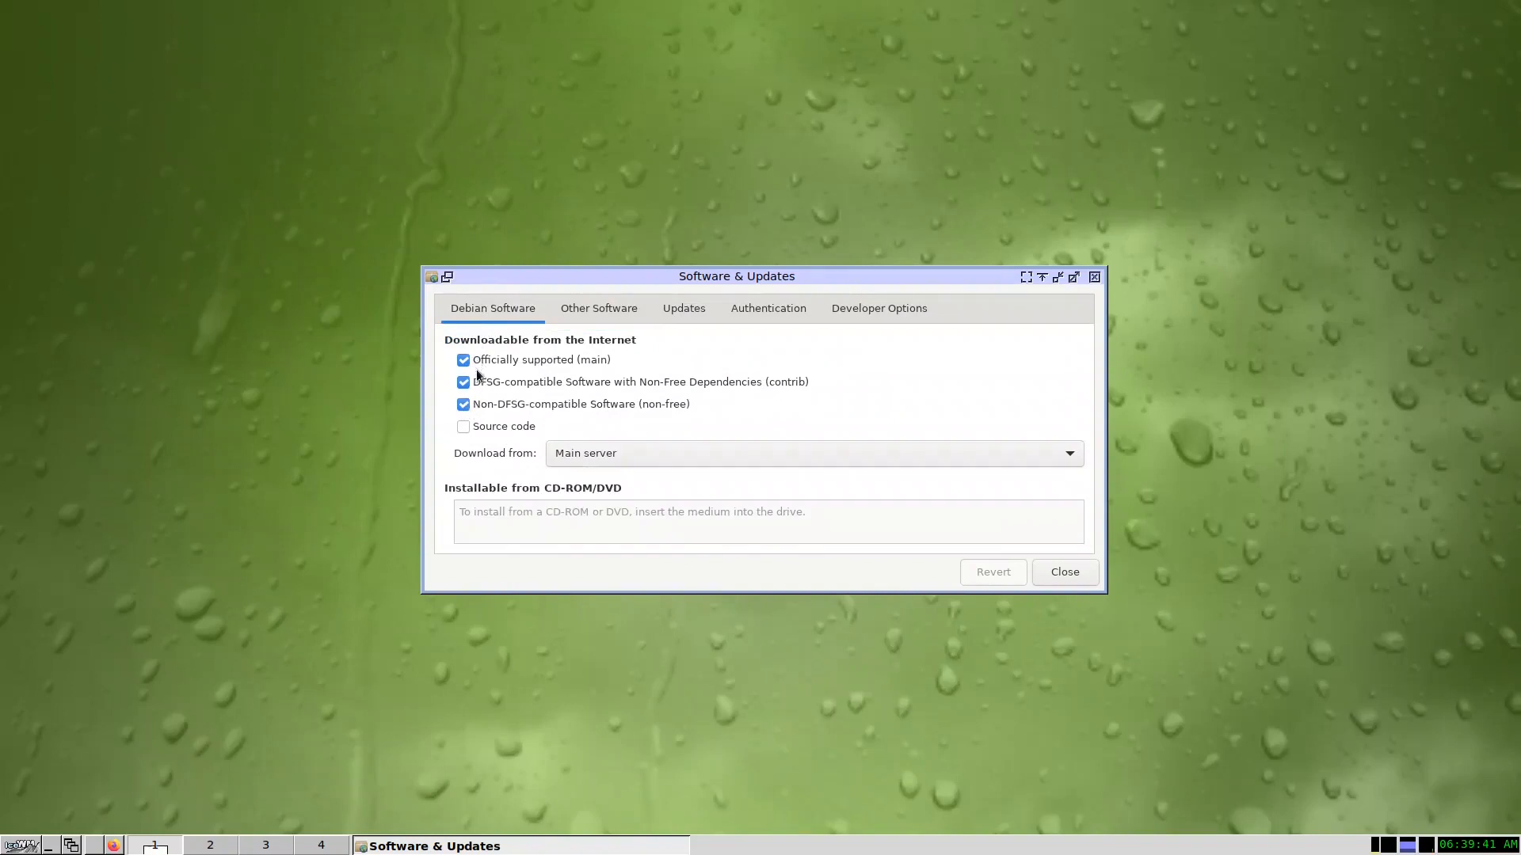
mouse_move(480, 397)
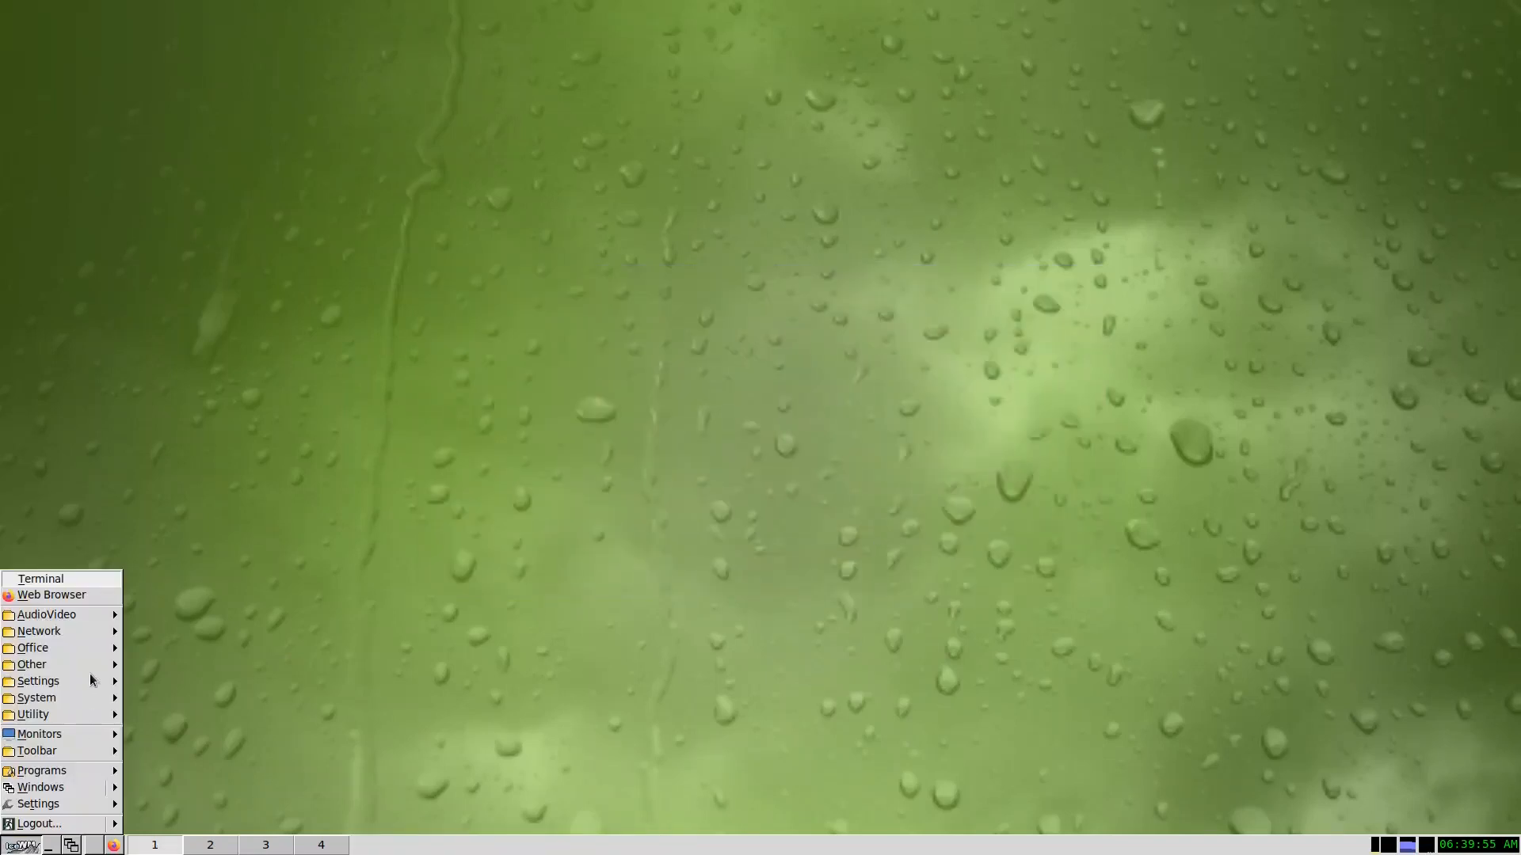
Expand the Settings submenu of the IceWM application menu
left_click(39, 681)
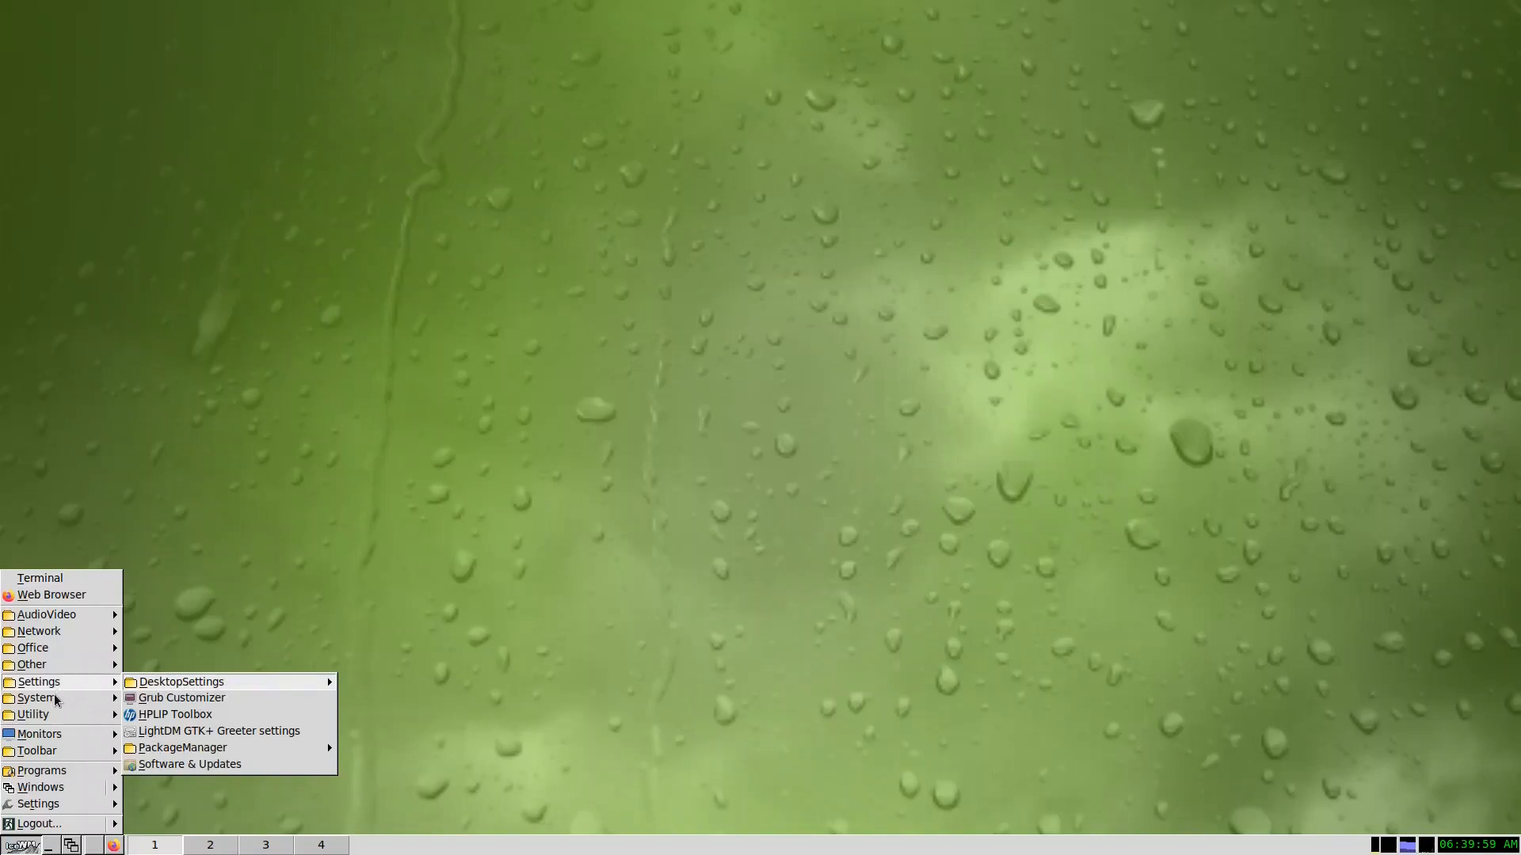
mouse_move(37, 698)
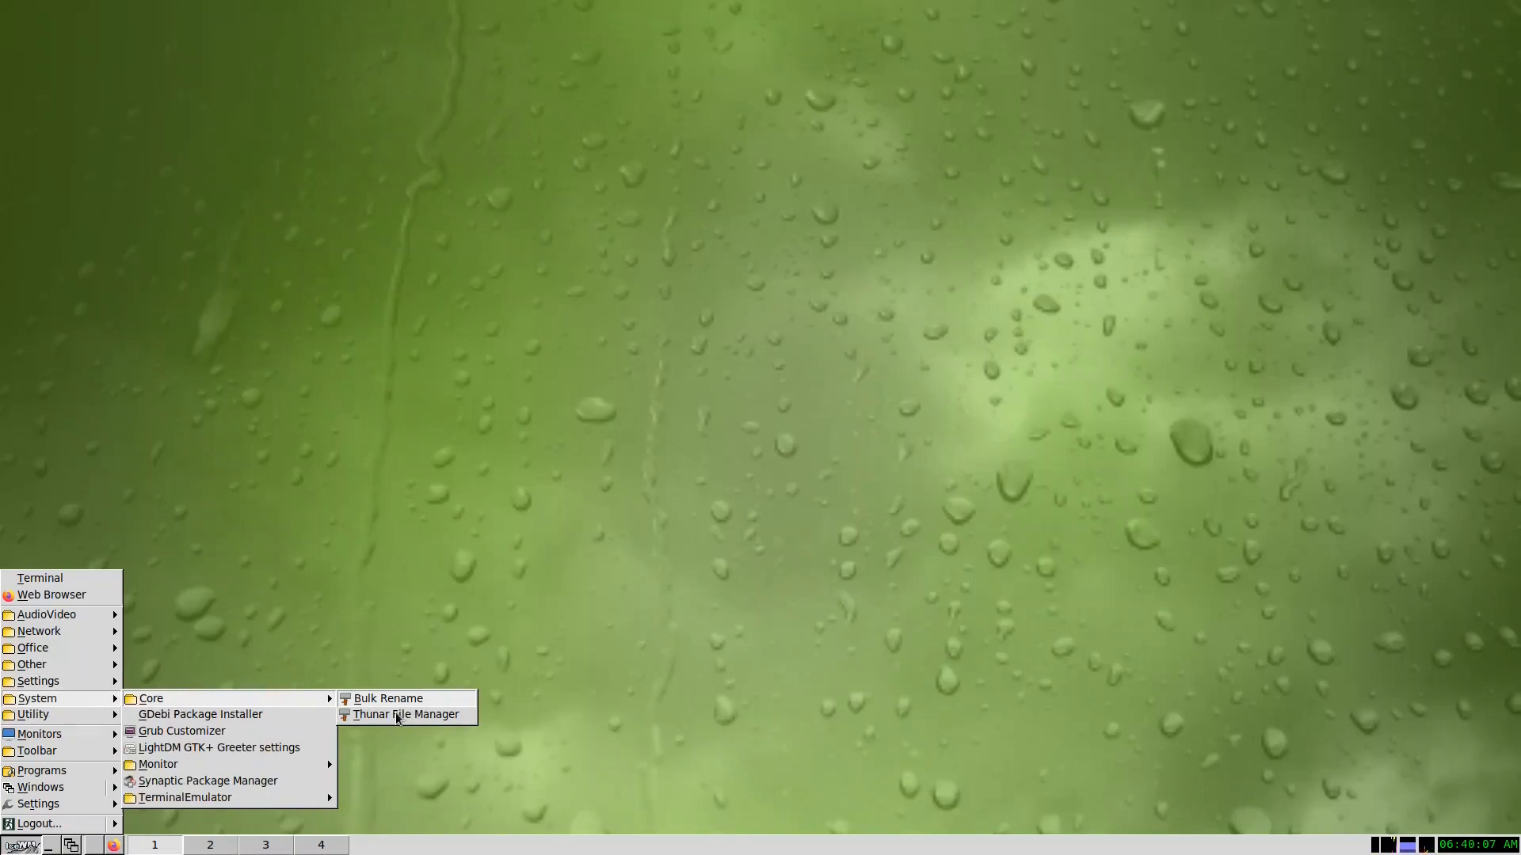
mouse_move(157, 765)
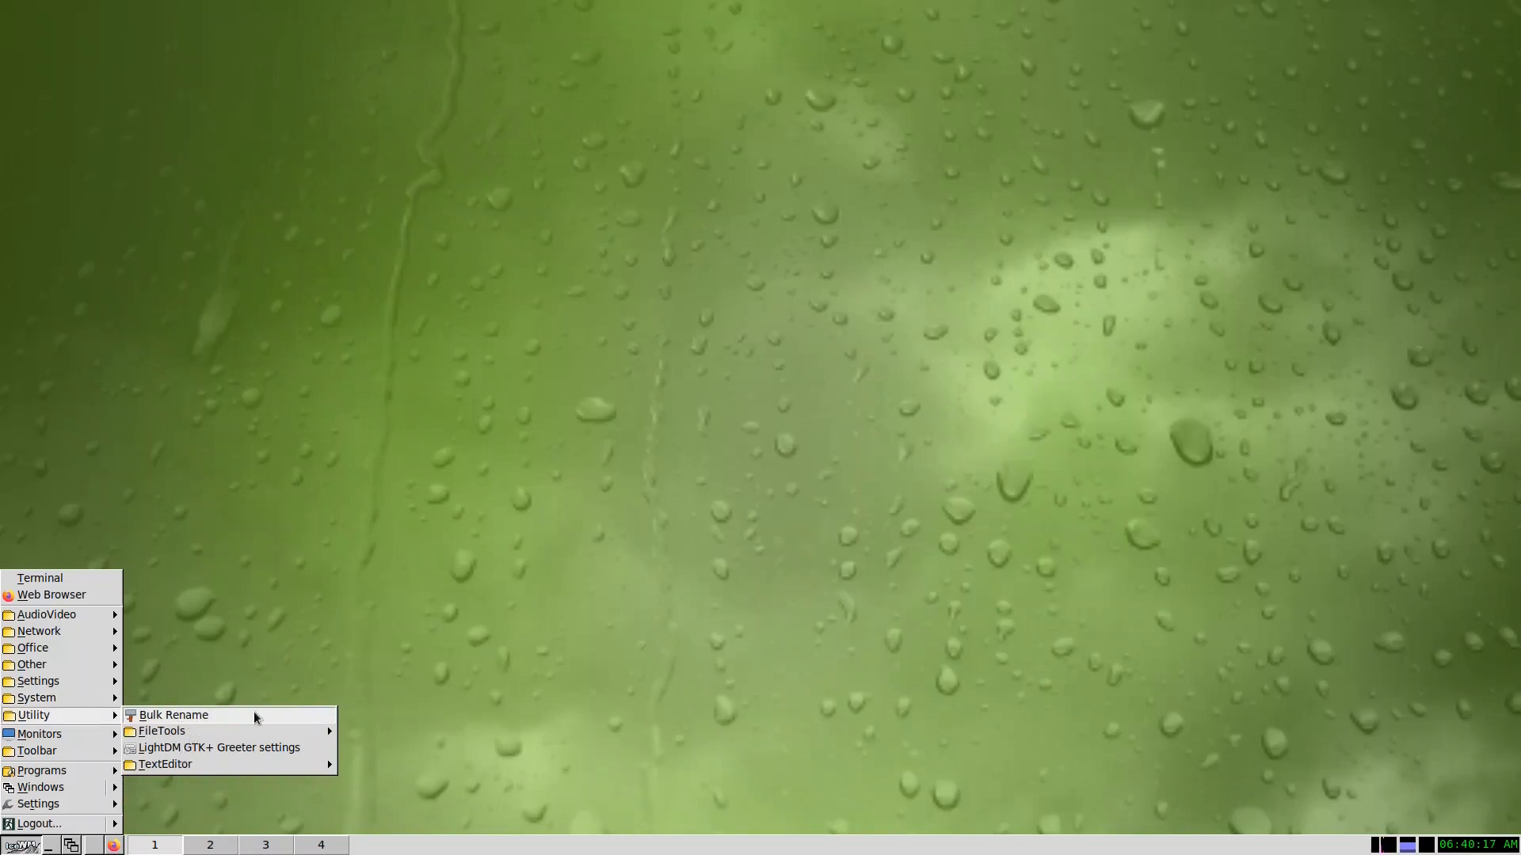
mouse_move(163, 768)
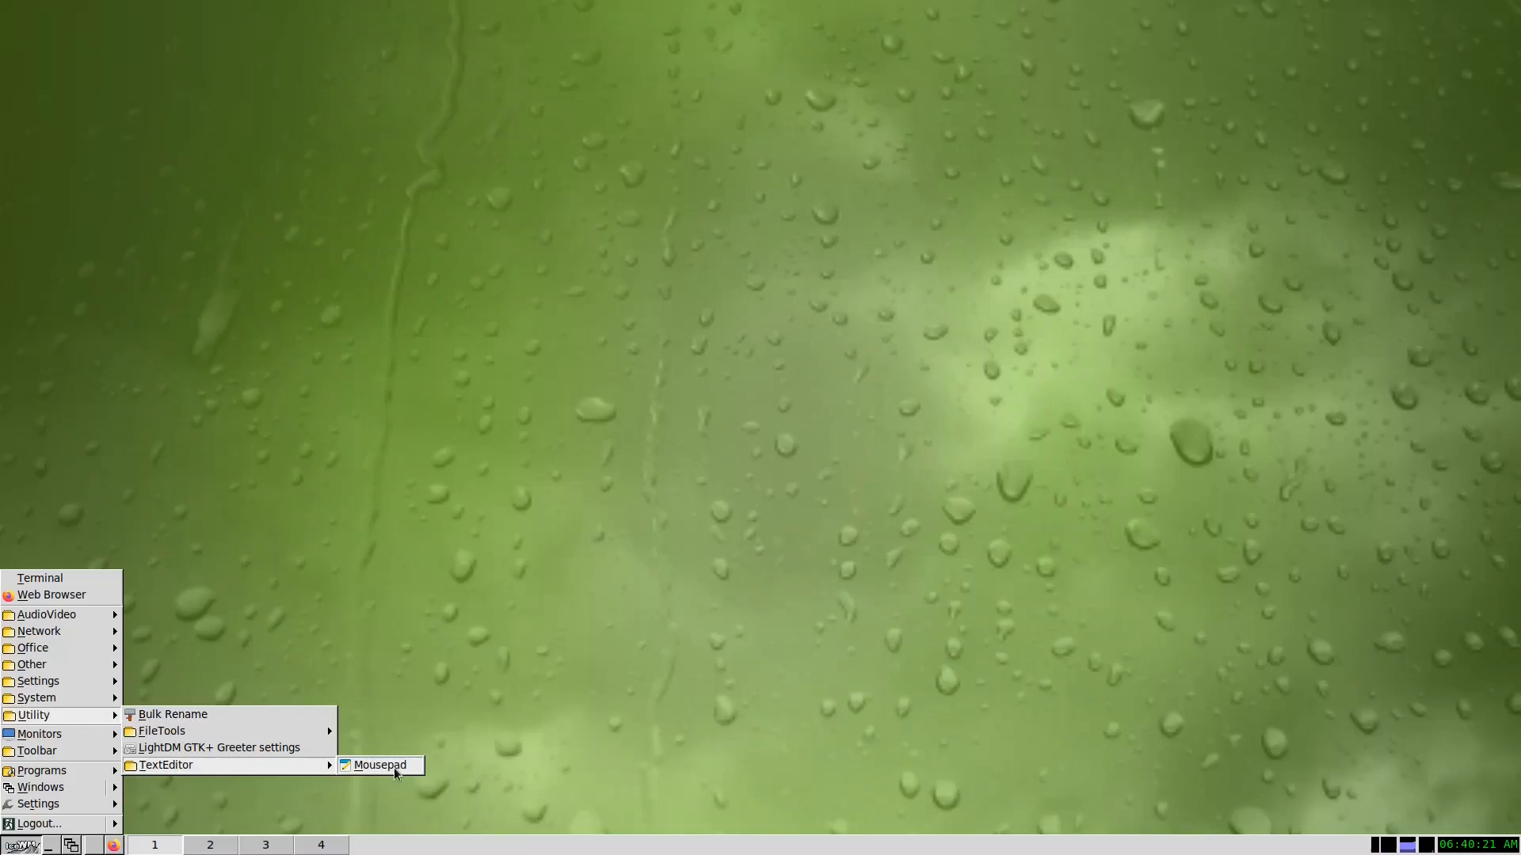
mouse_move(40, 734)
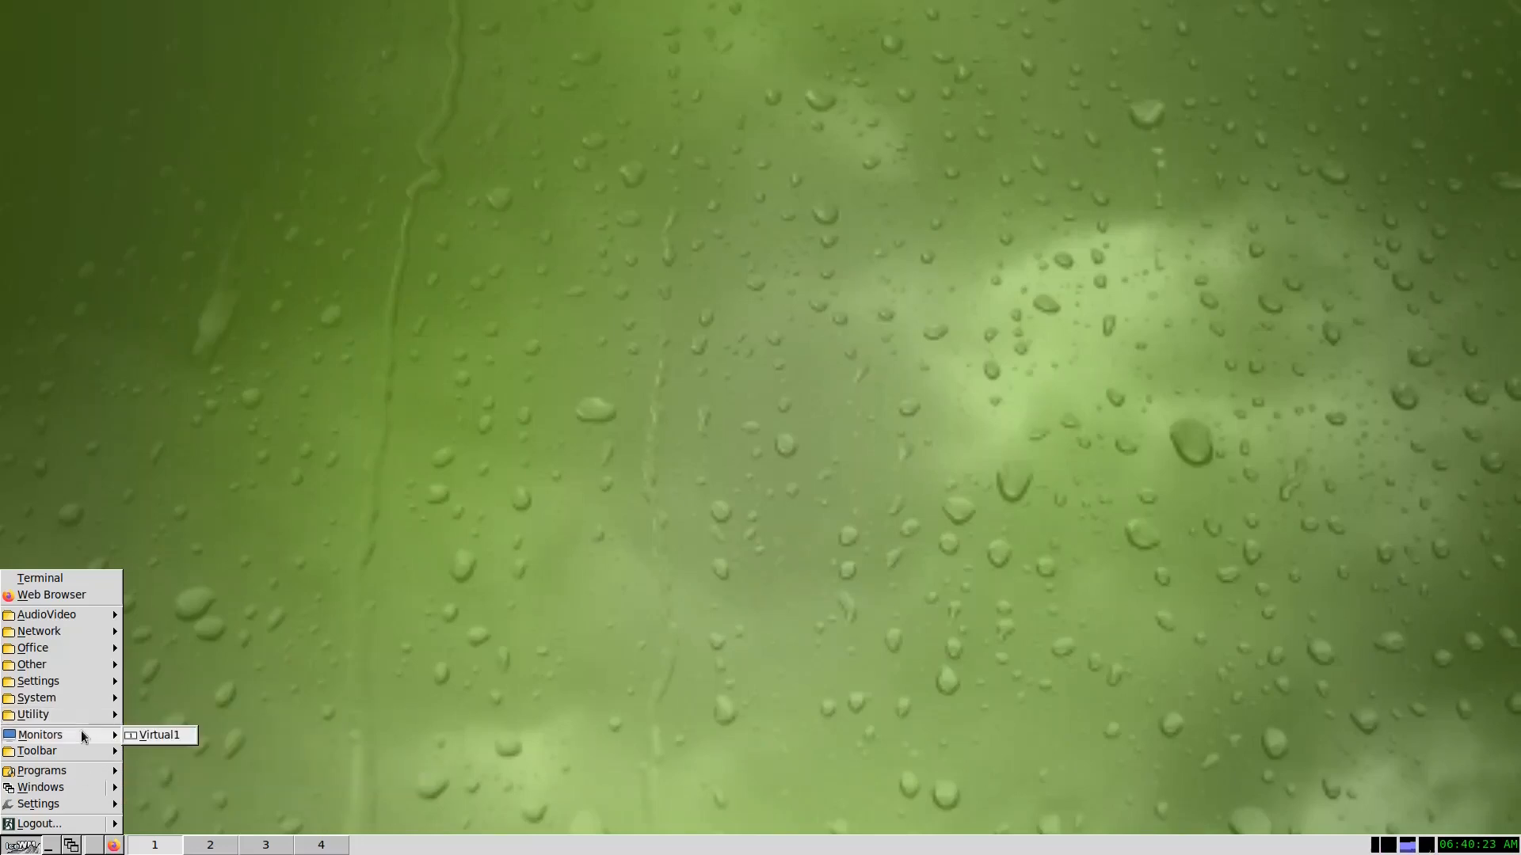
mouse_move(37, 751)
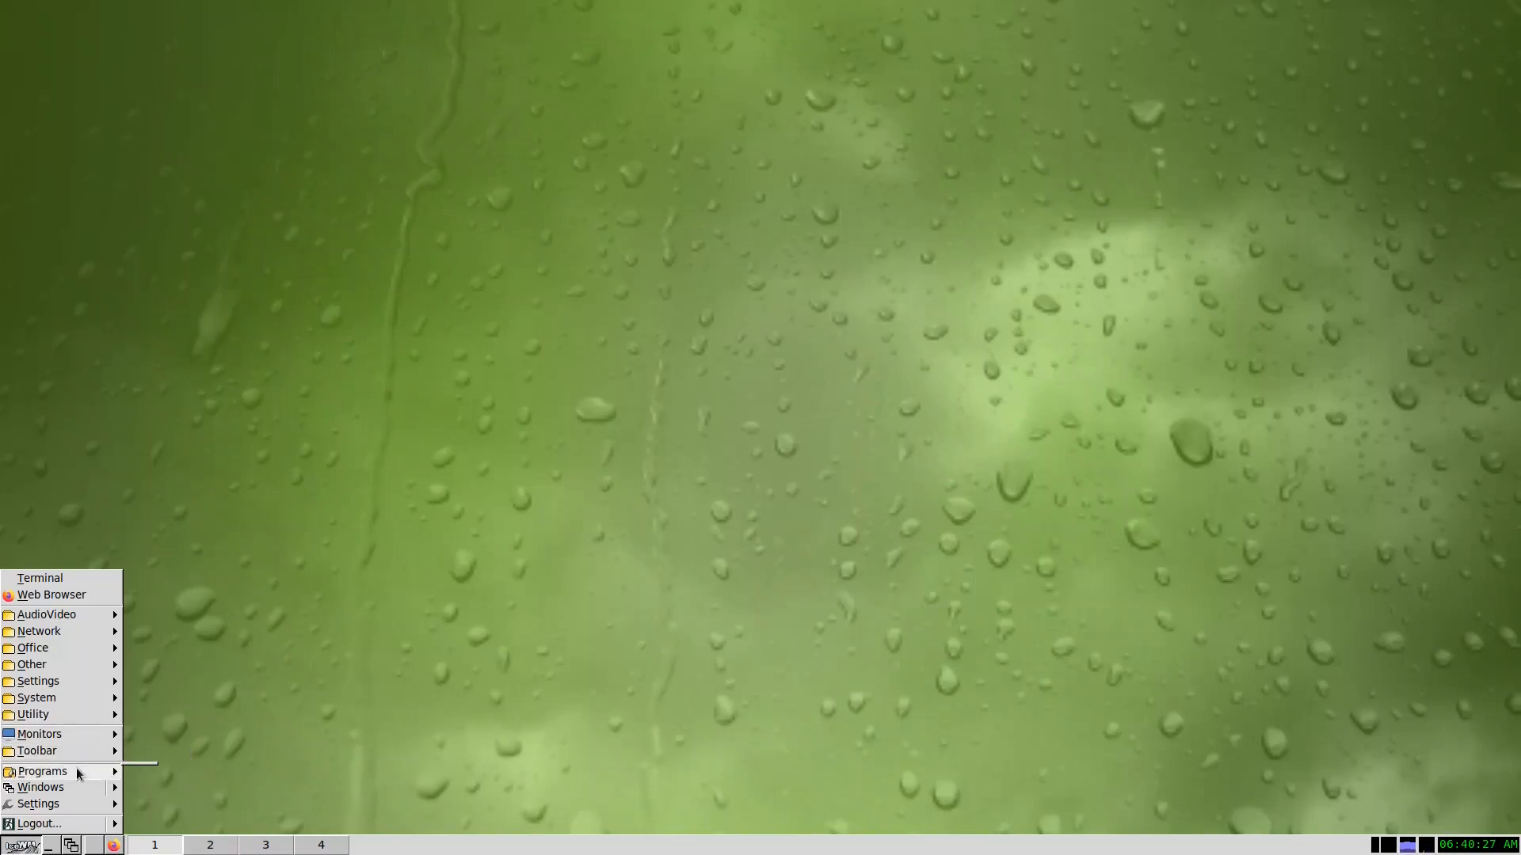
mouse_move(60, 808)
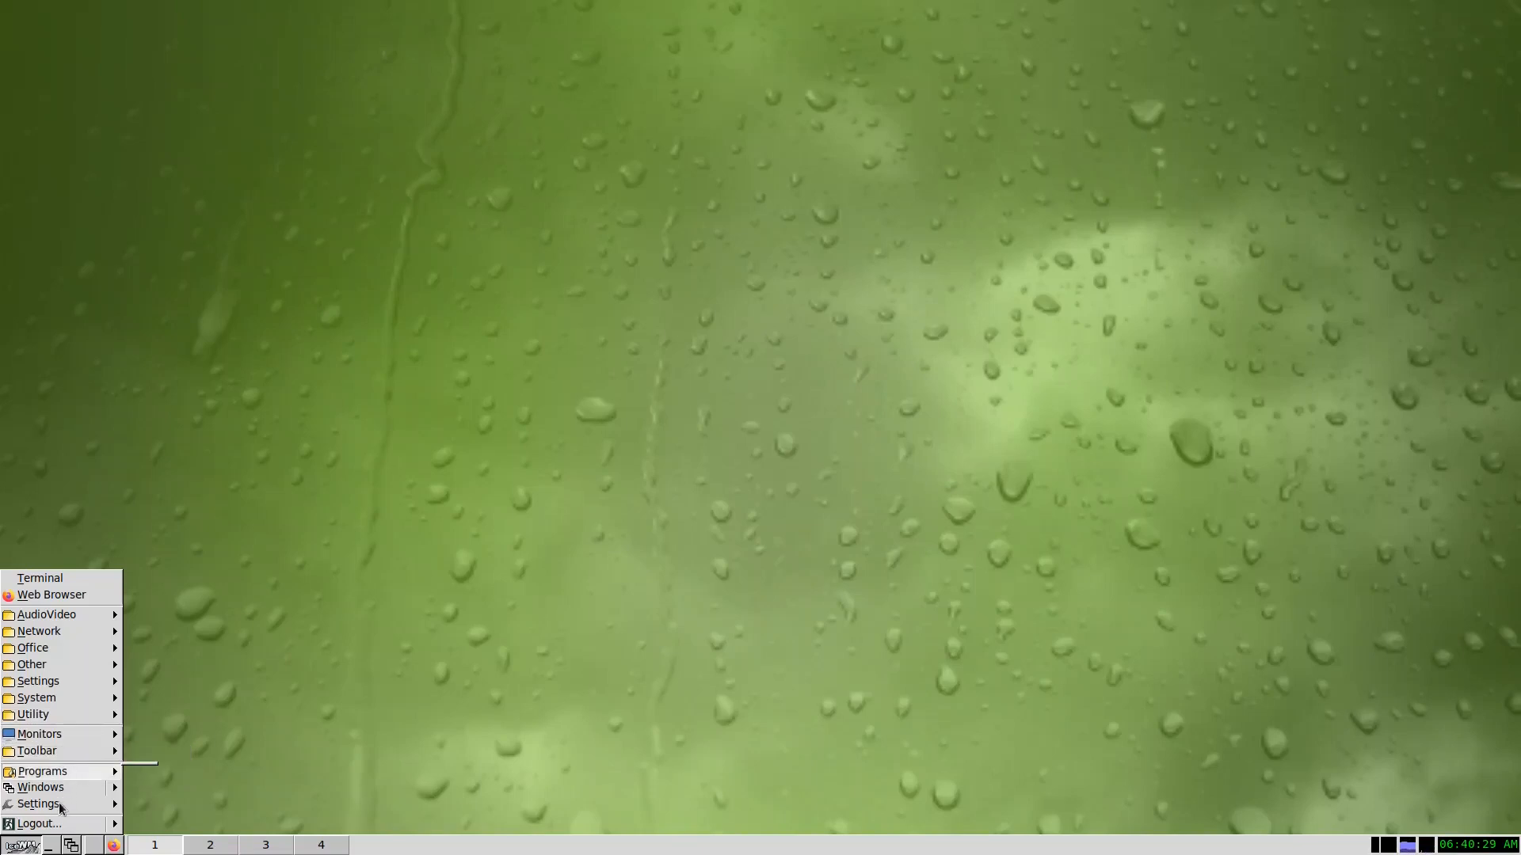
Click on the empty desktop to dismiss the IceWM application menu
left_click(347, 539)
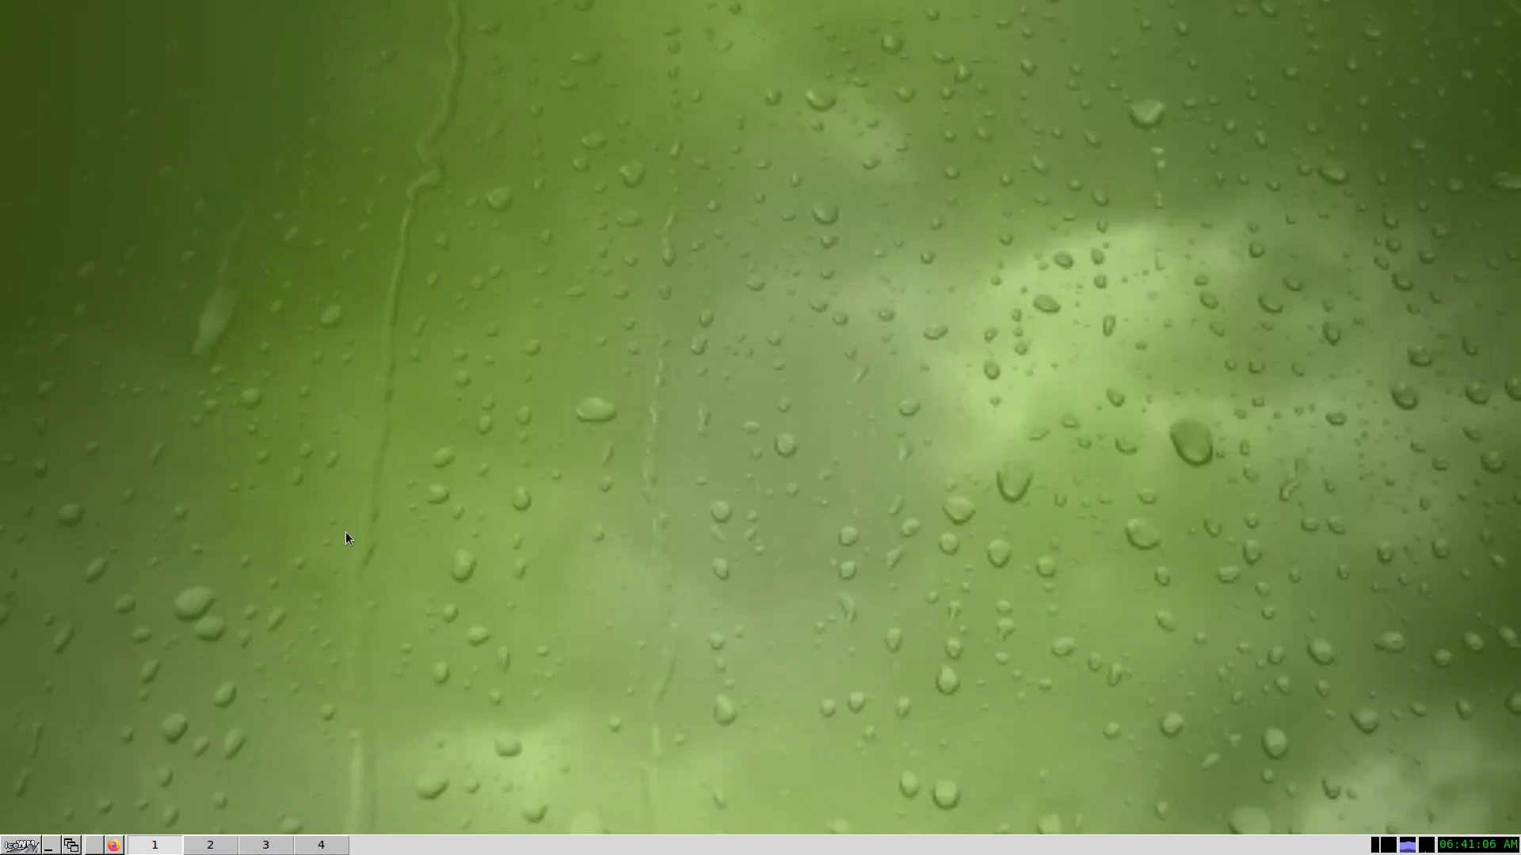
mouse_move(338, 561)
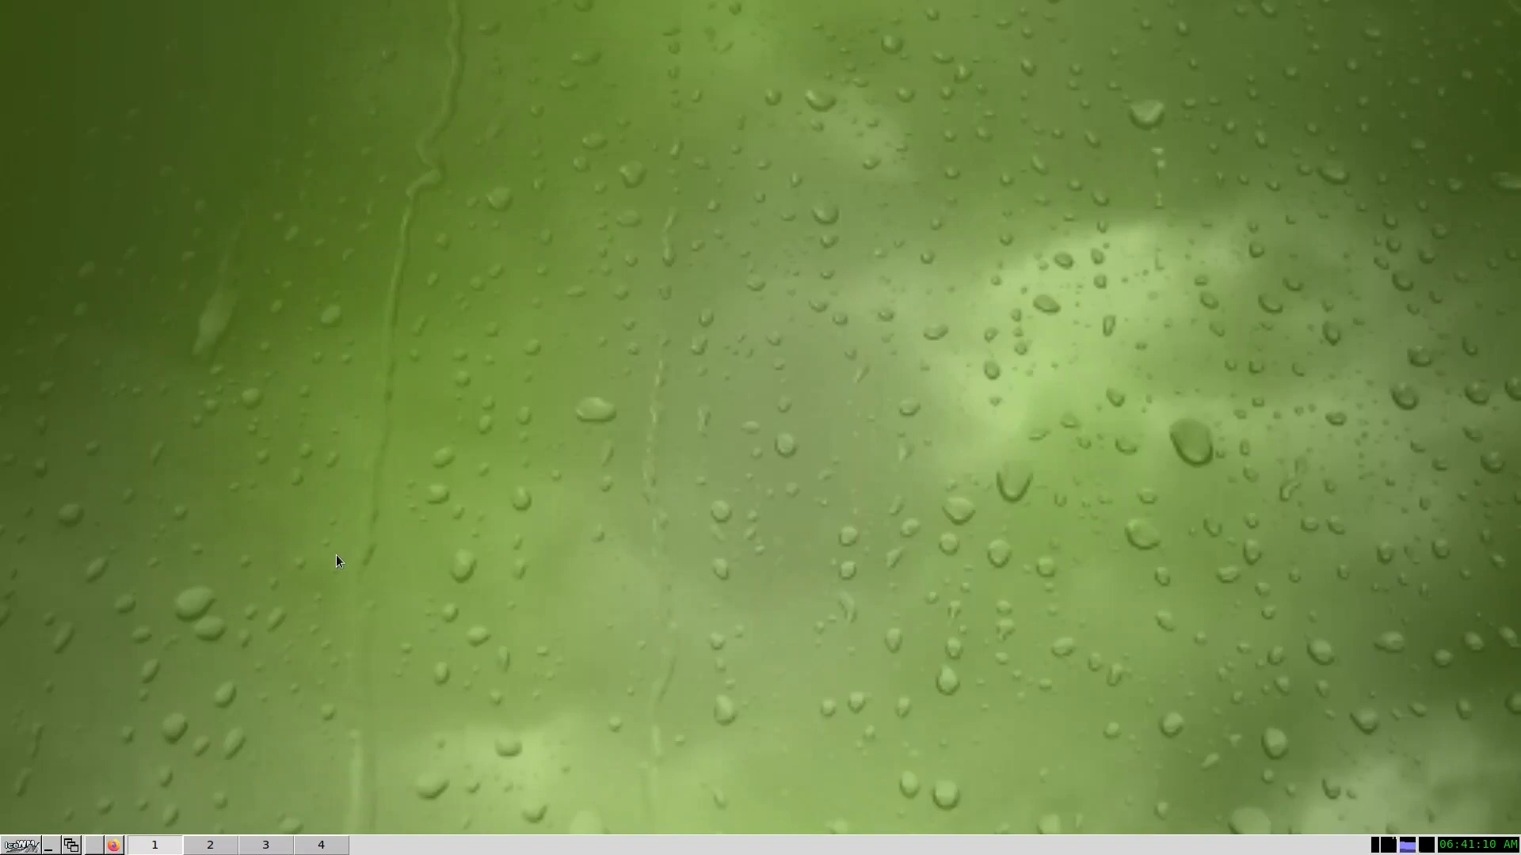
mouse_move(195, 689)
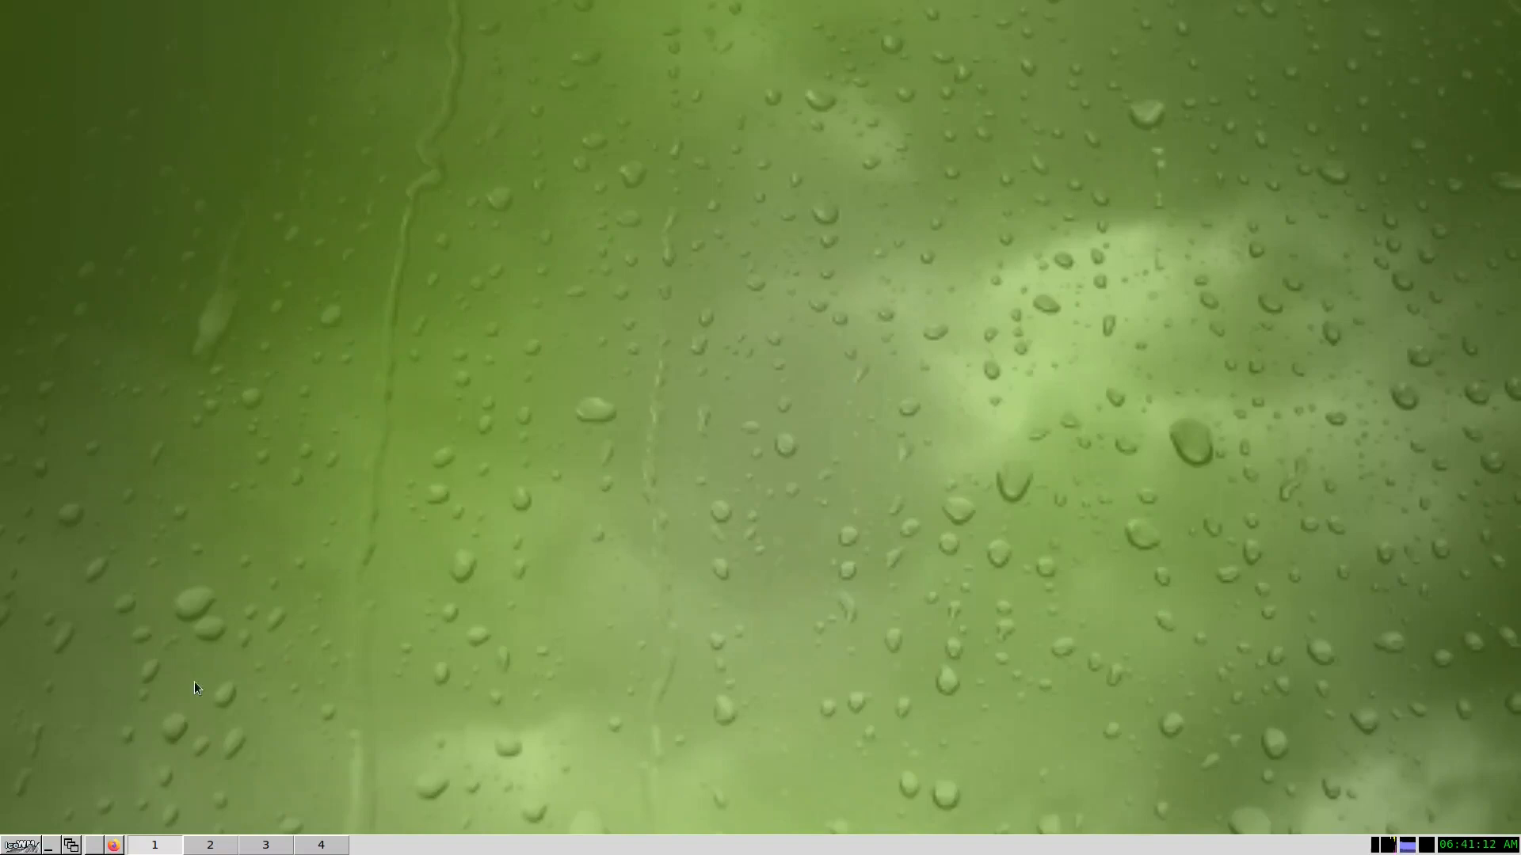
left_click(13, 845)
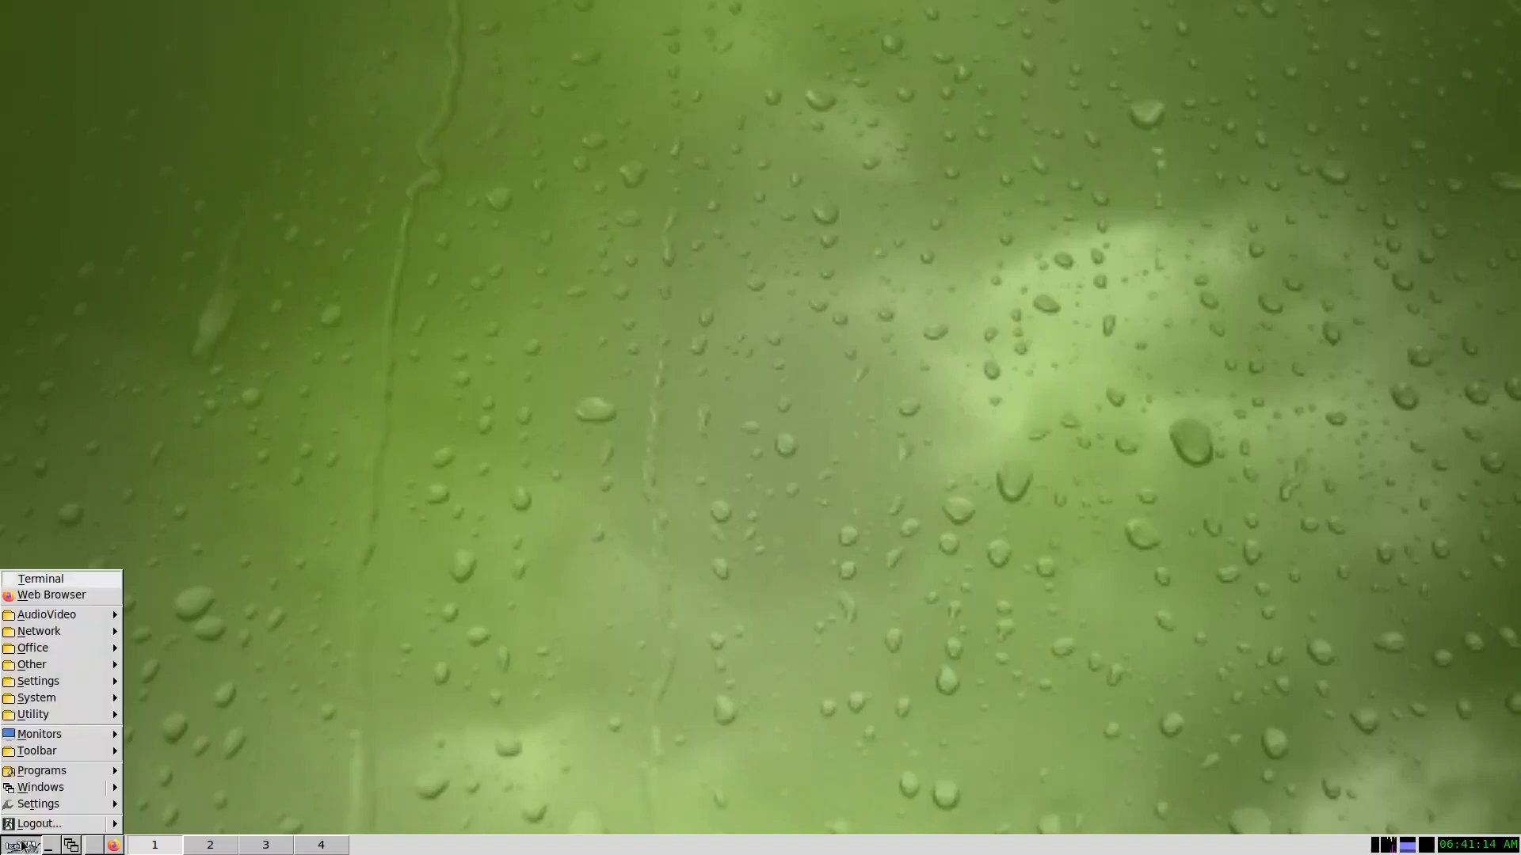
mouse_move(47, 615)
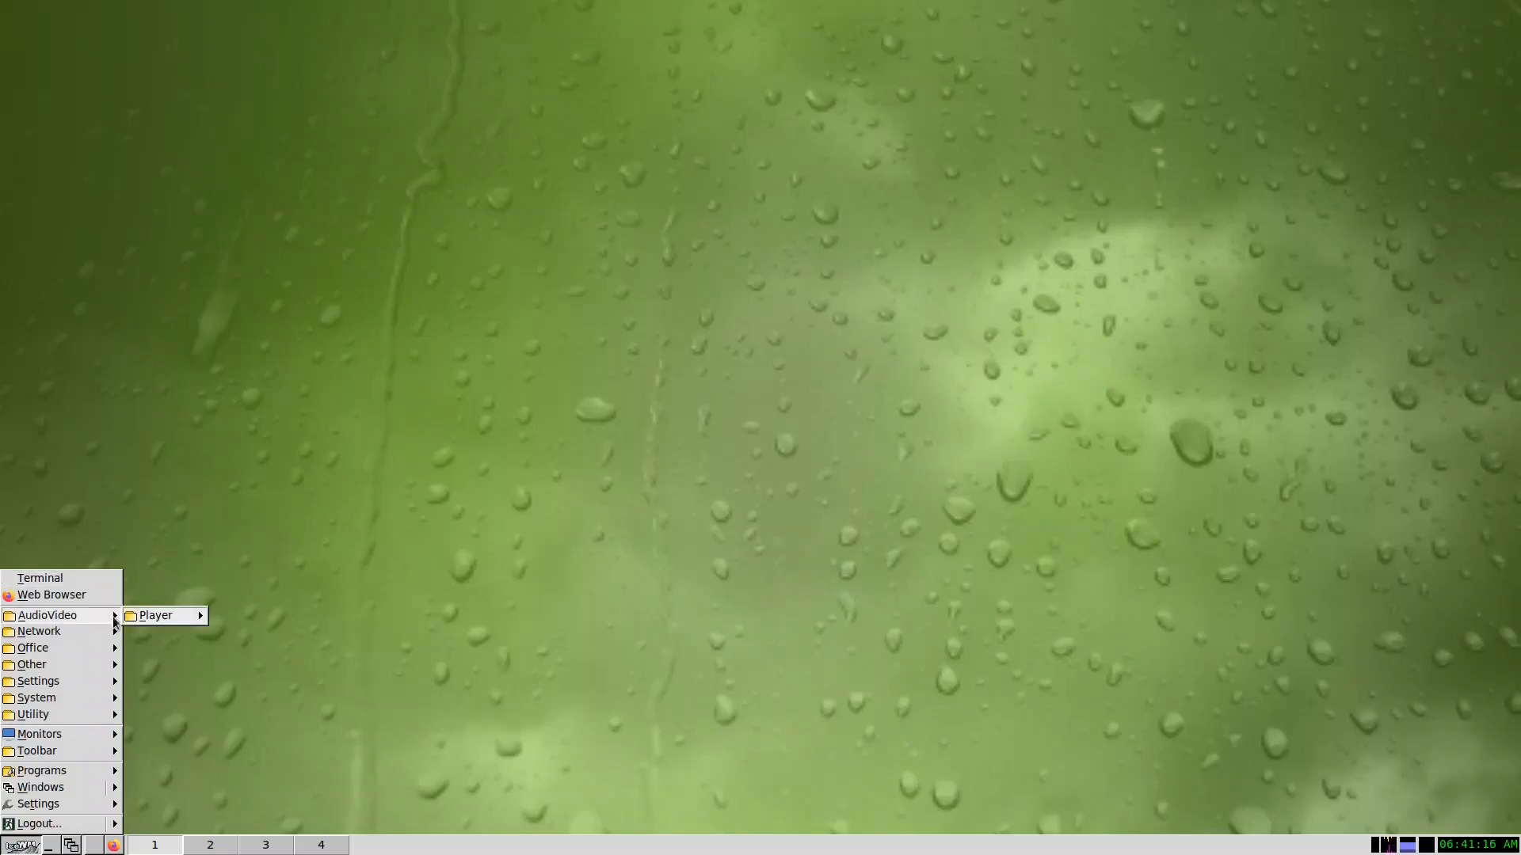
left_click(267, 613)
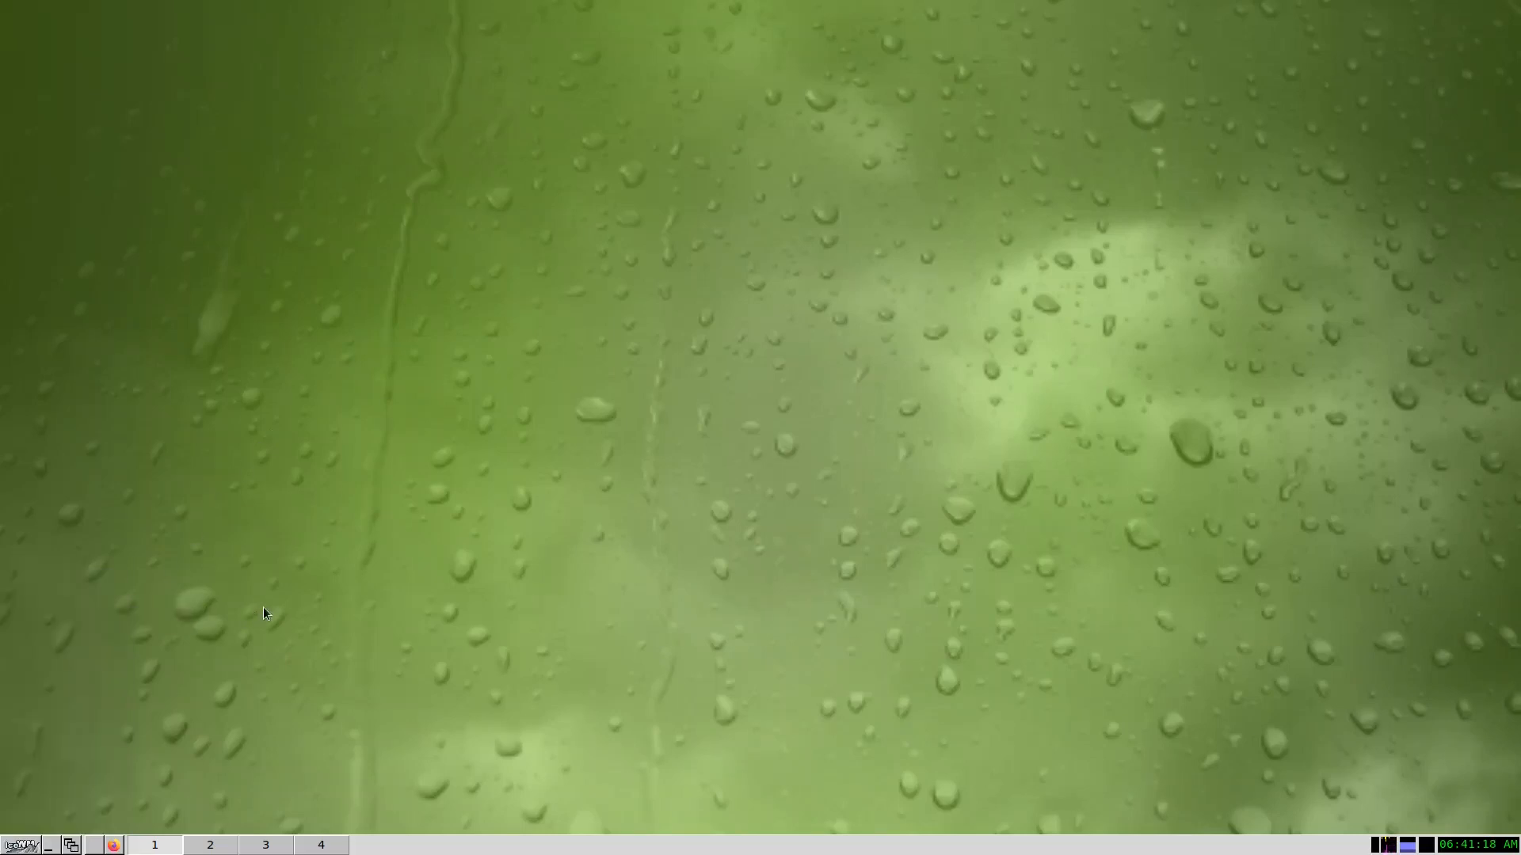